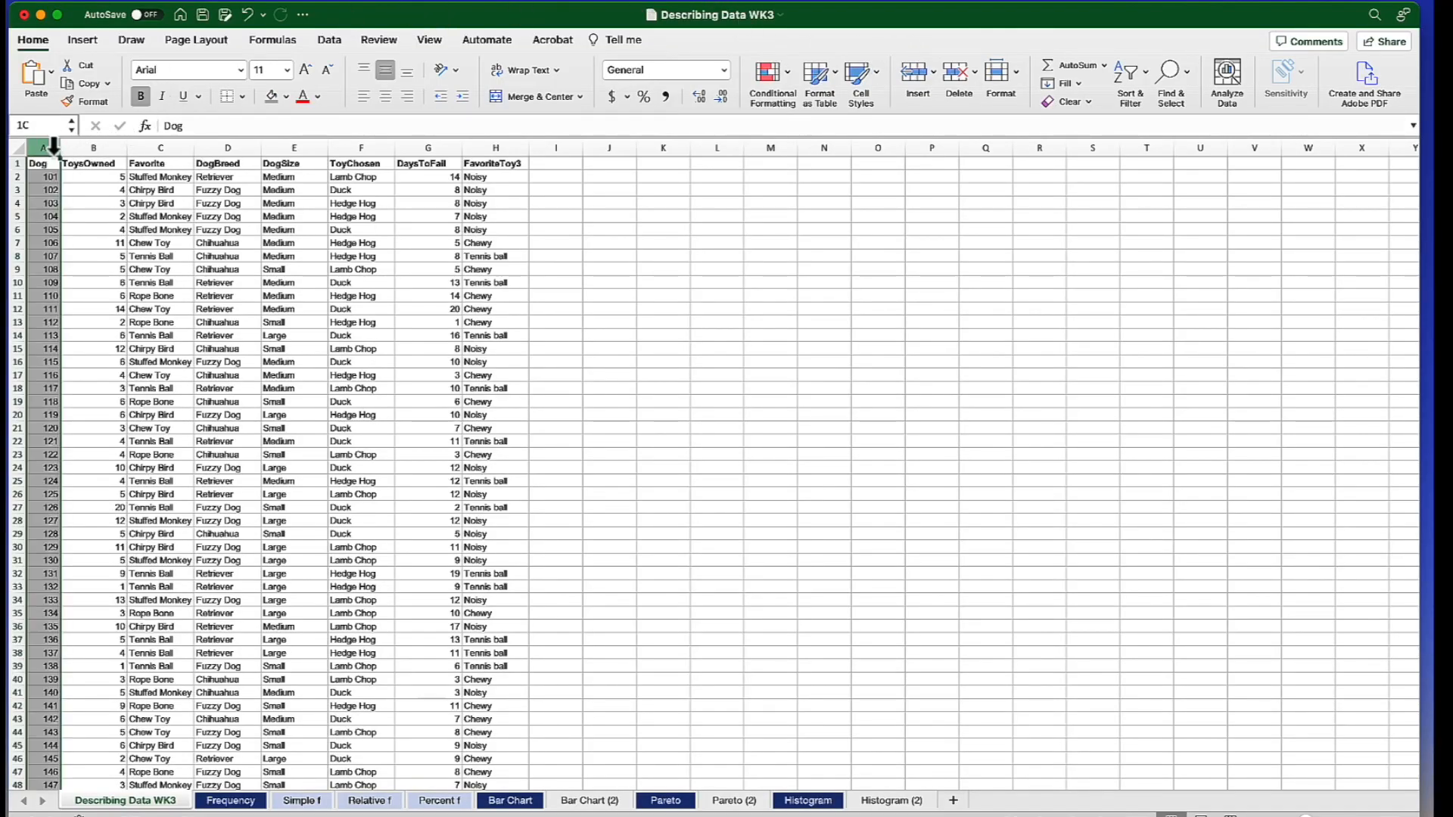
# Review the data columns ToysOwned, Favorite, DogSize, DogBreed, ToyChosen, DaysToFail and FavoriteToy3.
pyautogui.click(92, 148)
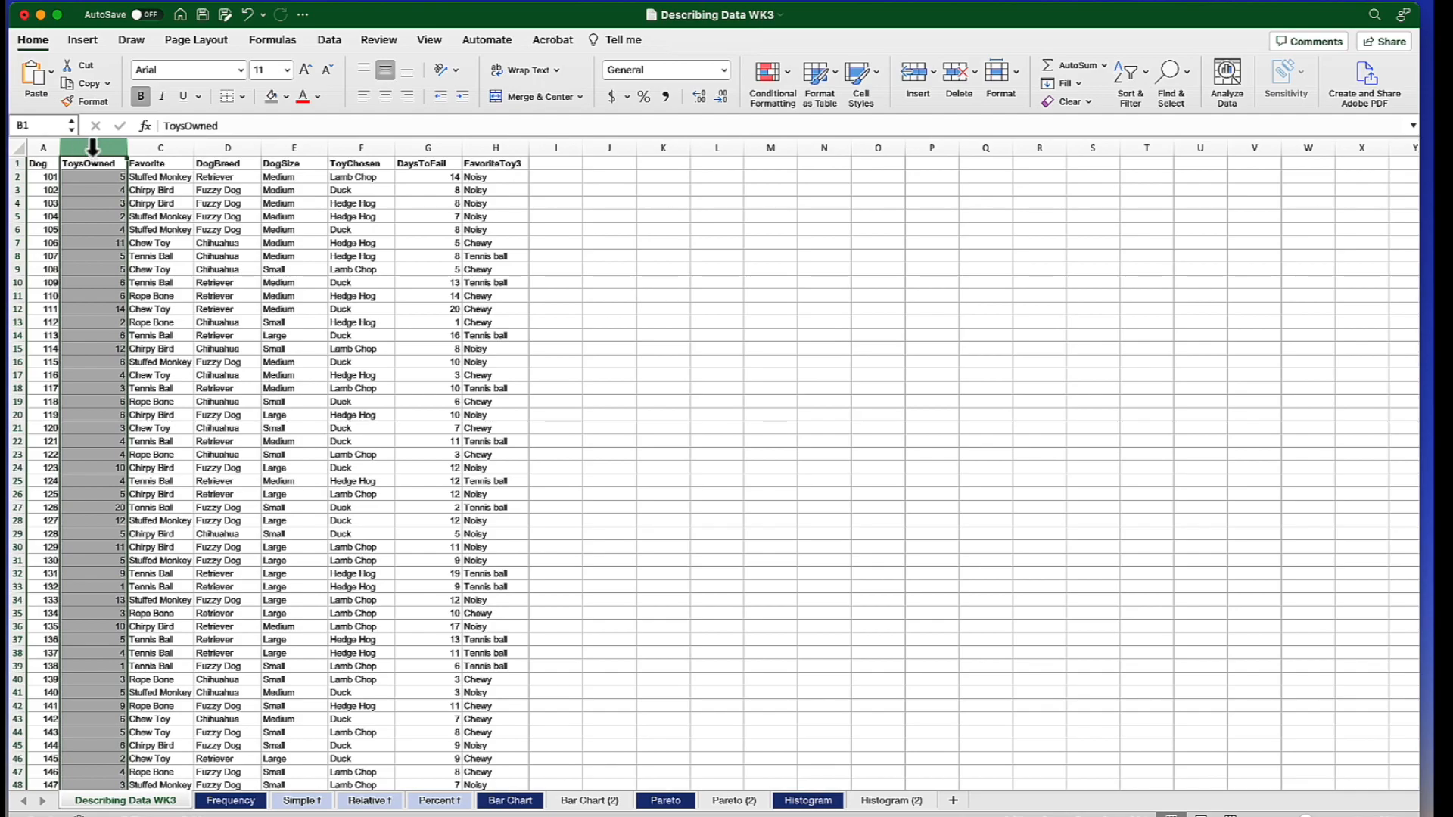
pyautogui.click(160, 164)
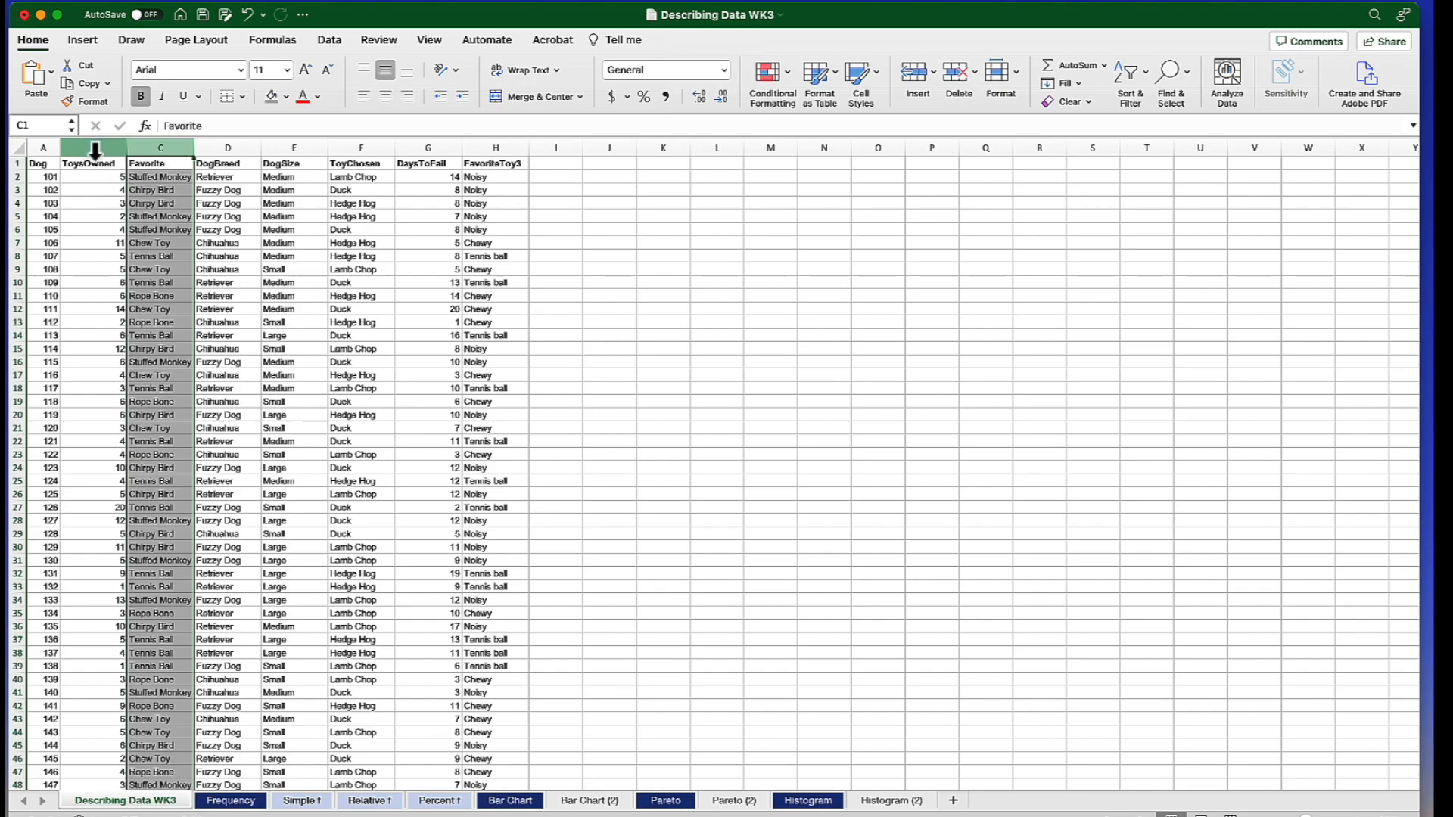
pyautogui.click(94, 148)
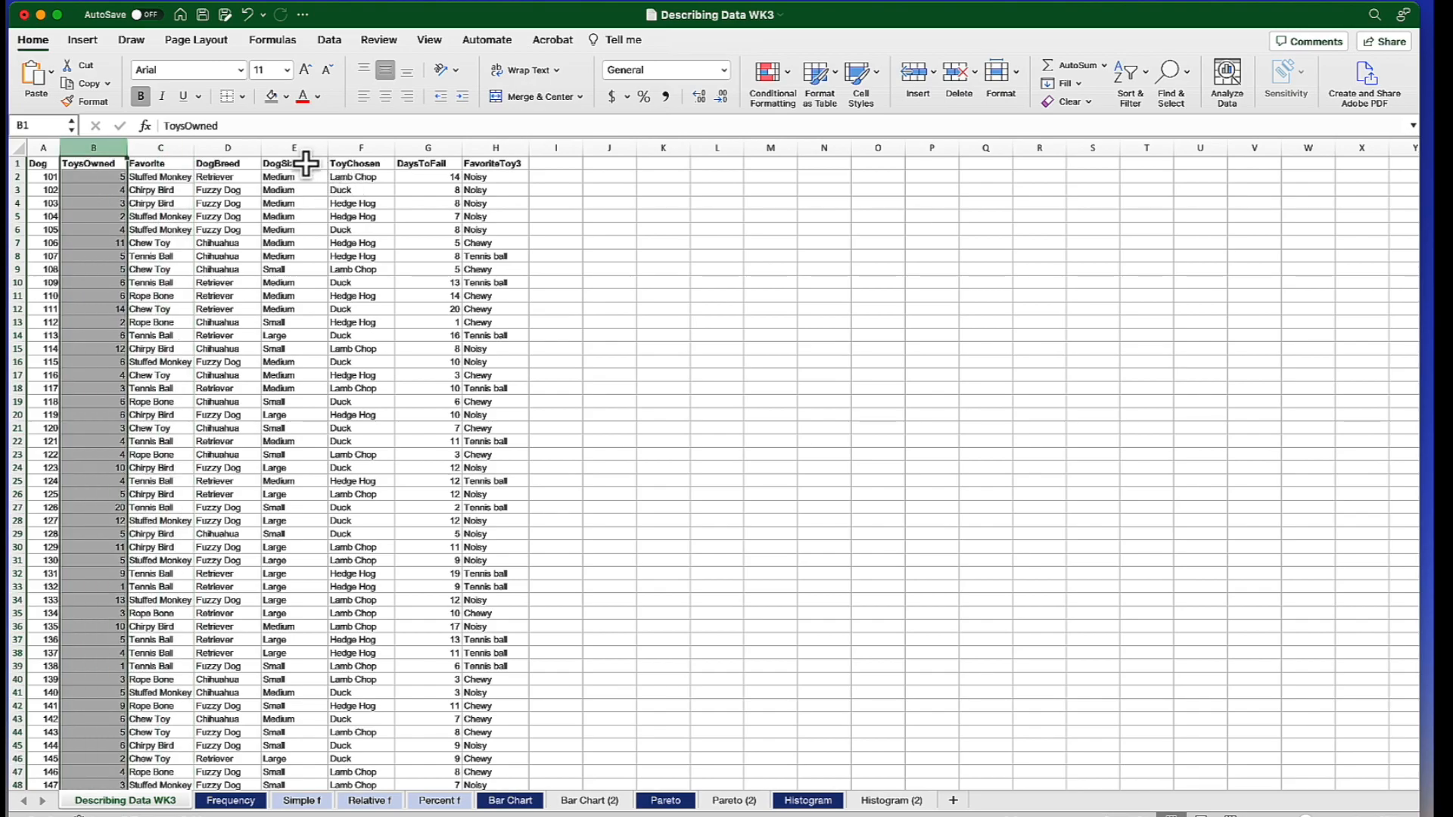
pyautogui.click(293, 148)
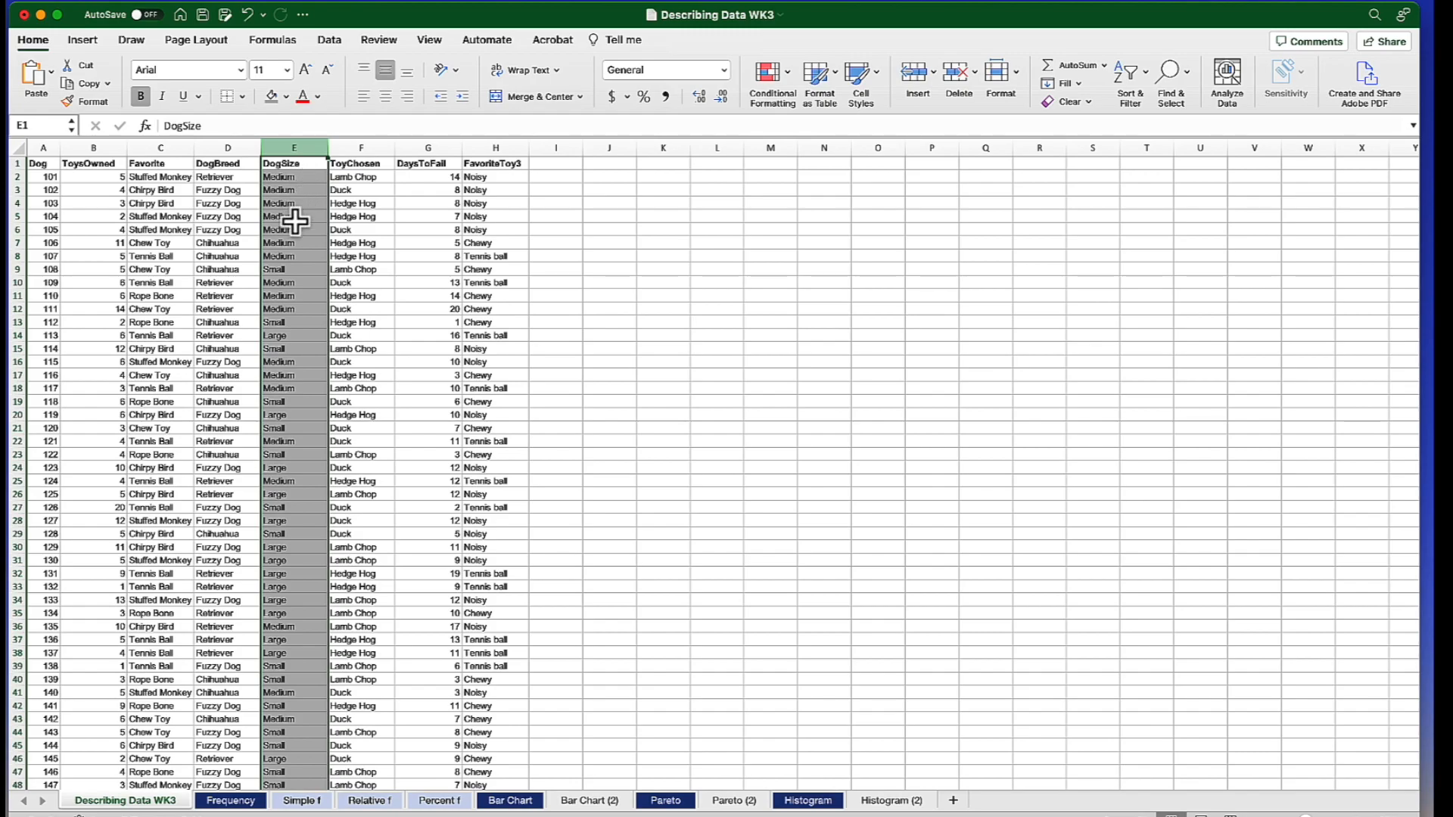
pyautogui.moveTo(288, 314)
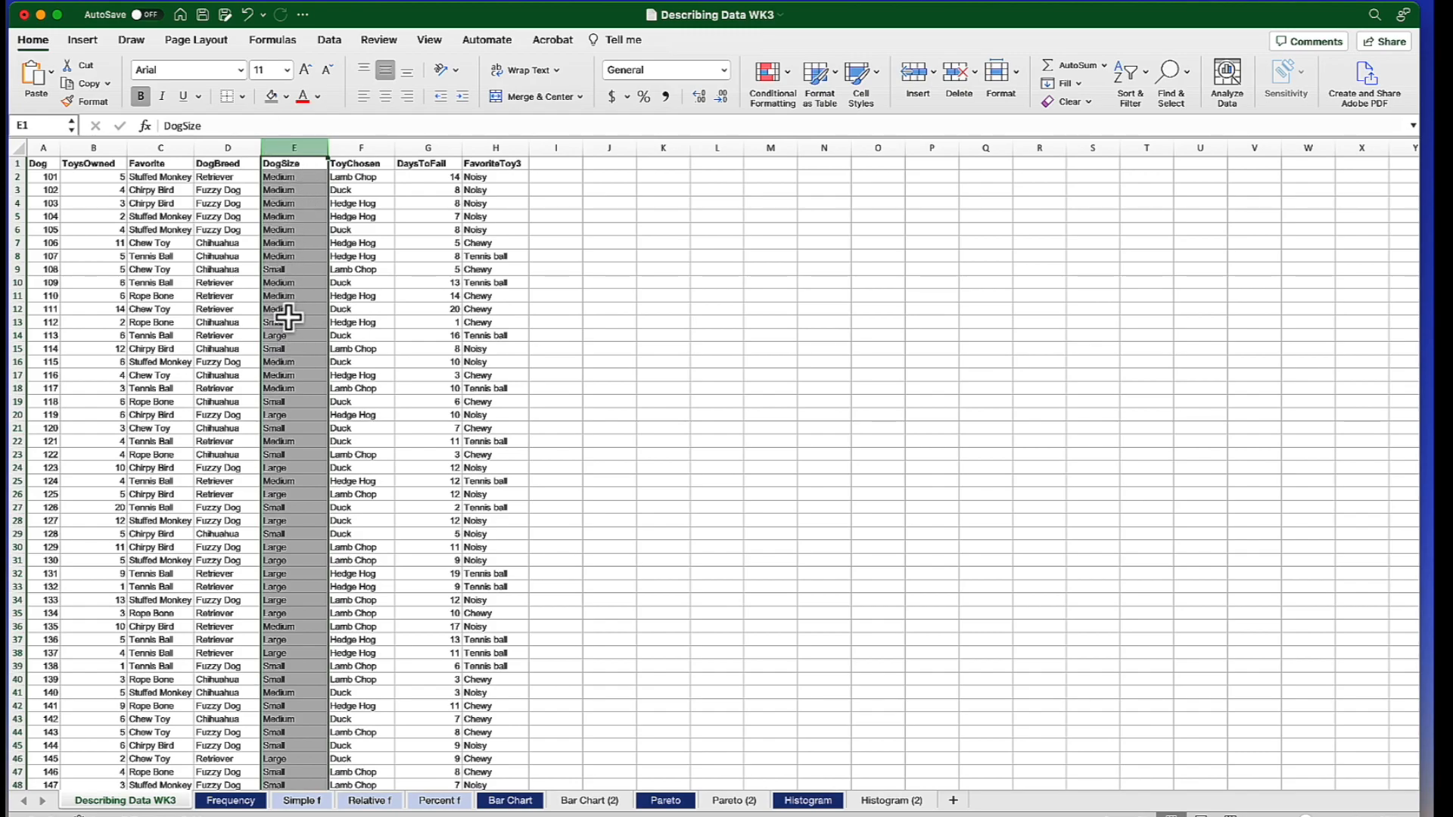
pyautogui.moveTo(242, 200)
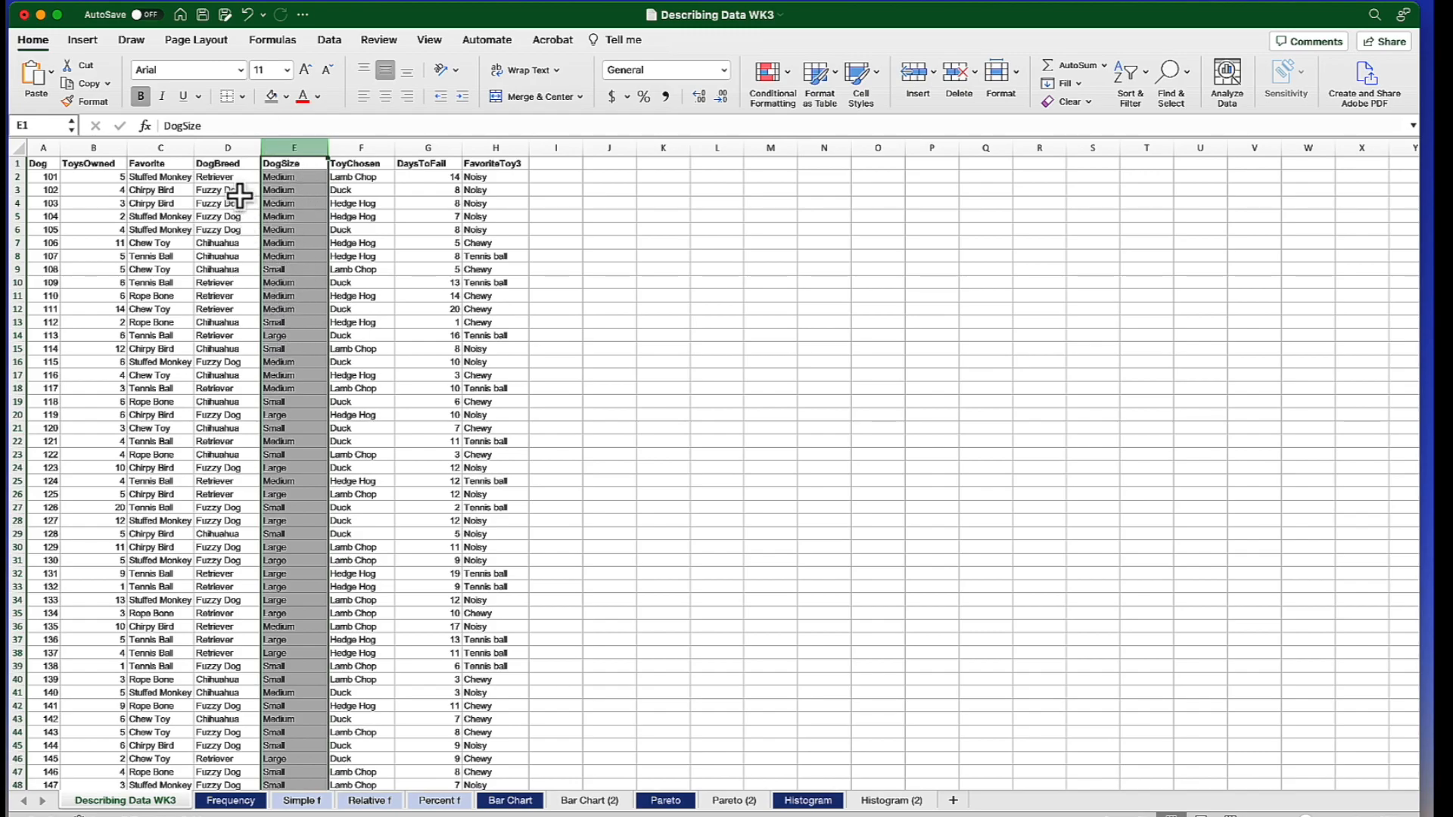
pyautogui.click(227, 148)
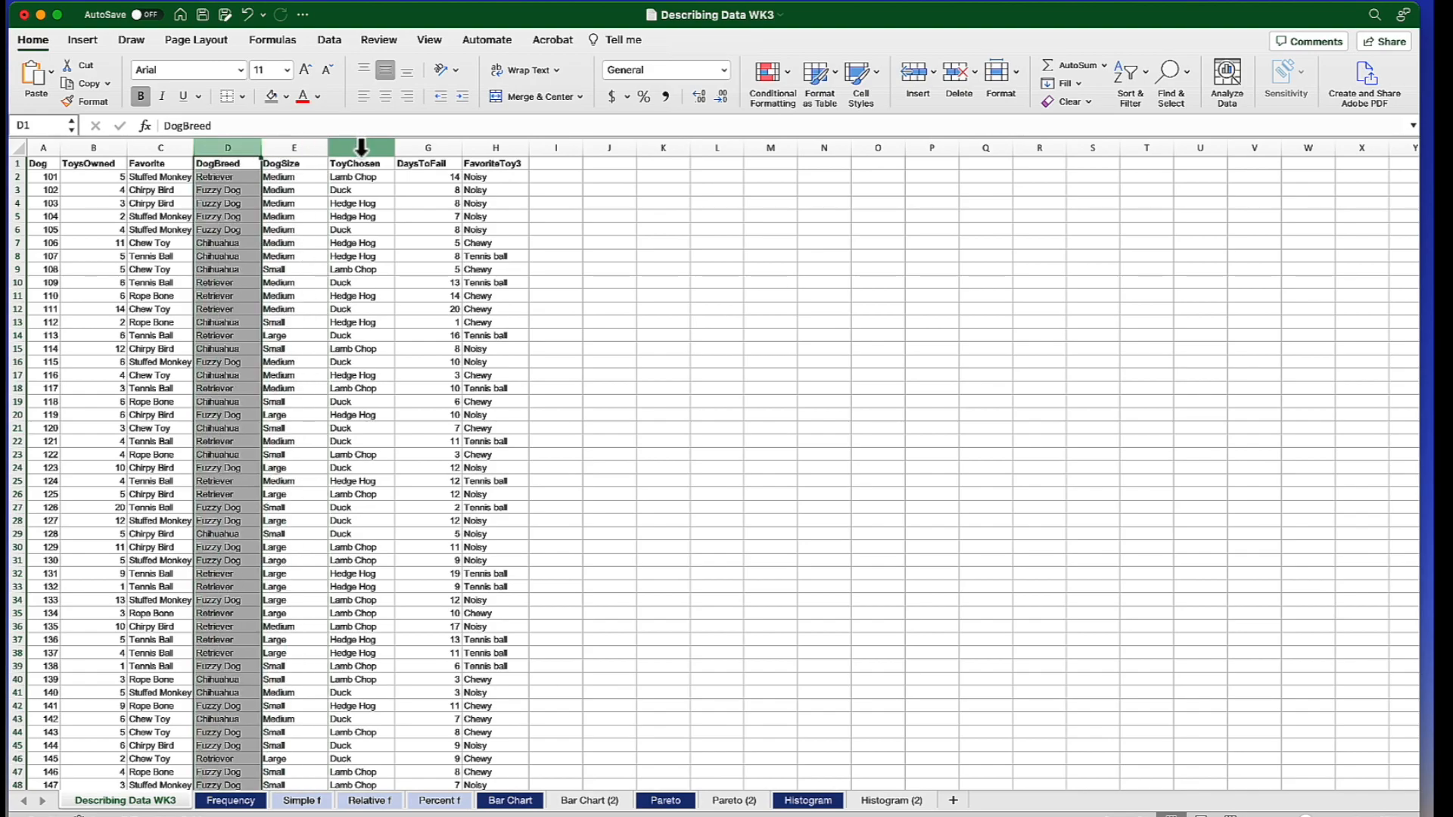
pyautogui.click(360, 148)
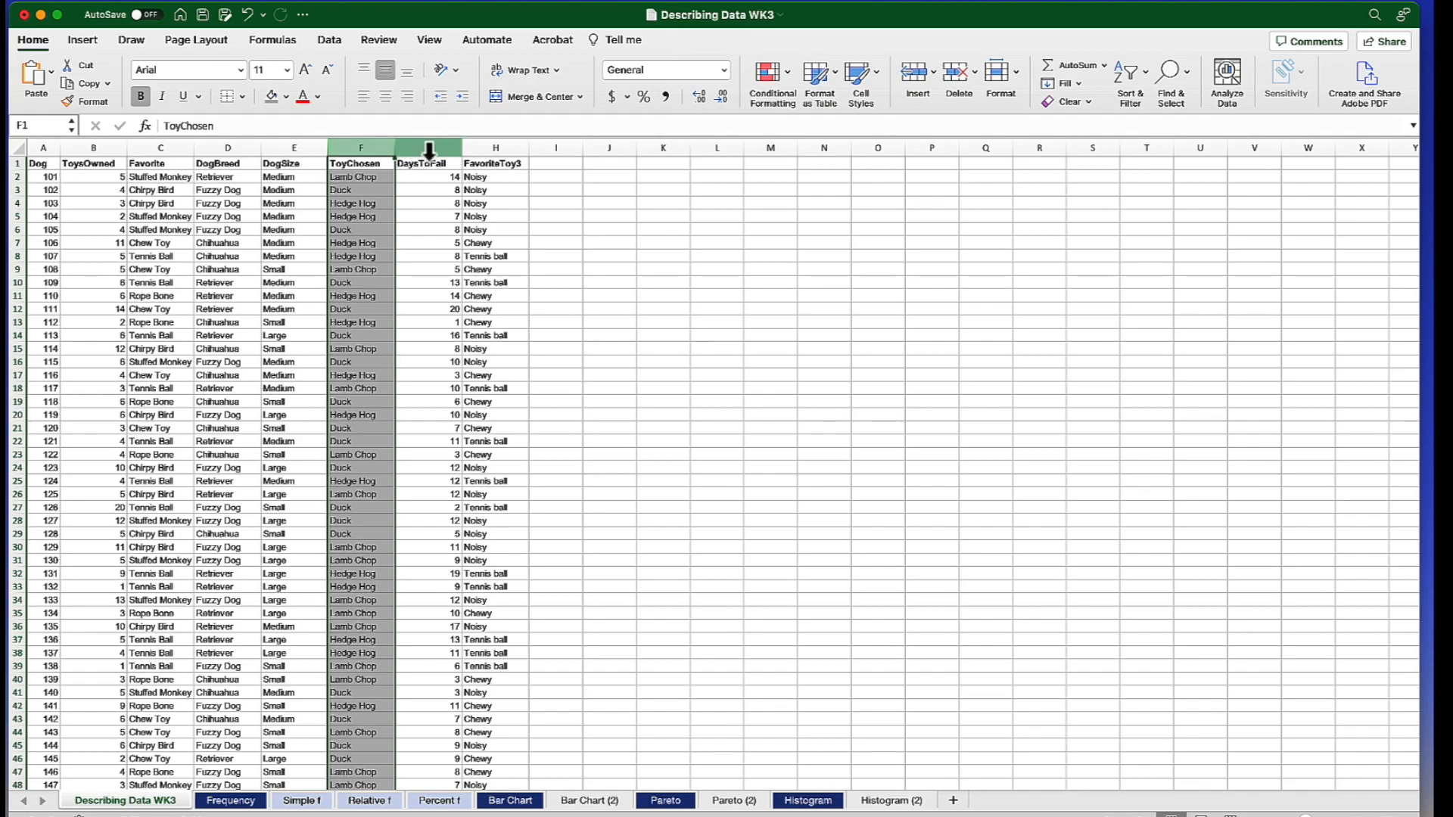
pyautogui.click(427, 148)
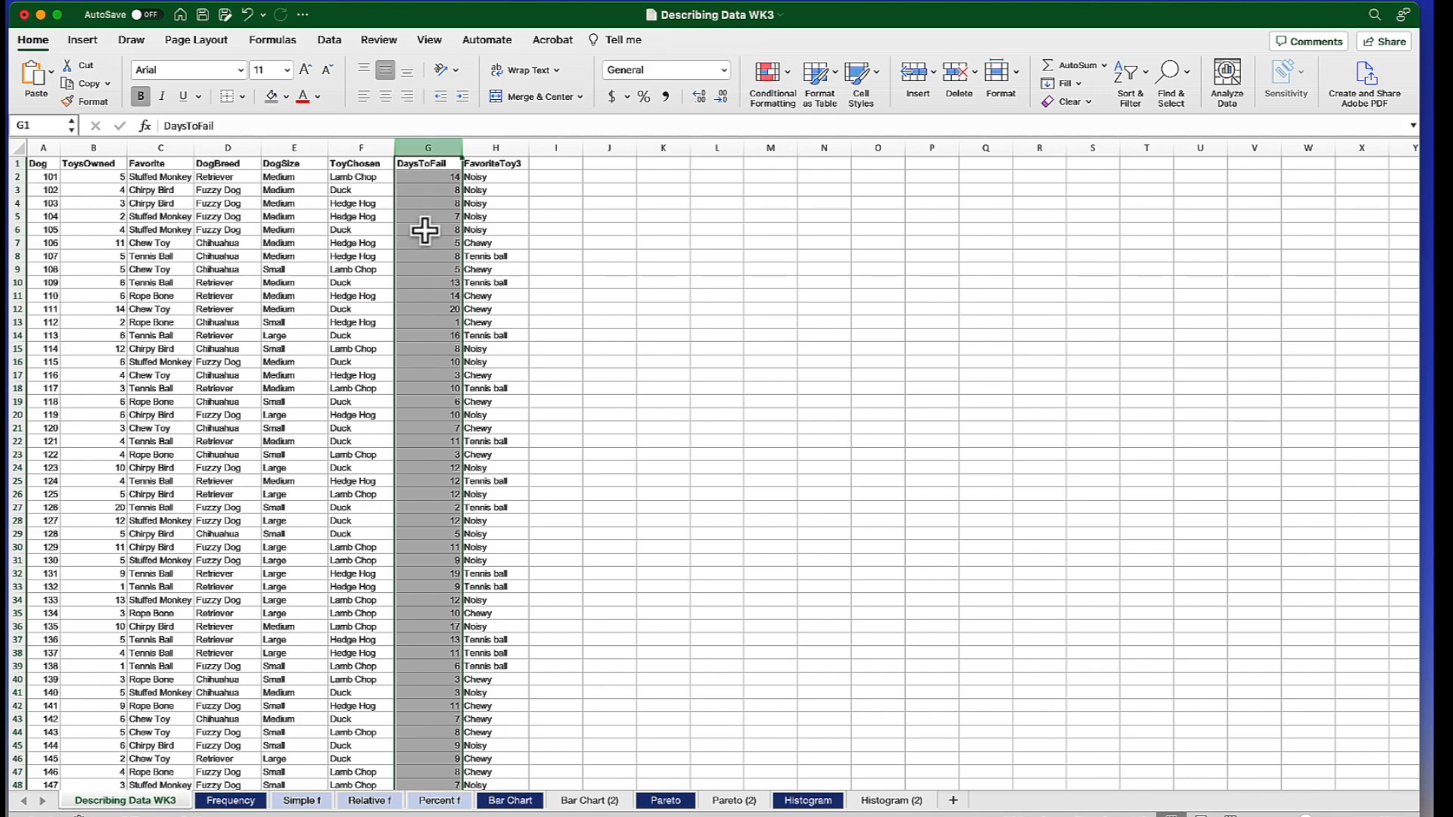
pyautogui.moveTo(340, 188)
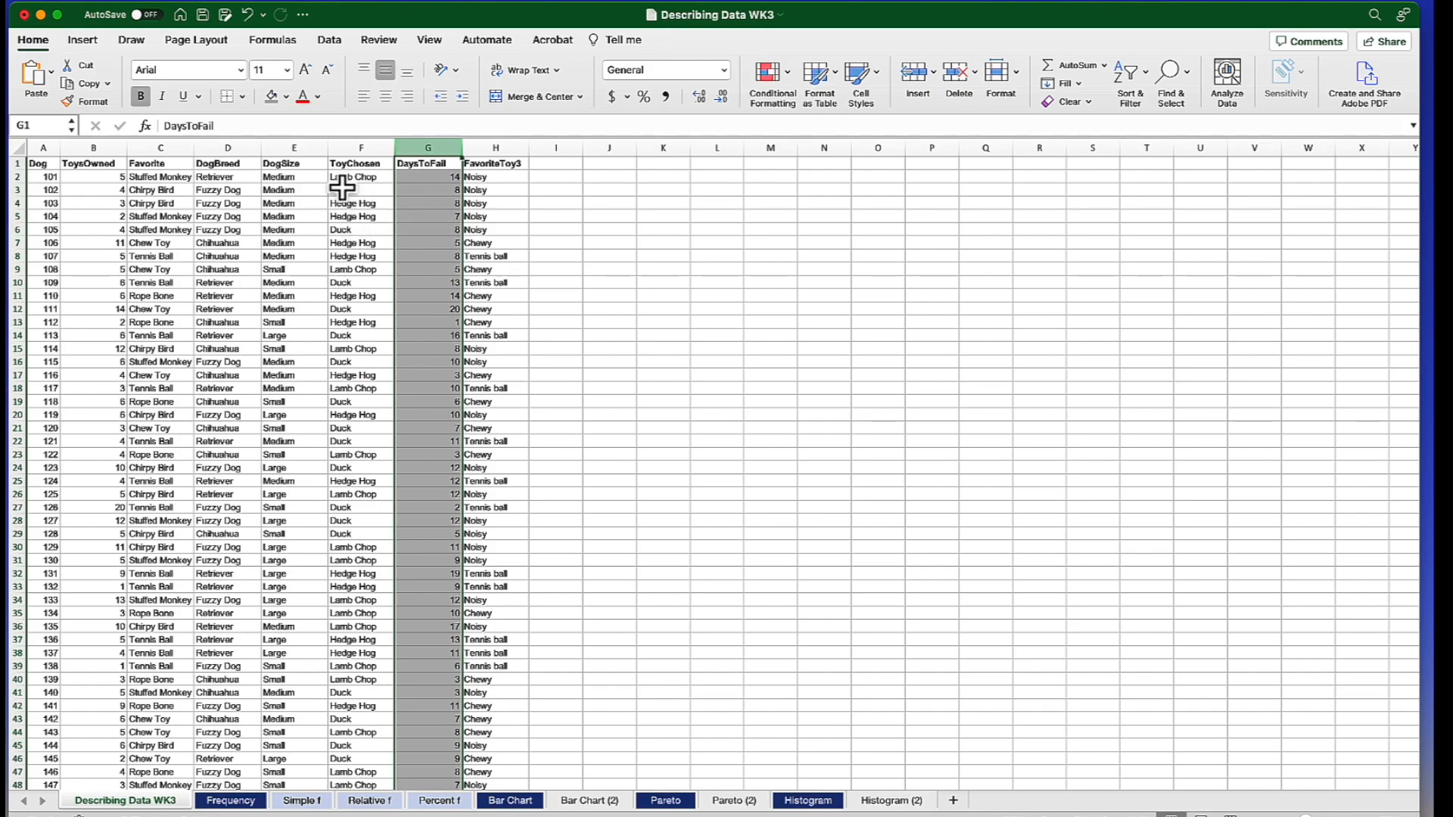
pyautogui.click(360, 164)
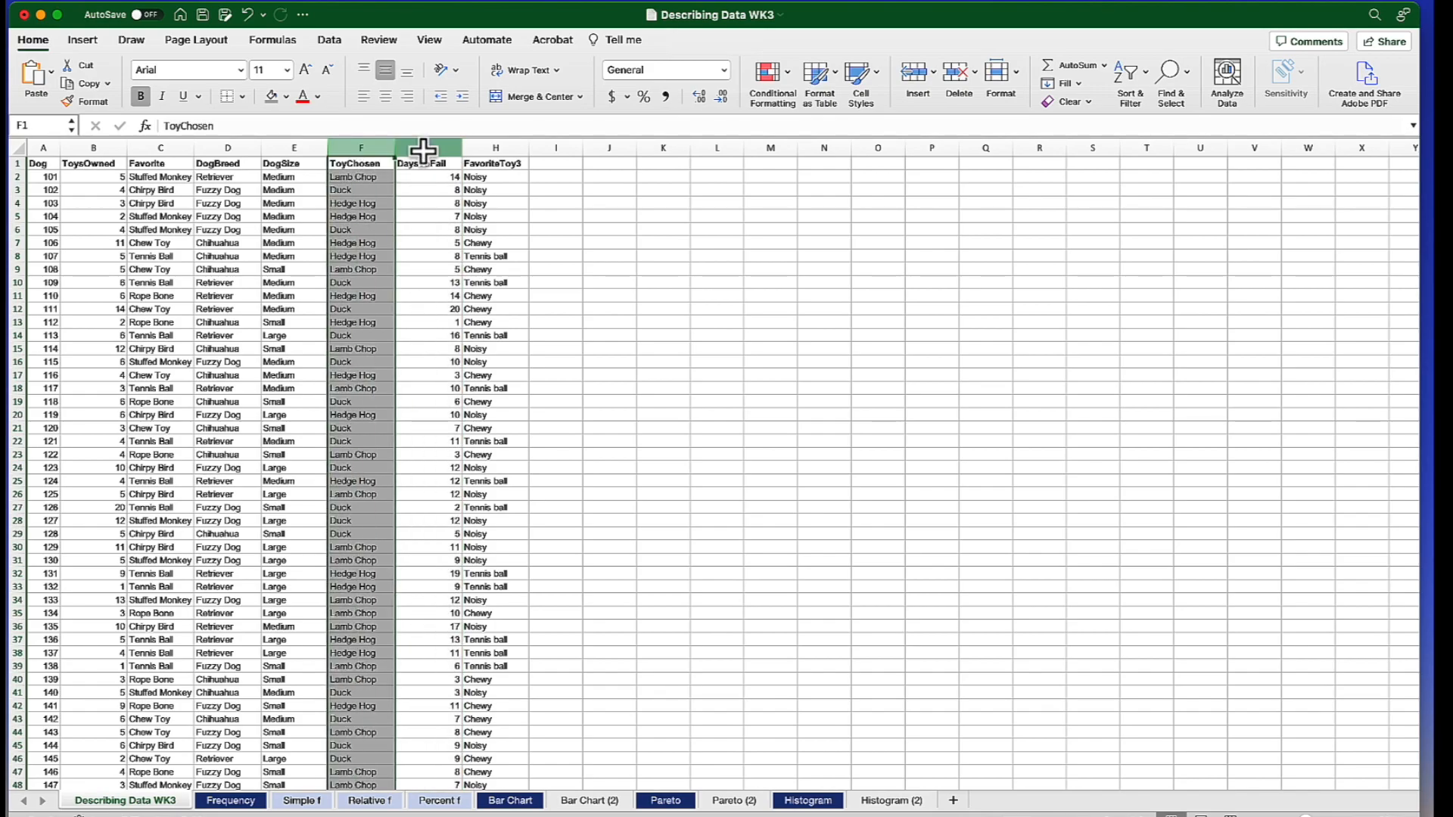
pyautogui.click(426, 149)
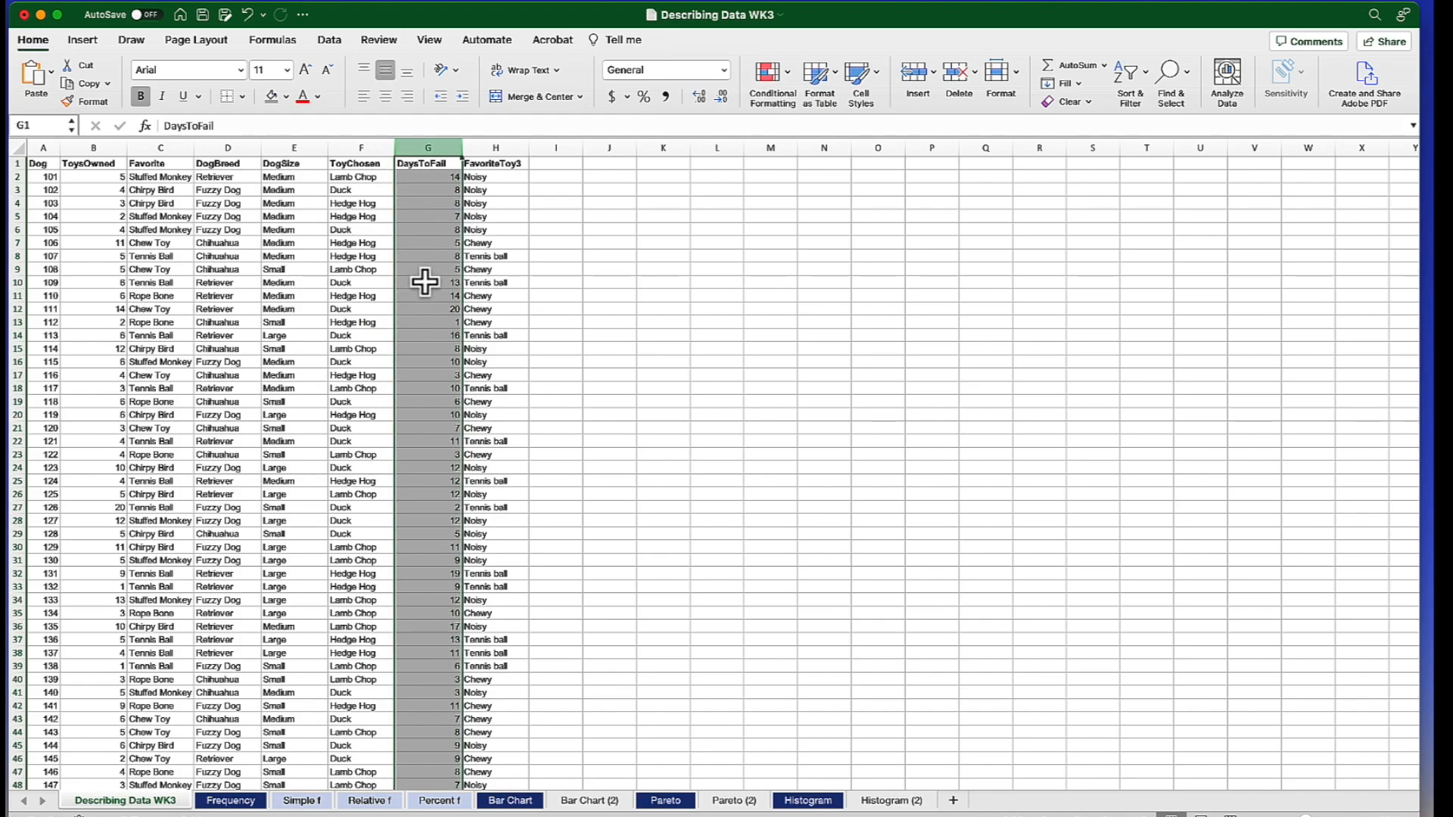
pyautogui.click(494, 164)
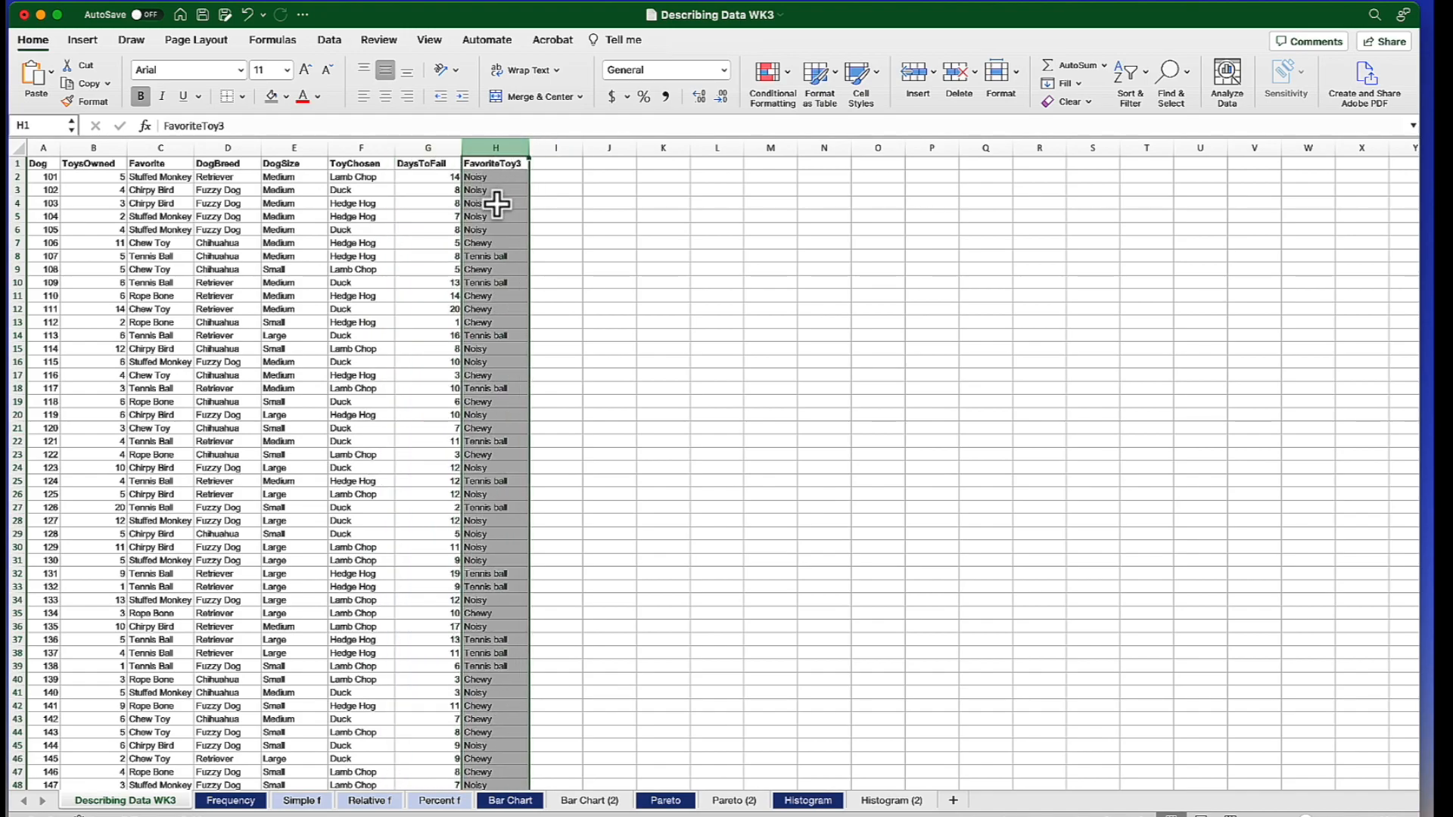
pyautogui.moveTo(148, 301)
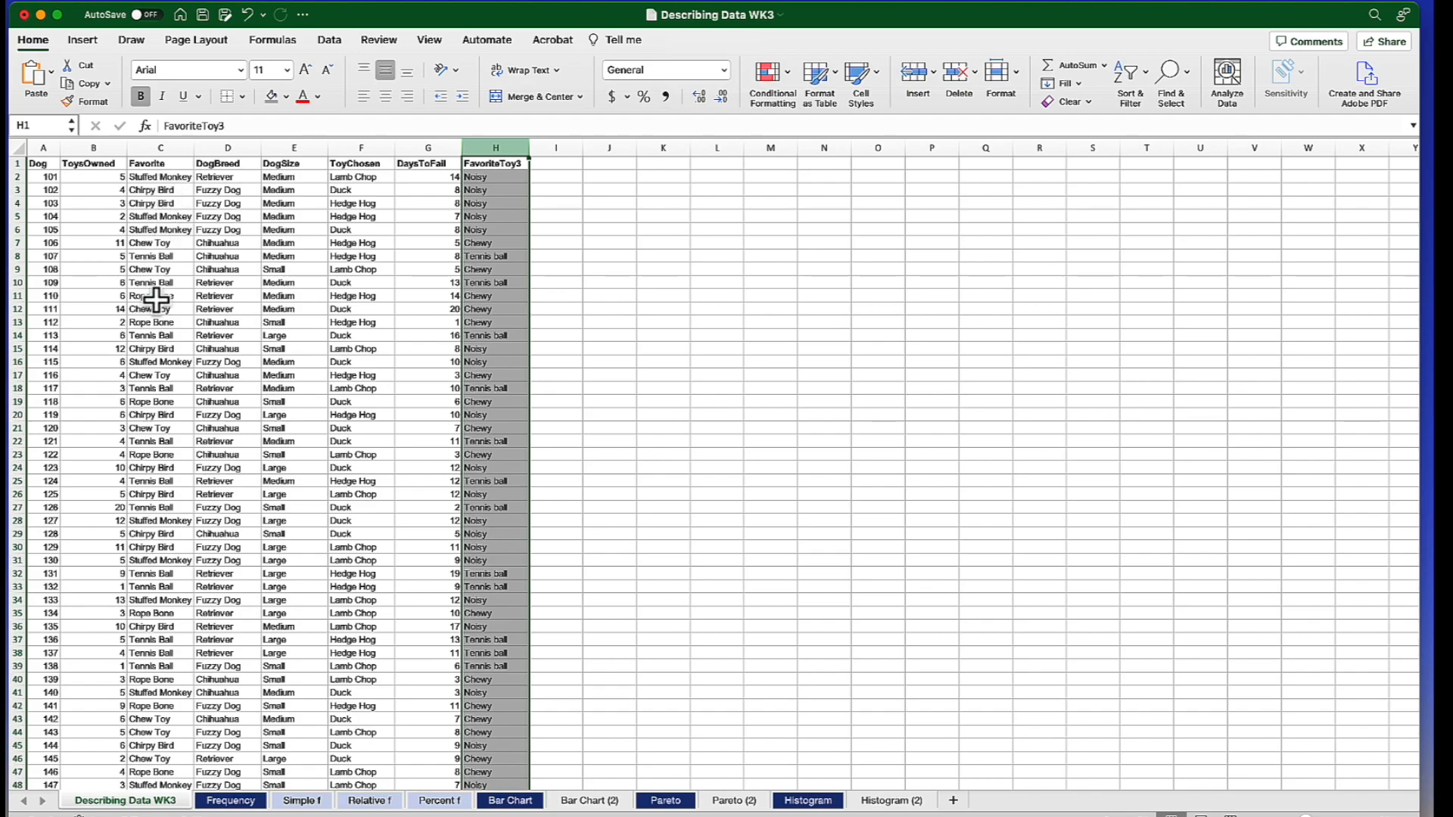
pyautogui.moveTo(483, 191)
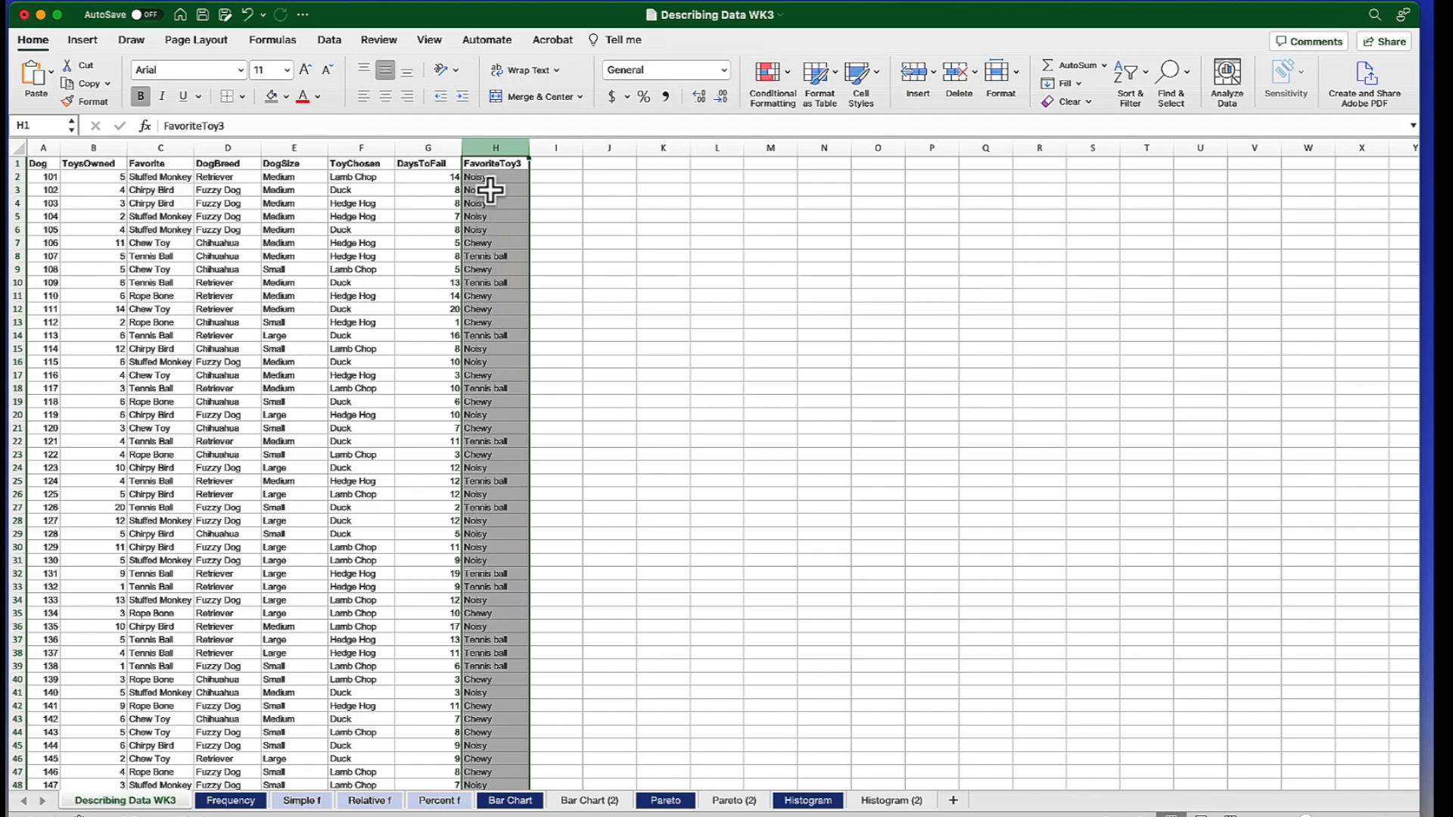
# Start a Save As for Describing Data WK3 and choose the CSV UTF-8 (Comma delimited) format.
pyautogui.click(55, 15)
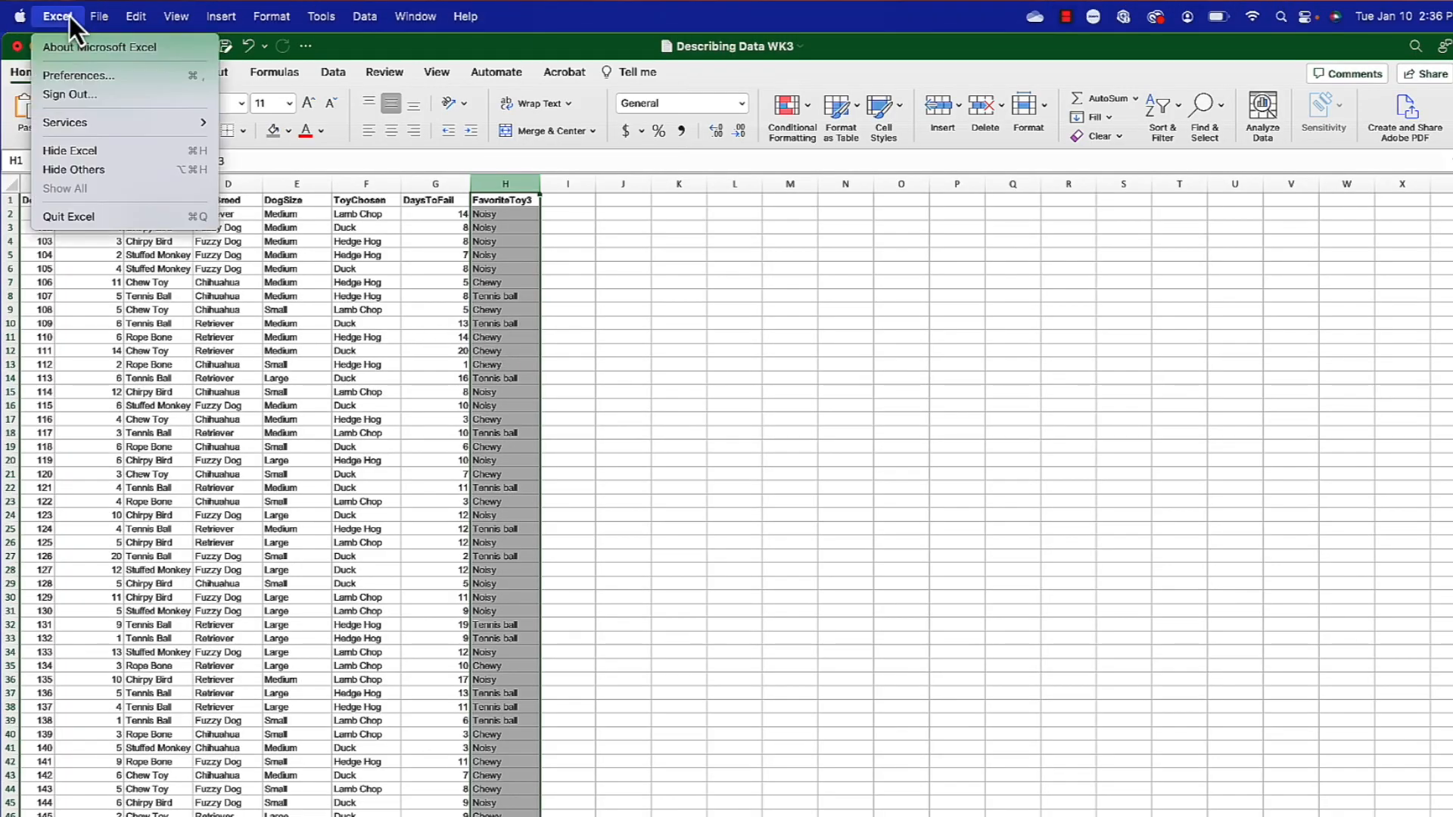
pyautogui.click(99, 15)
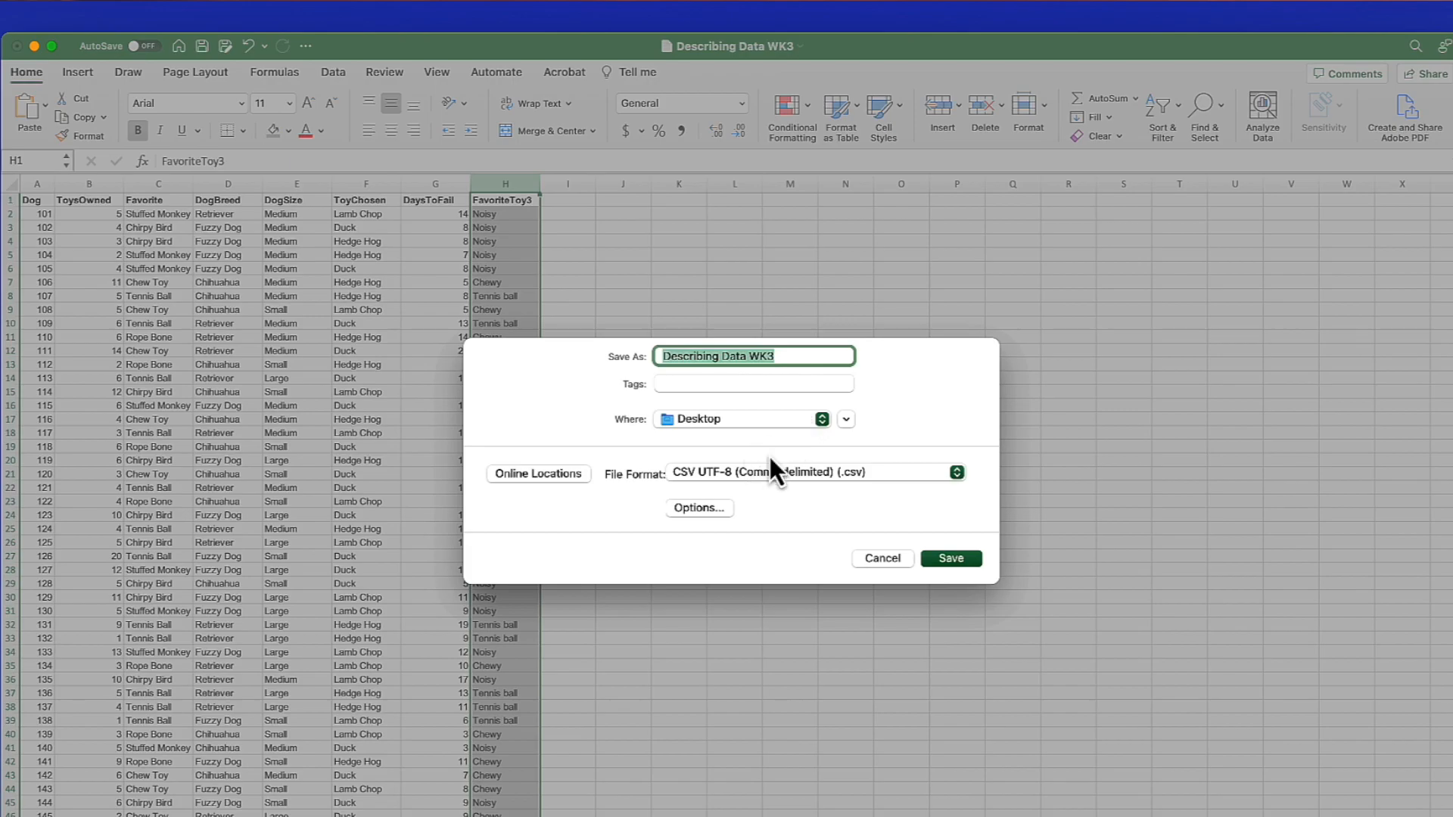
pyautogui.click(956, 472)
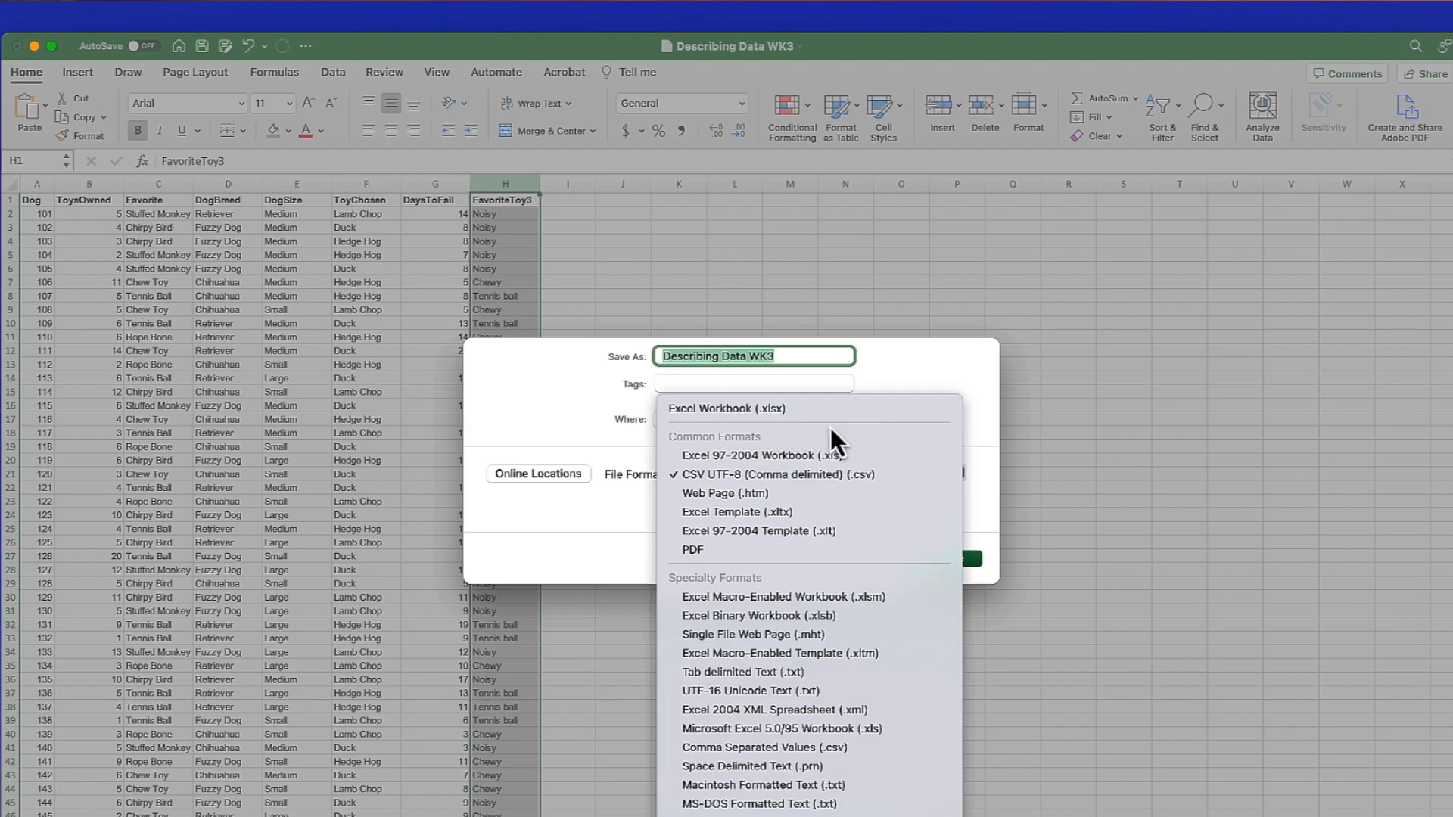
pyautogui.moveTo(903, 490)
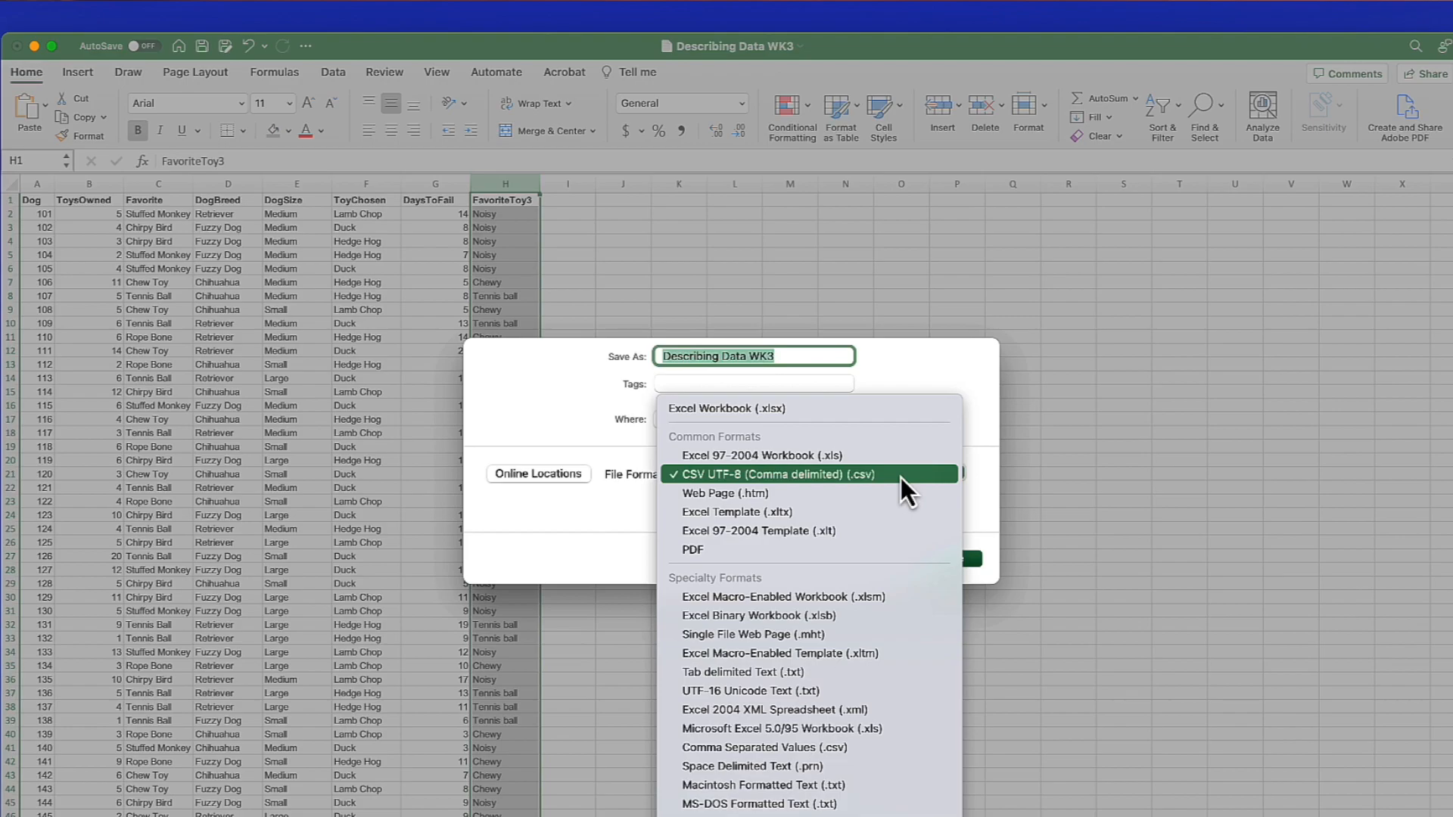
pyautogui.click(808, 474)
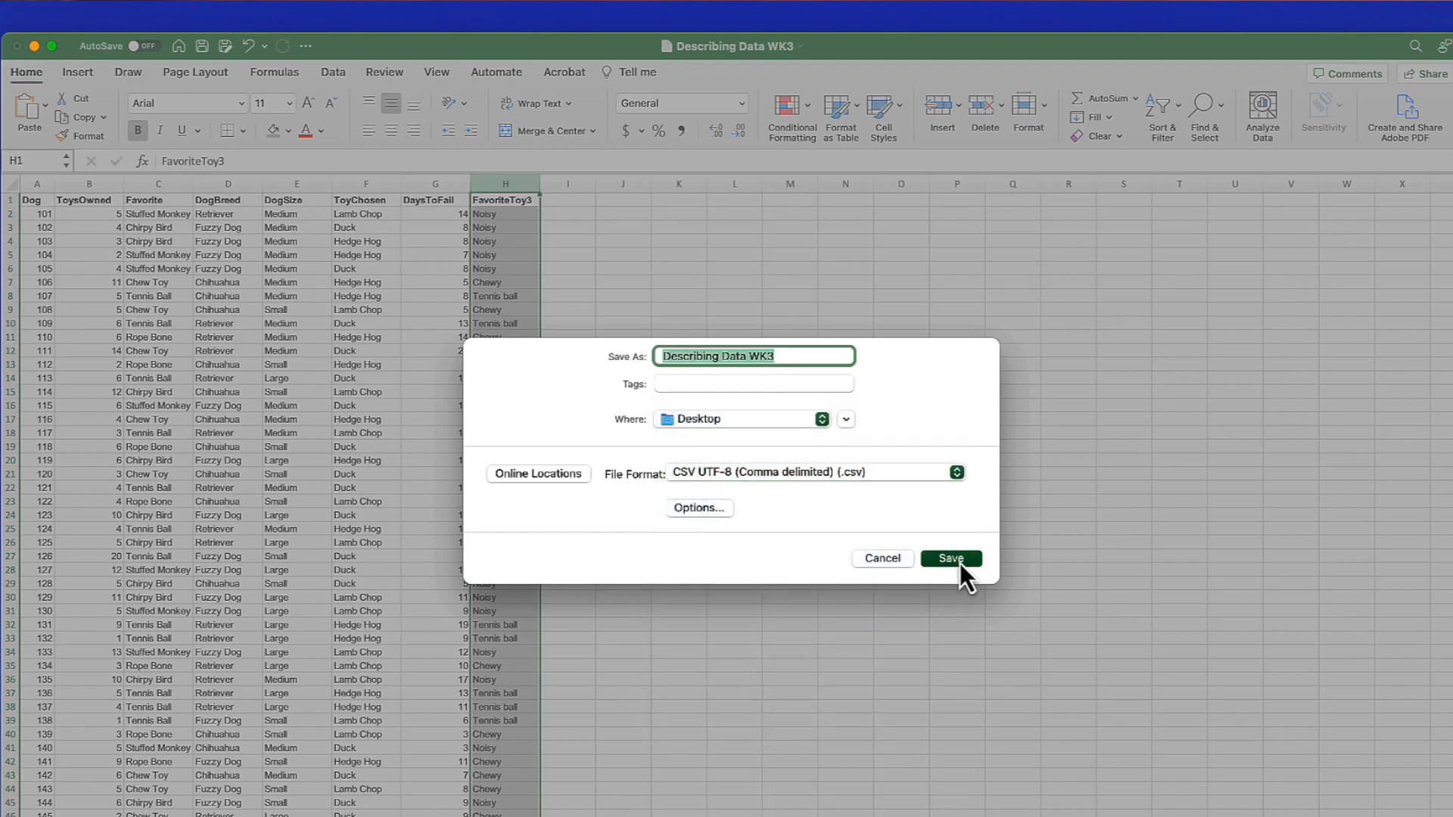
# Save only the active sheet as Describing Data WK3.csv on the Desktop.
pyautogui.click(951, 558)
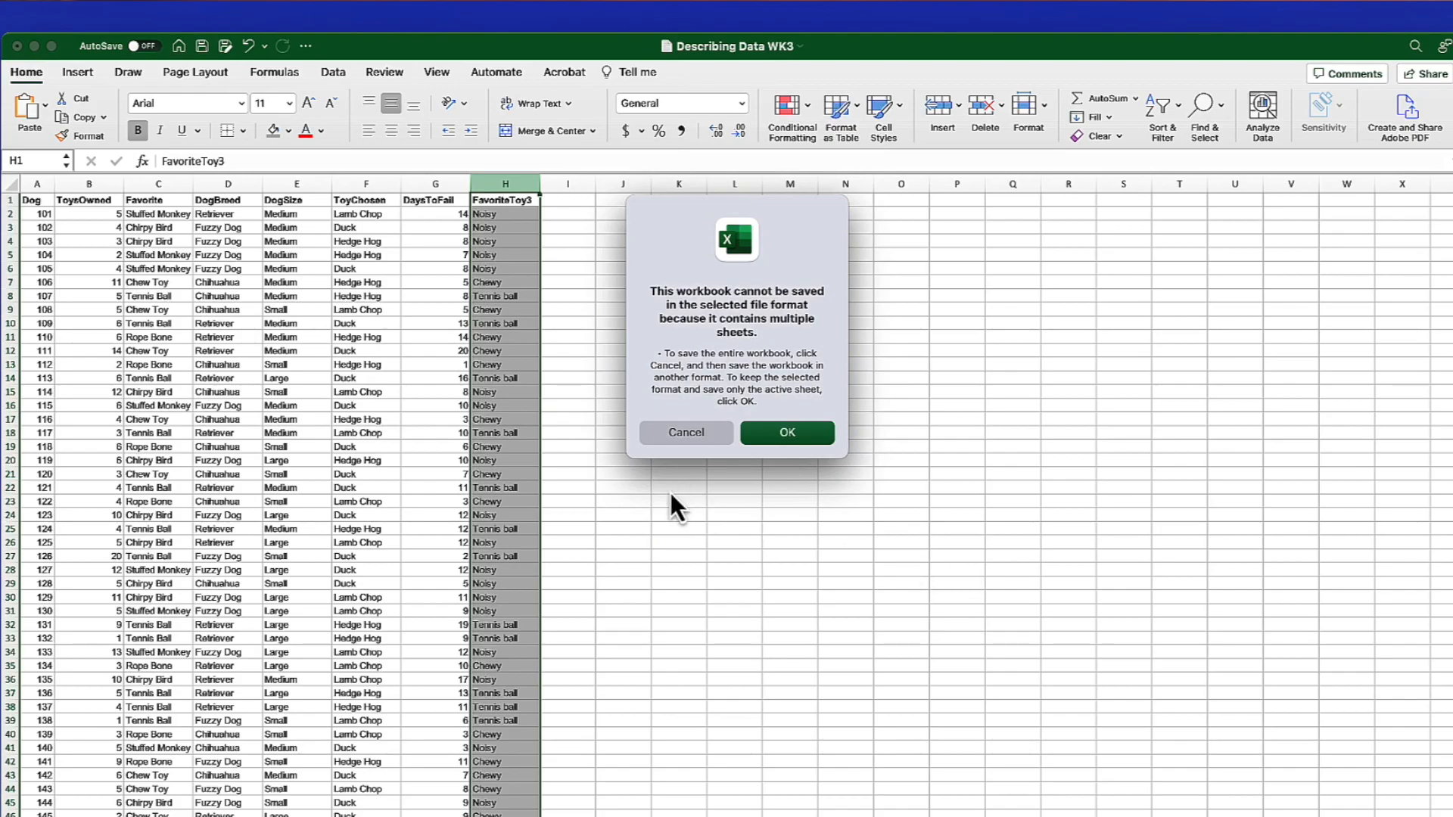
pyautogui.moveTo(810, 298)
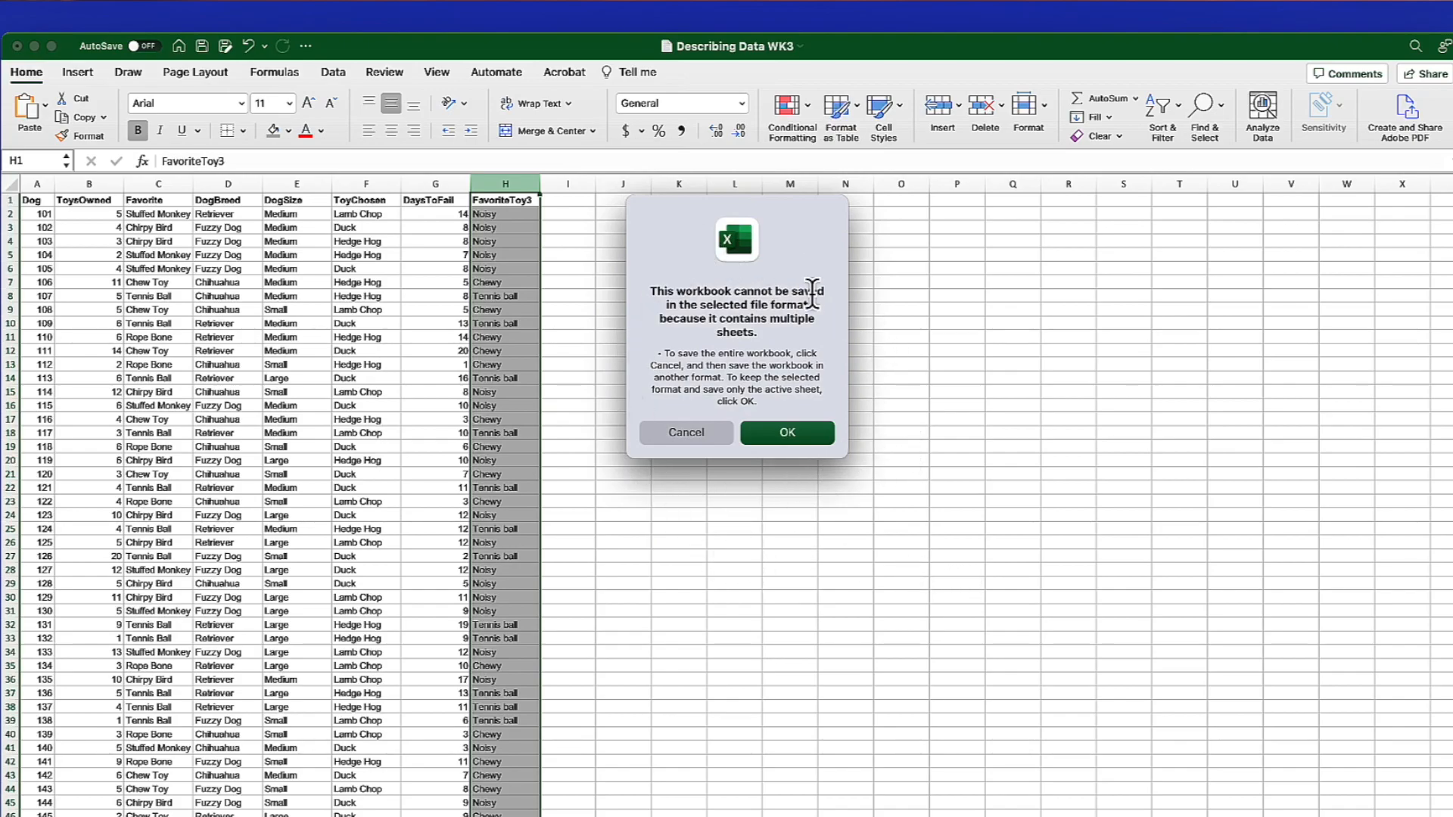
pyautogui.moveTo(712, 339)
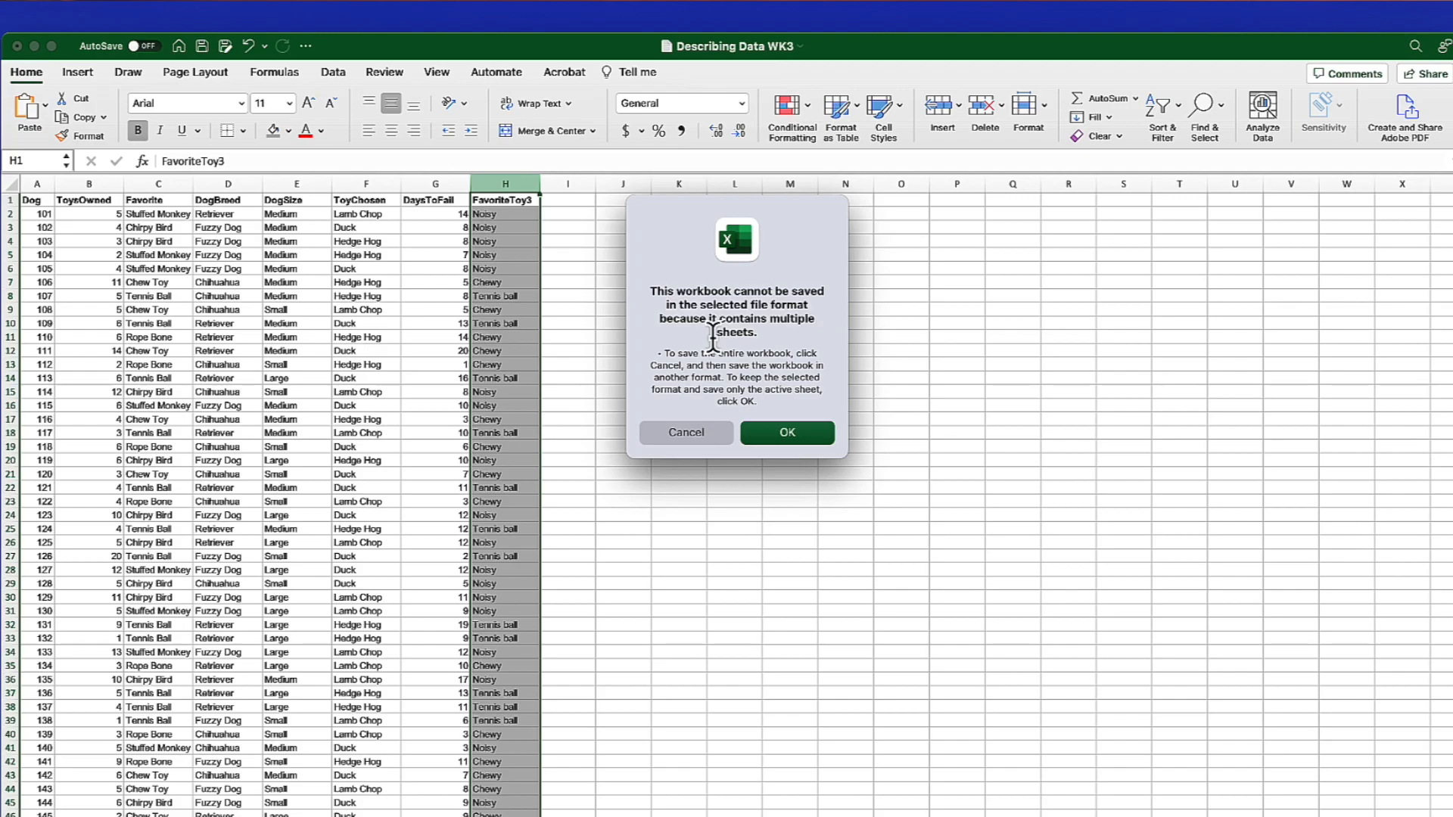
pyautogui.moveTo(724, 352)
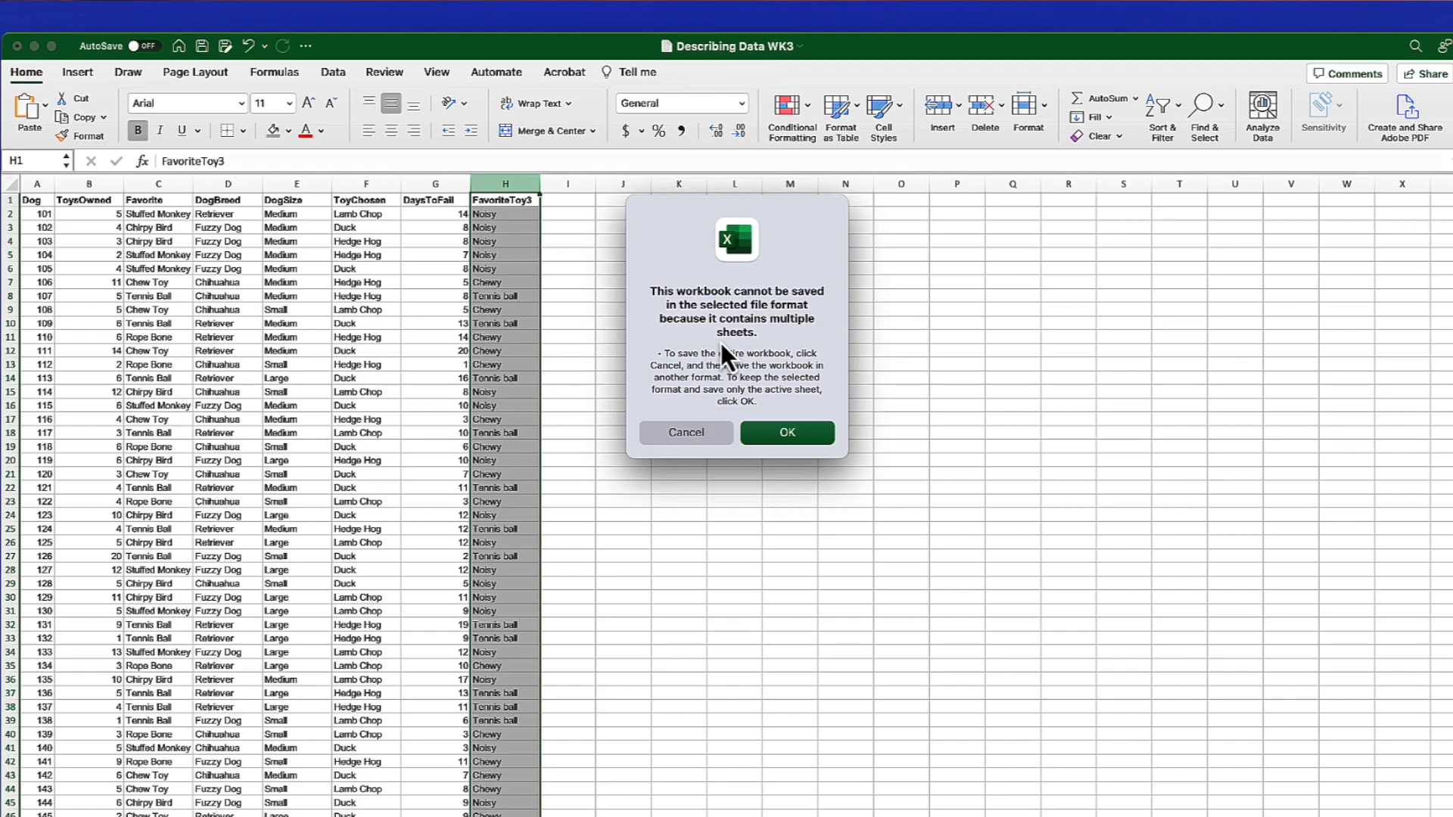
pyautogui.moveTo(500, 508)
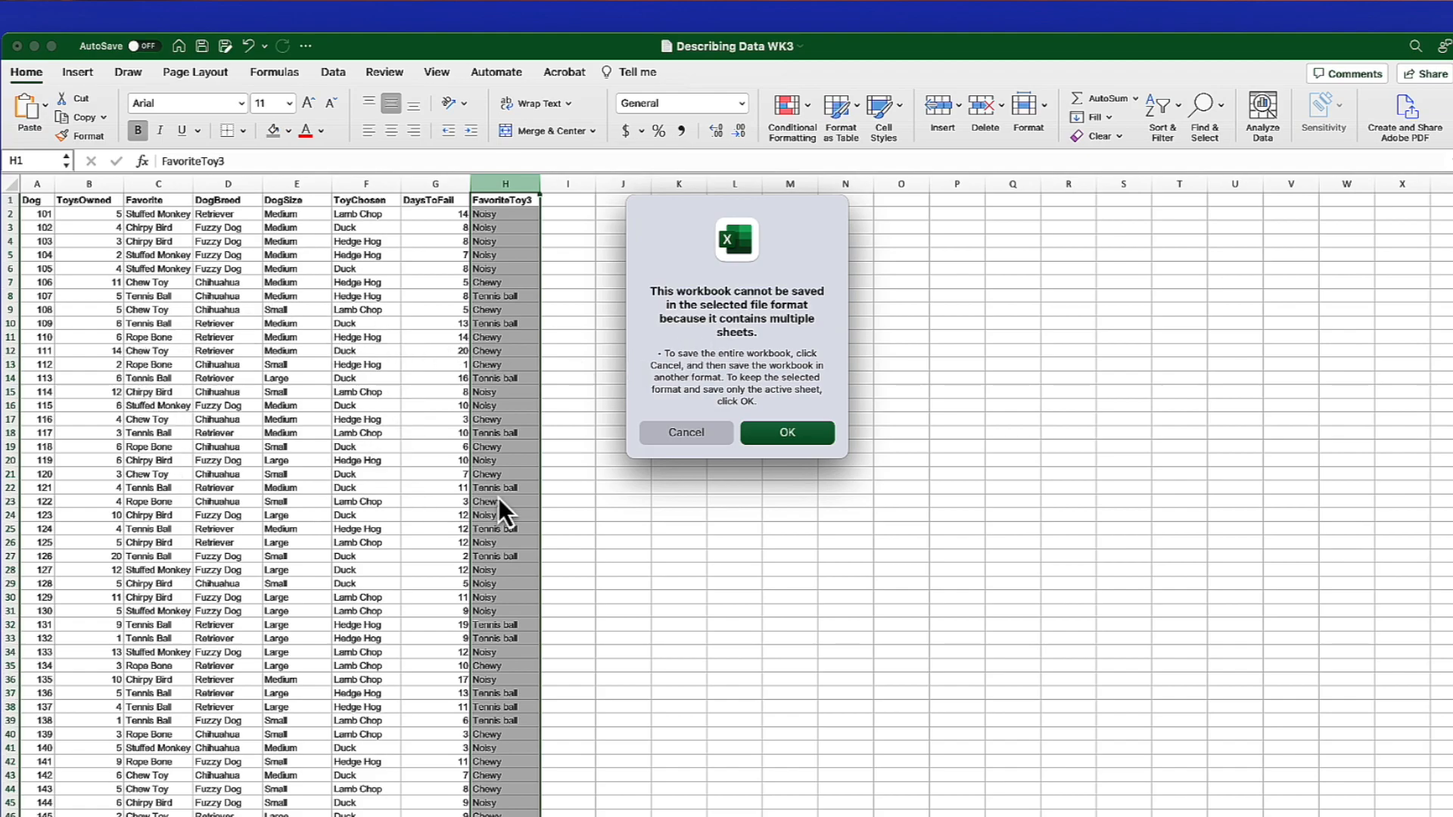
pyautogui.click(786, 433)
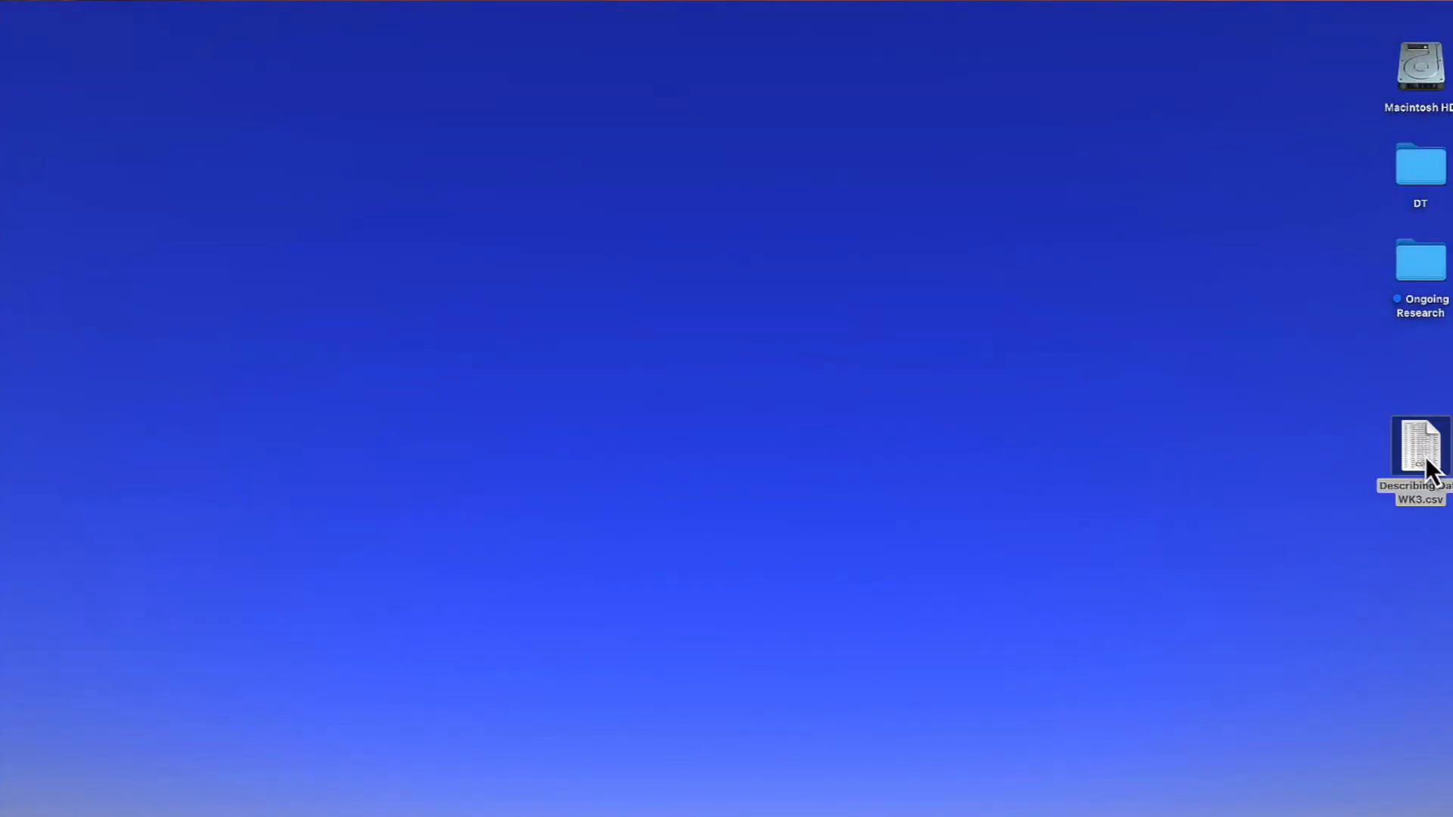
# Select the saved Describing Data WK3.csv file on the desktop.
pyautogui.click(1419, 449)
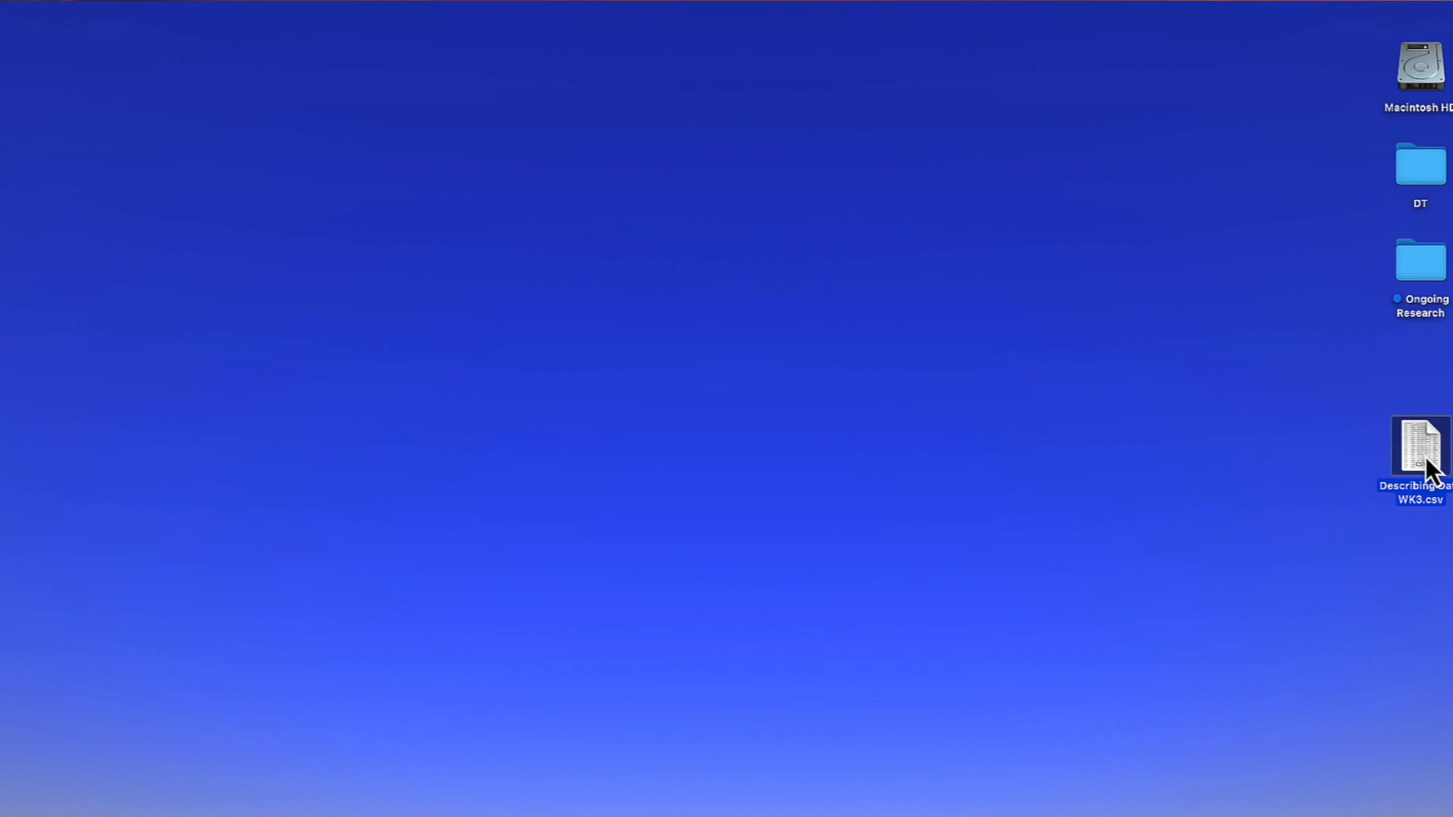
pyautogui.moveTo(1429, 467)
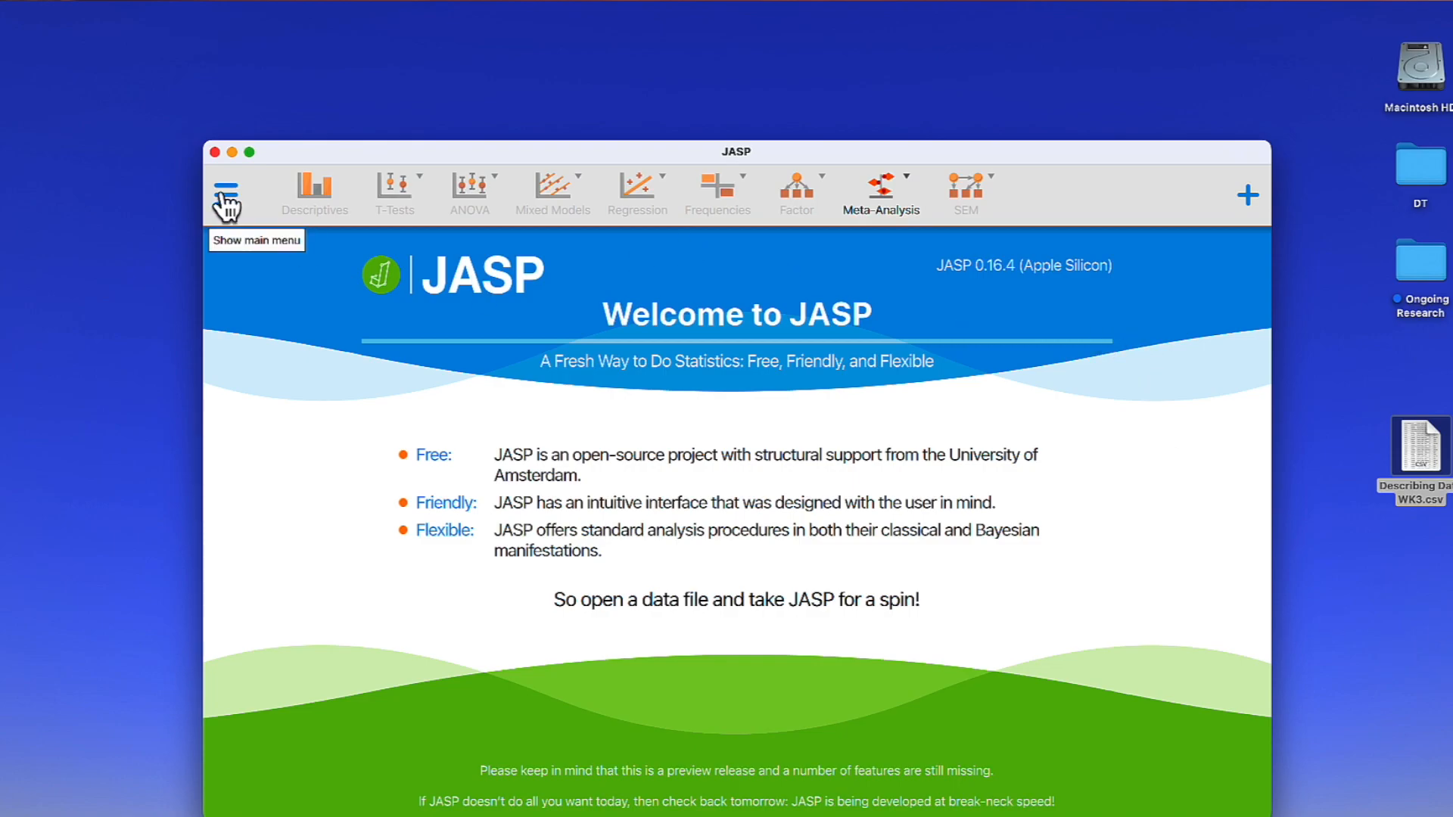
# Load Describing Data WK3.csv from the Desktop into JASP's data grid.
pyautogui.click(226, 194)
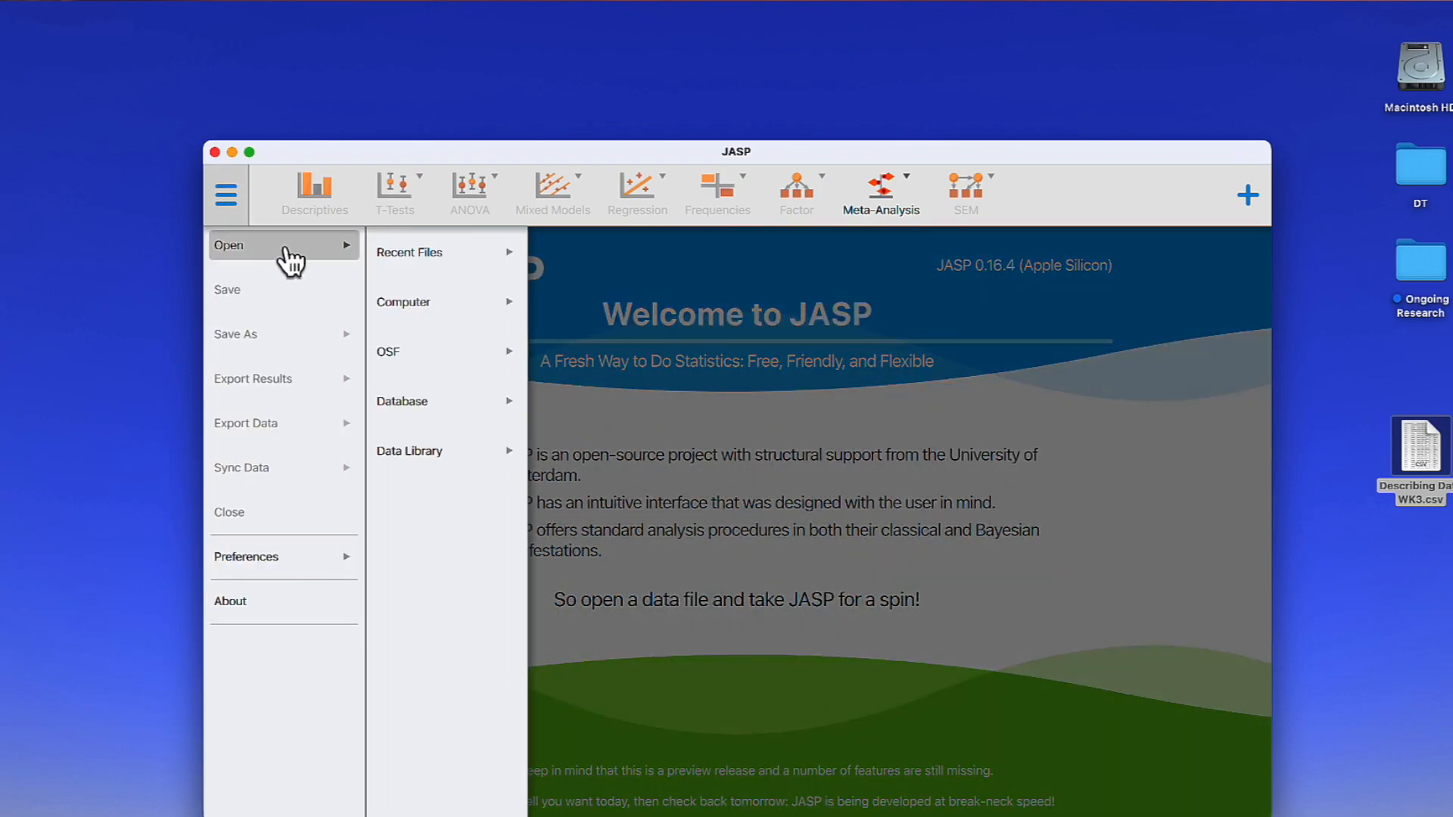
pyautogui.click(433, 301)
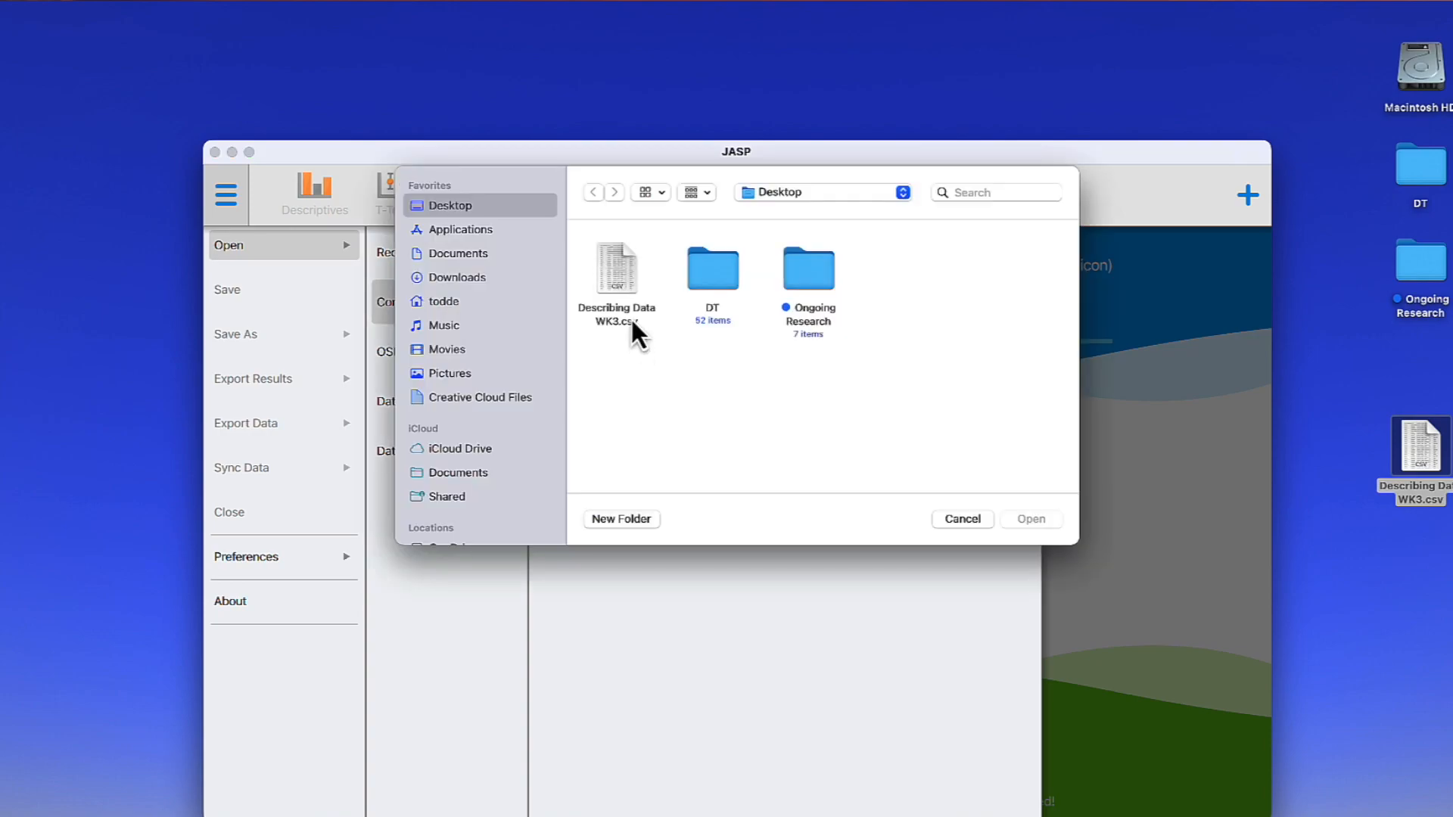
pyautogui.click(617, 269)
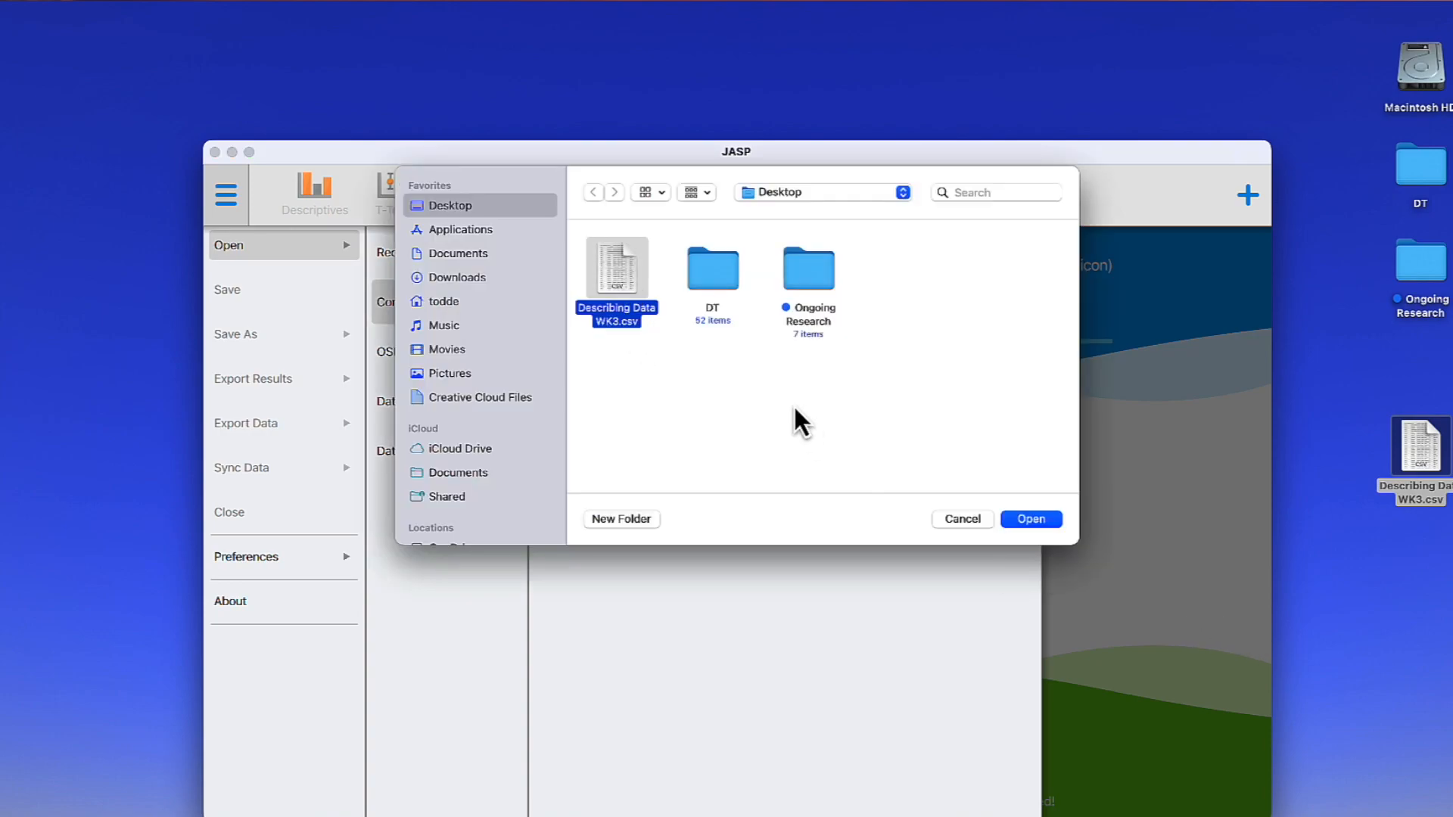
pyautogui.click(1032, 519)
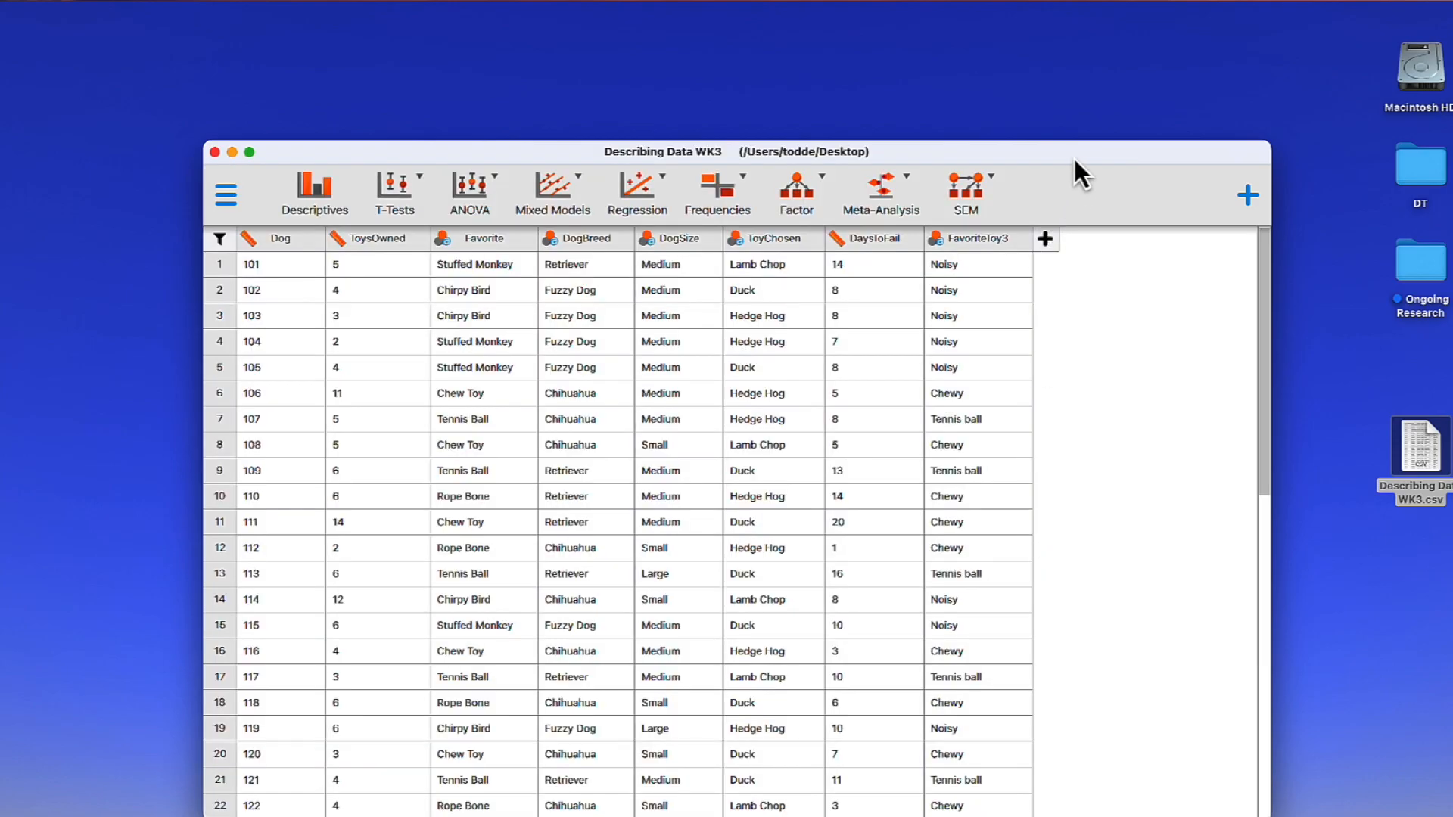
# Set the Dog column's measurement type to Nominal and review ToyChosen's type options.
pyautogui.moveTo(1074, 151); pyautogui.dragTo(890, 74)
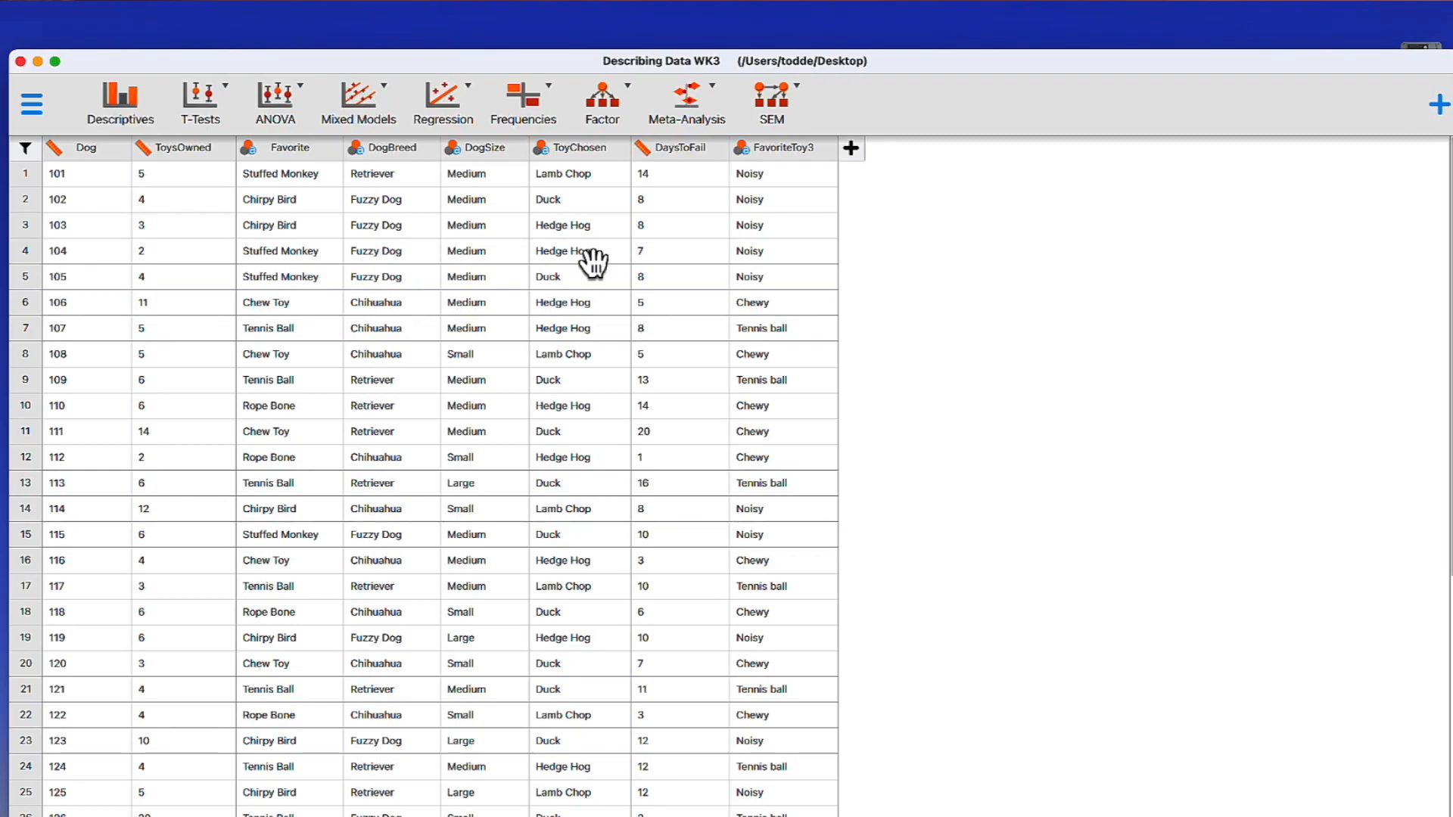
pyautogui.moveTo(384, 182)
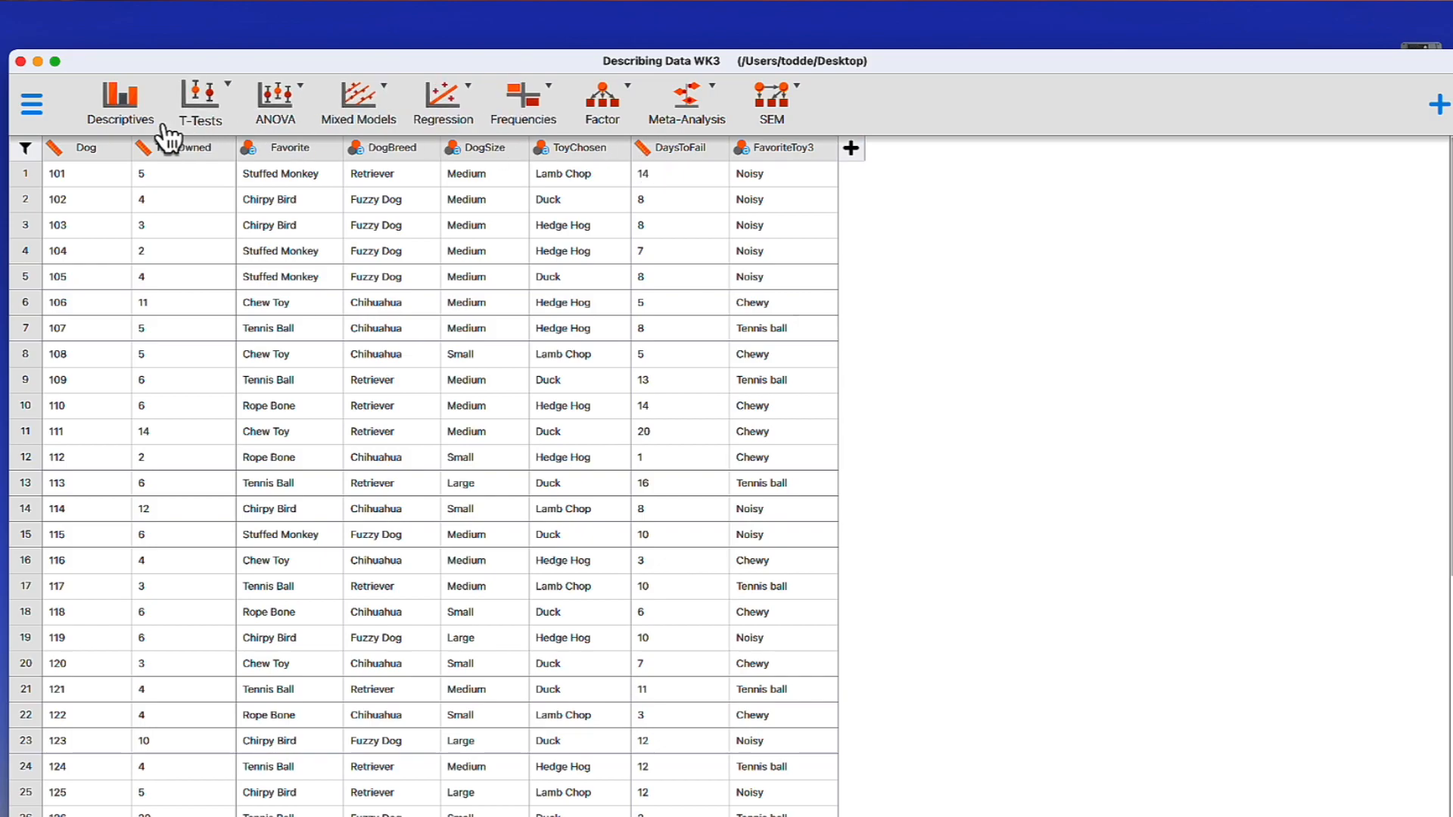
pyautogui.moveTo(94, 167)
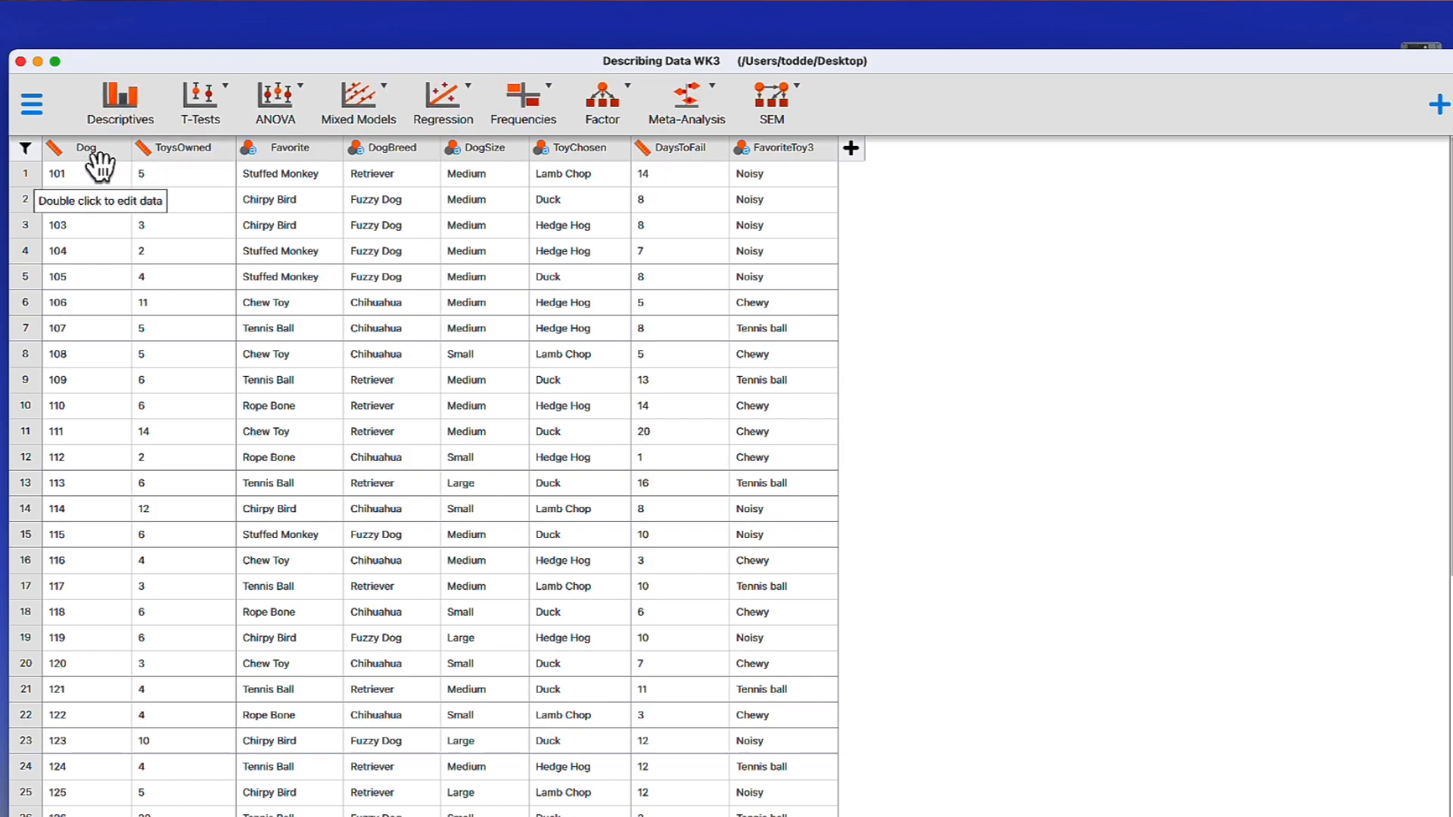
pyautogui.click(53, 148)
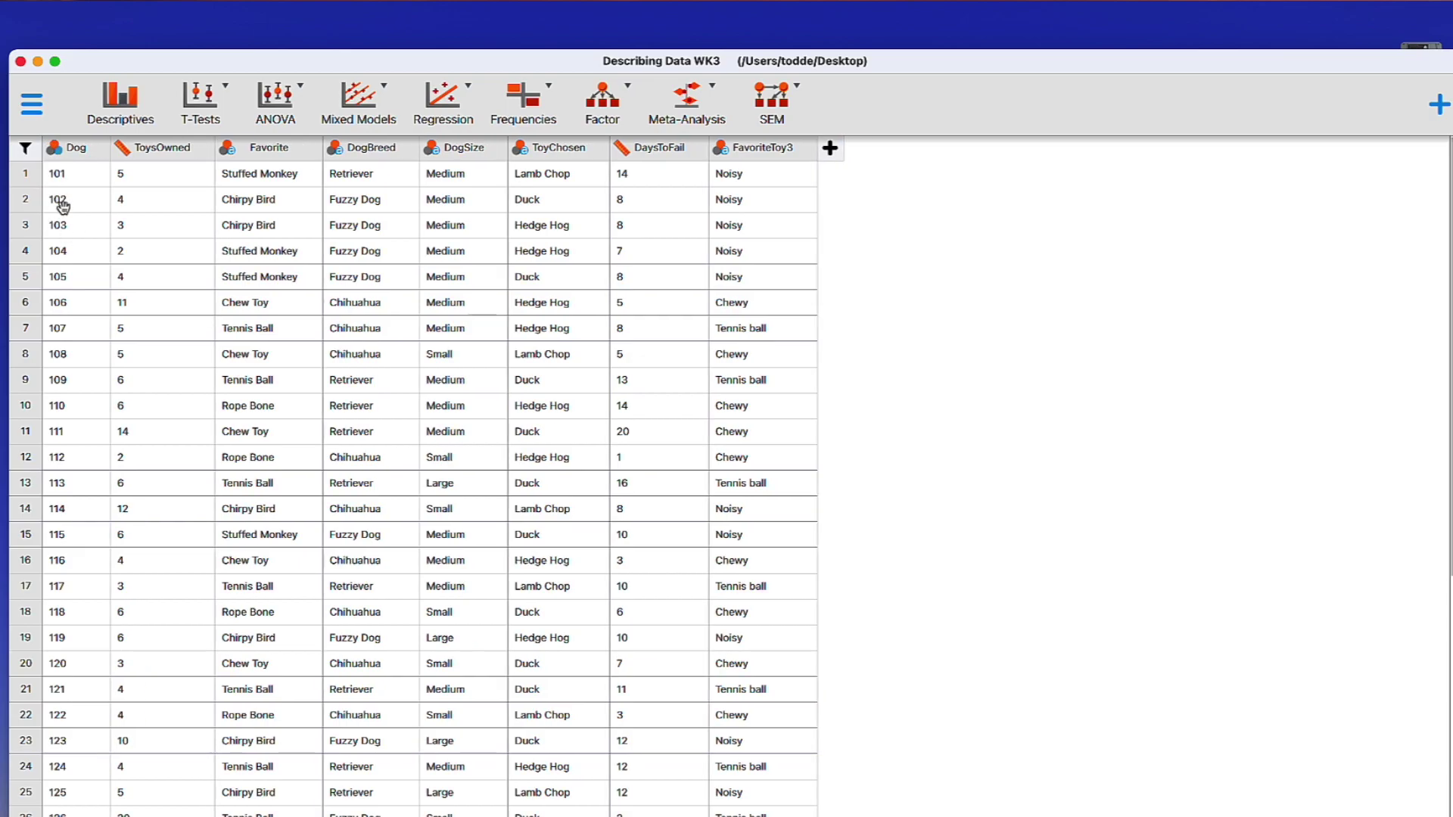
pyautogui.moveTo(88, 166)
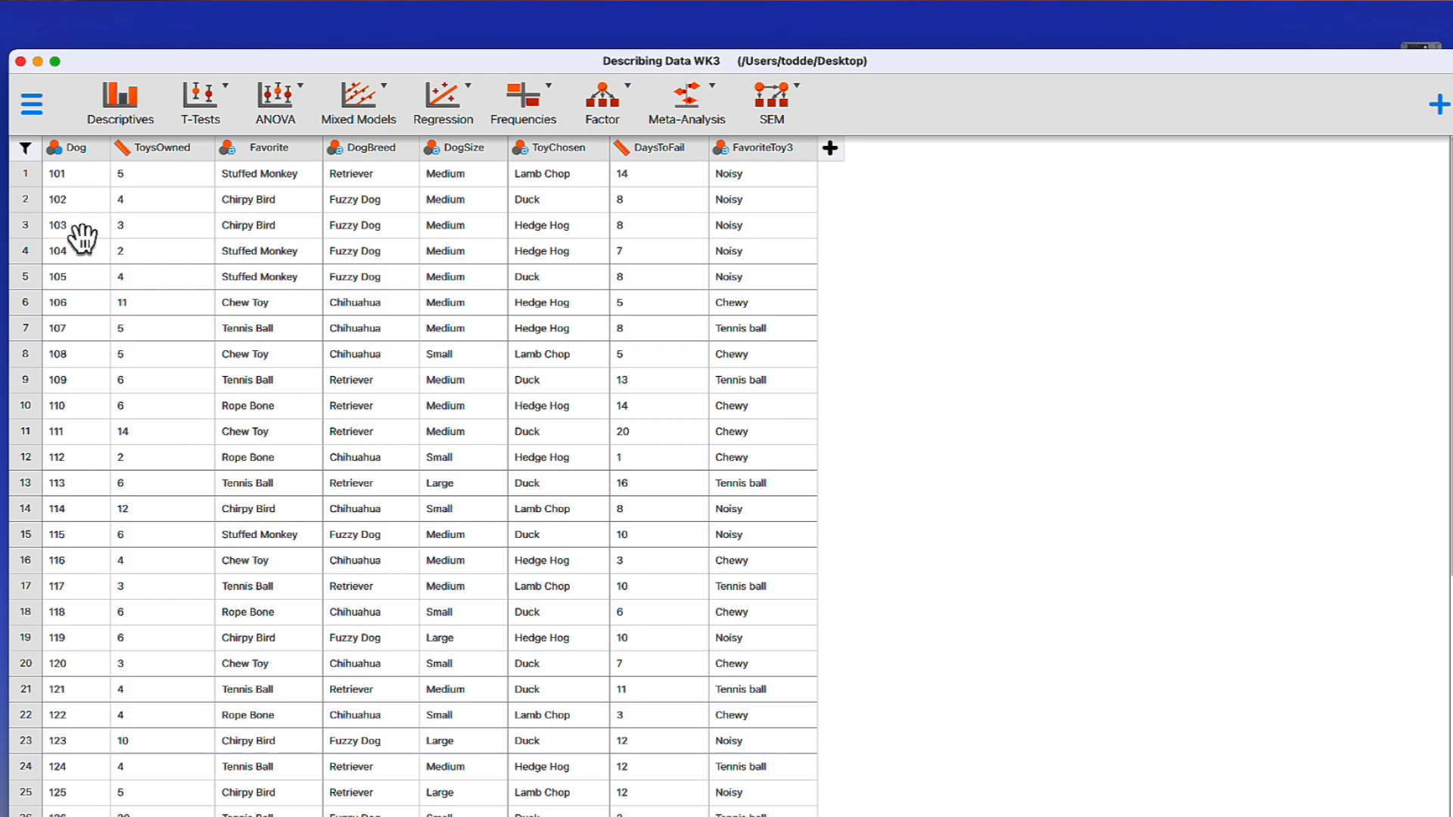
pyautogui.moveTo(79, 322)
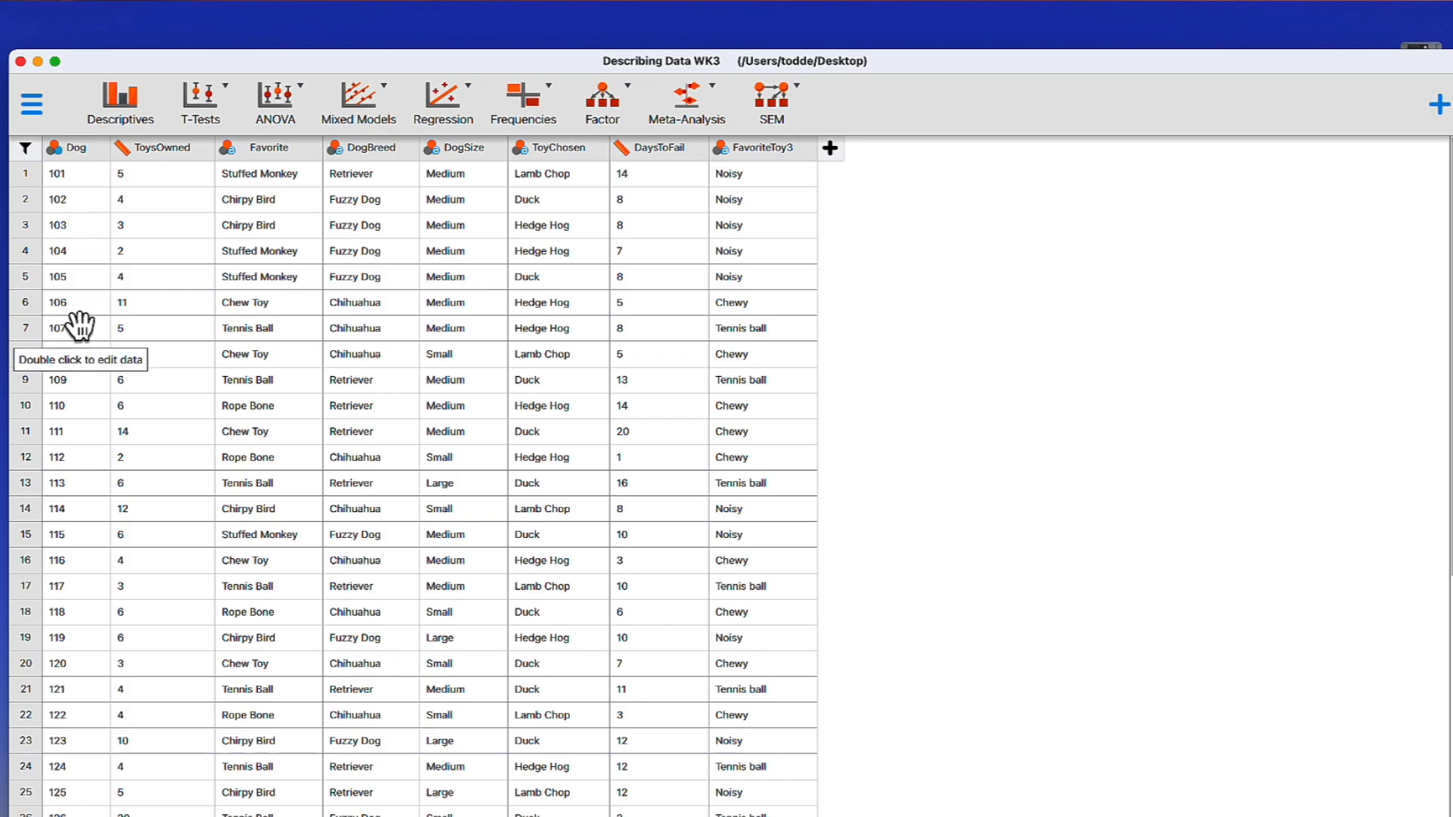
pyautogui.moveTo(59, 156)
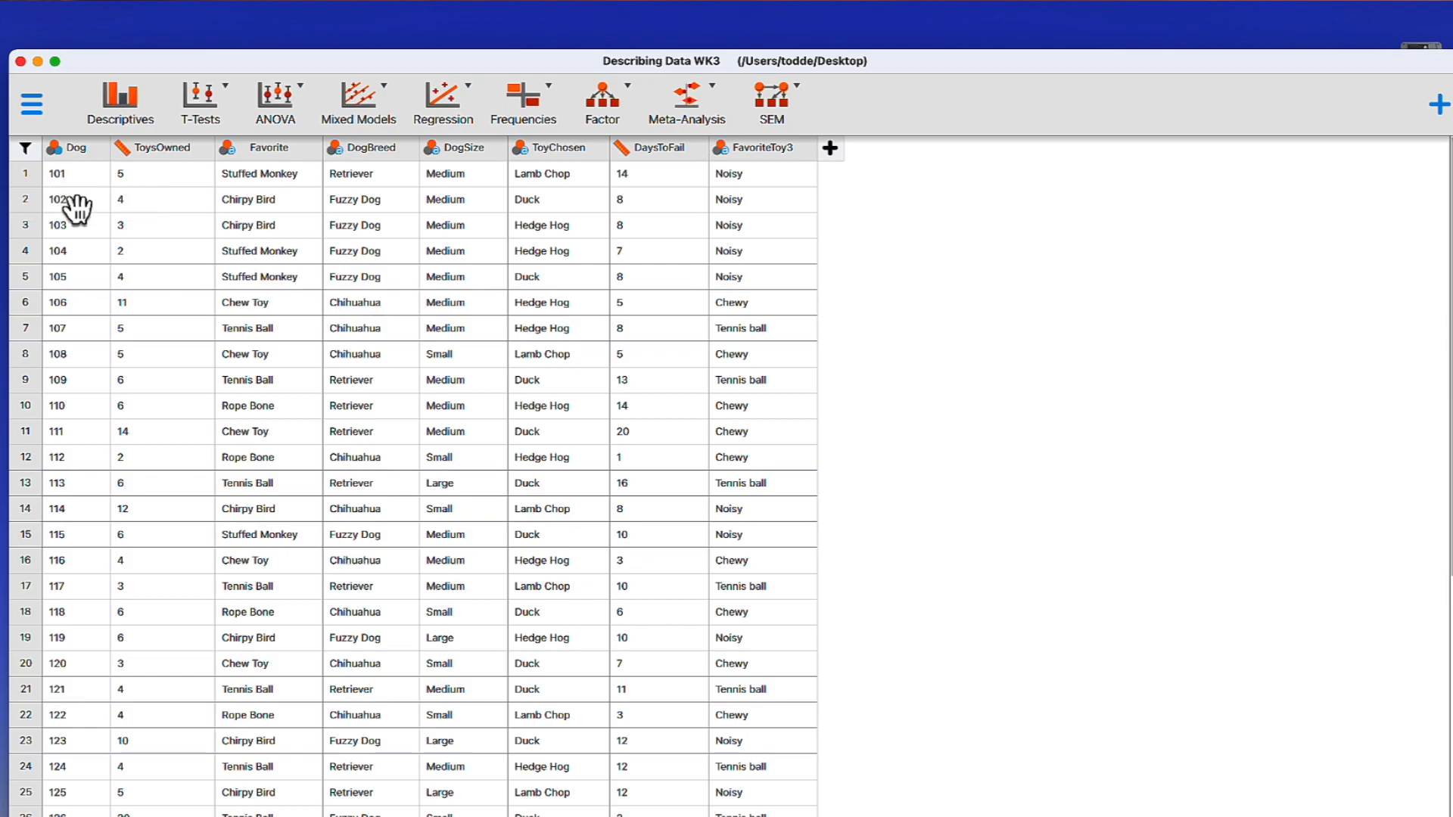
pyautogui.moveTo(85, 185)
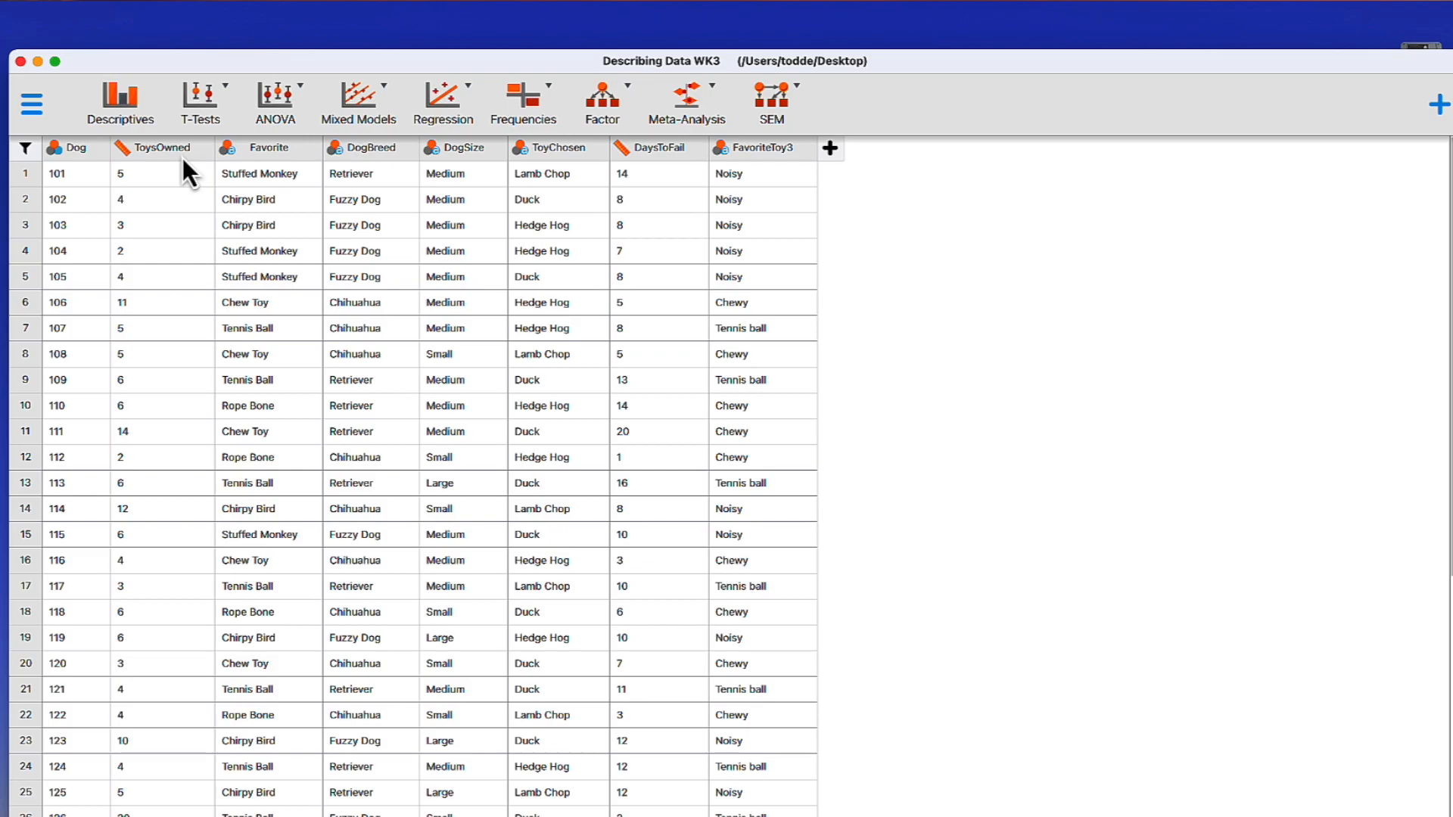
pyautogui.moveTo(651, 171)
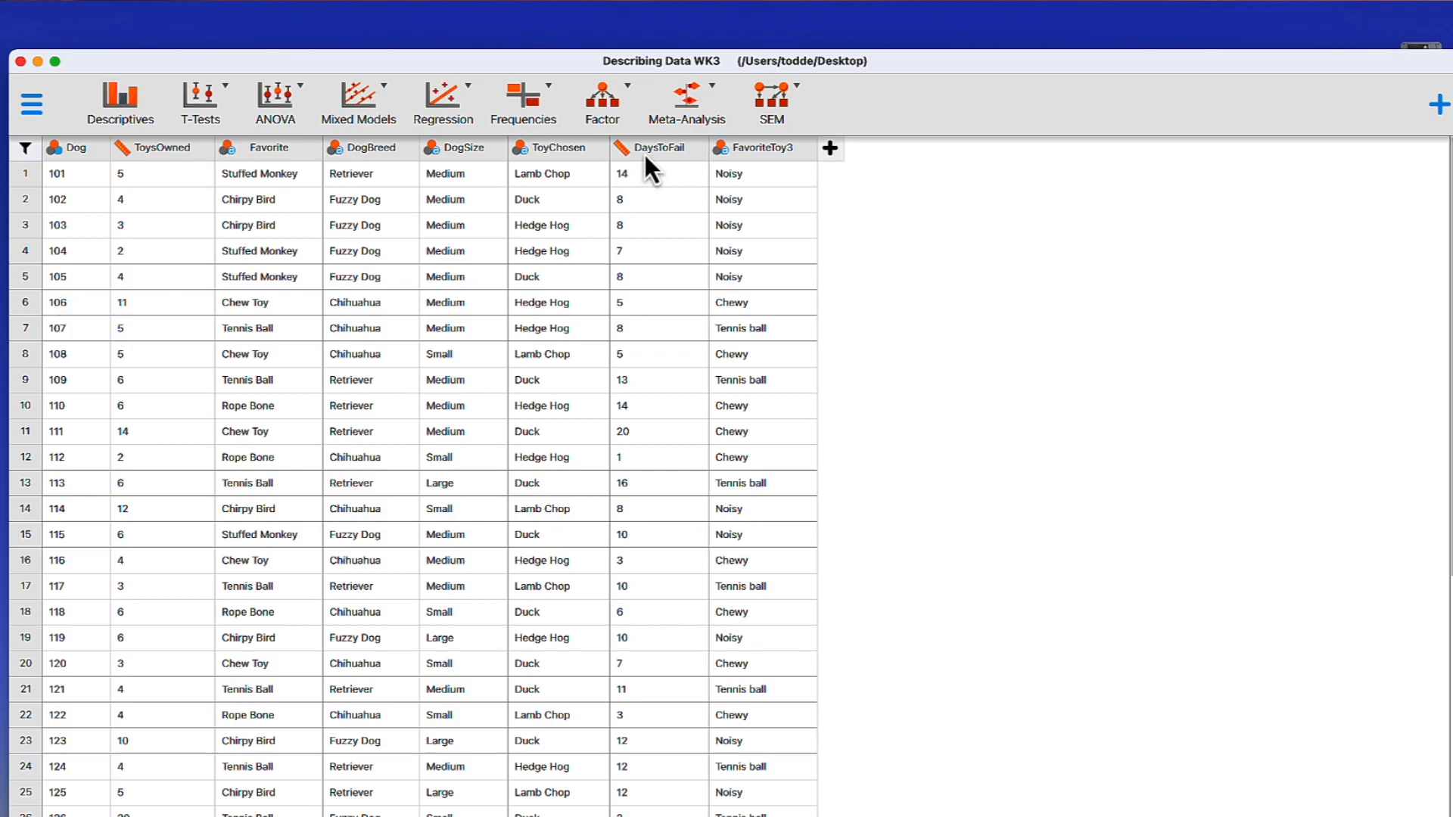
pyautogui.moveTo(352, 173)
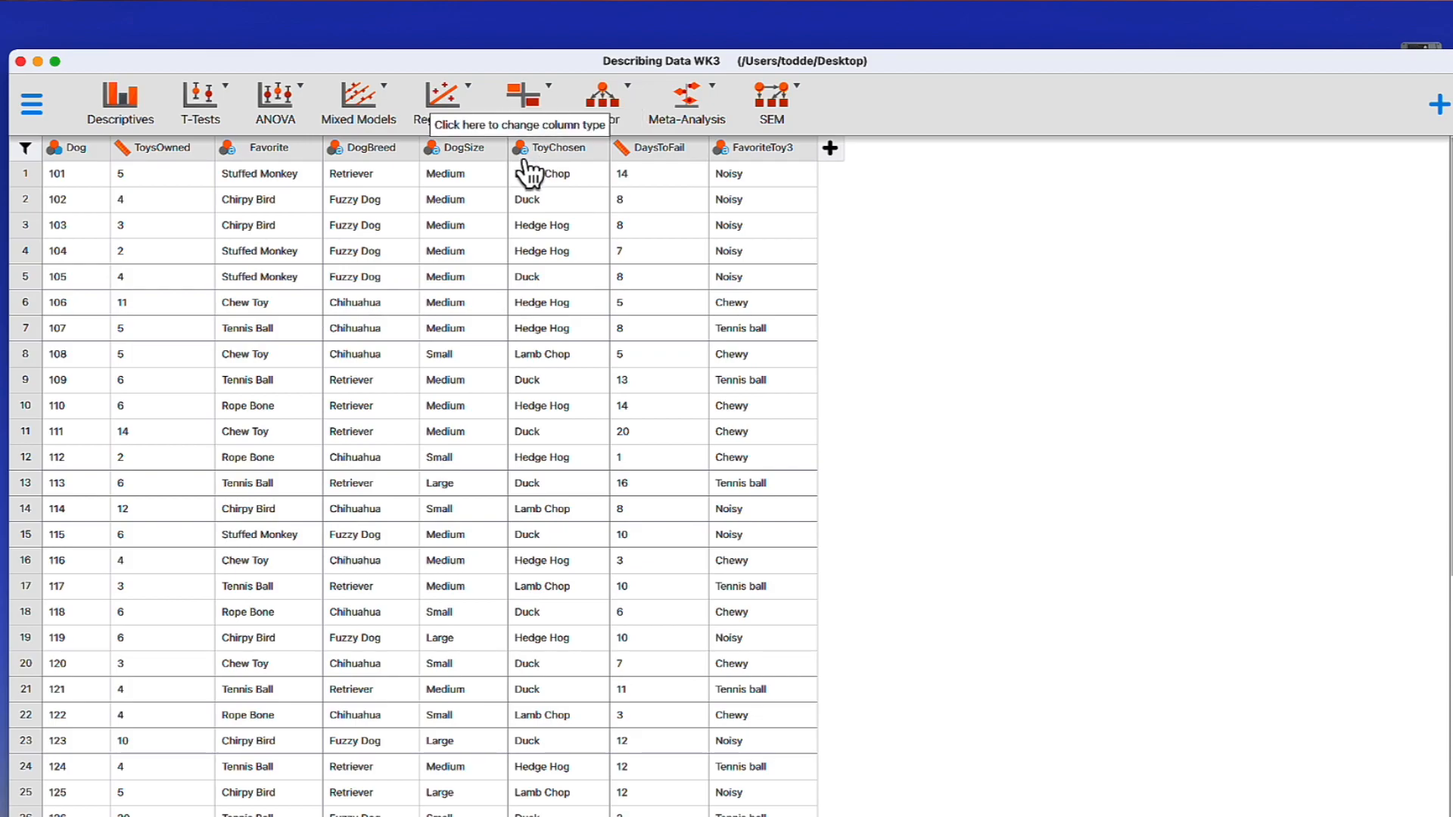
pyautogui.click(523, 149)
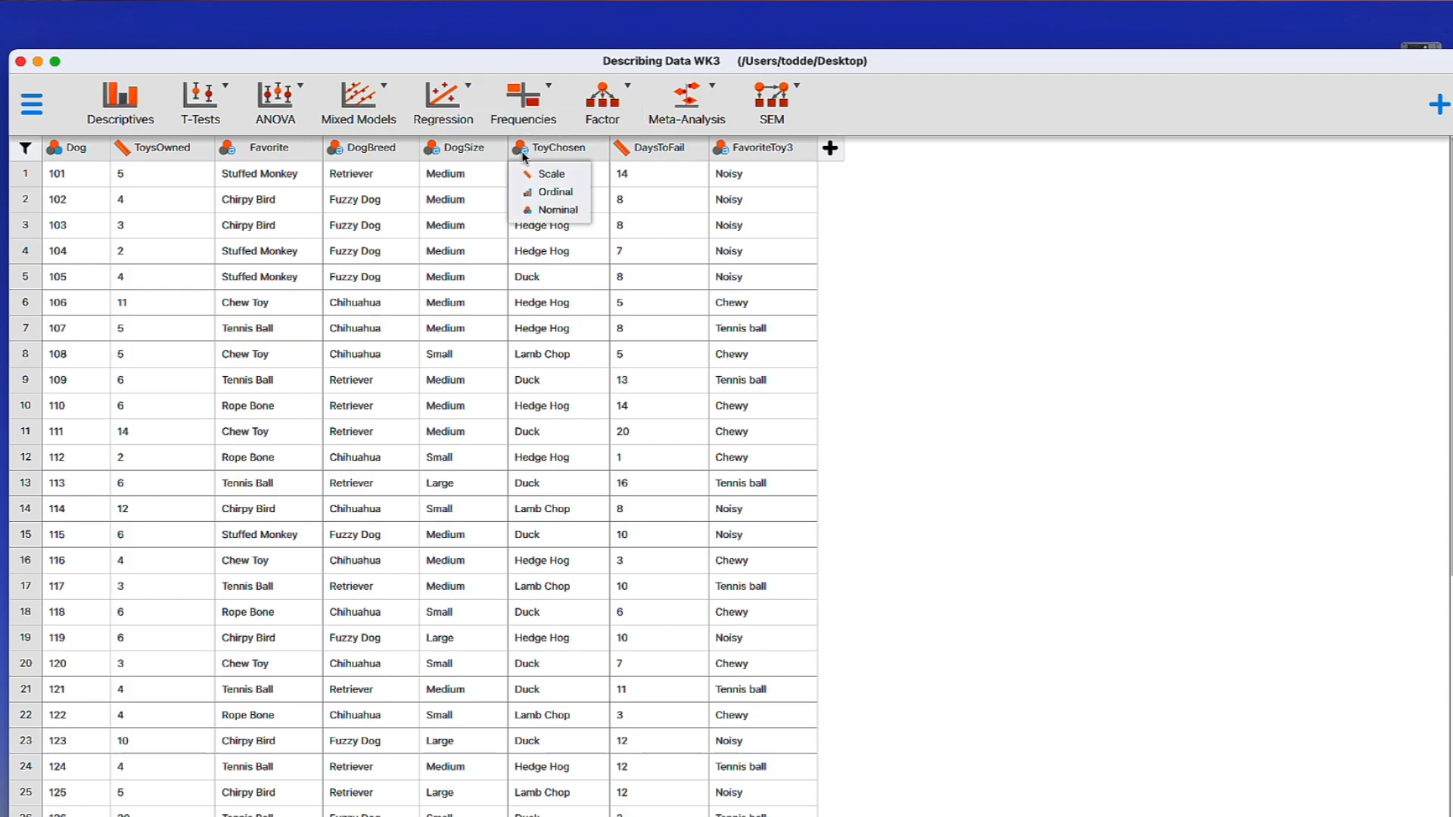
pyautogui.moveTo(563, 223)
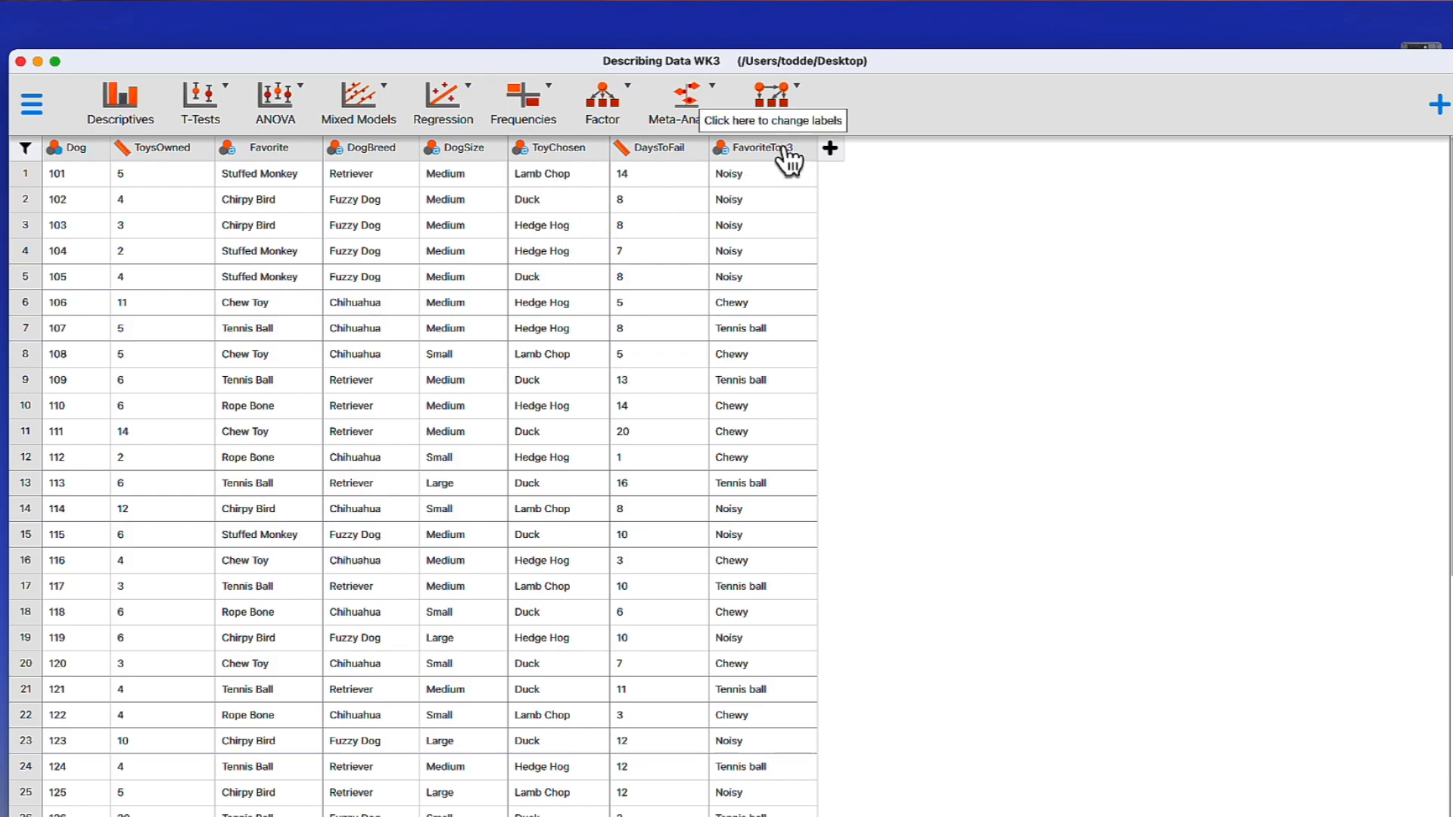
pyautogui.moveTo(724, 165)
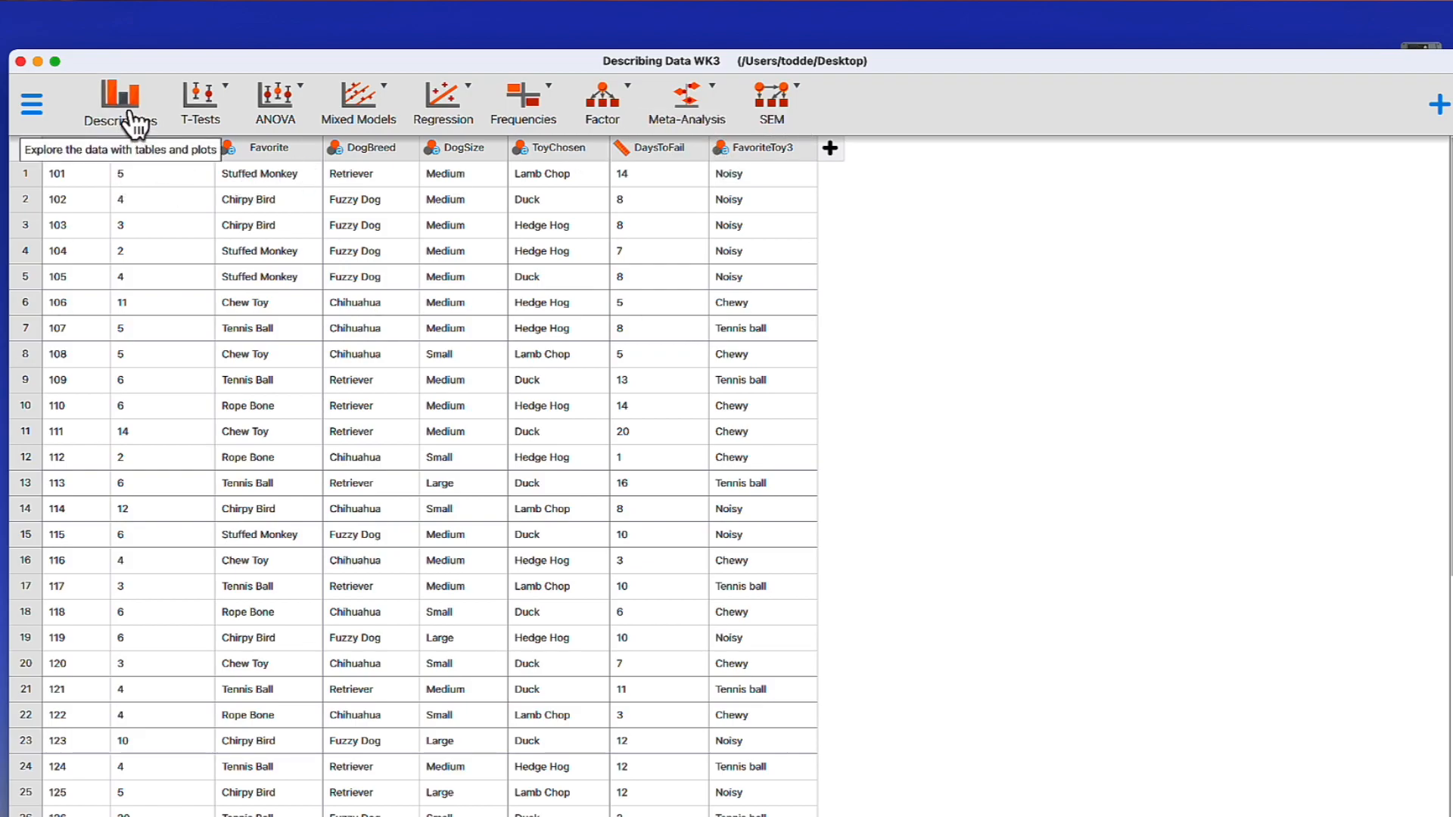
# Start a Descriptive Statistics analysis showing the dataset's variable list with none chosen.
pyautogui.click(121, 98)
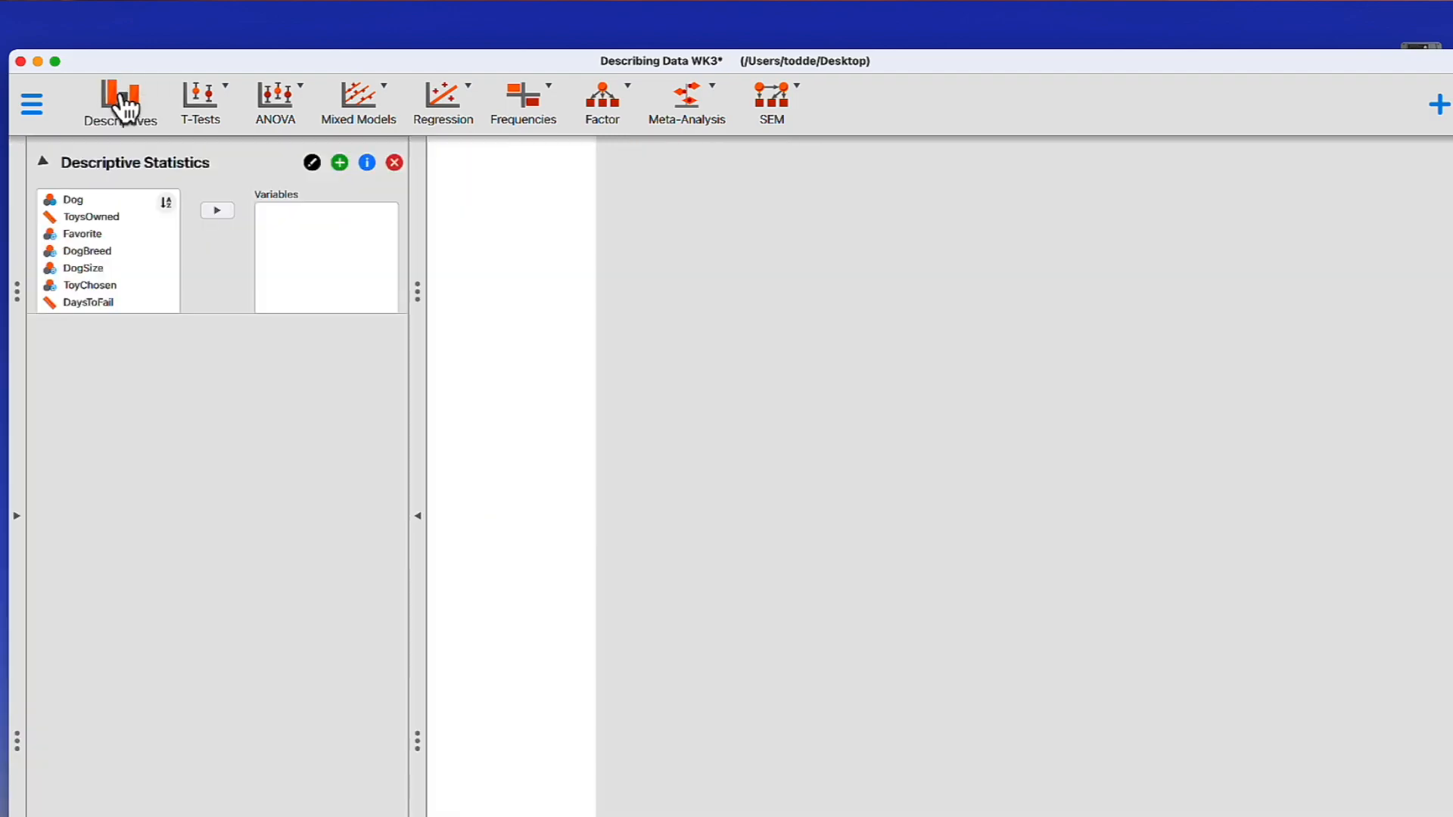
pyautogui.click(121, 103)
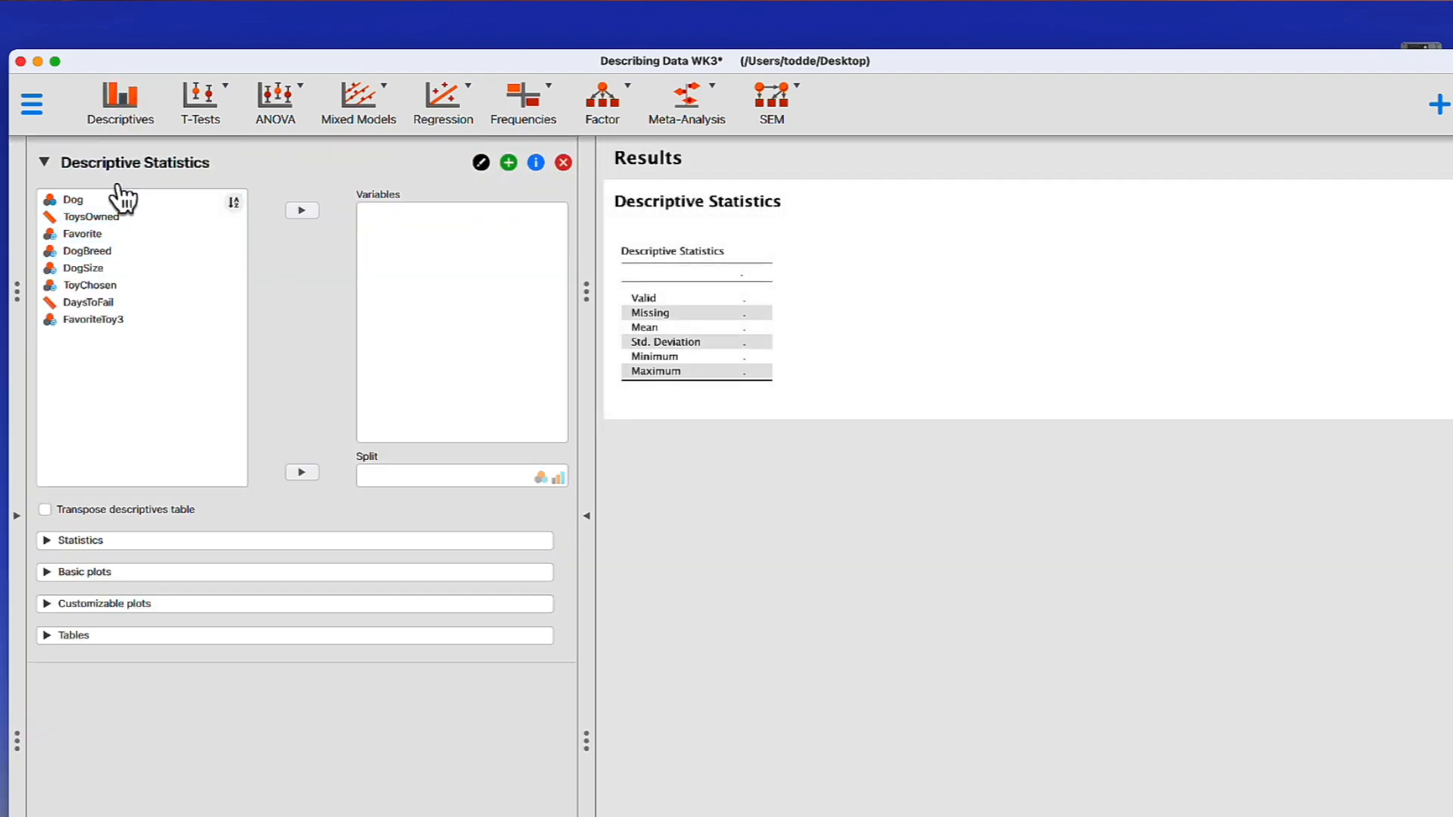
pyautogui.click(92, 319)
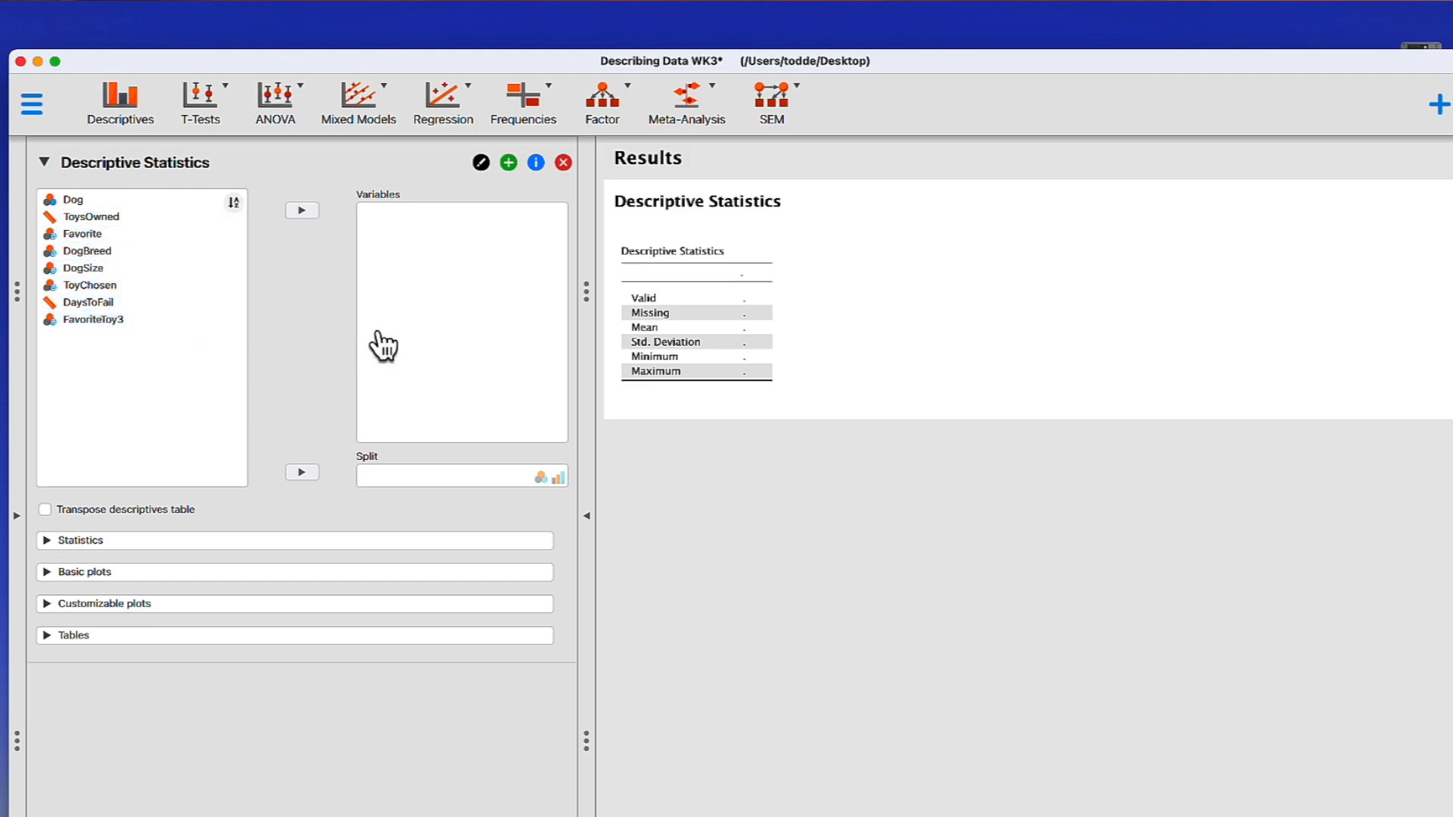
pyautogui.moveTo(406, 345)
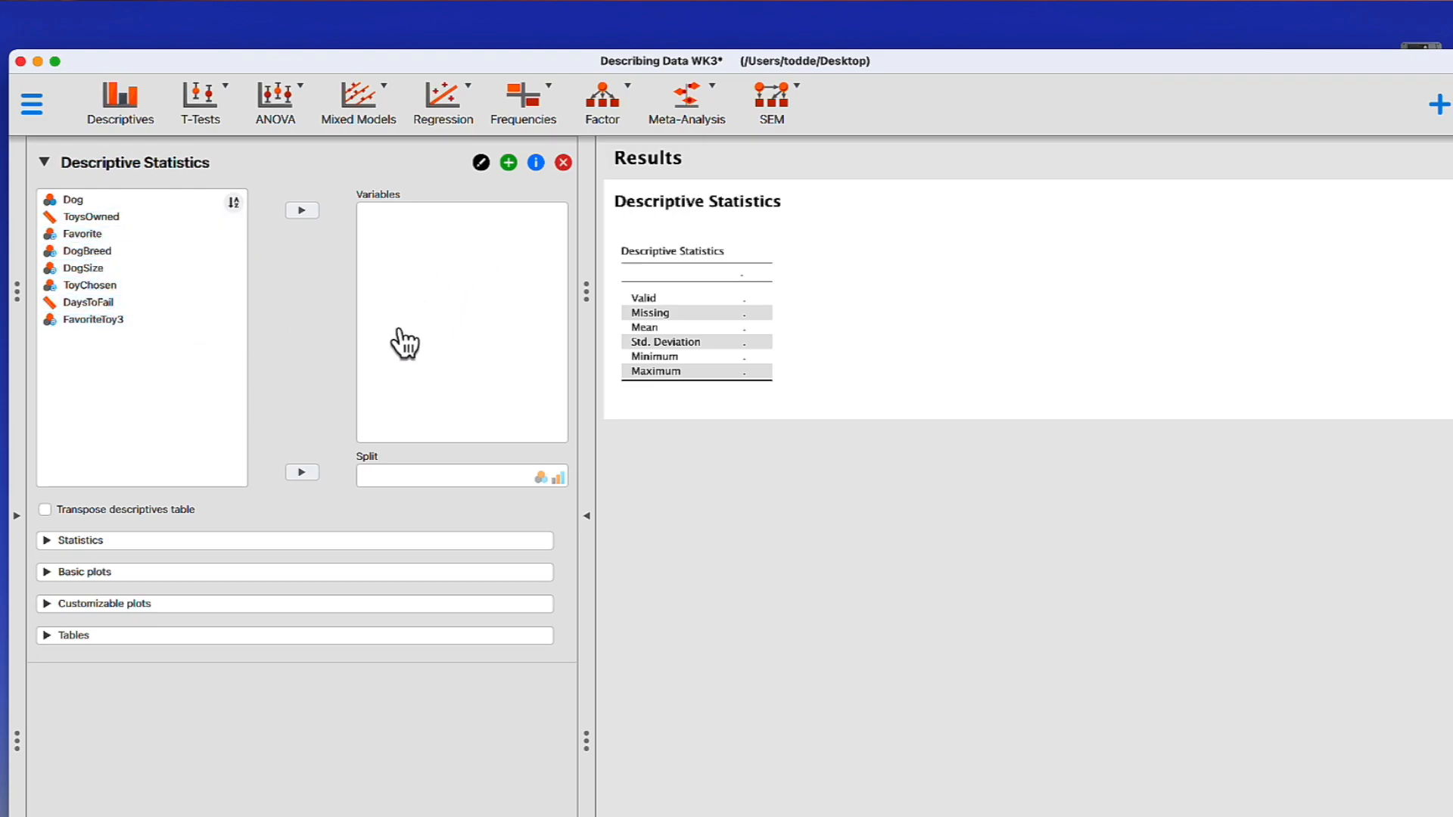
pyautogui.moveTo(427, 292)
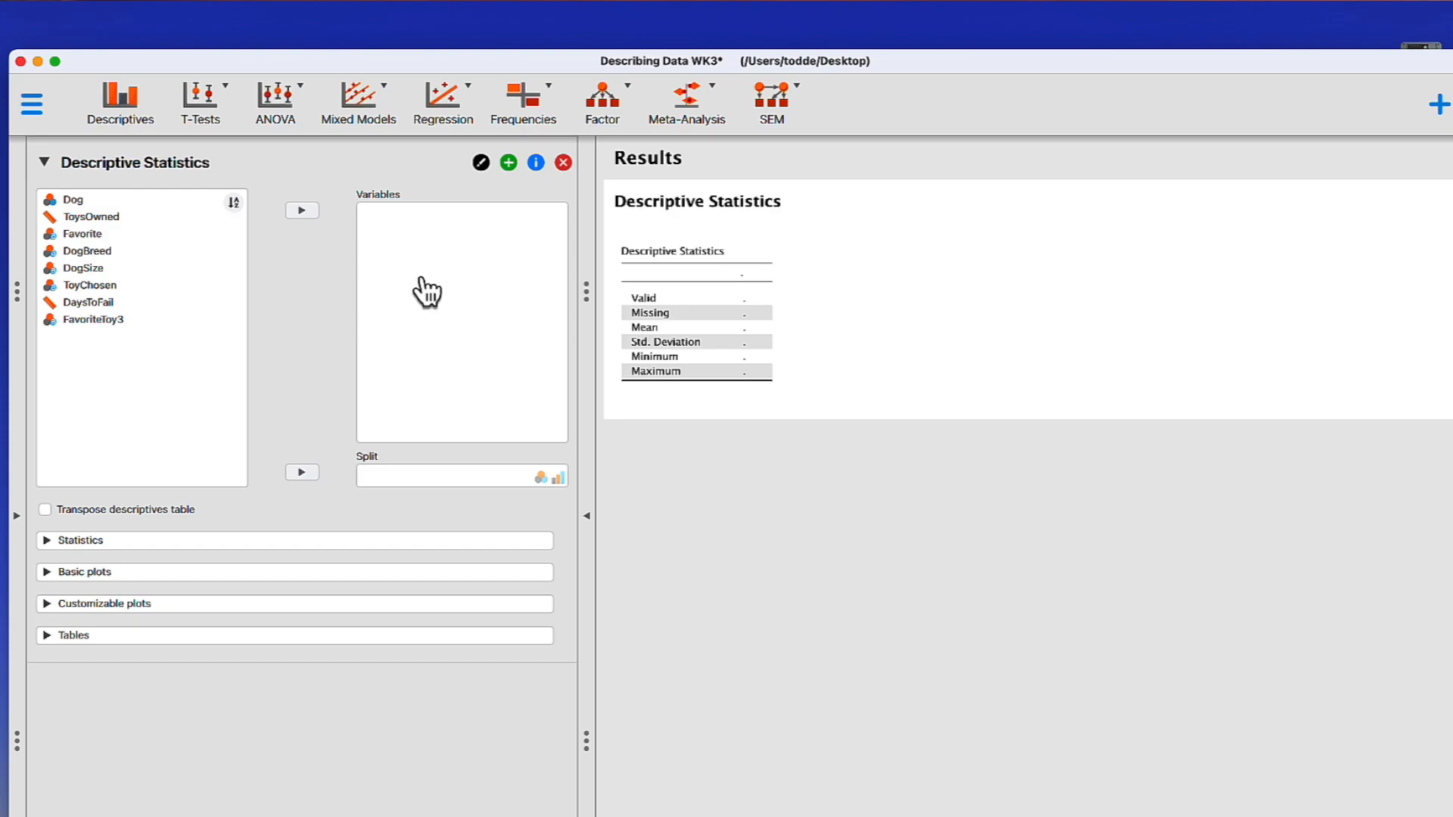
pyautogui.click(83, 215)
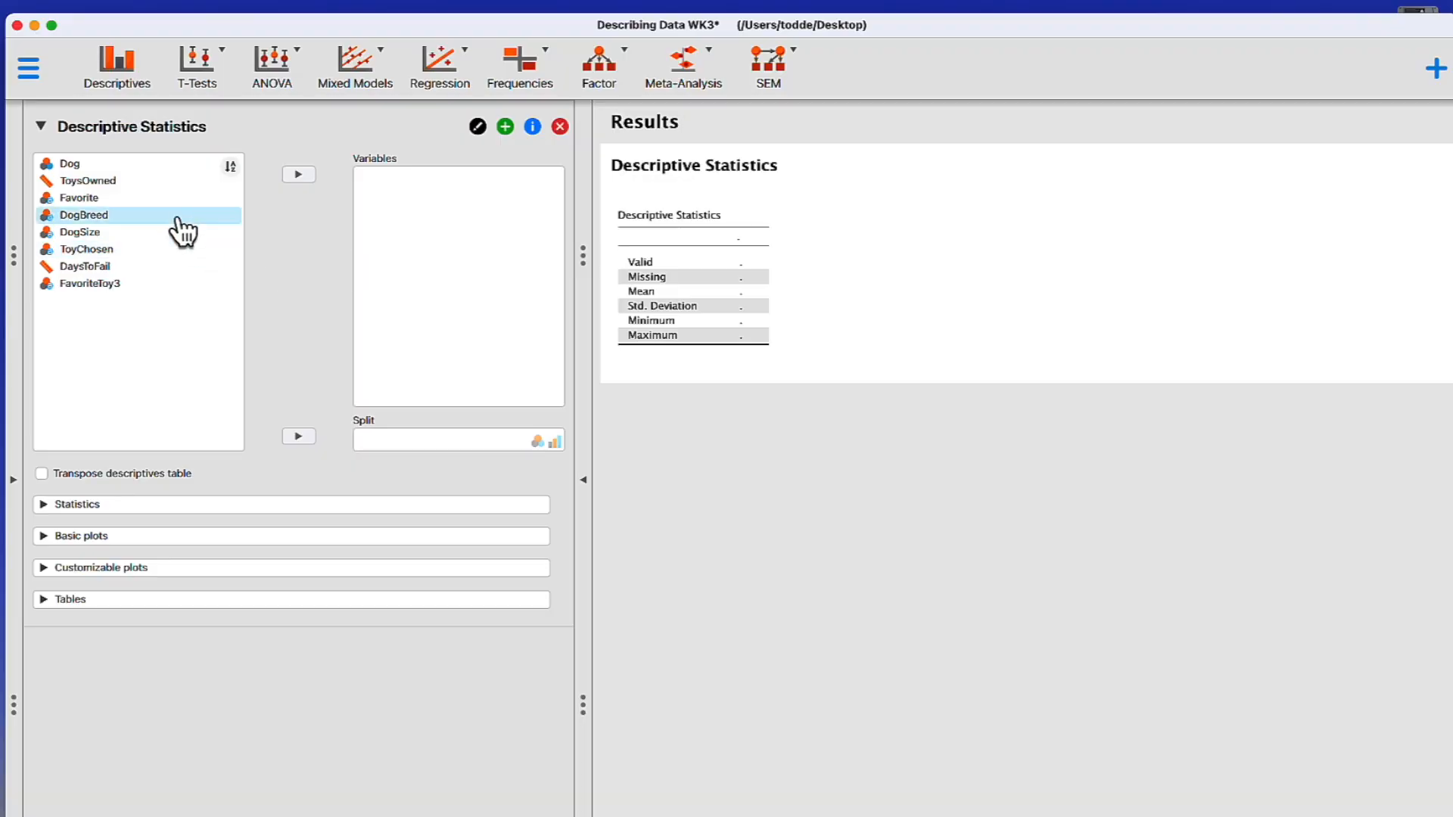
# Add Favorite to the analysed variables, giving 50 valid and 0 missing cases.
pyautogui.click(79, 197)
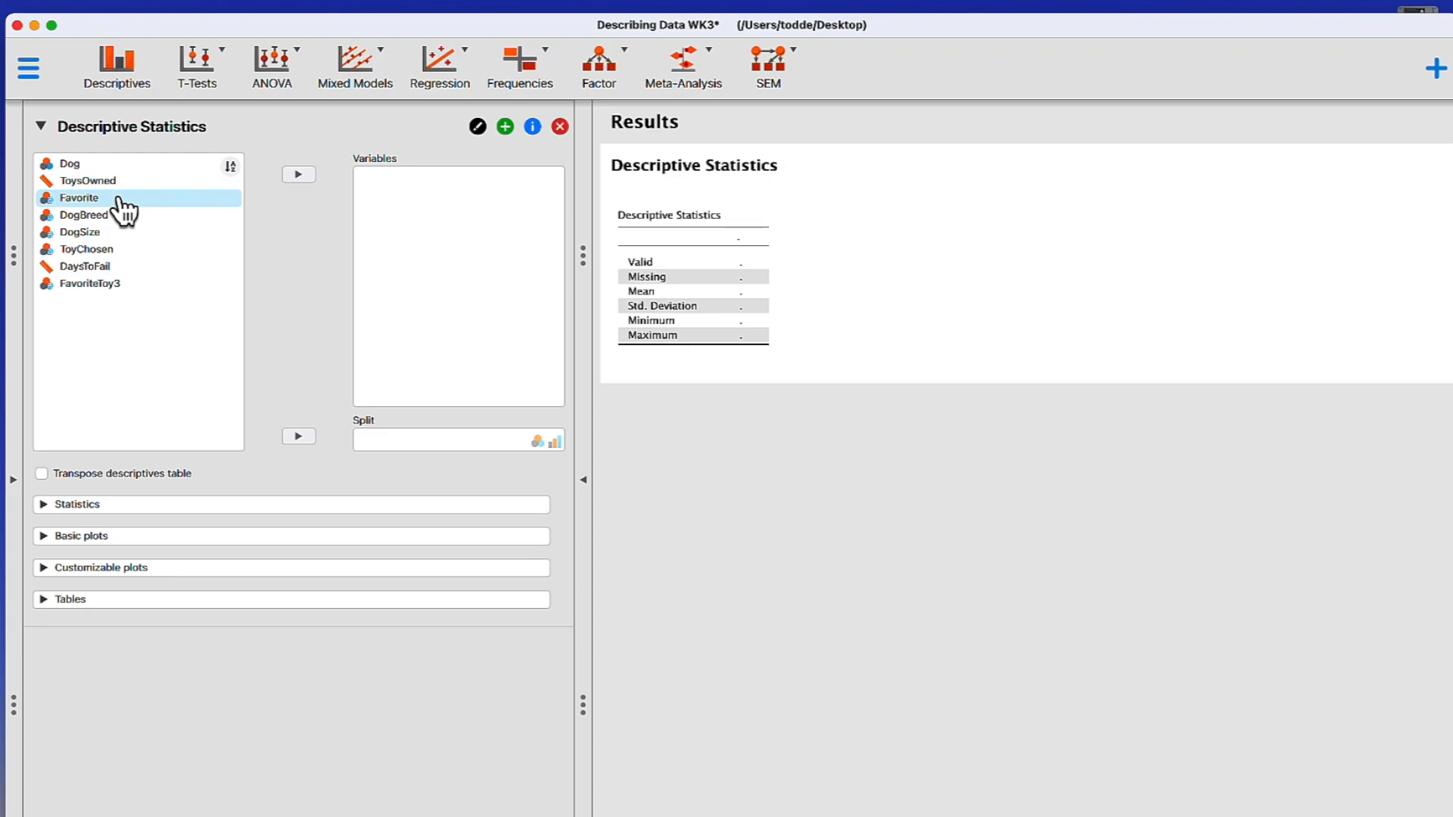
pyautogui.click(83, 196)
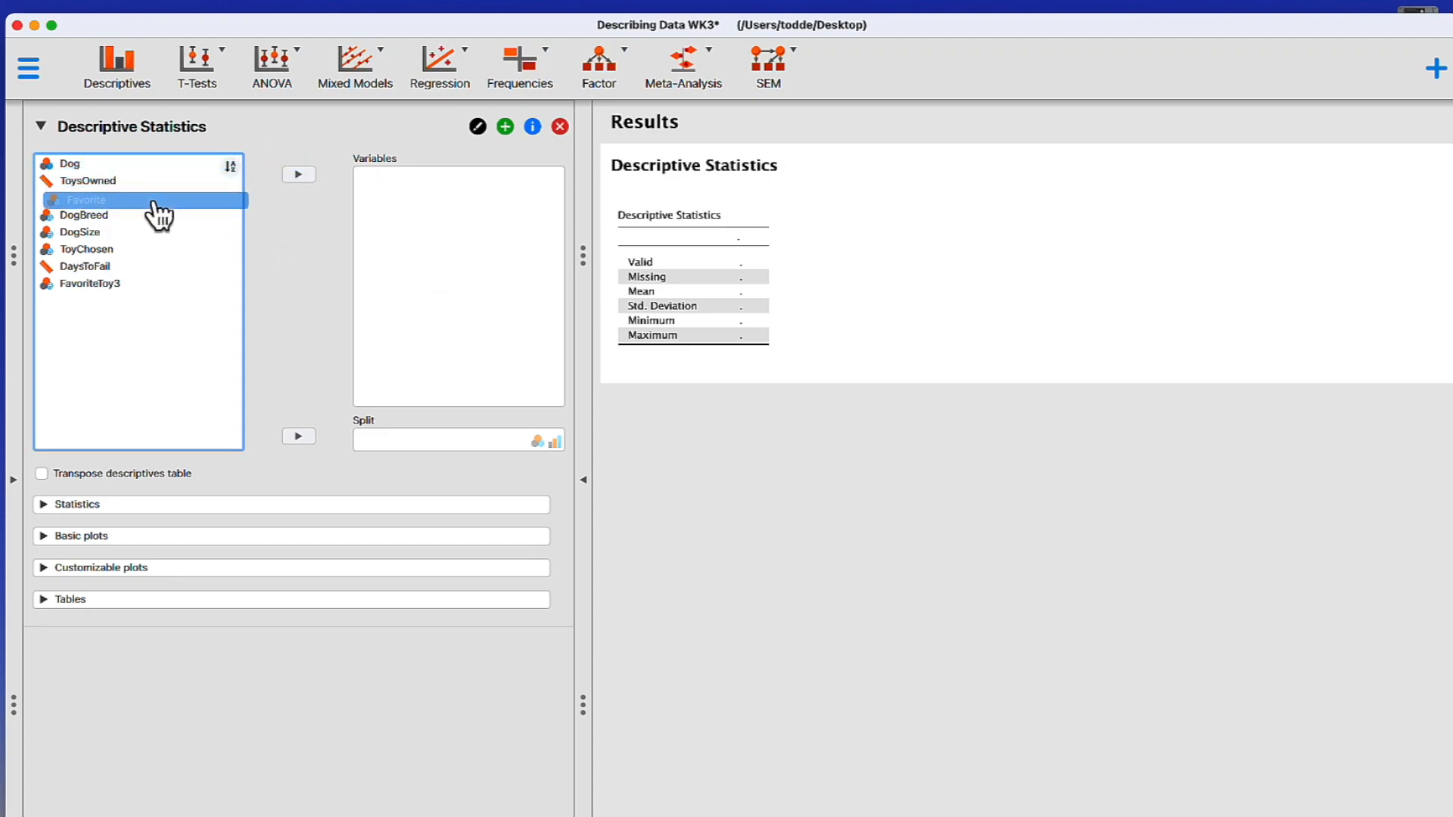
pyautogui.click(298, 174)
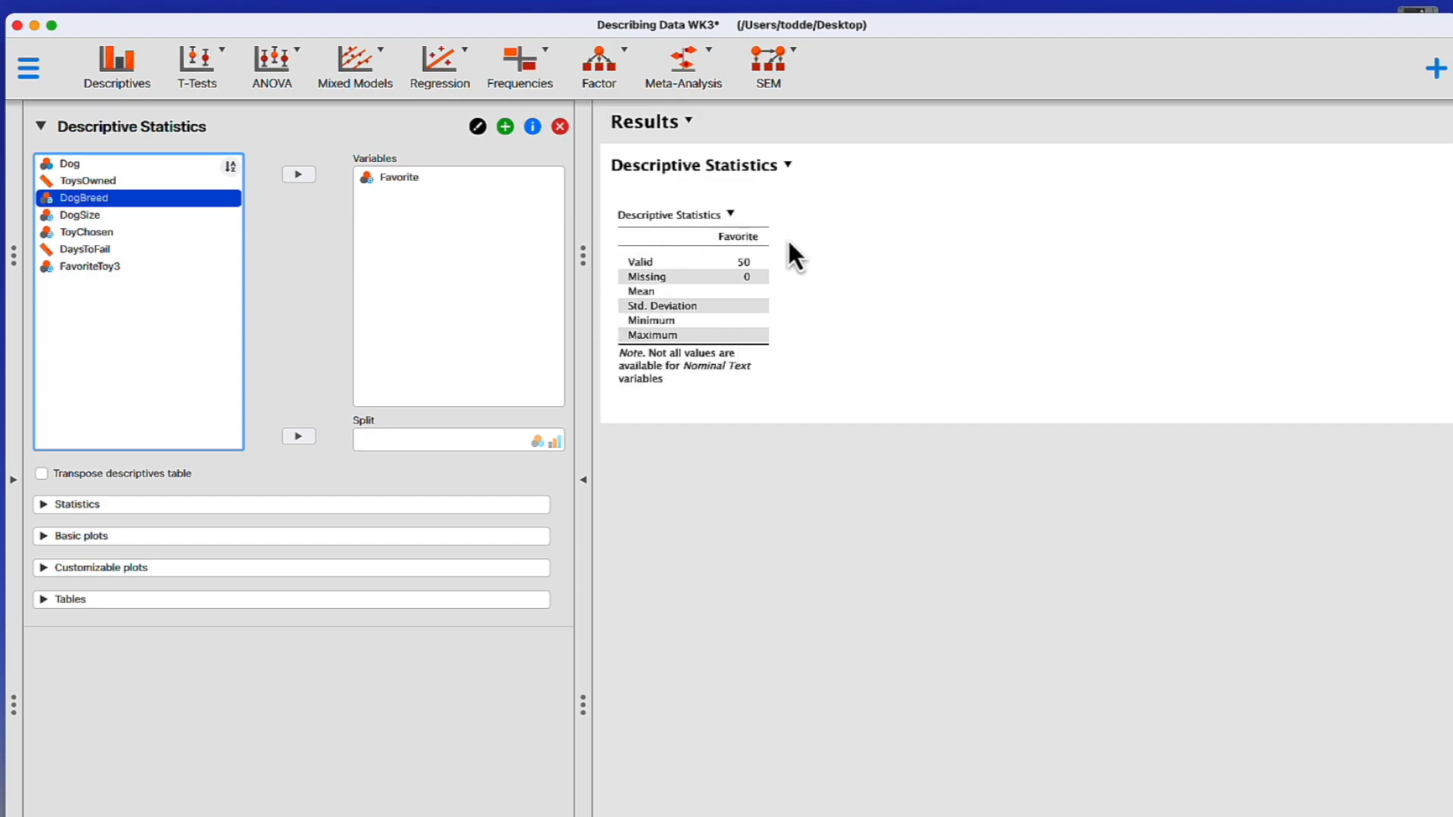
pyautogui.moveTo(688, 381)
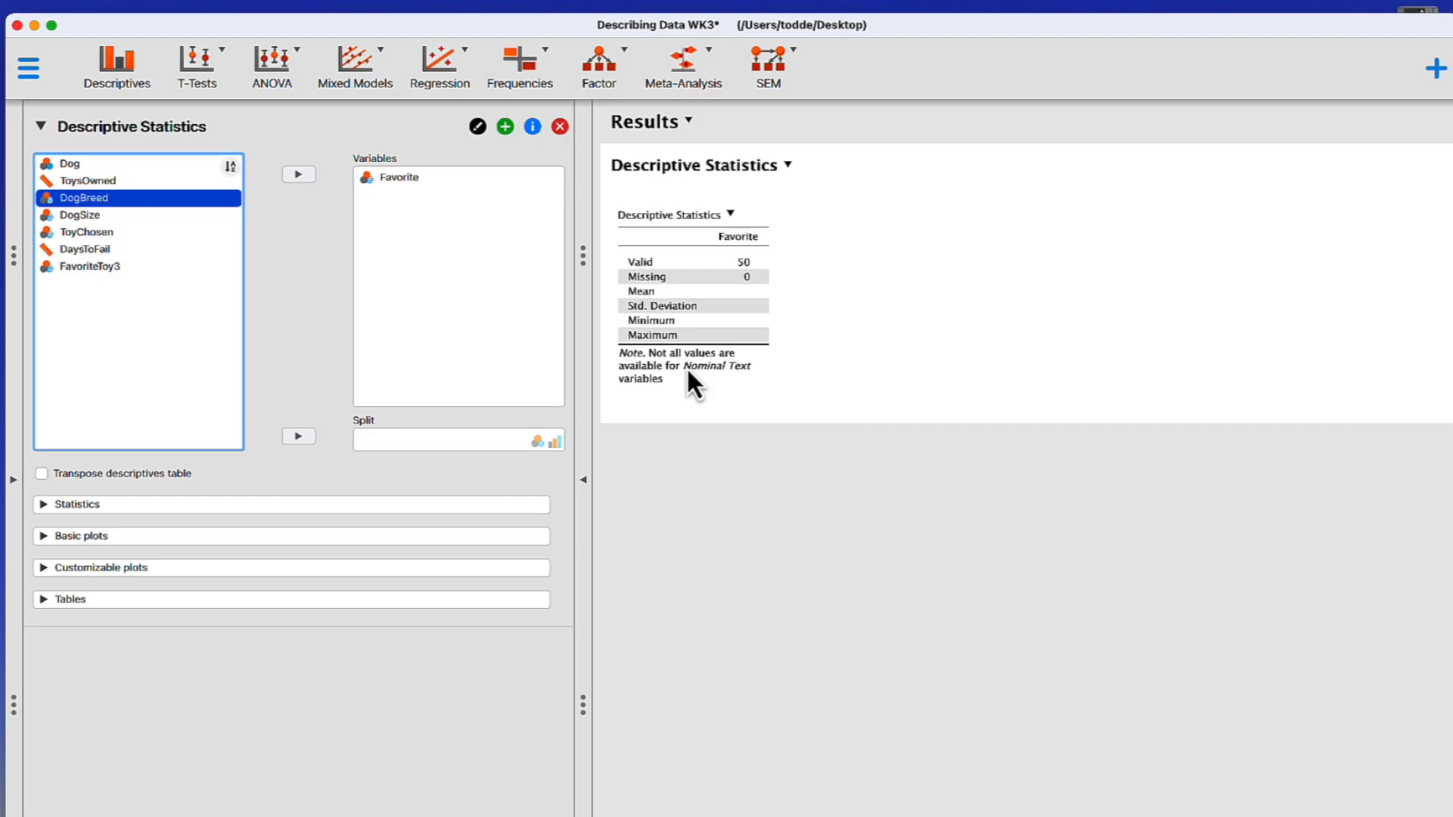
pyautogui.moveTo(723, 348)
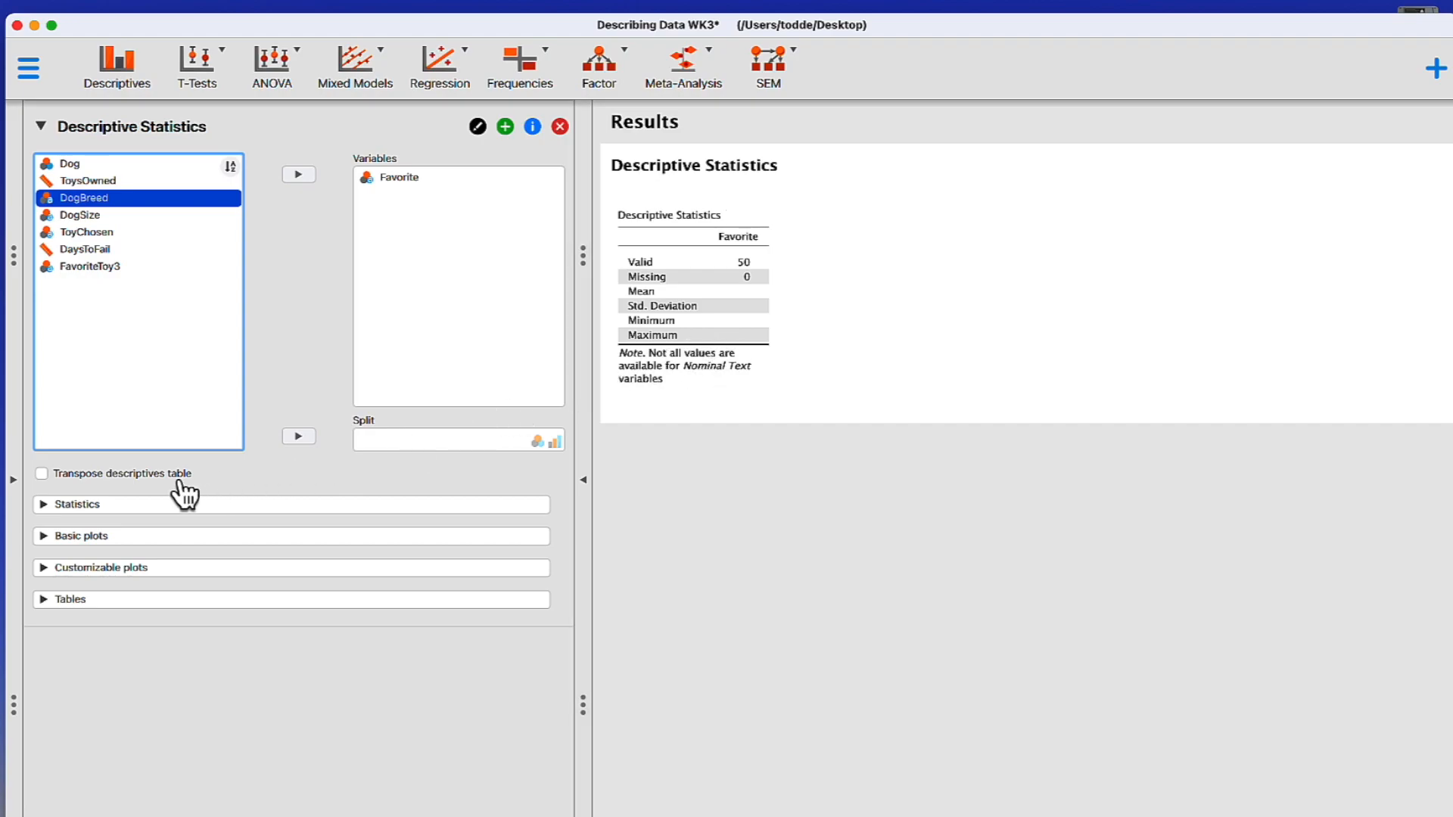
# Transpose the descriptives table so Favorite is a row with statistics as columns.
pyautogui.click(43, 474)
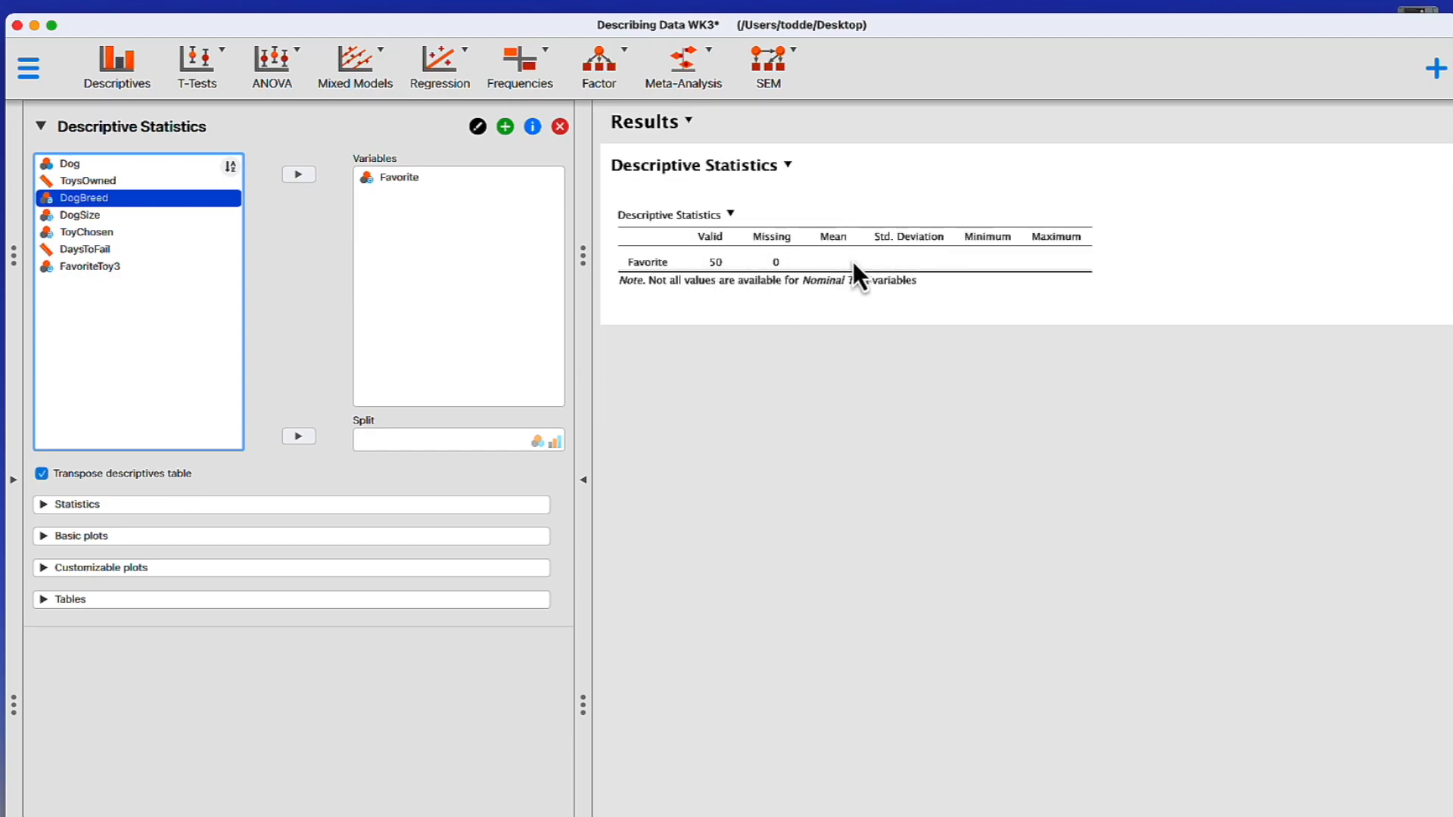
pyautogui.moveTo(869, 296)
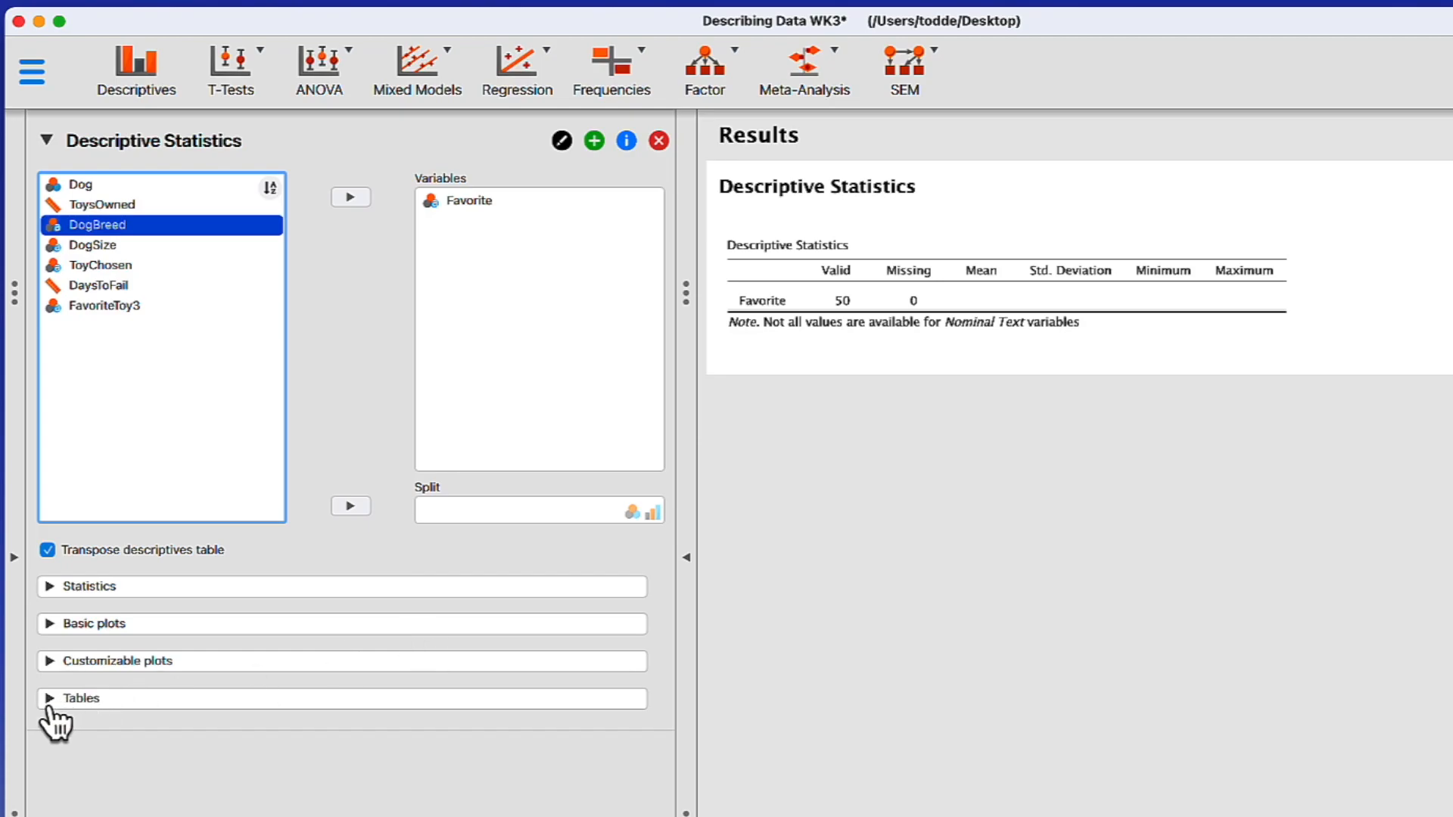
# Add a frequency table of Favorite's counts and percentages to the results.
pyautogui.click(78, 699)
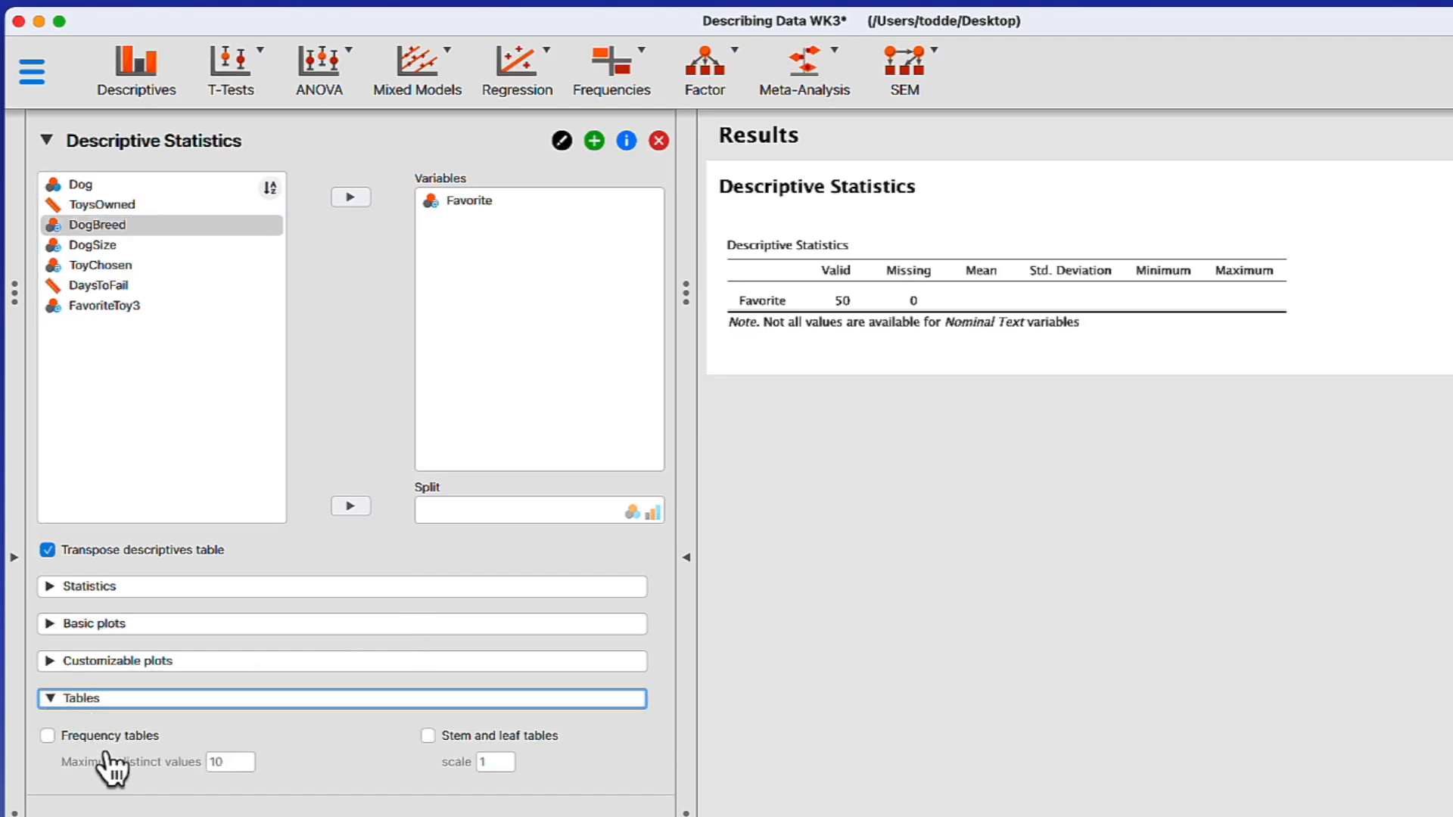
pyautogui.moveTo(91, 771)
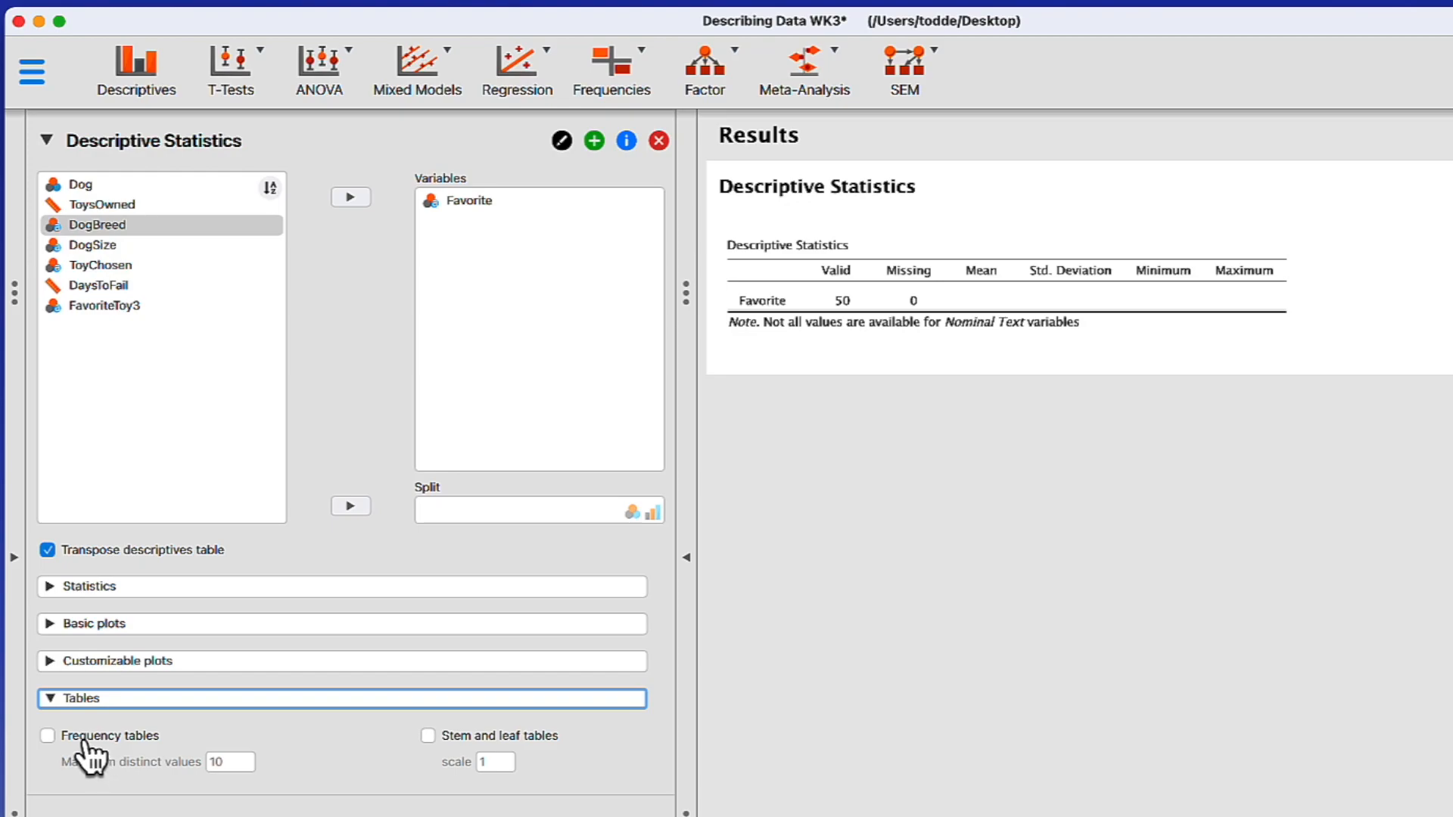
pyautogui.click(47, 735)
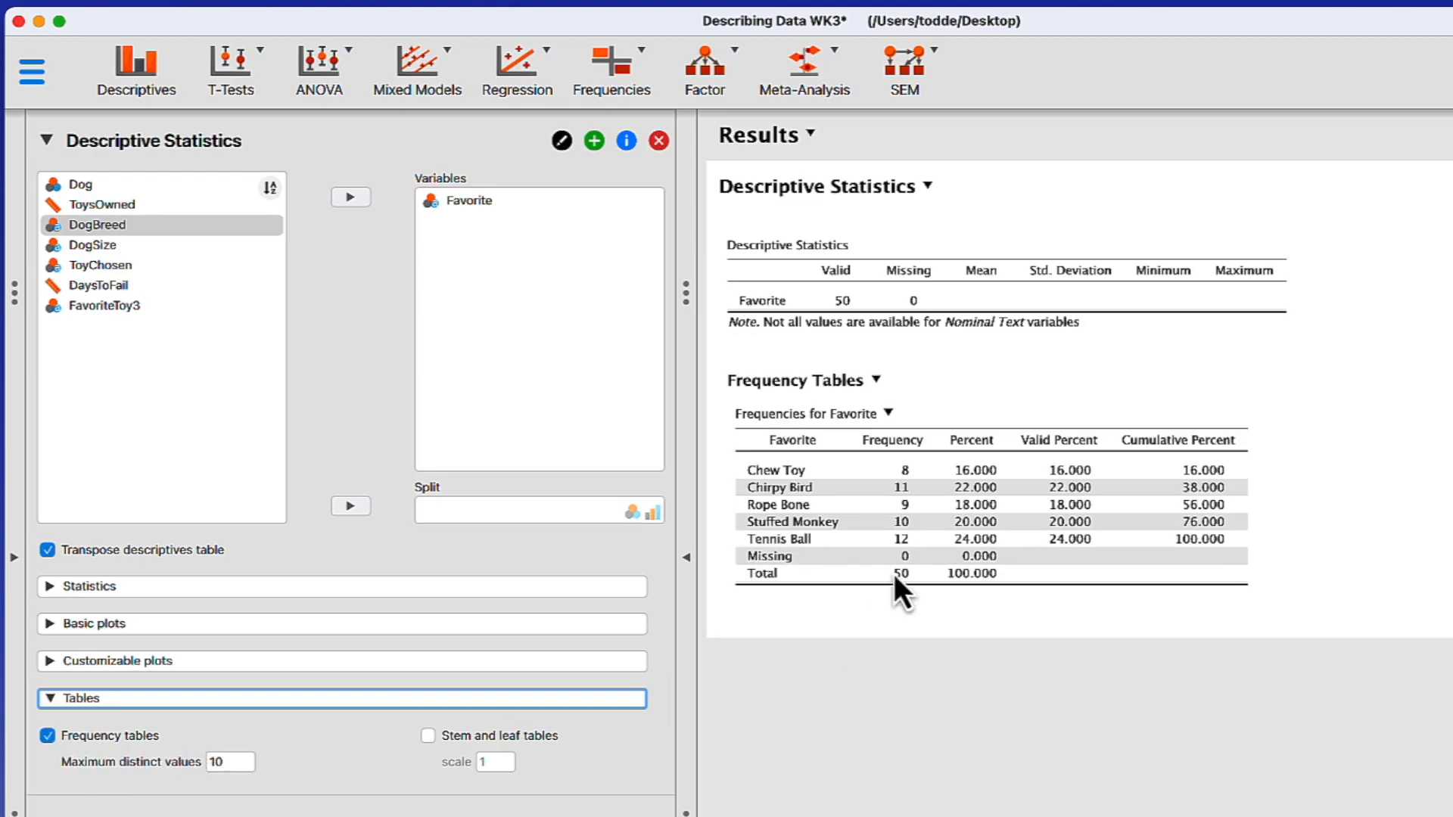
pyautogui.moveTo(927, 496)
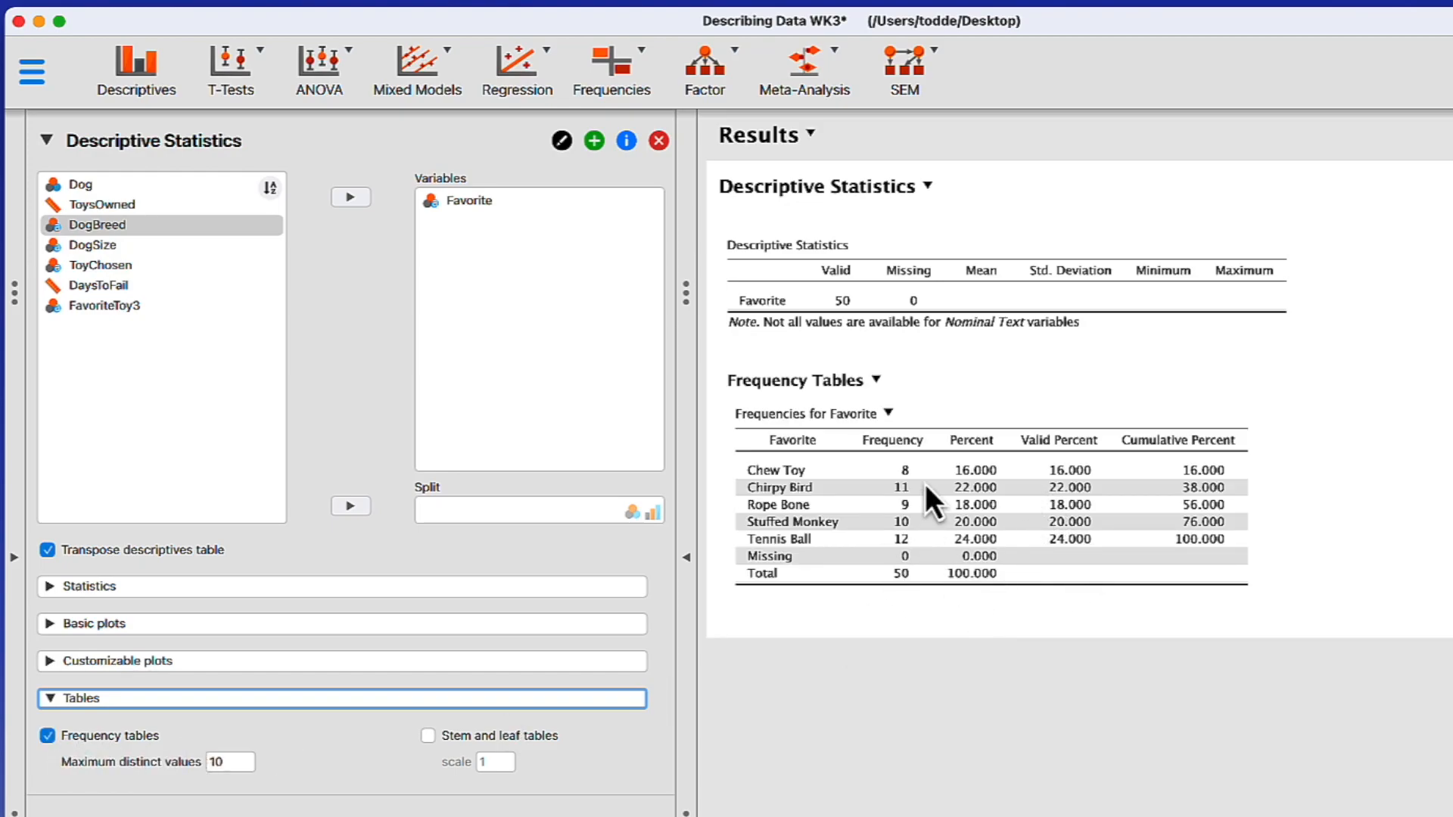
pyautogui.moveTo(920, 605)
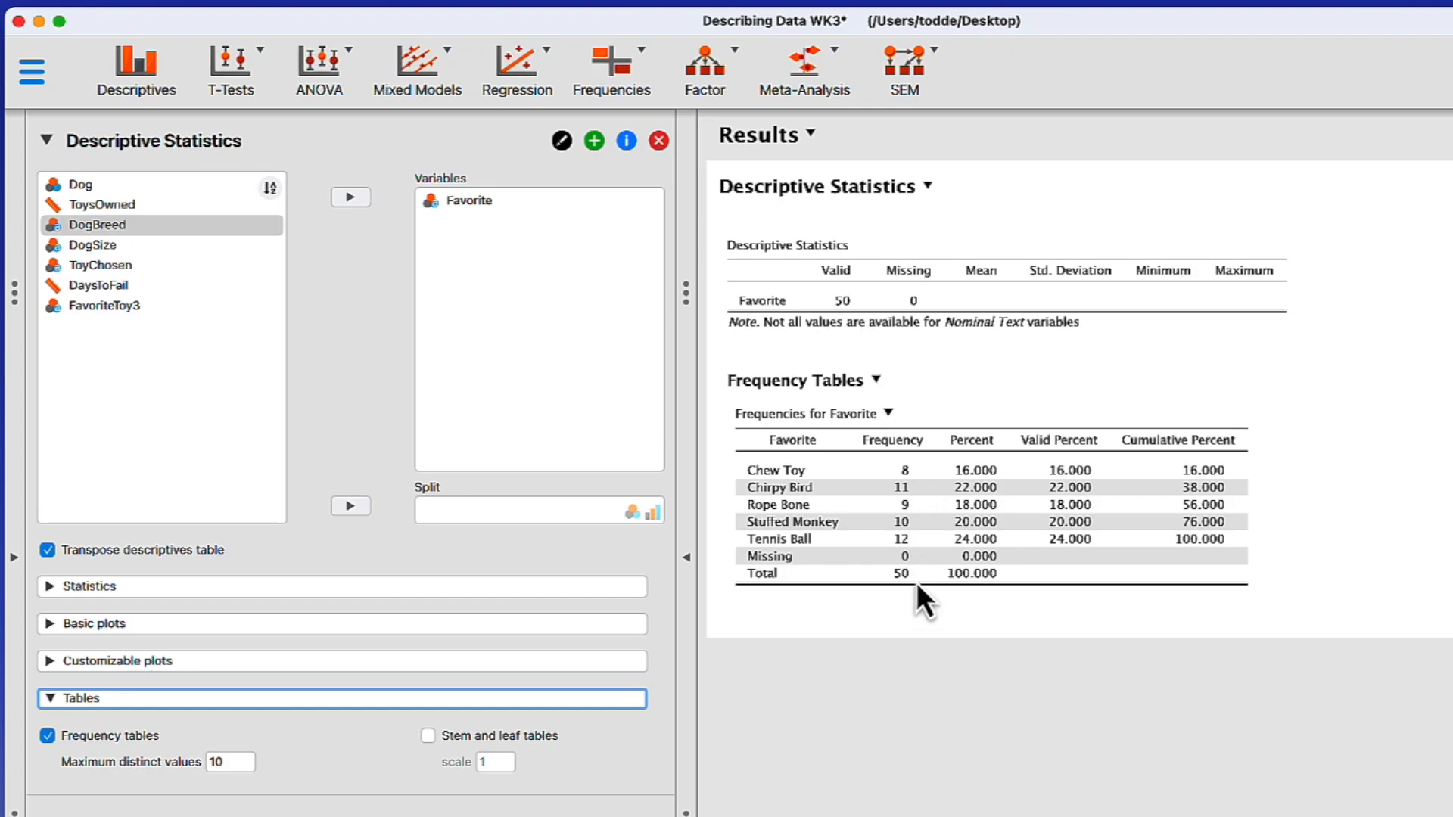
pyautogui.moveTo(993, 618)
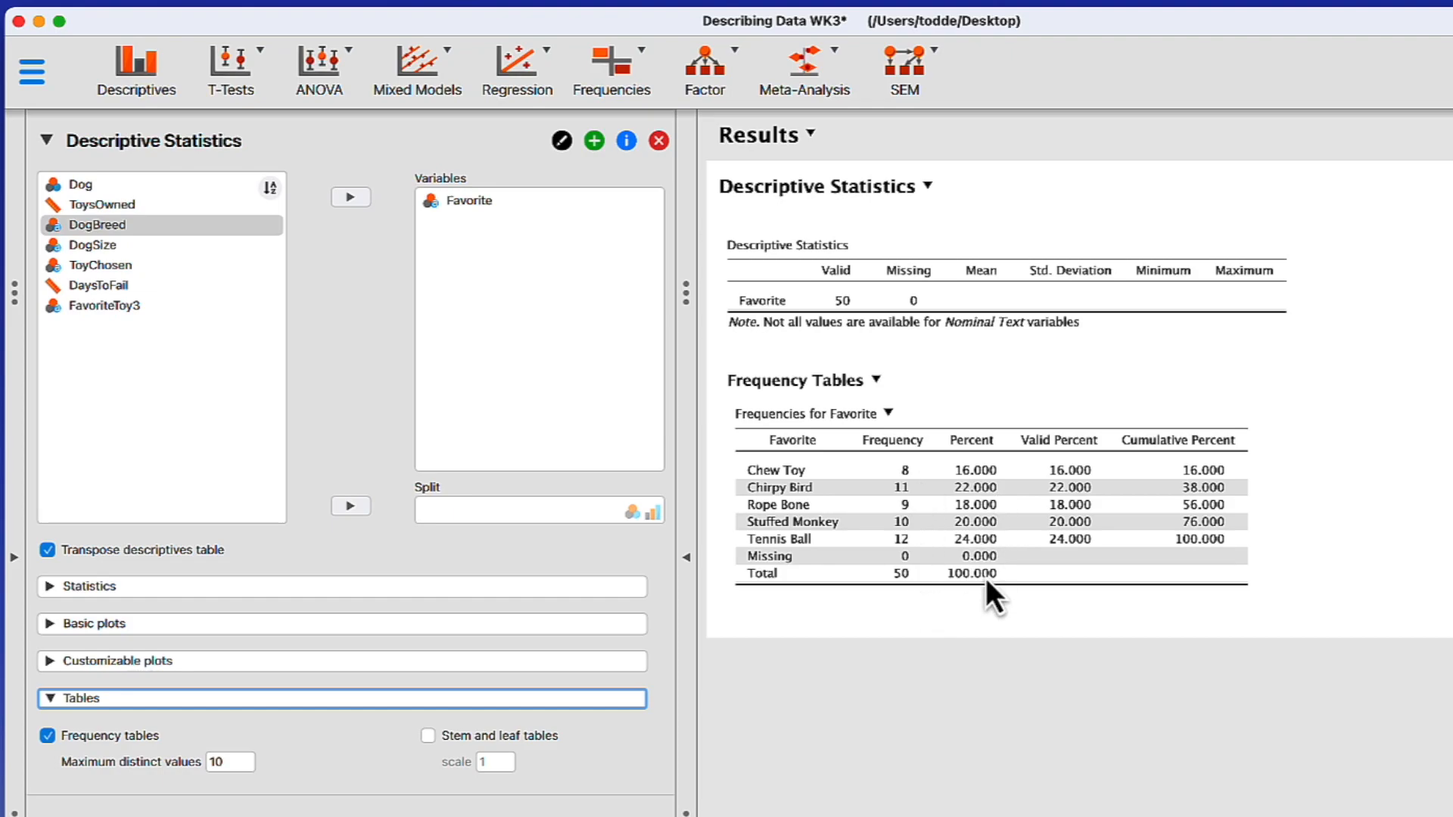
pyautogui.moveTo(1090, 565)
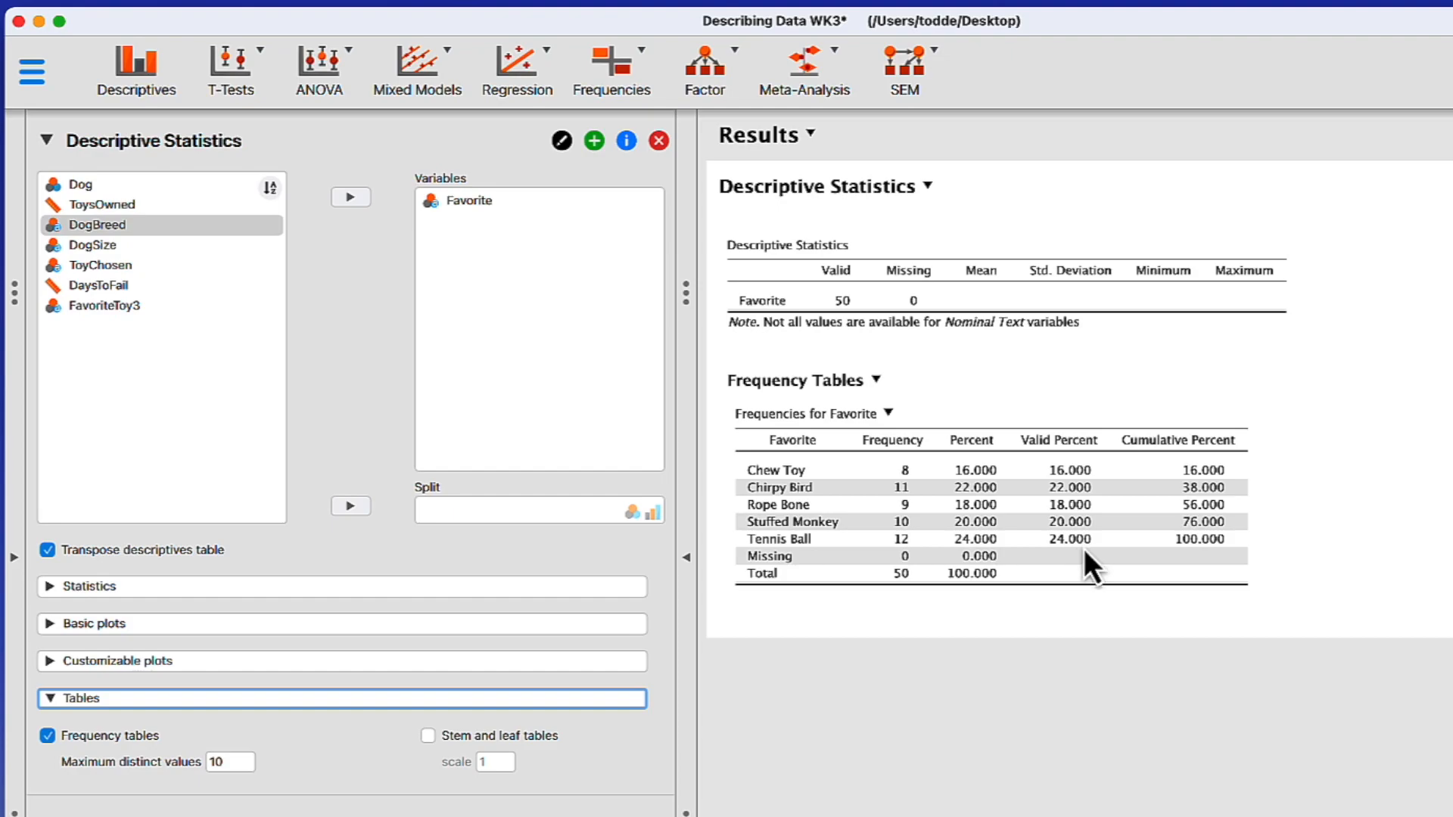
pyautogui.moveTo(884, 586)
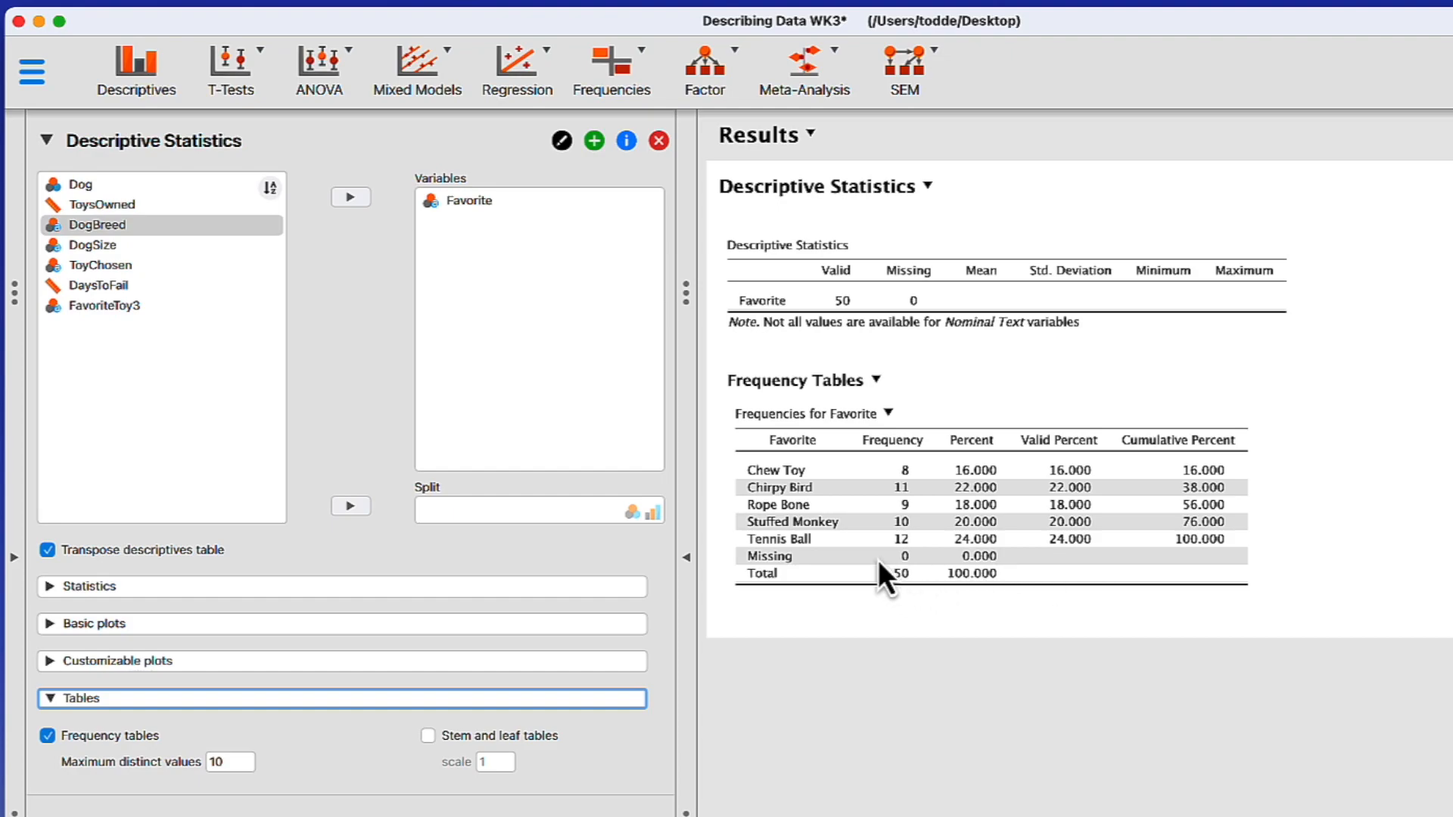
pyautogui.moveTo(914, 605)
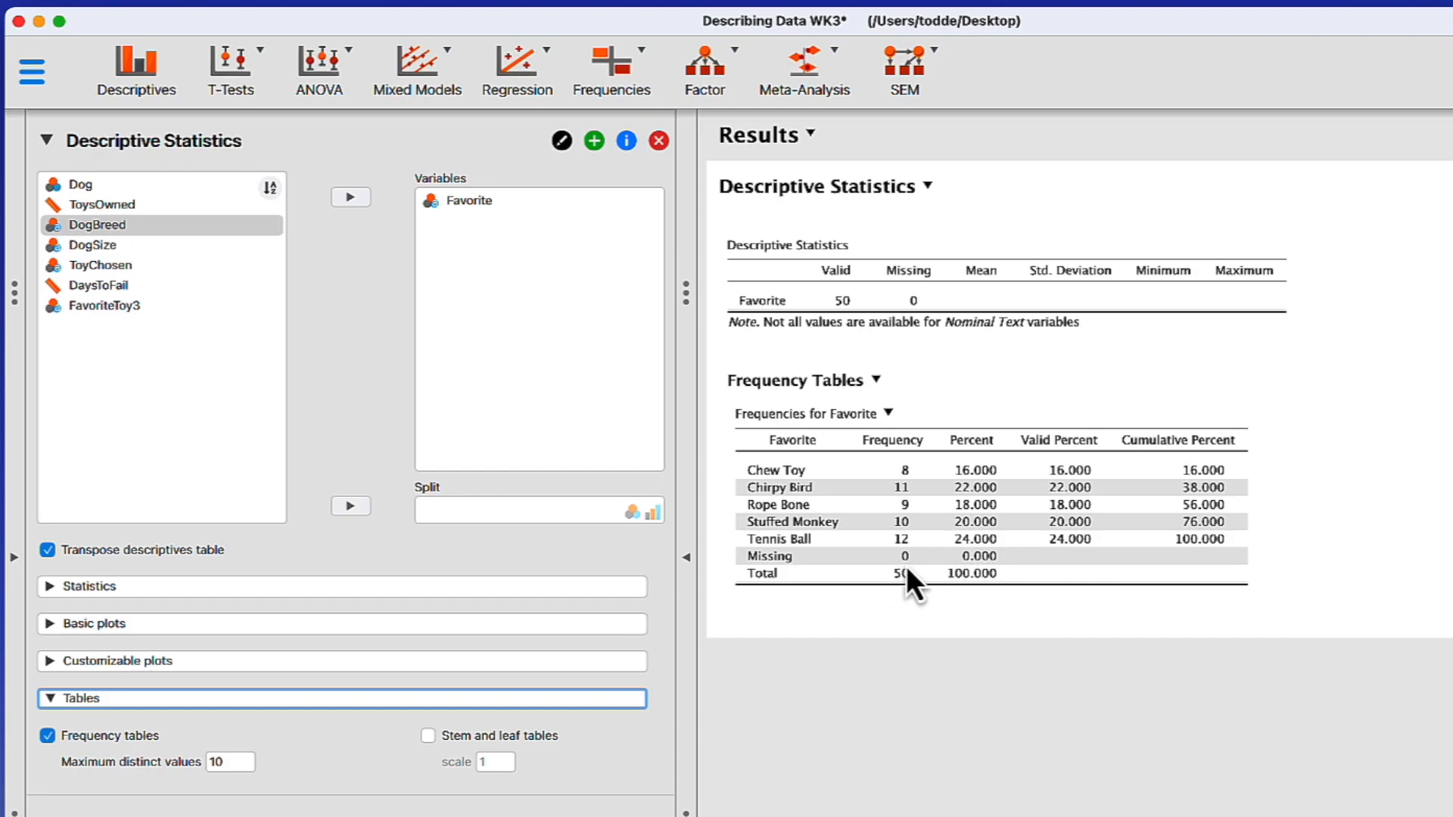
pyautogui.moveTo(991, 602)
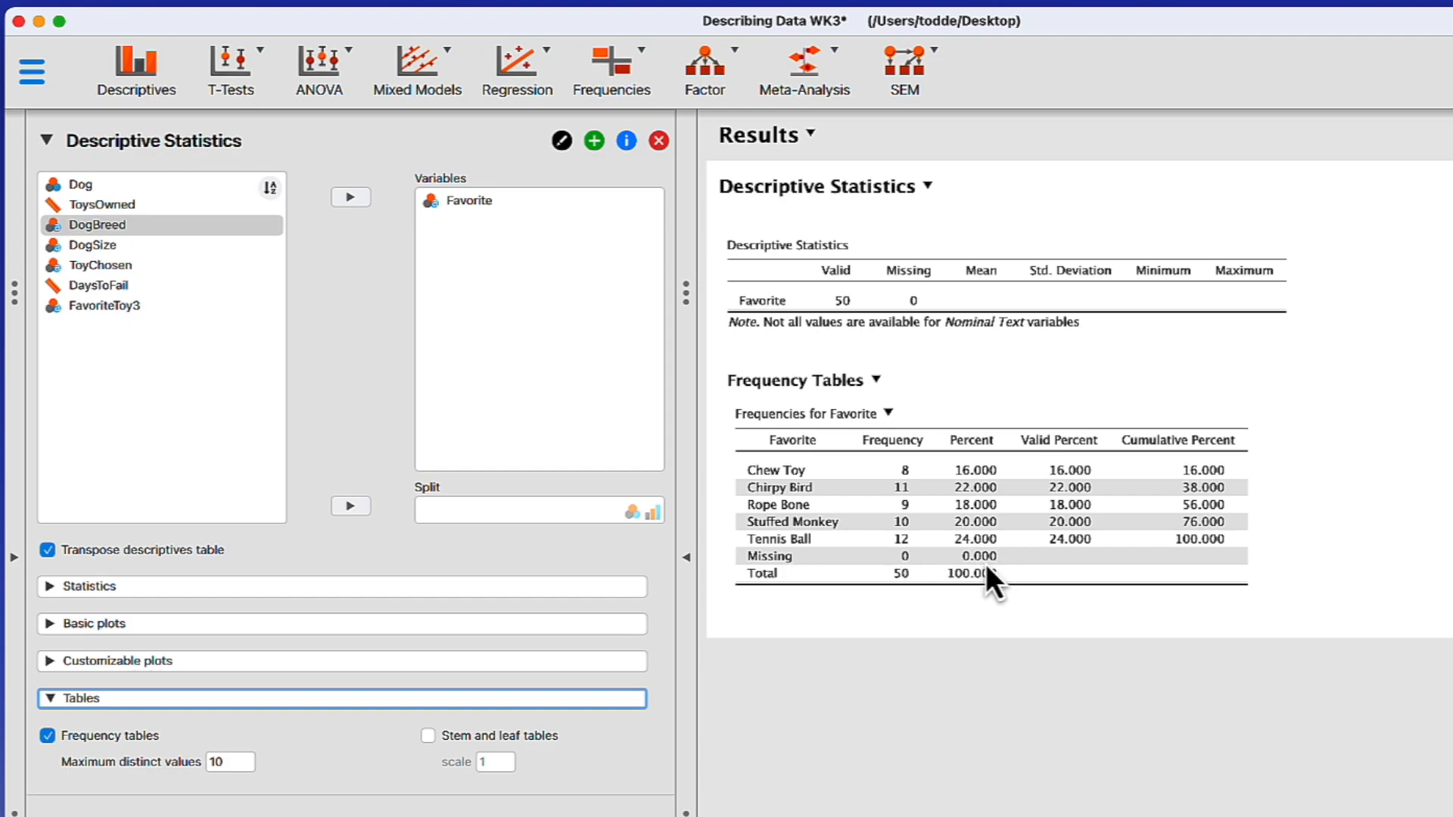
pyautogui.moveTo(980, 480)
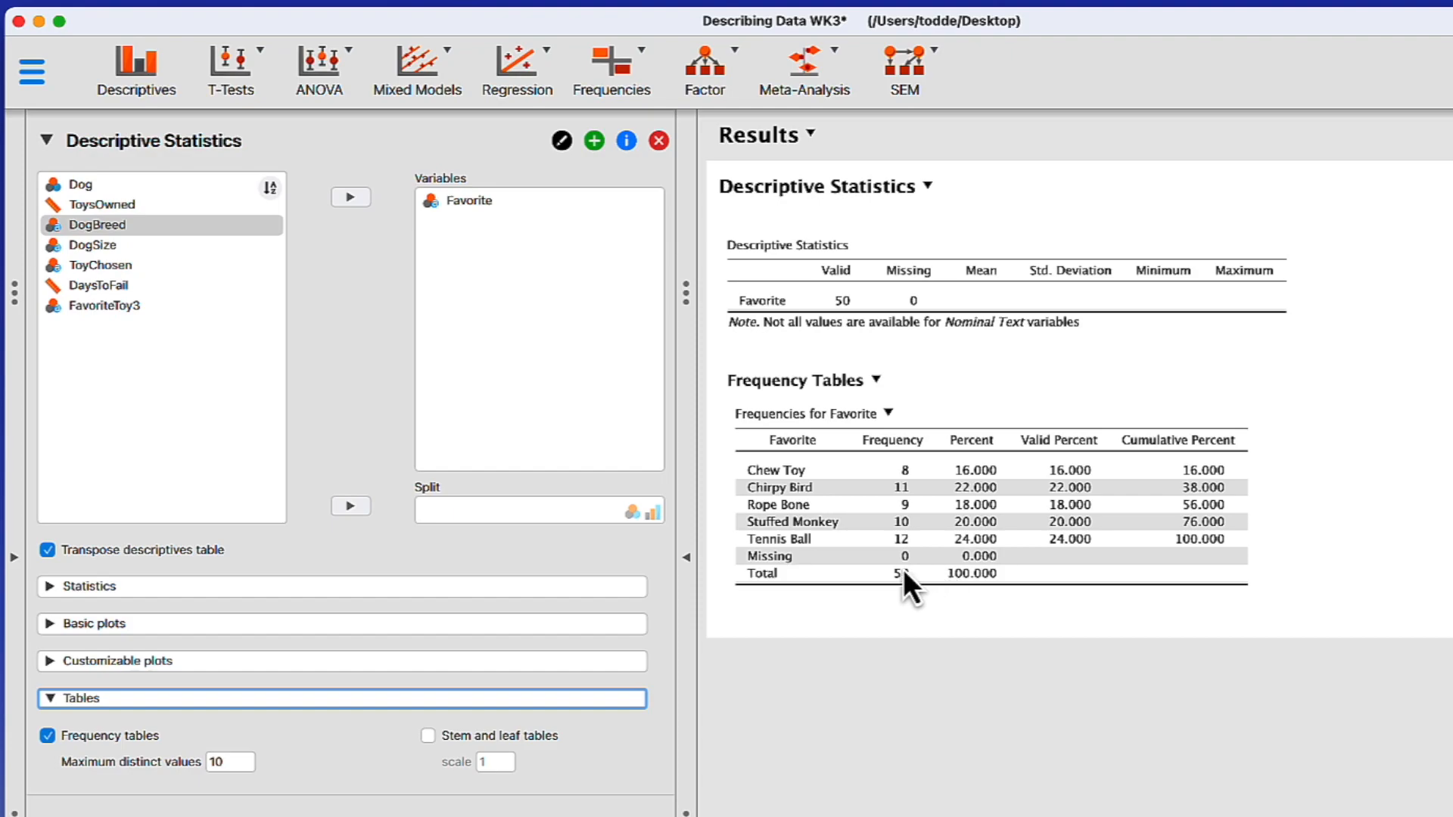
pyautogui.moveTo(1095, 478)
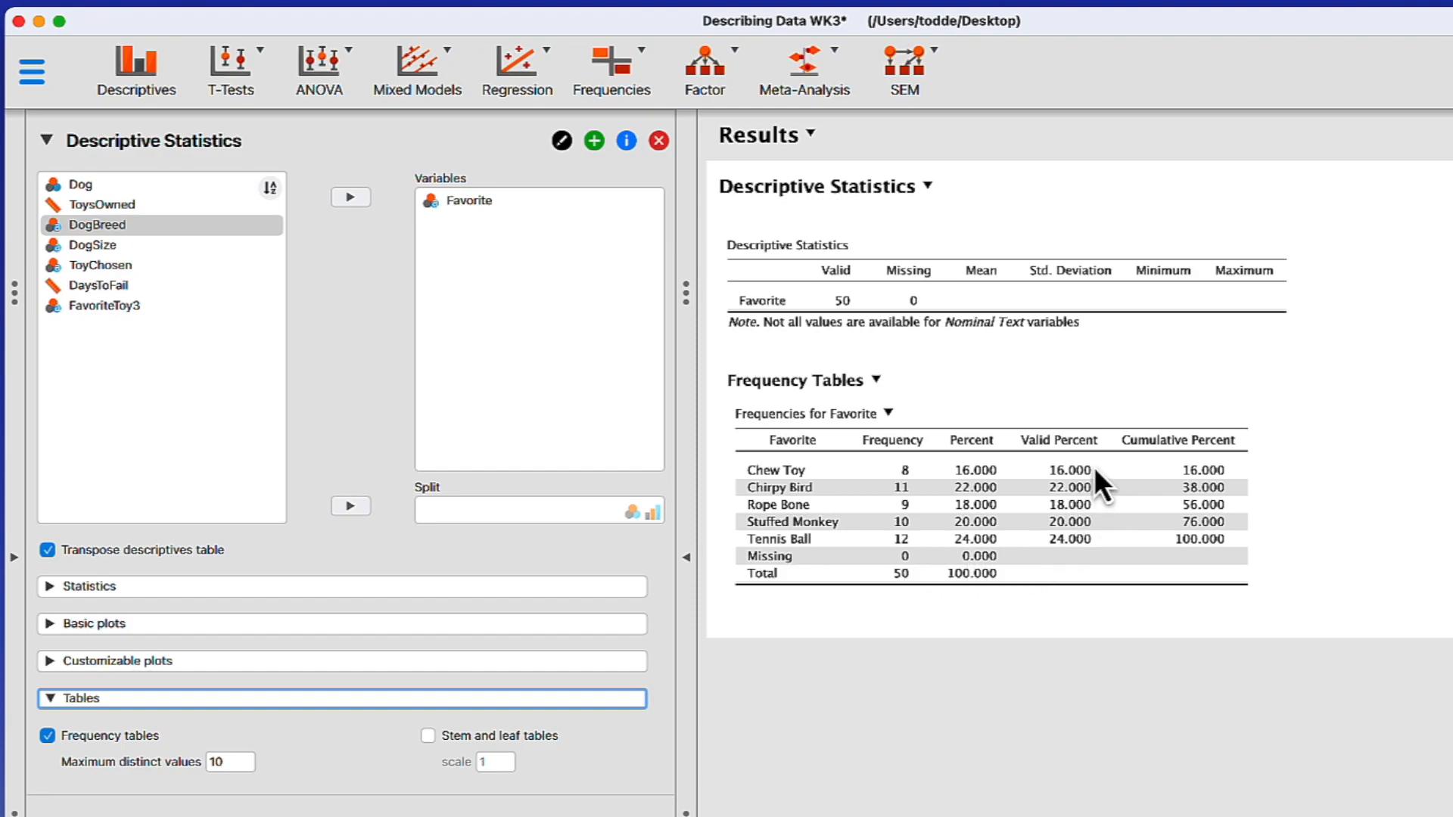
pyautogui.moveTo(1004, 478)
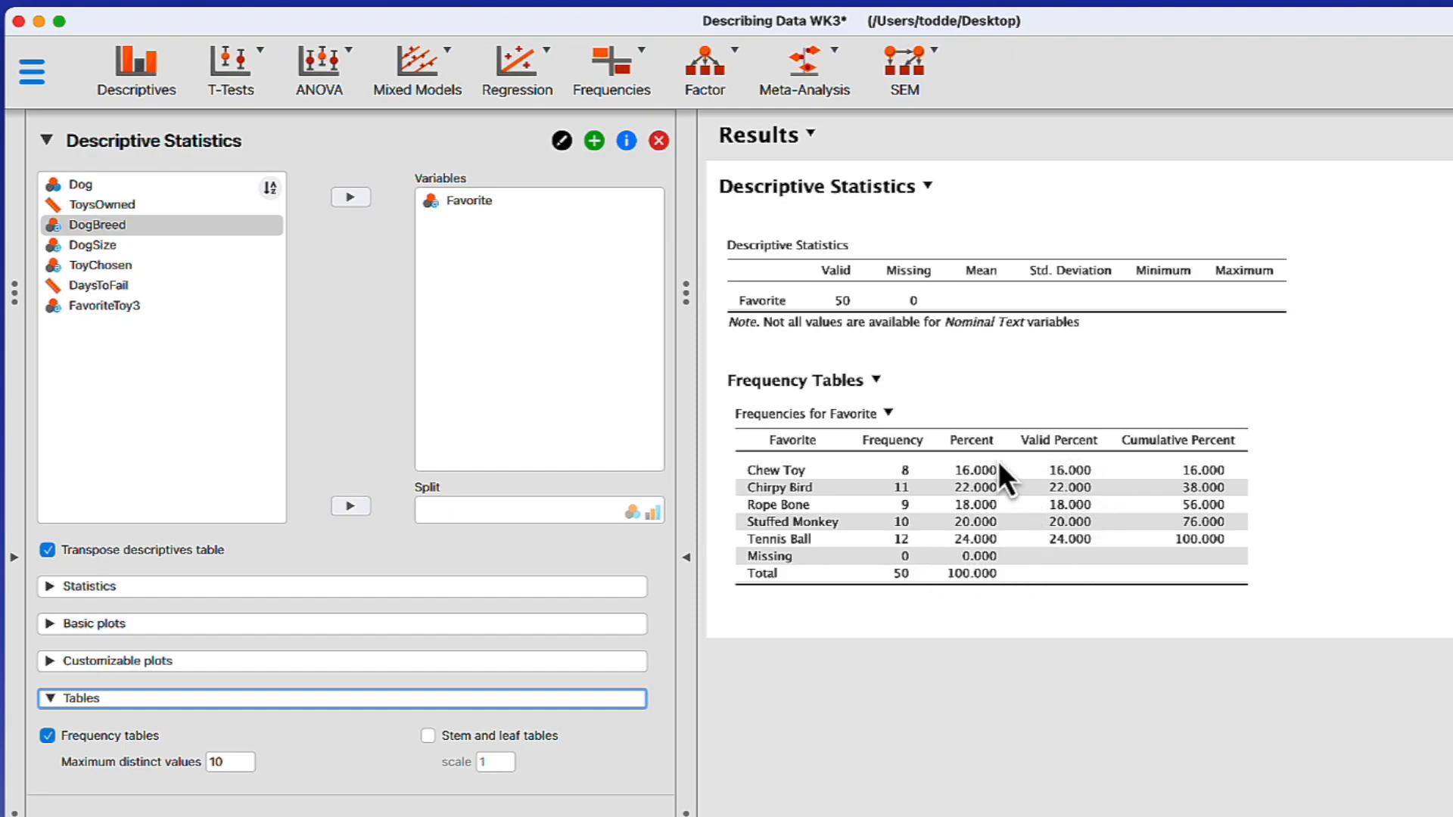
pyautogui.moveTo(991, 568)
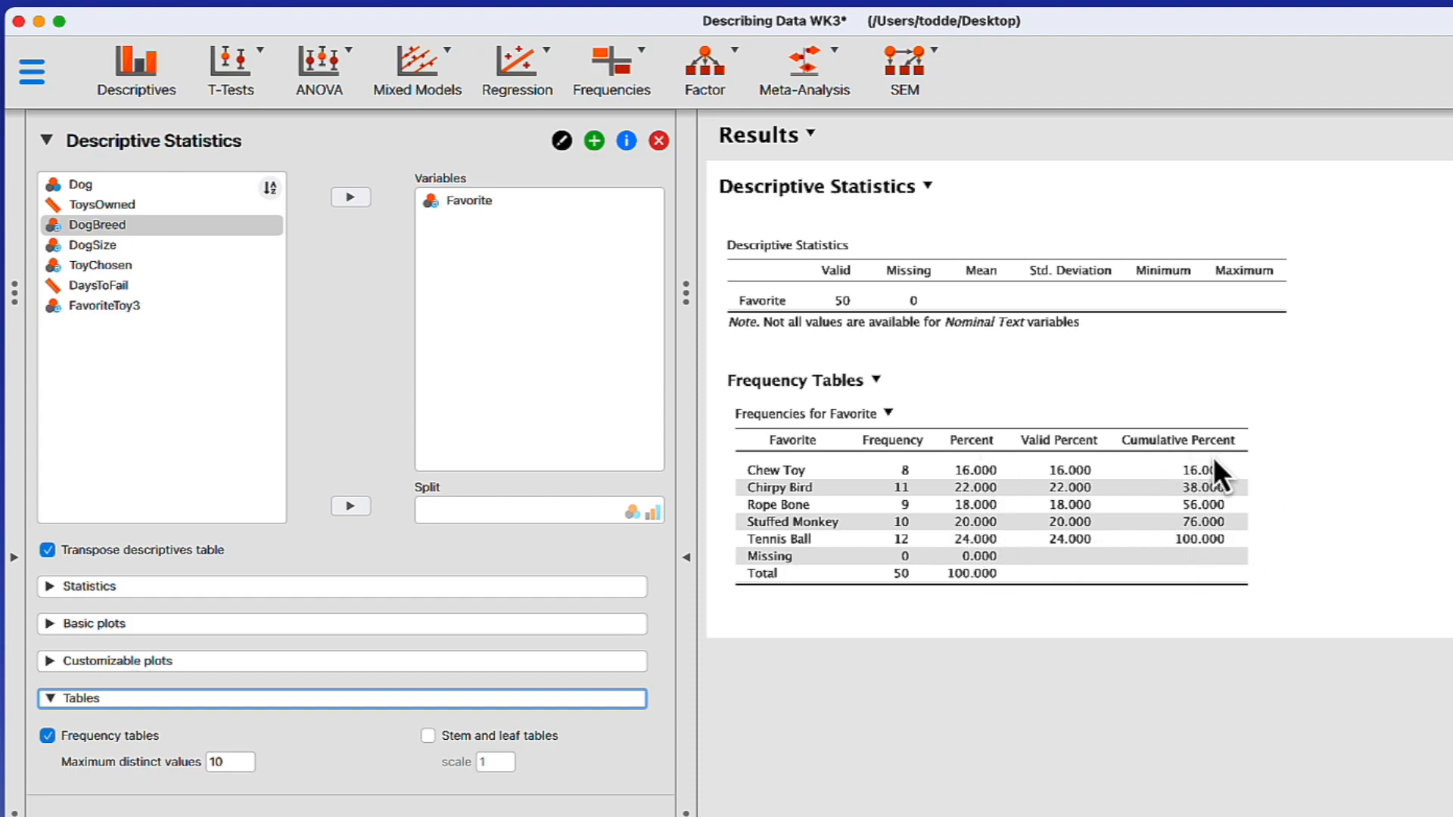
pyautogui.moveTo(1227, 572)
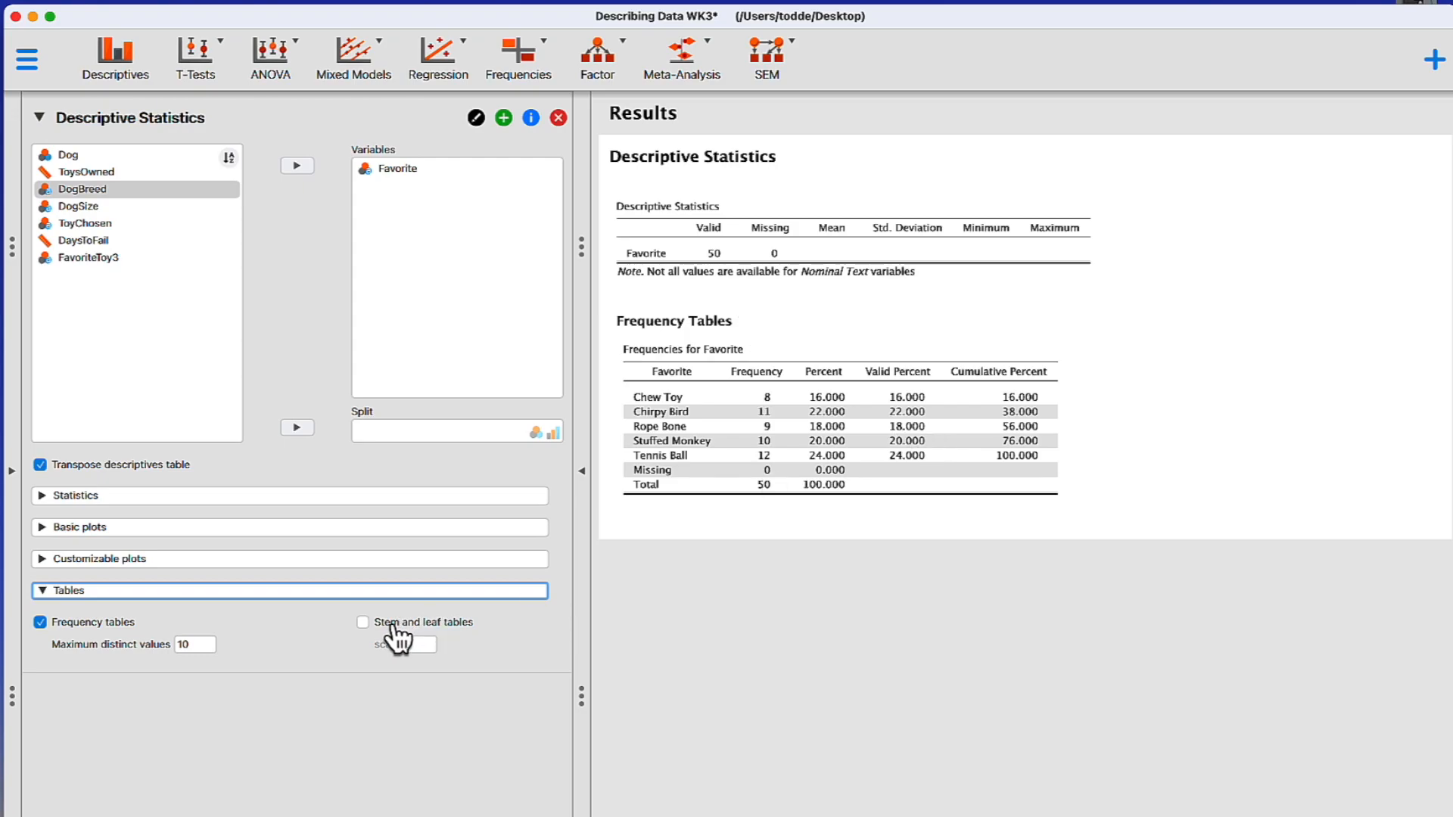
# Try the stem-and-leaf table, then in Statistics add Mode and briefly toggle Skewness.
pyautogui.click(364, 622)
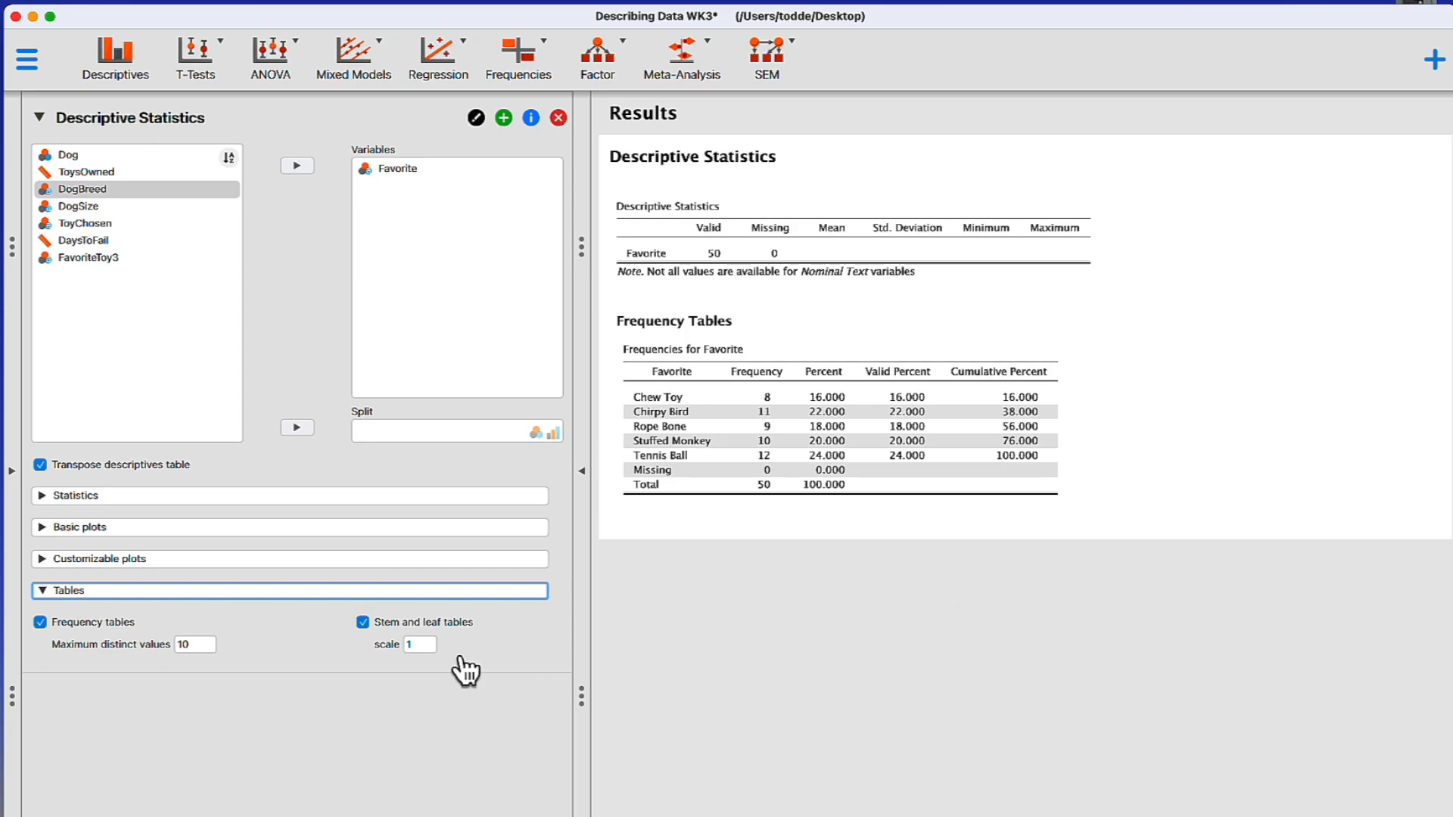
pyautogui.click(364, 621)
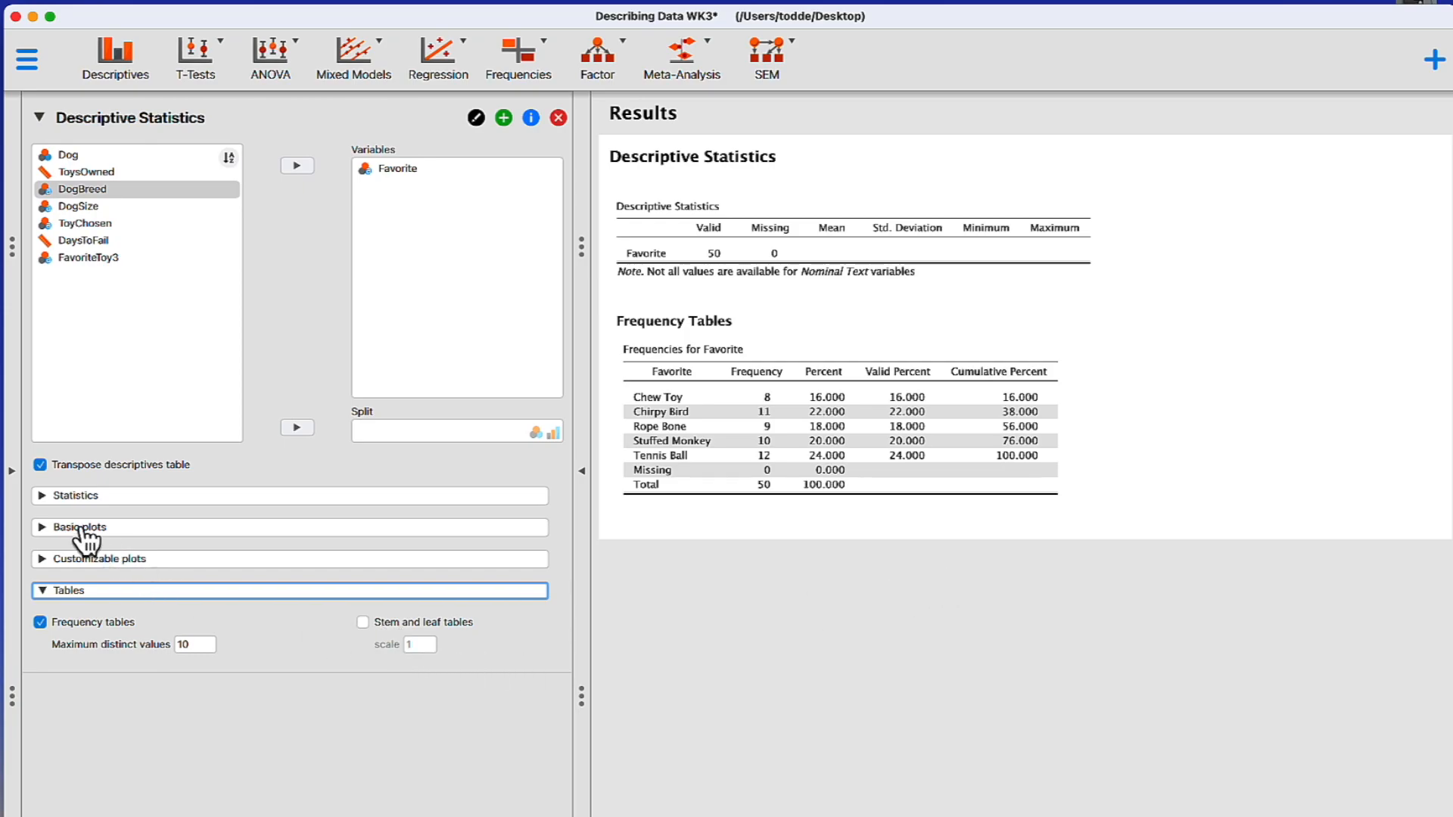
pyautogui.click(76, 494)
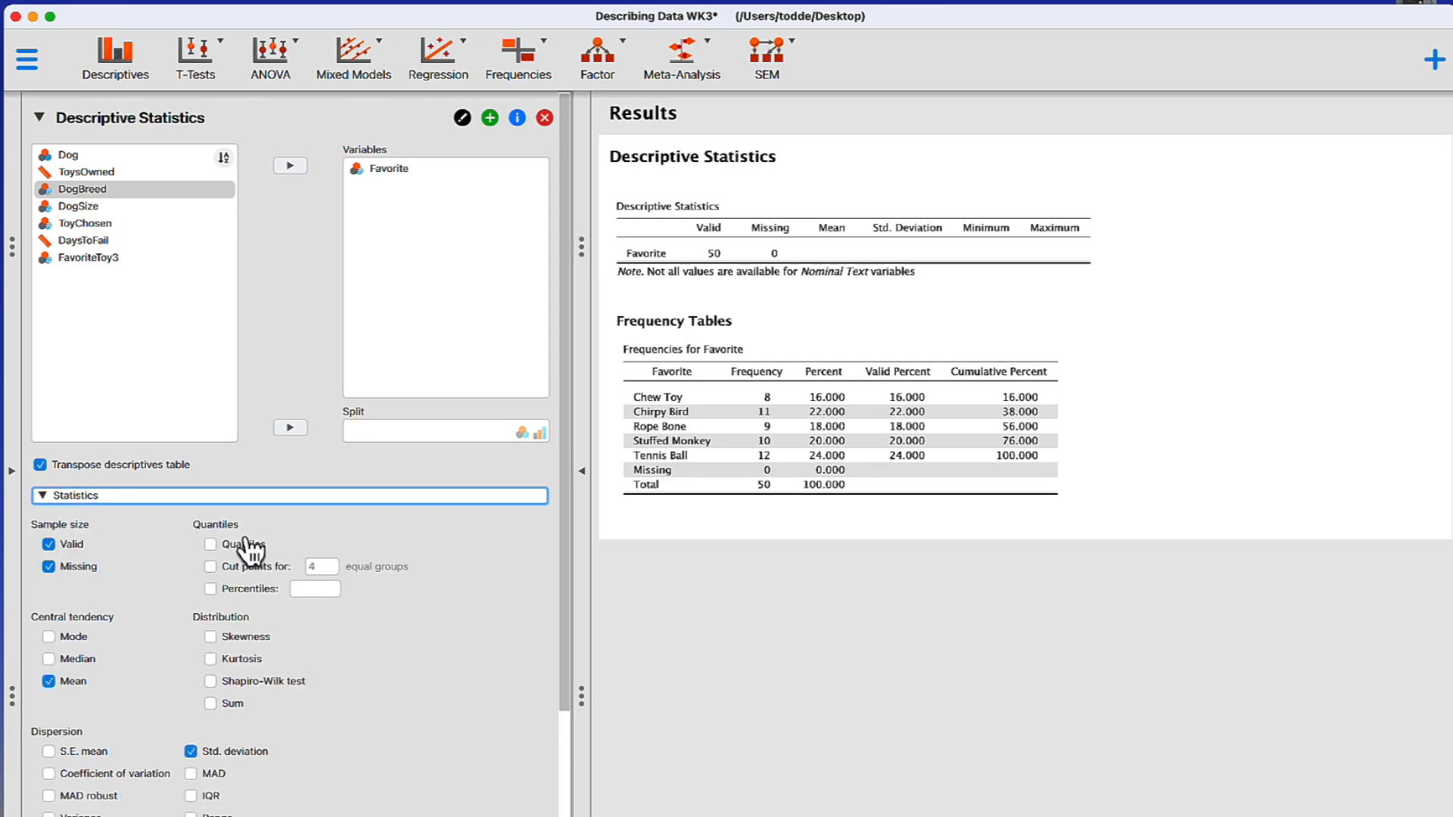
pyautogui.scroll(-3)
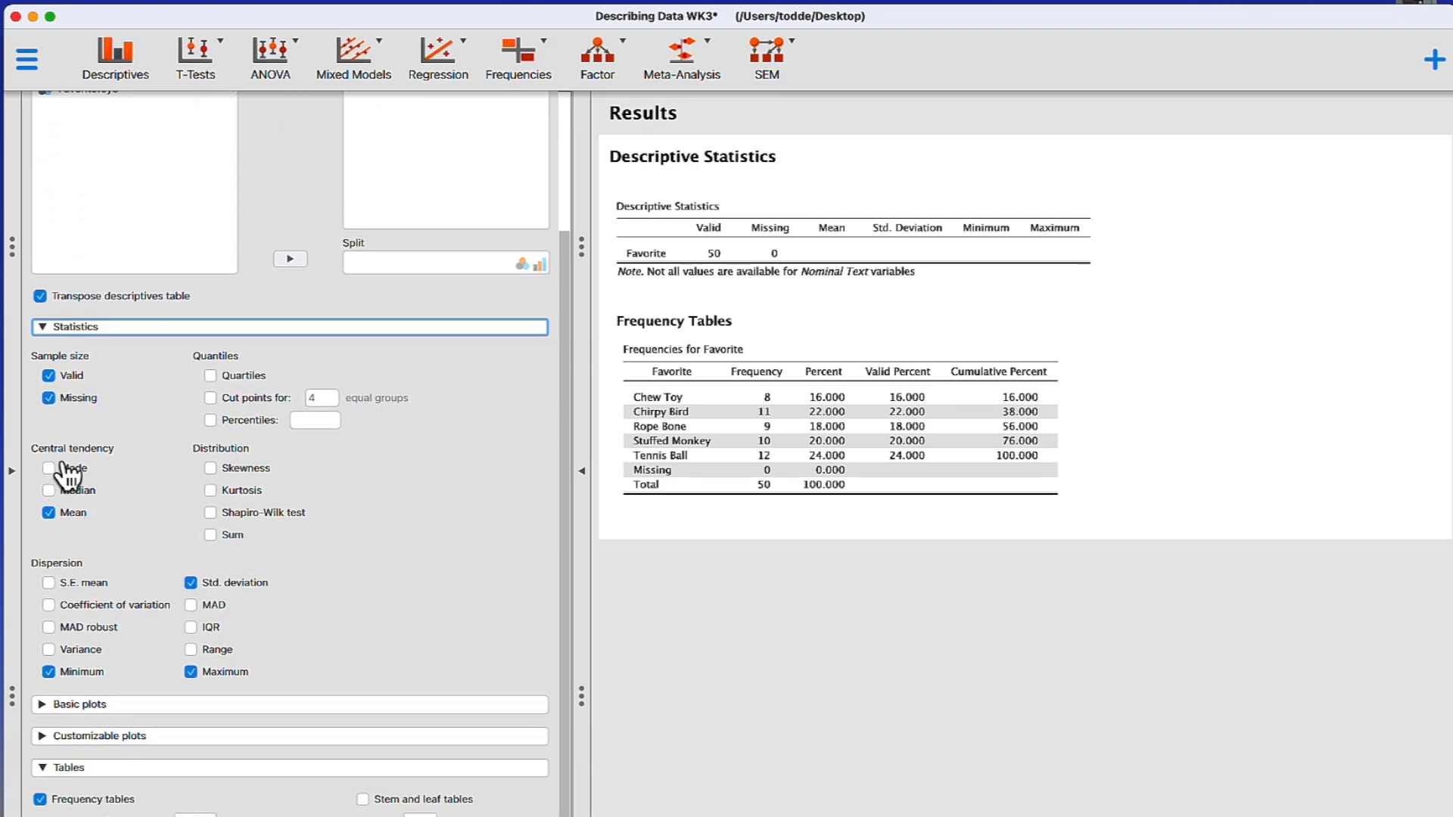
pyautogui.click(49, 469)
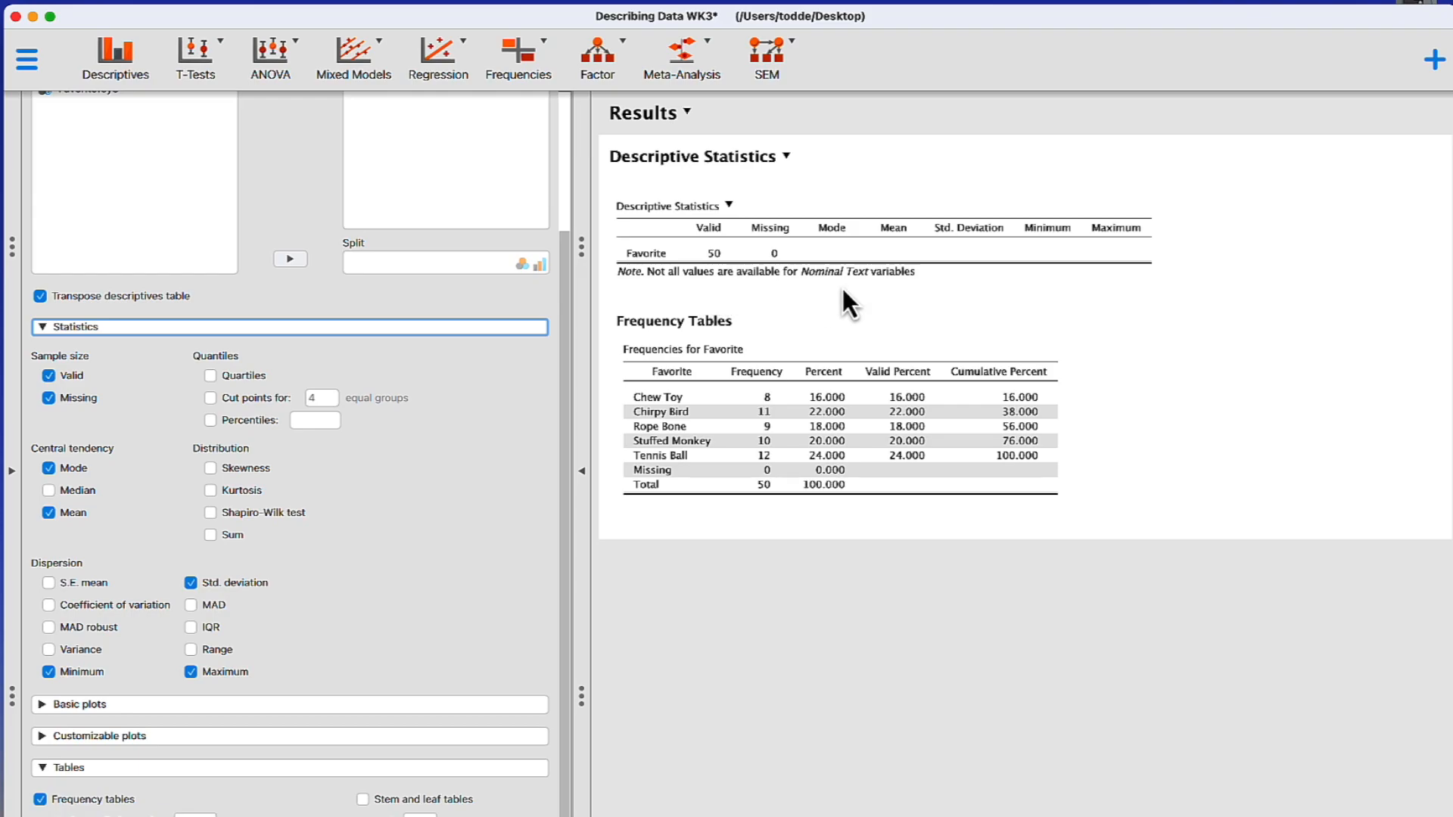
pyautogui.moveTo(1008, 264)
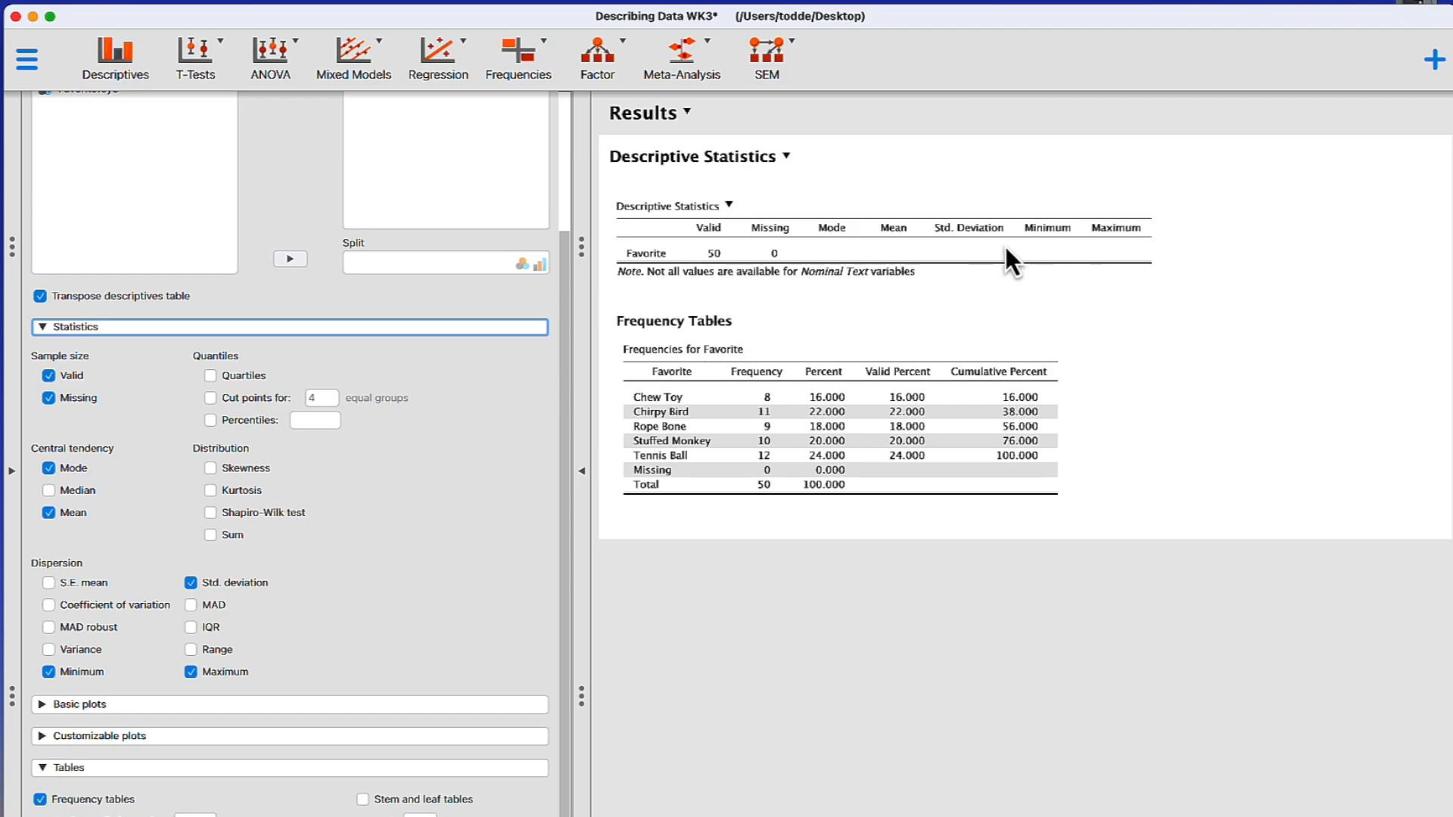
pyautogui.moveTo(832, 234)
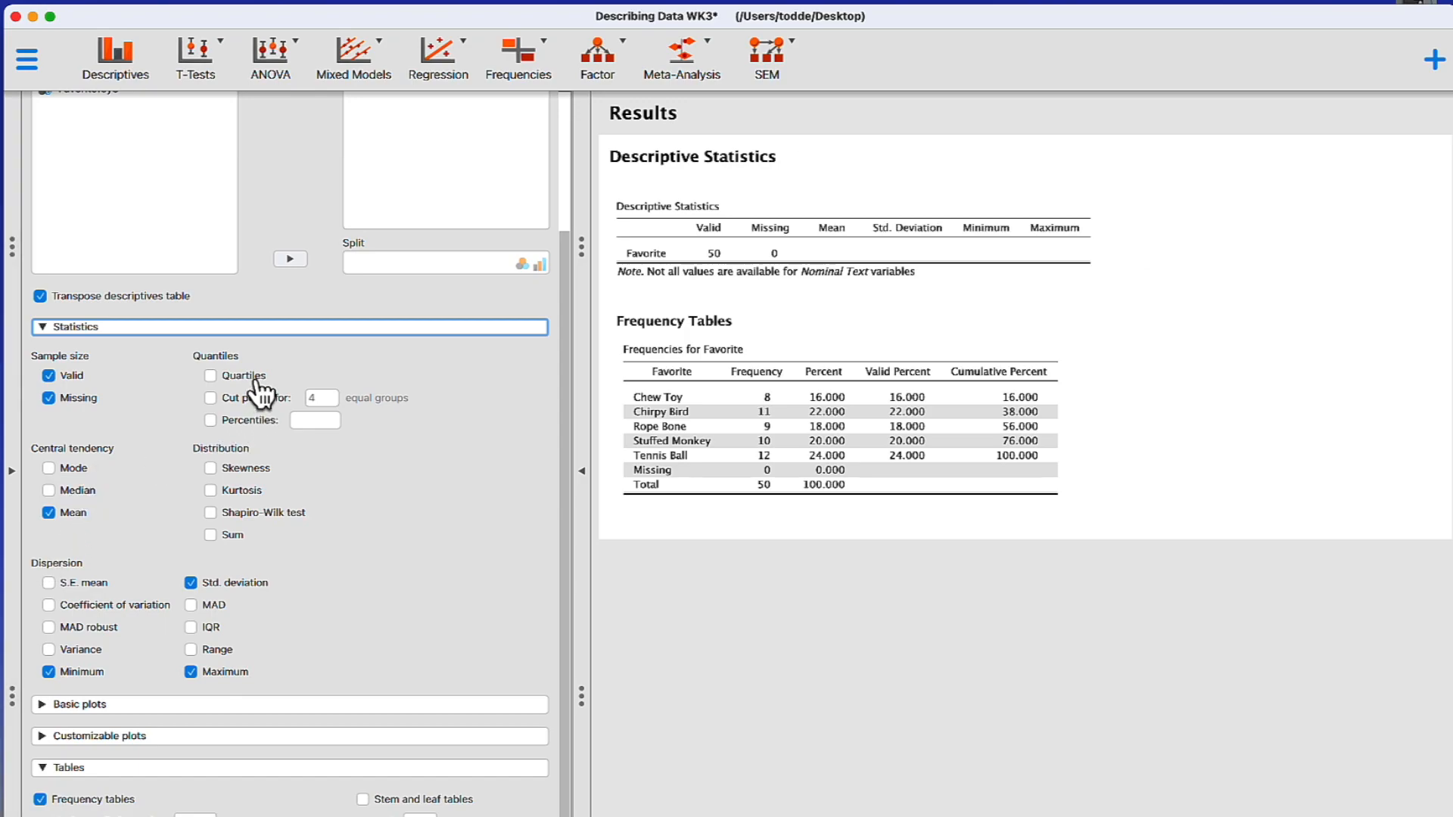
pyautogui.click(210, 469)
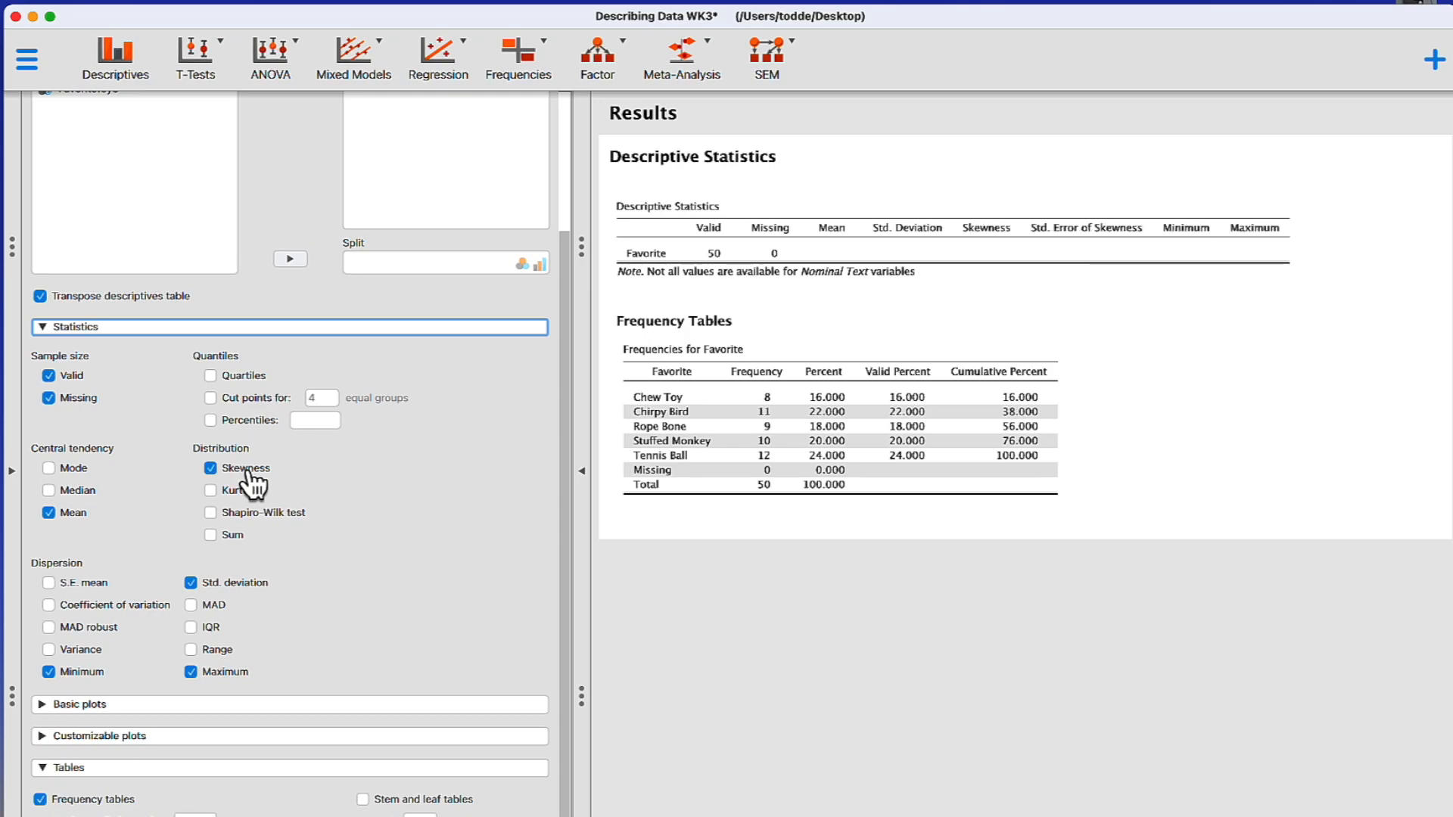
pyautogui.click(210, 470)
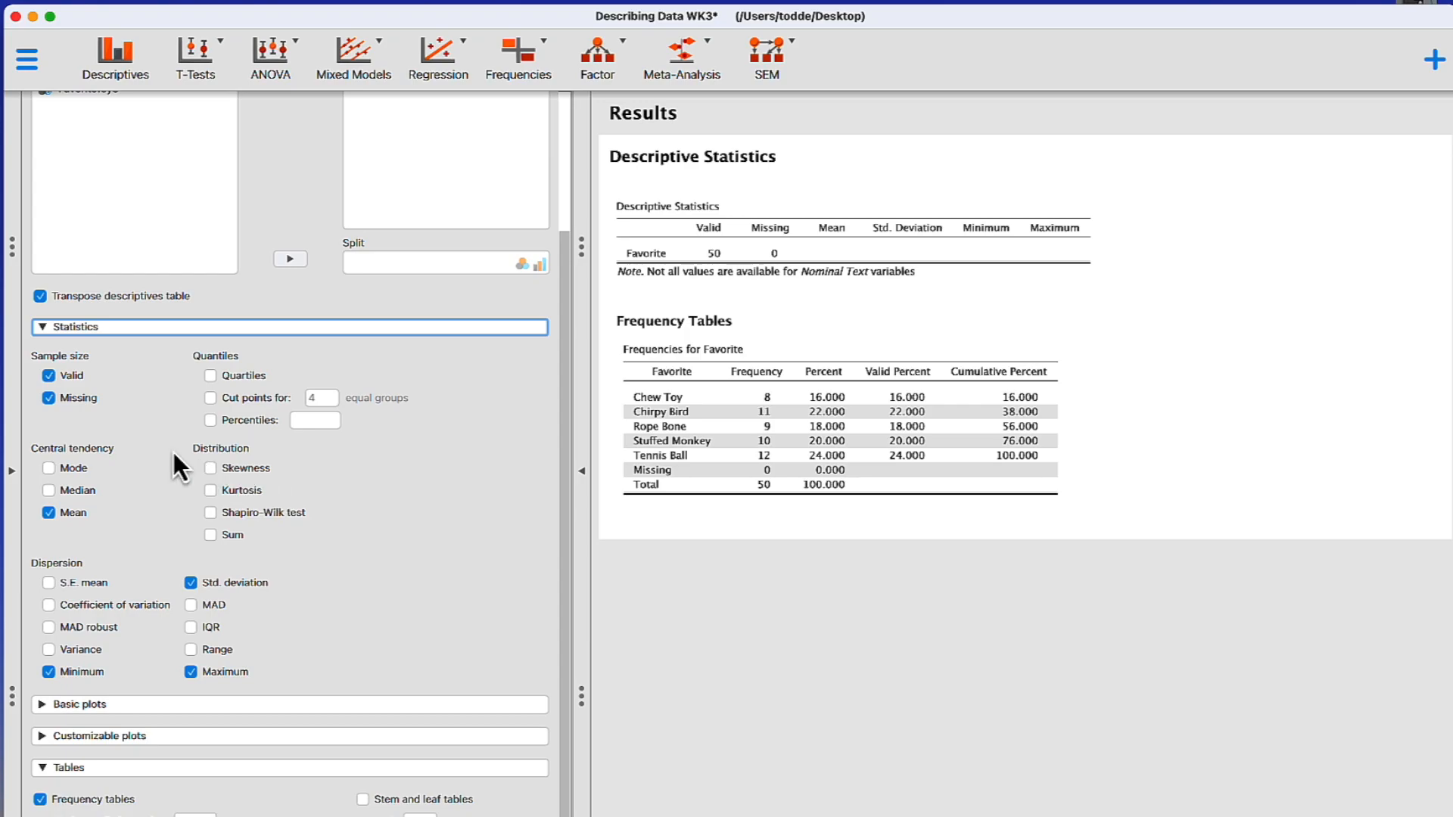
pyautogui.moveTo(45, 351)
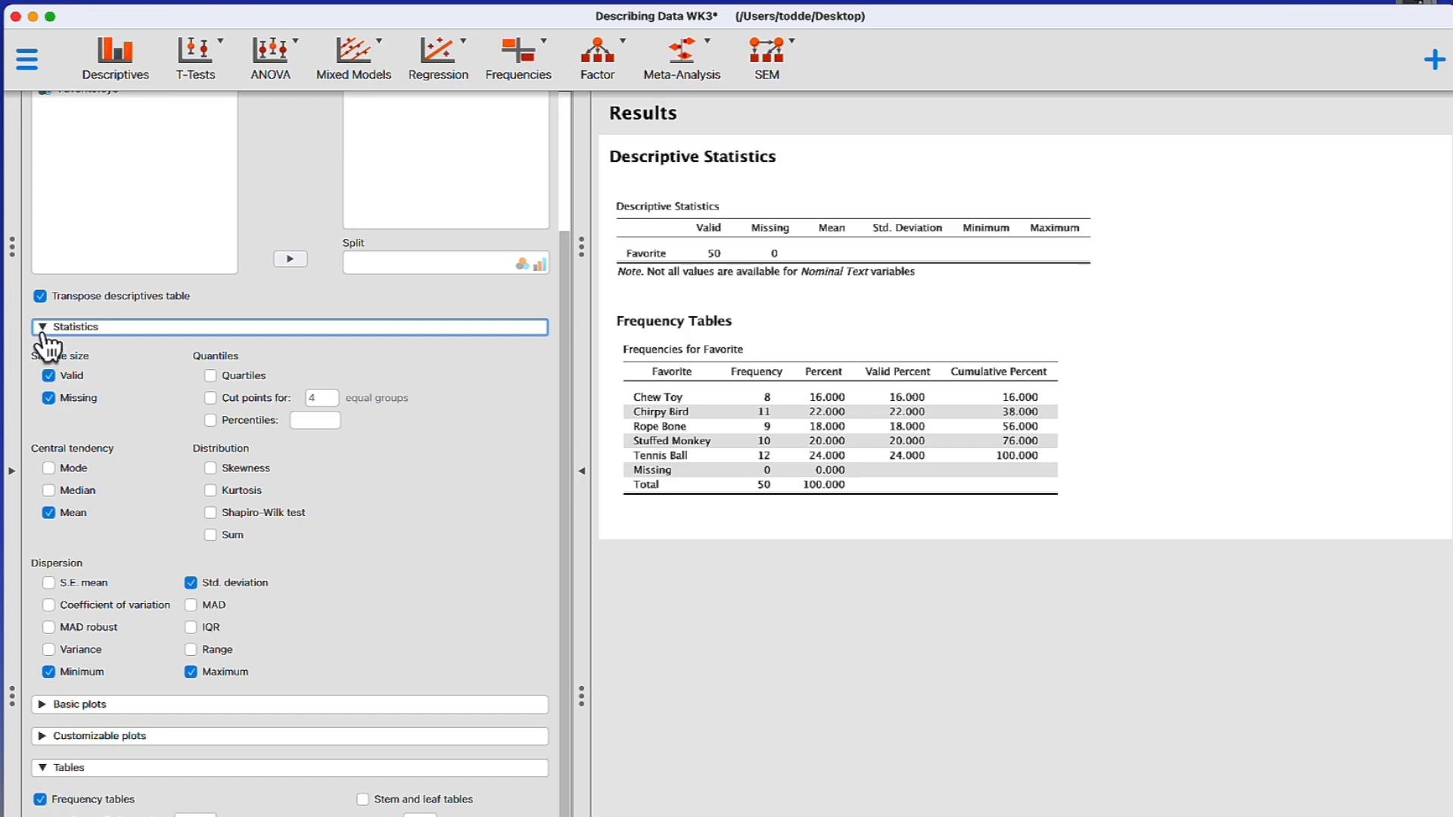
pyautogui.moveTo(650, 447)
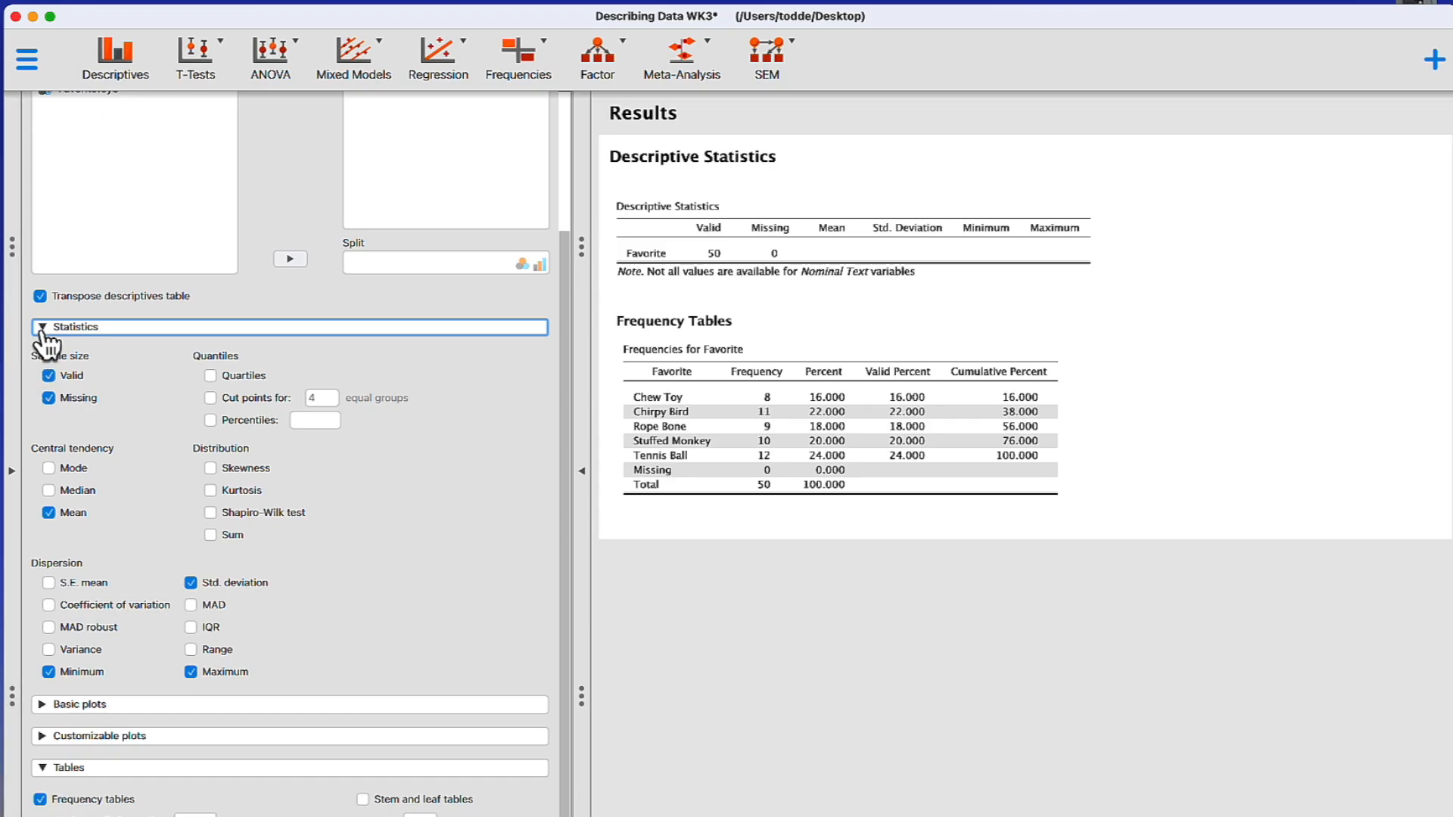
pyautogui.click(46, 327)
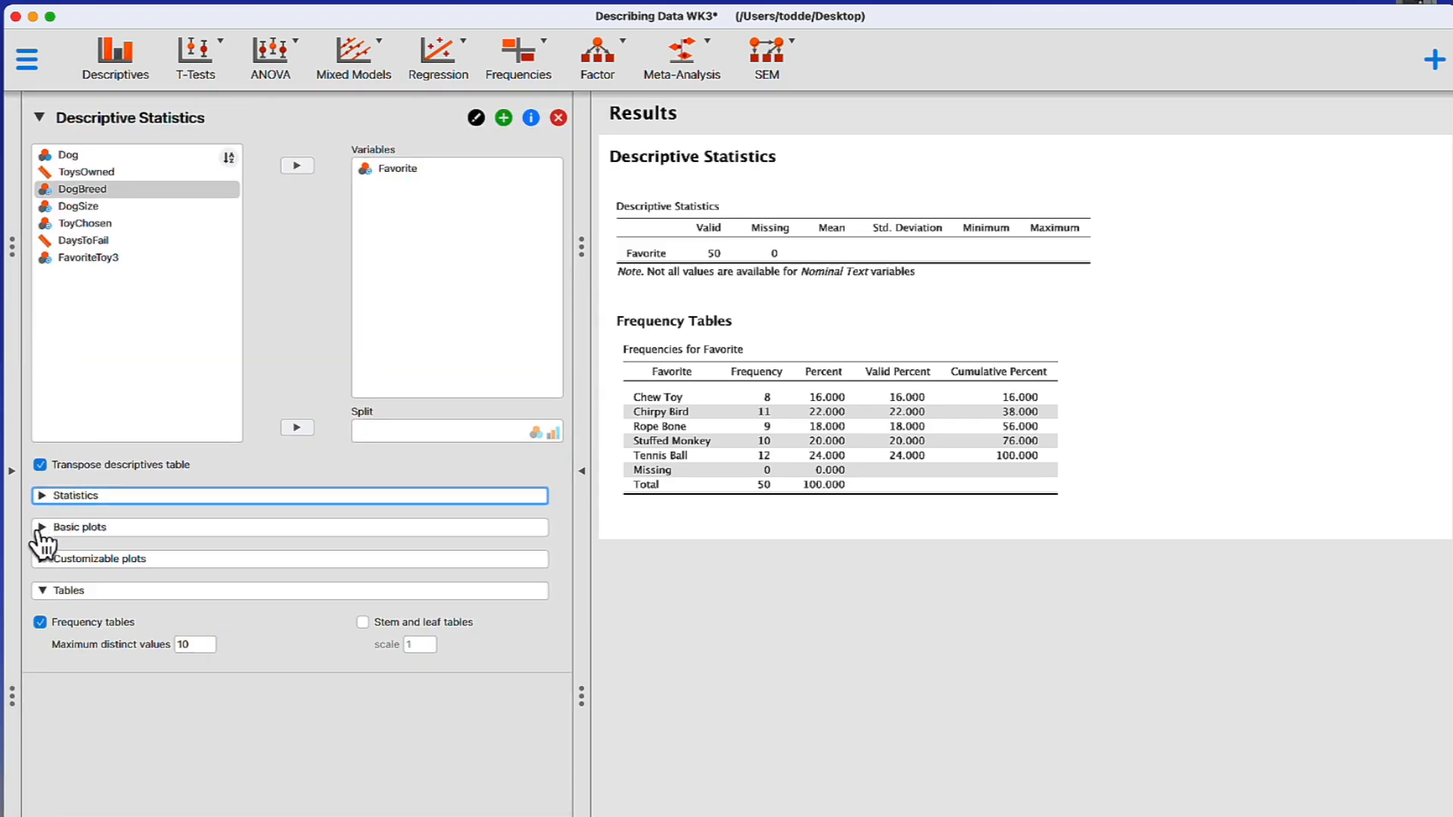
pyautogui.click(78, 527)
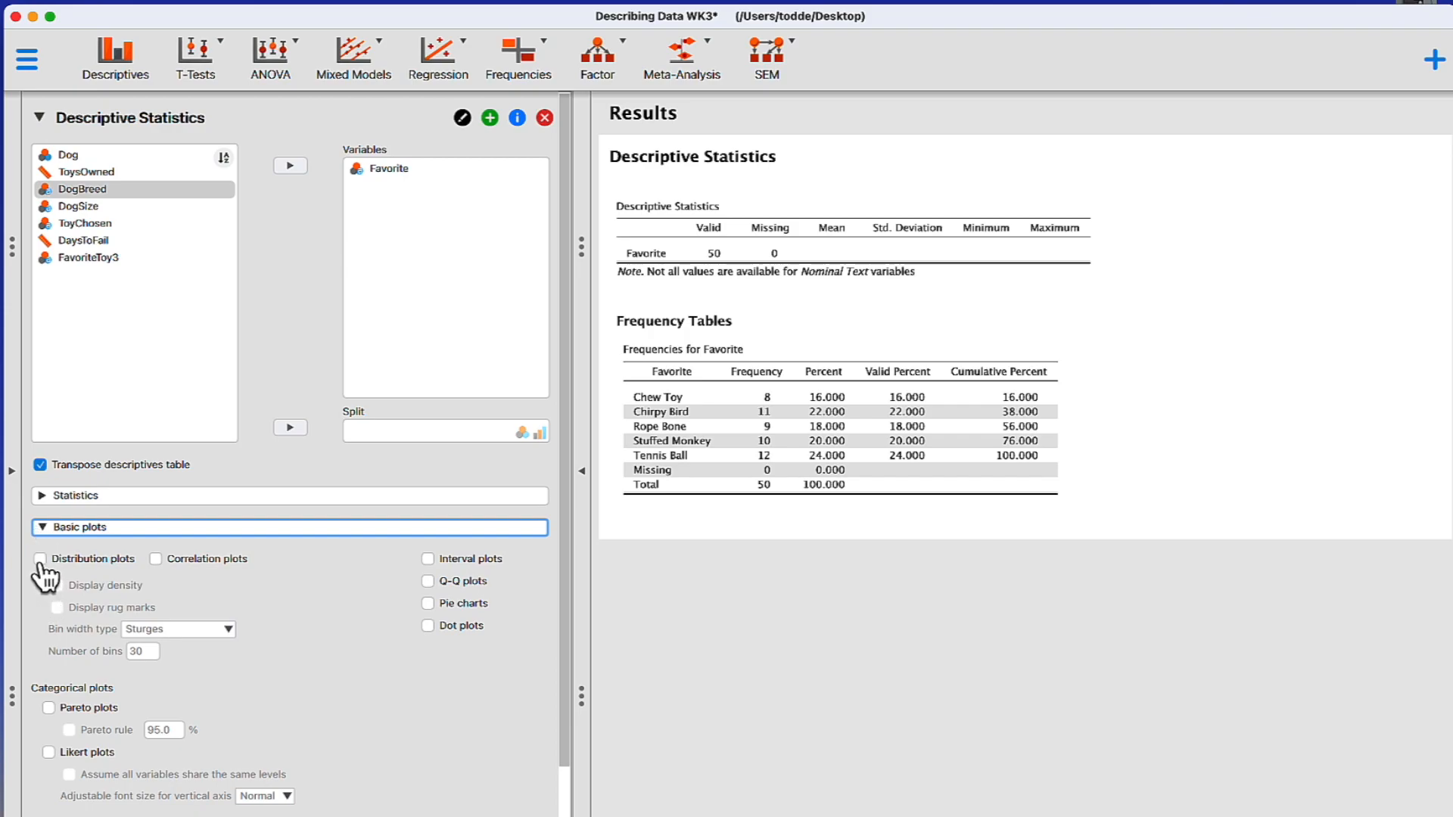
pyautogui.click(36, 558)
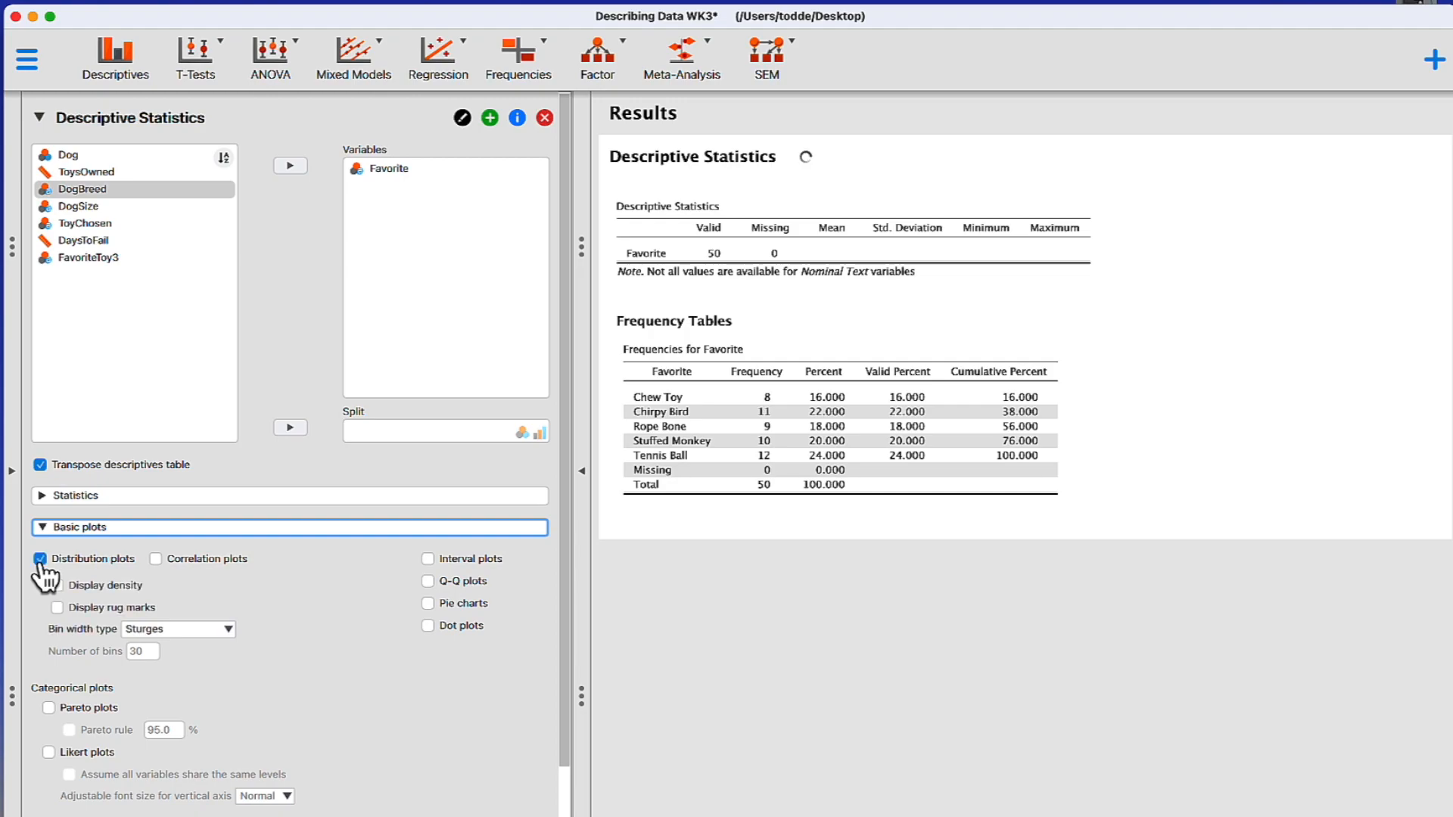
pyautogui.click(36, 558)
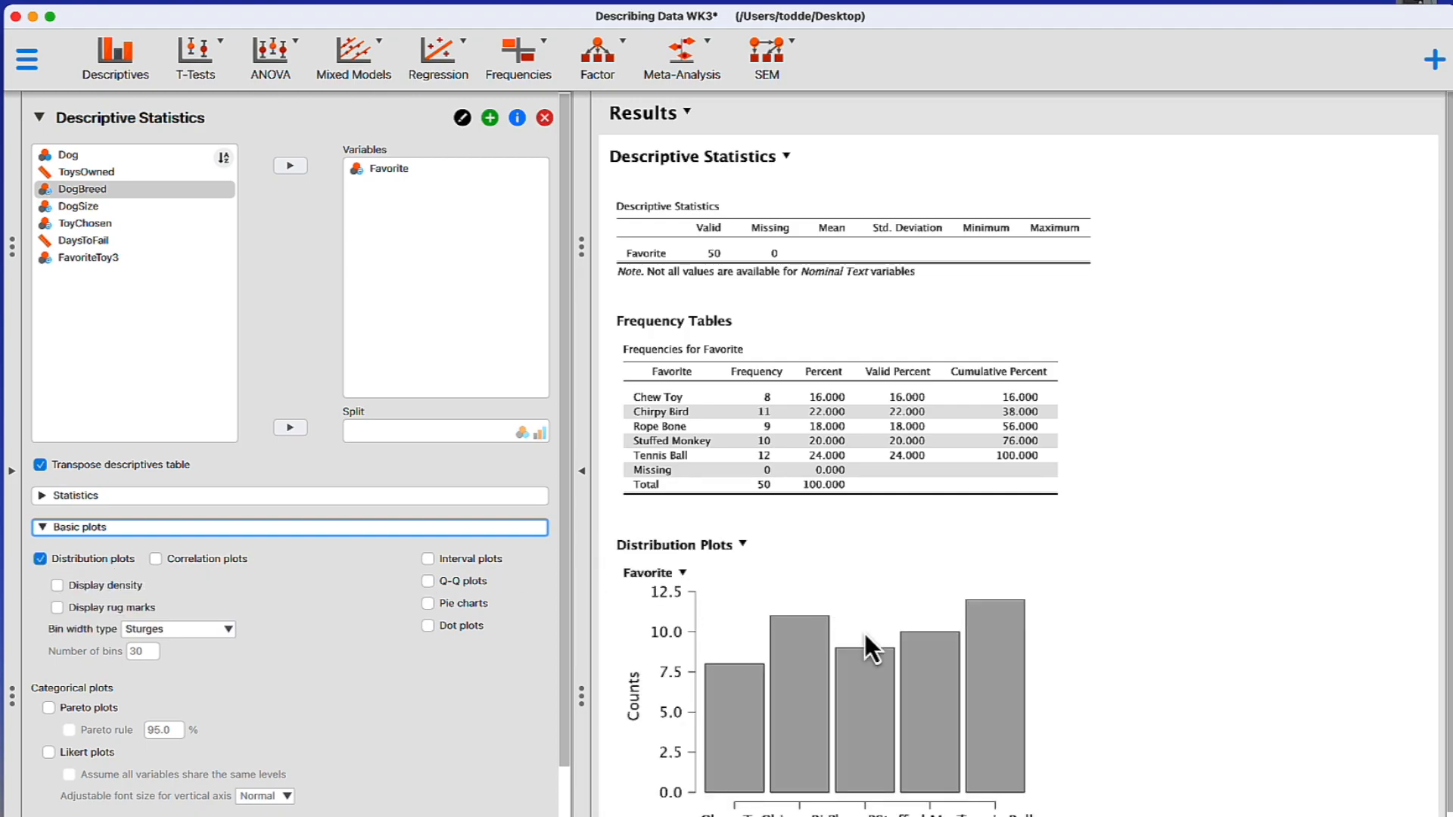
pyautogui.scroll(-3)
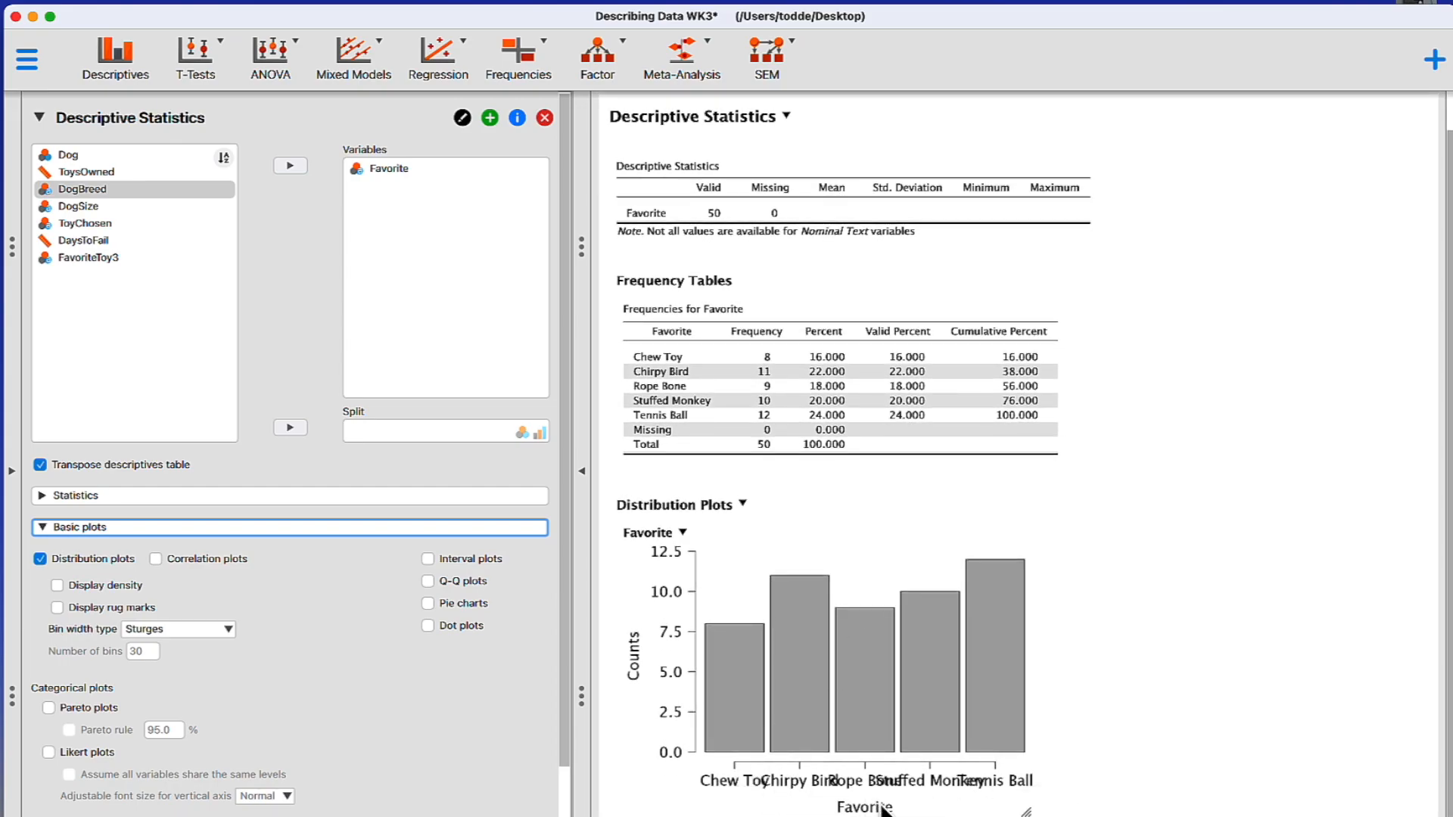
pyautogui.moveTo(1056, 805)
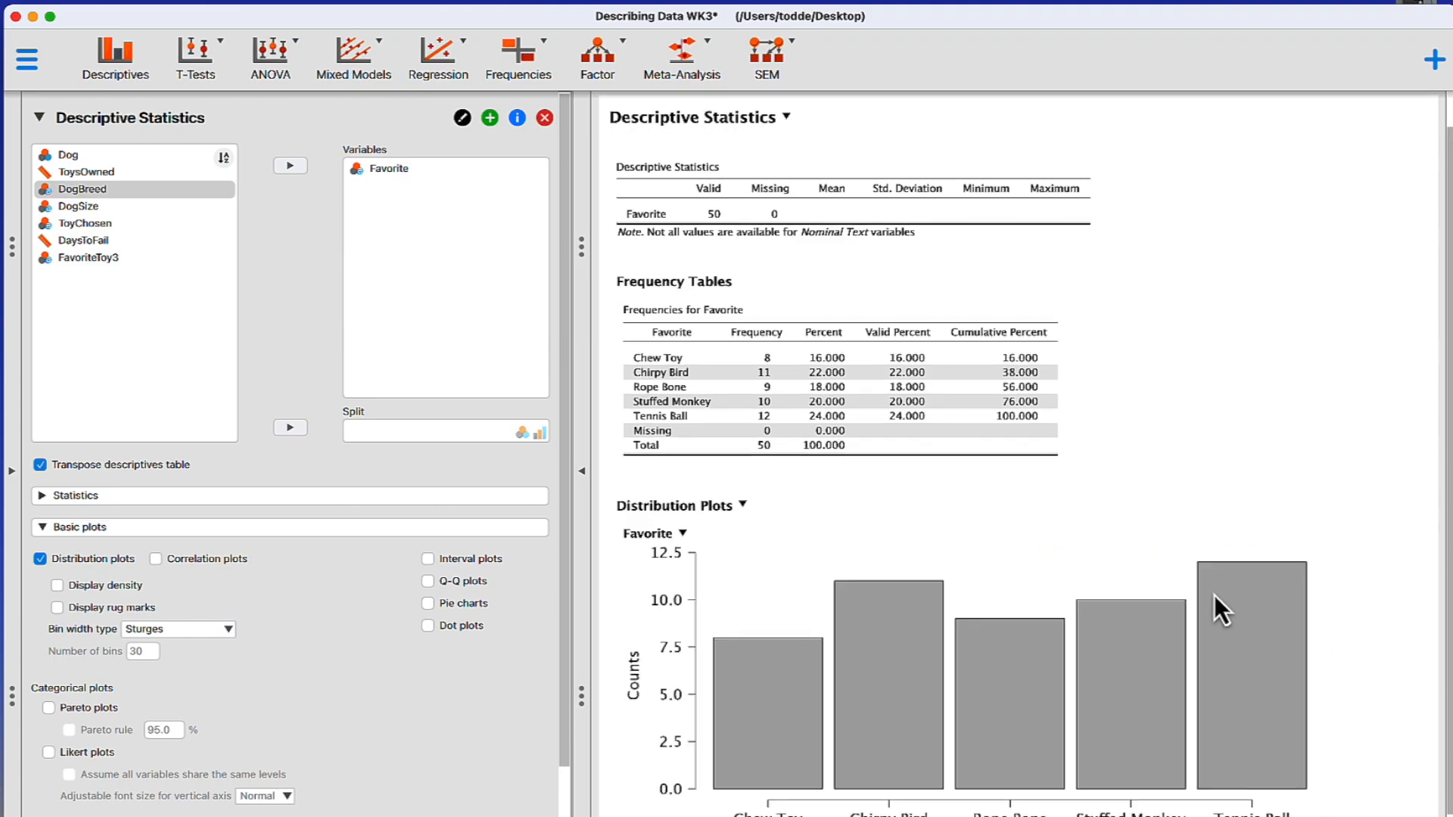
pyautogui.scroll(-3)
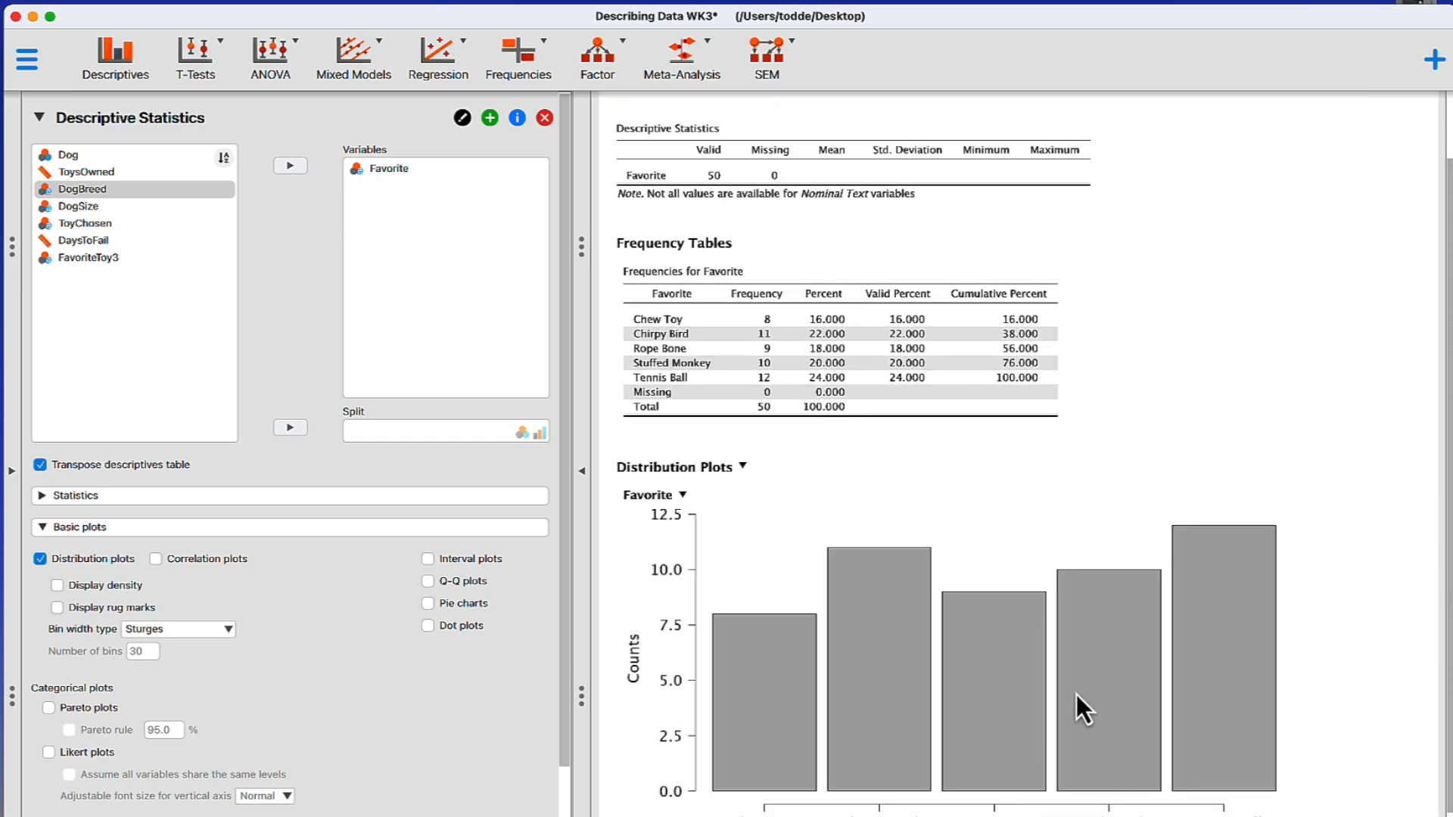
pyautogui.scroll(-3)
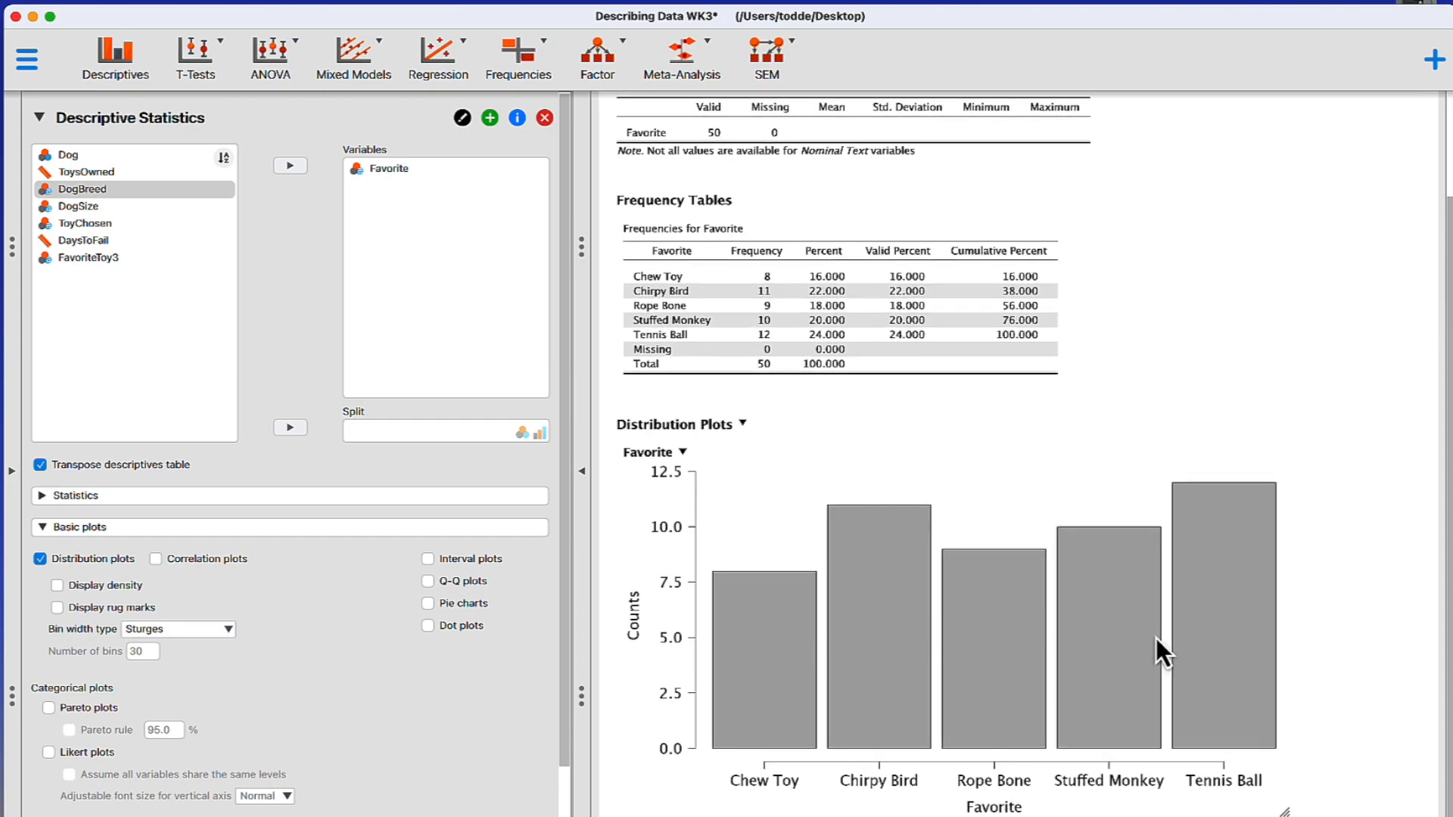
pyautogui.moveTo(1196, 589)
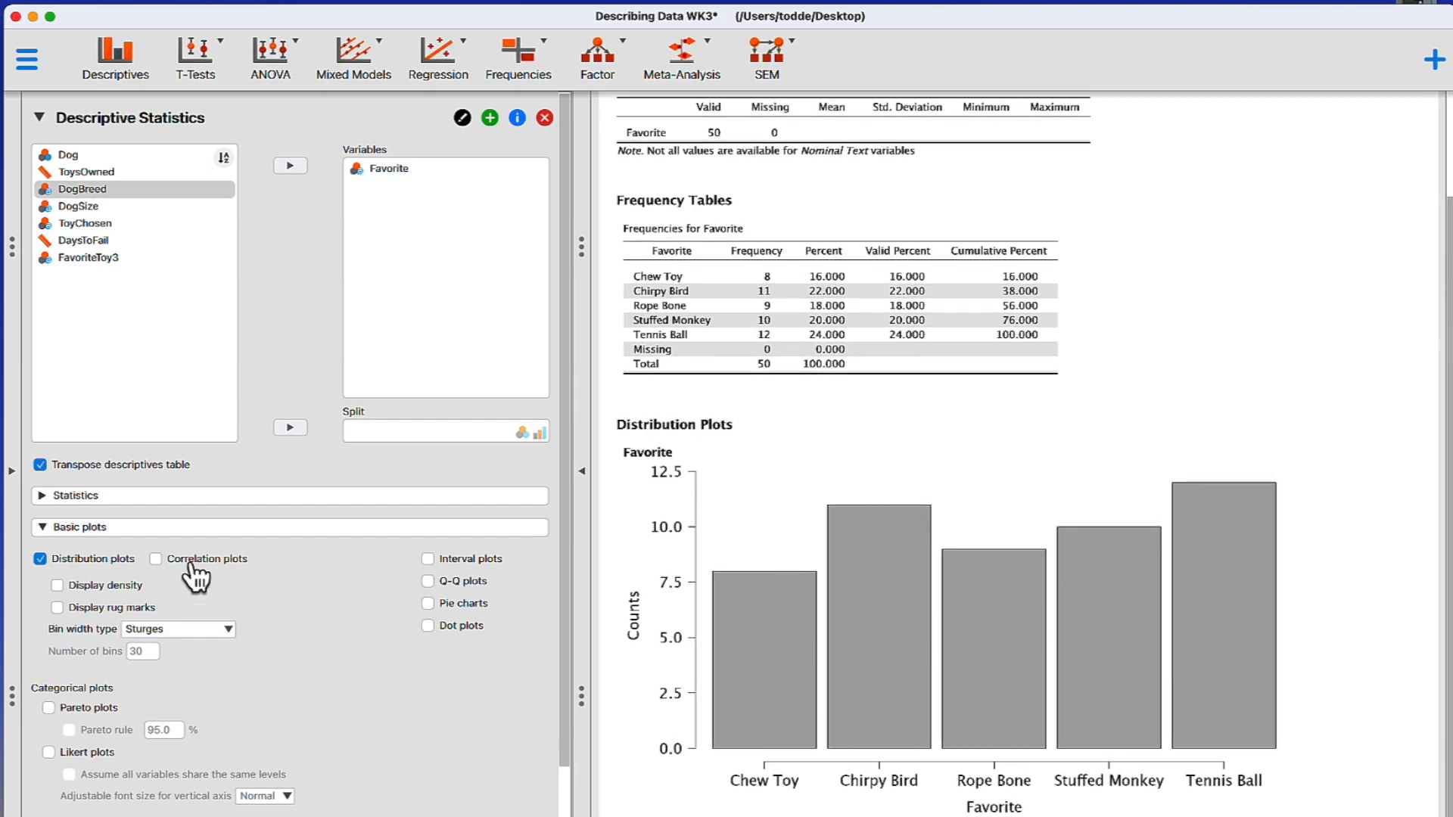
pyautogui.click(156, 558)
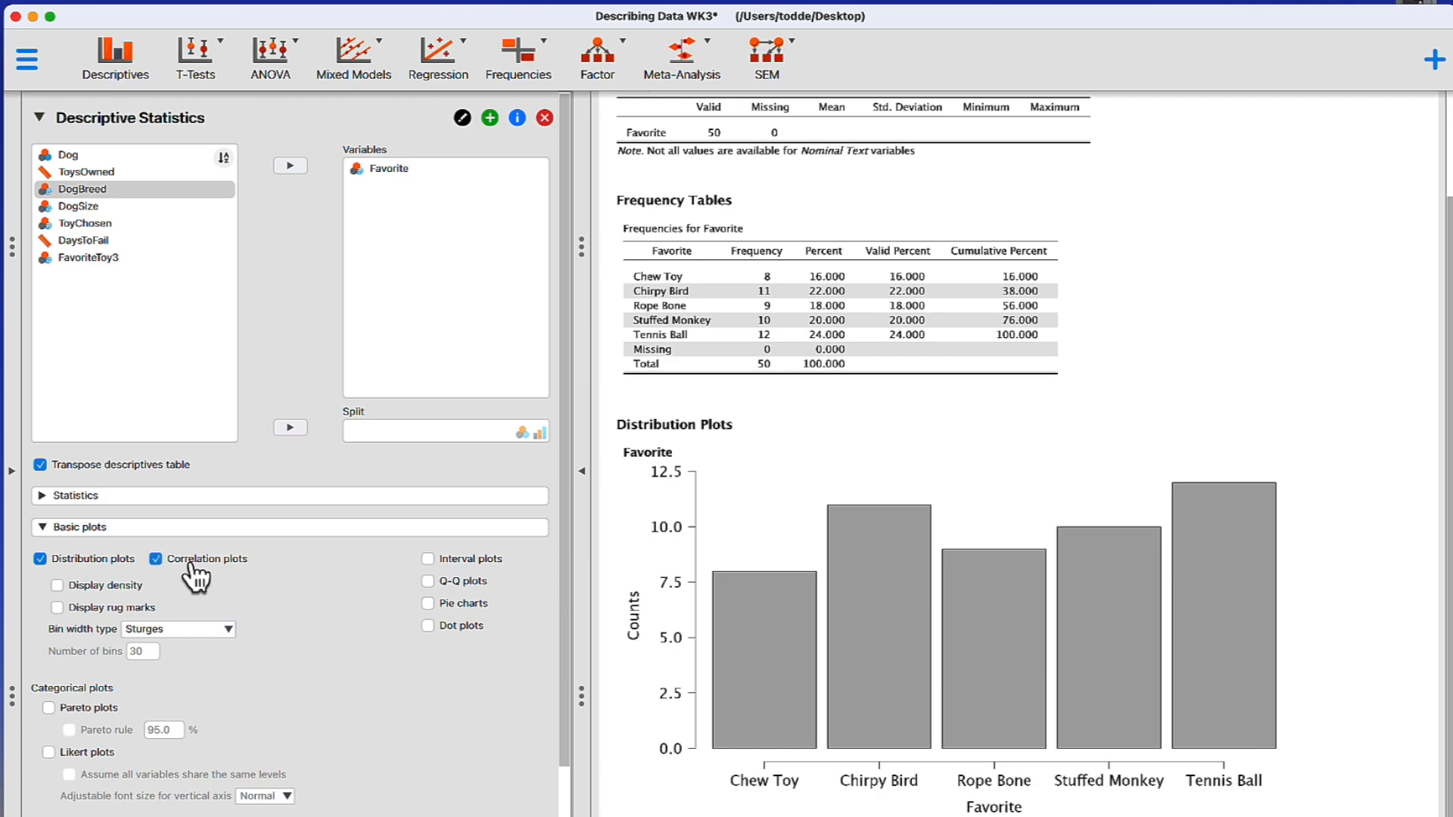
pyautogui.click(157, 560)
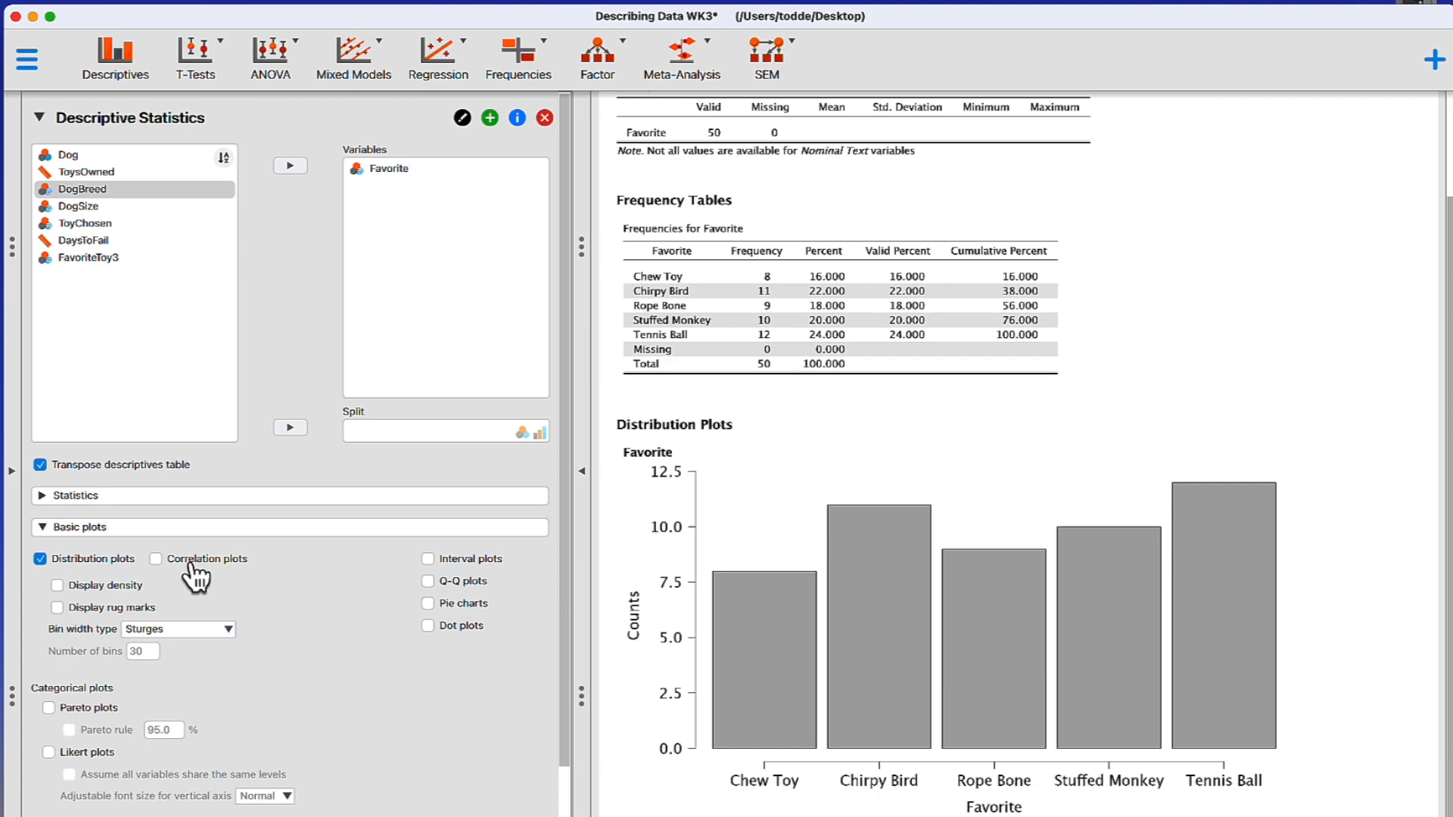
pyautogui.click(58, 585)
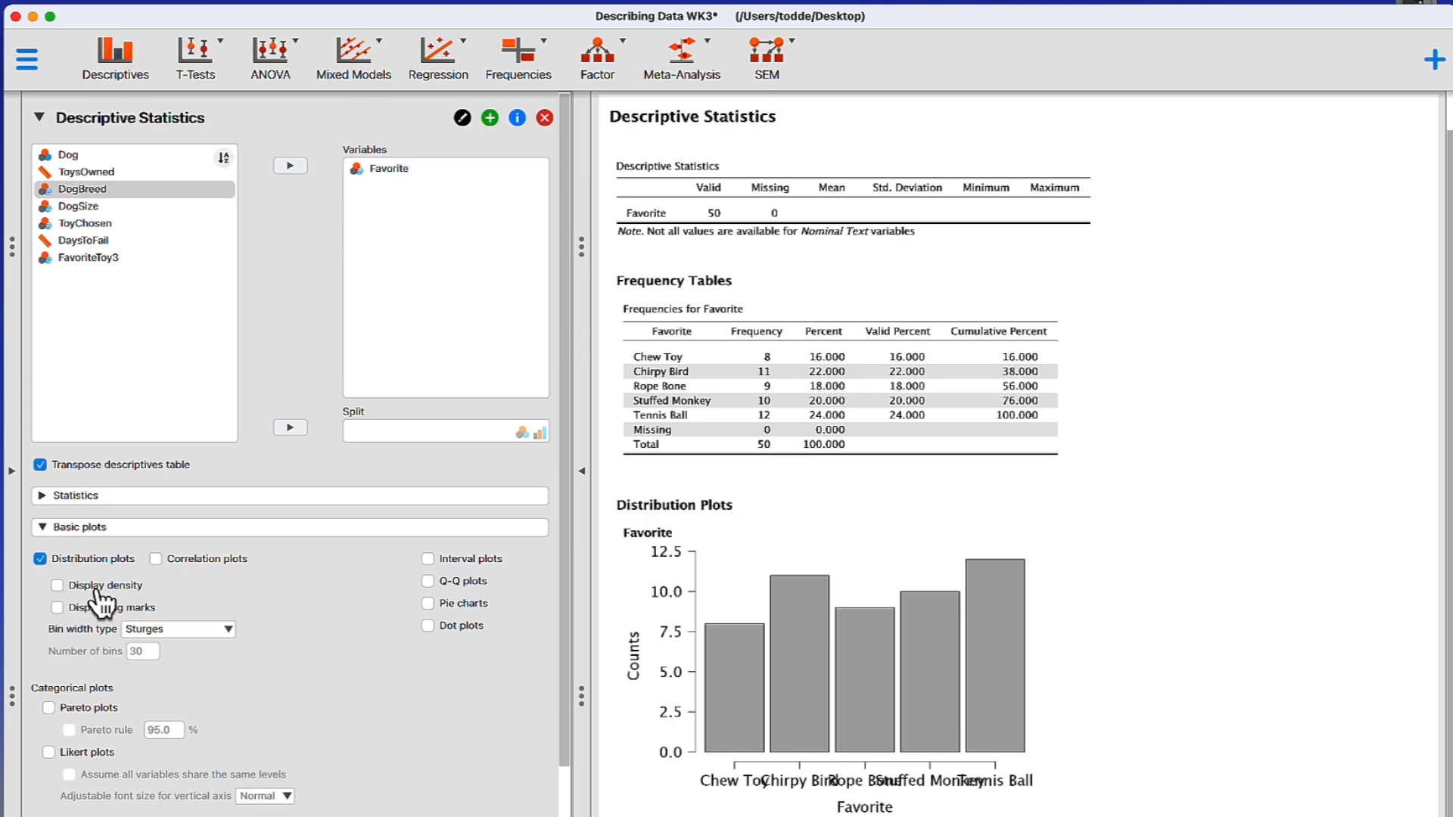
pyautogui.moveTo(484, 686)
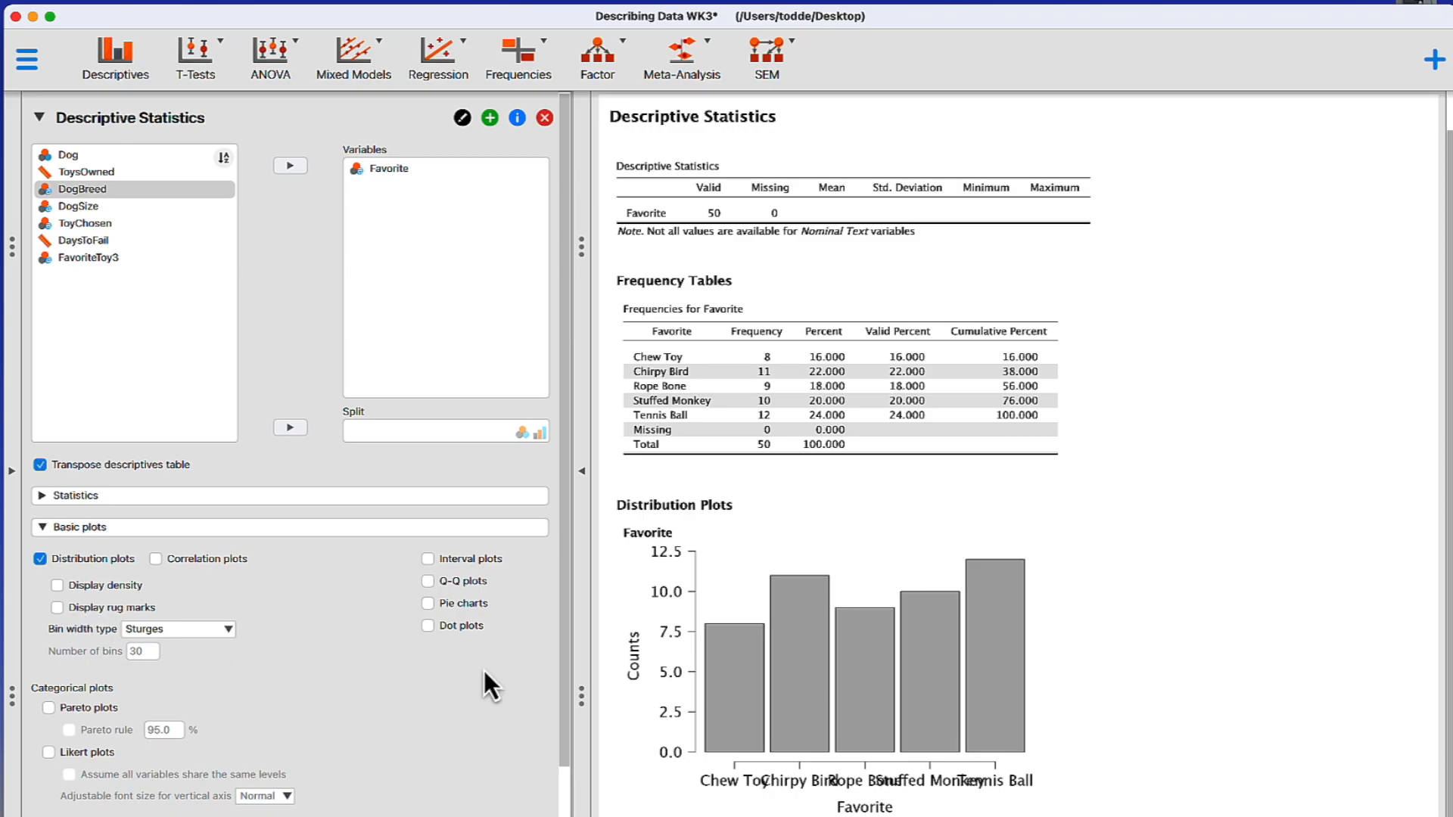
# Enable Pareto plots under Categorical plots and view the Favorite Pareto chart in results.
pyautogui.click(44, 708)
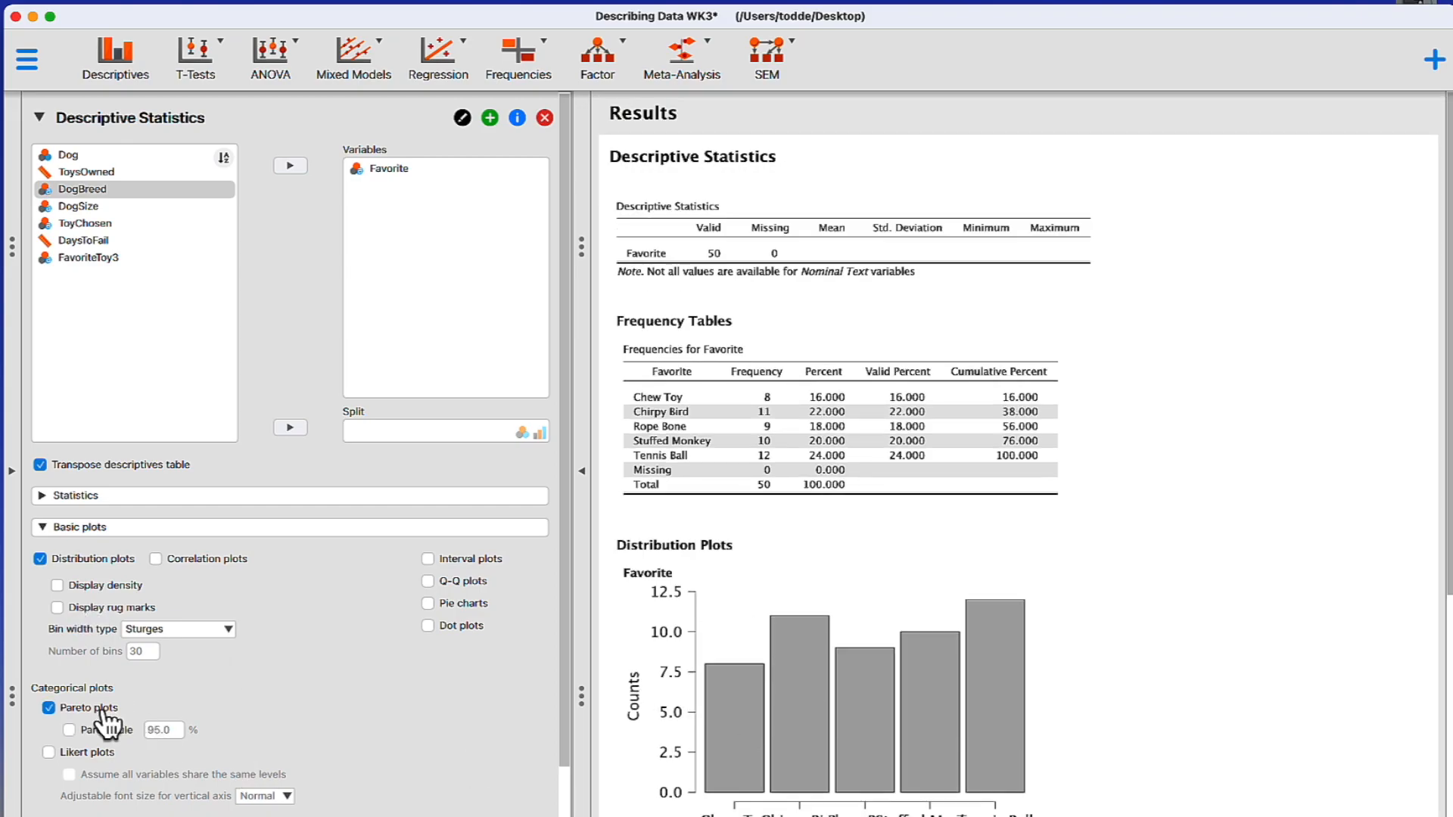
pyautogui.scroll(-3)
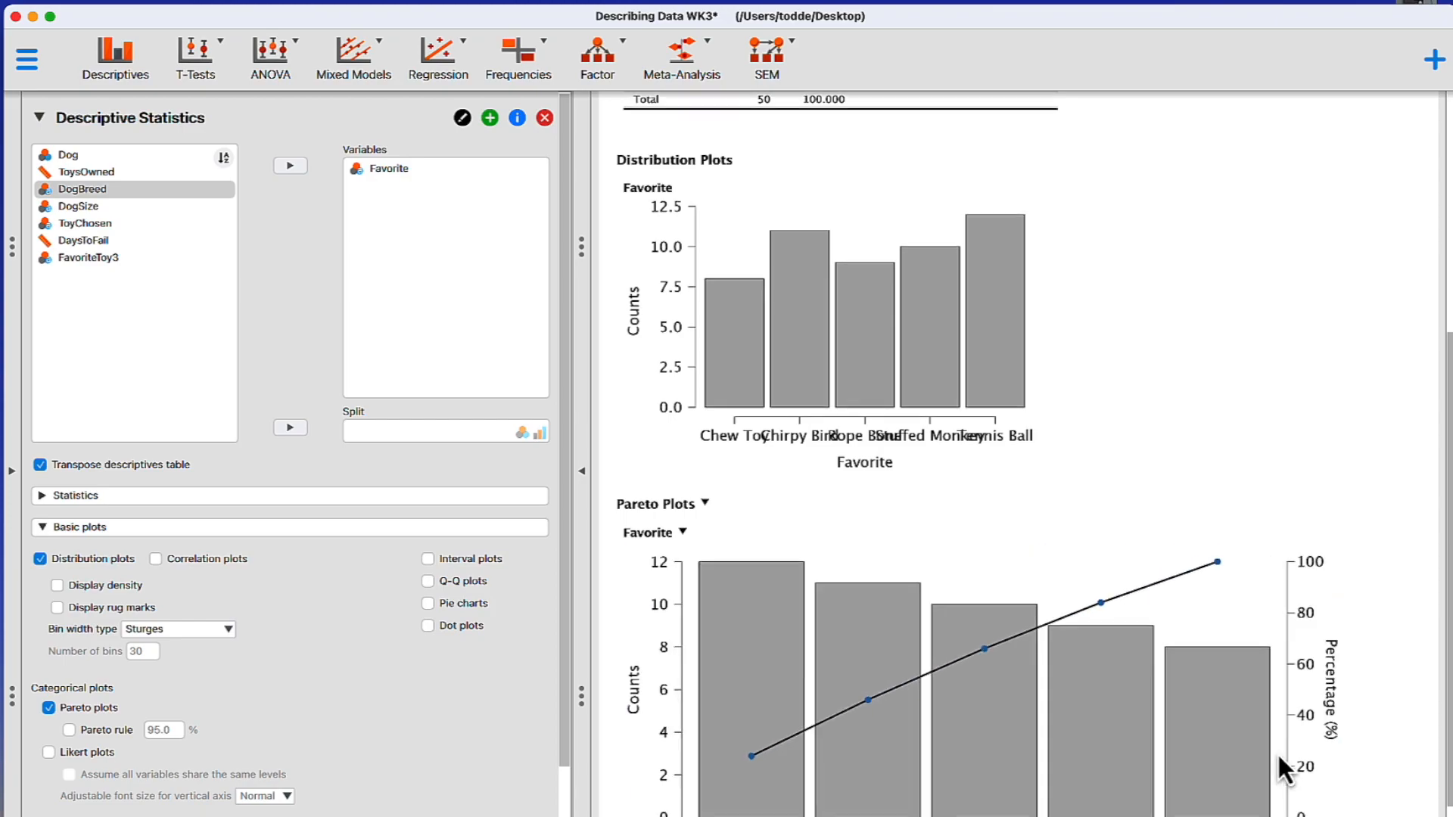
pyautogui.scroll(-3)
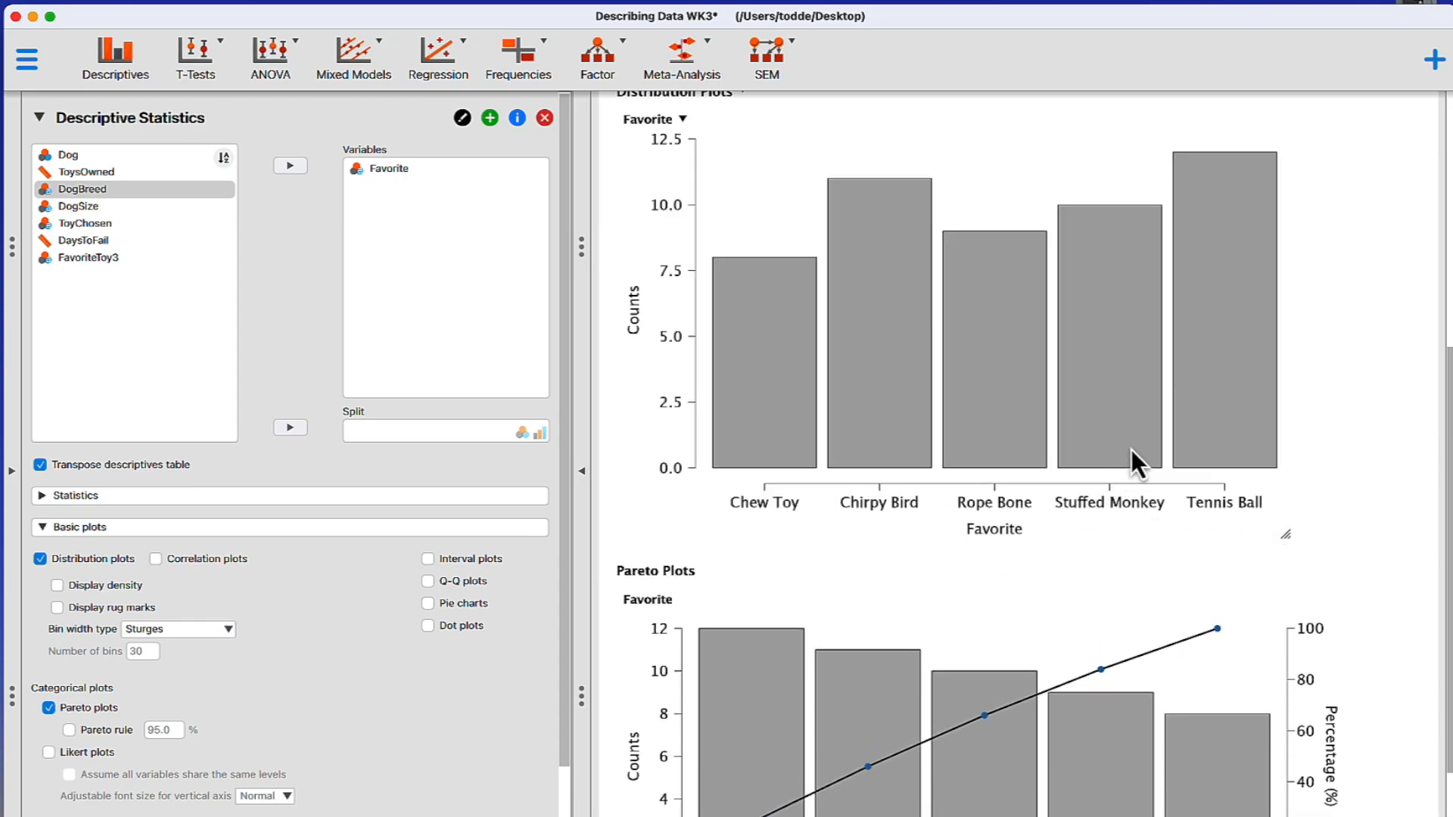
pyautogui.scroll(-3)
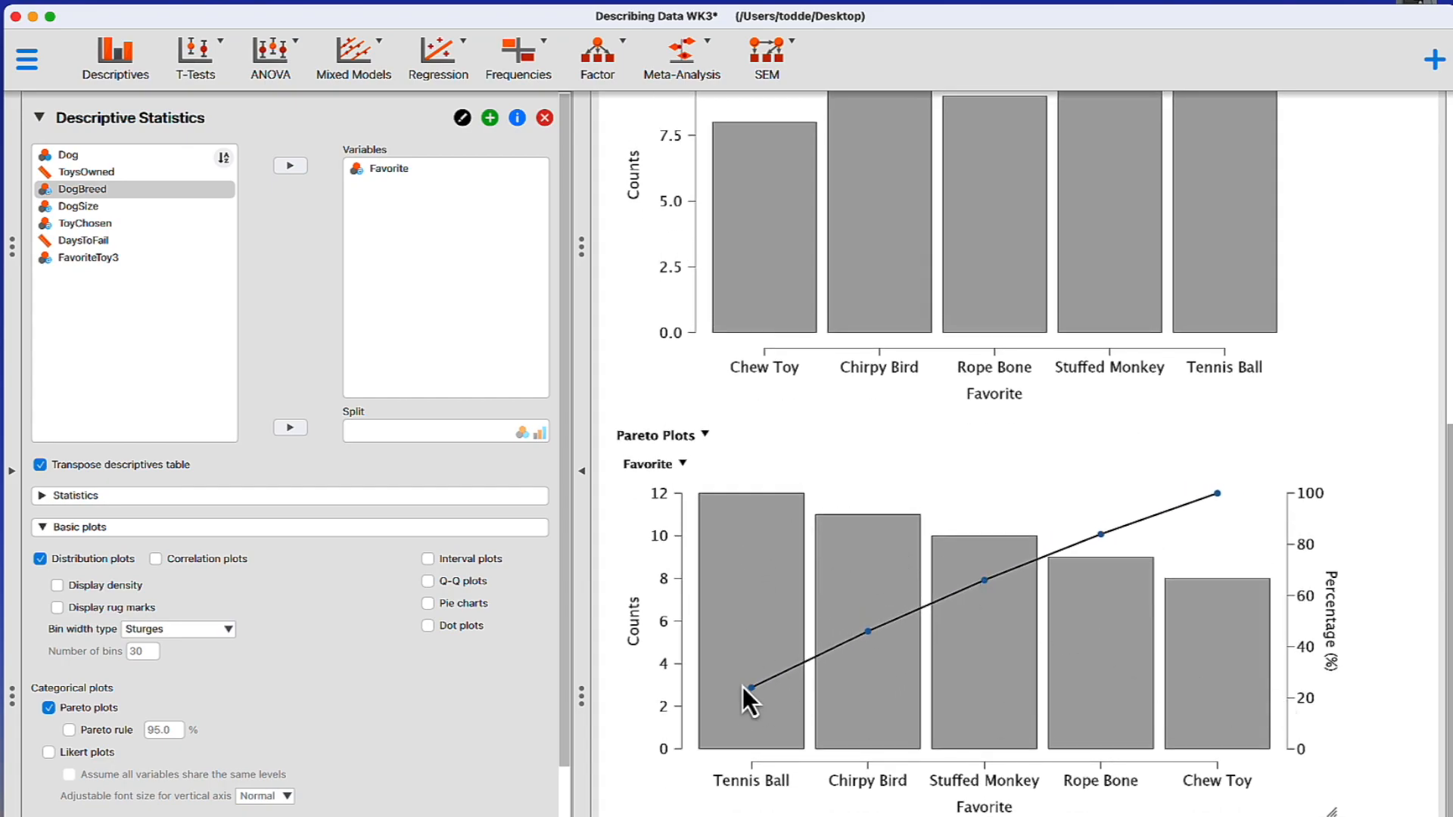
pyautogui.moveTo(1226, 454)
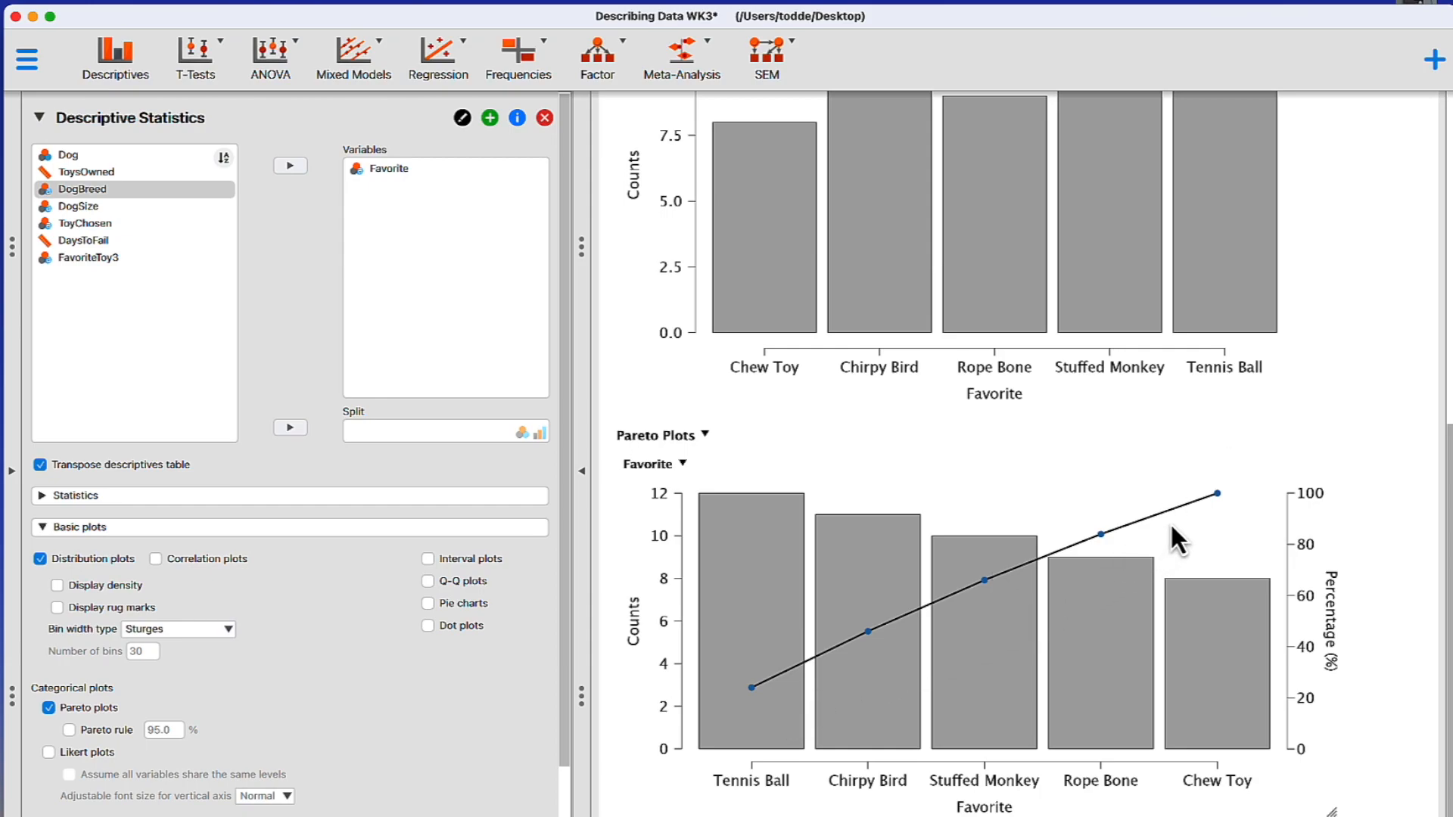
pyautogui.moveTo(1119, 558)
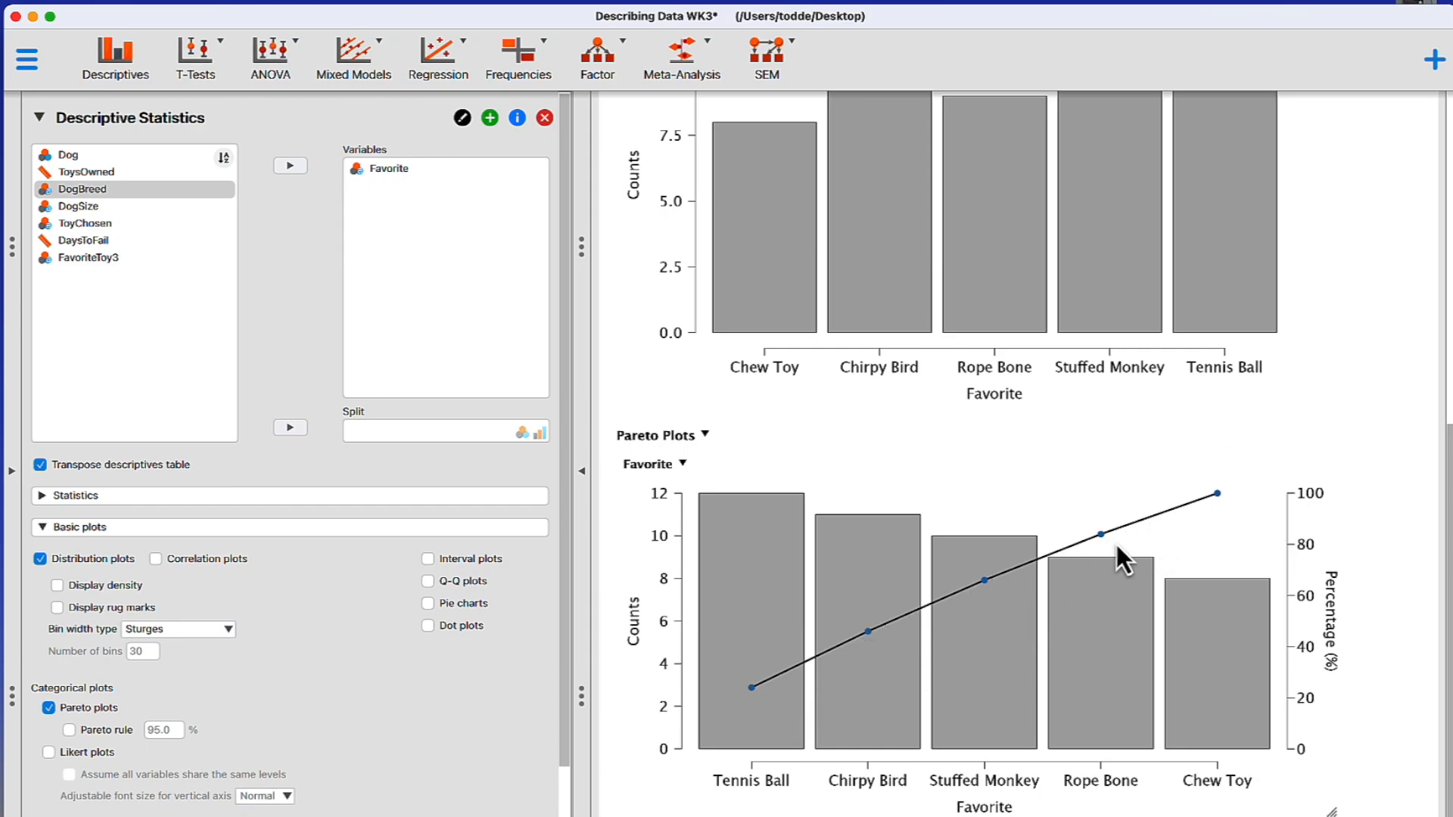
pyautogui.moveTo(927, 660)
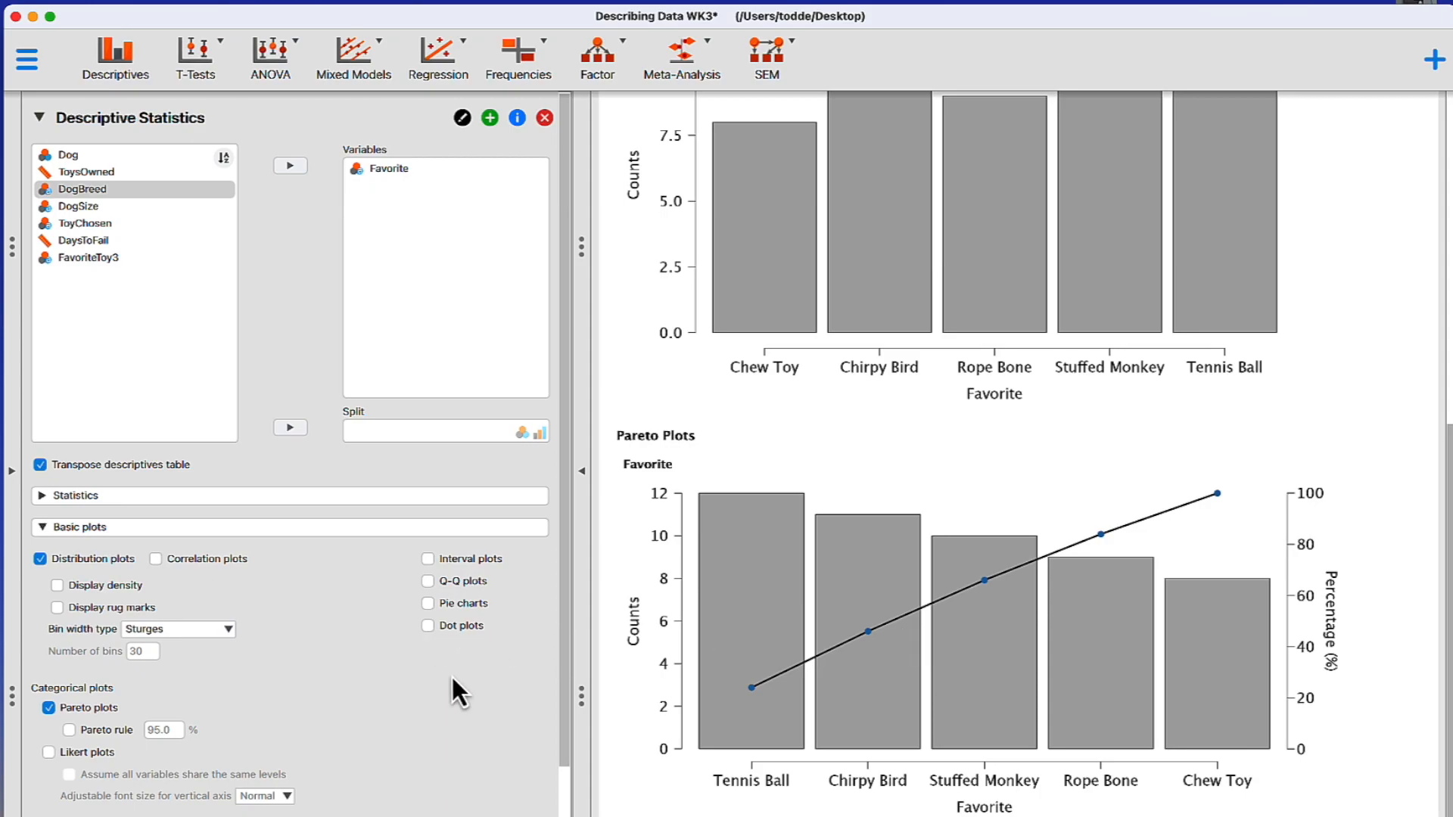
pyautogui.moveTo(473, 633)
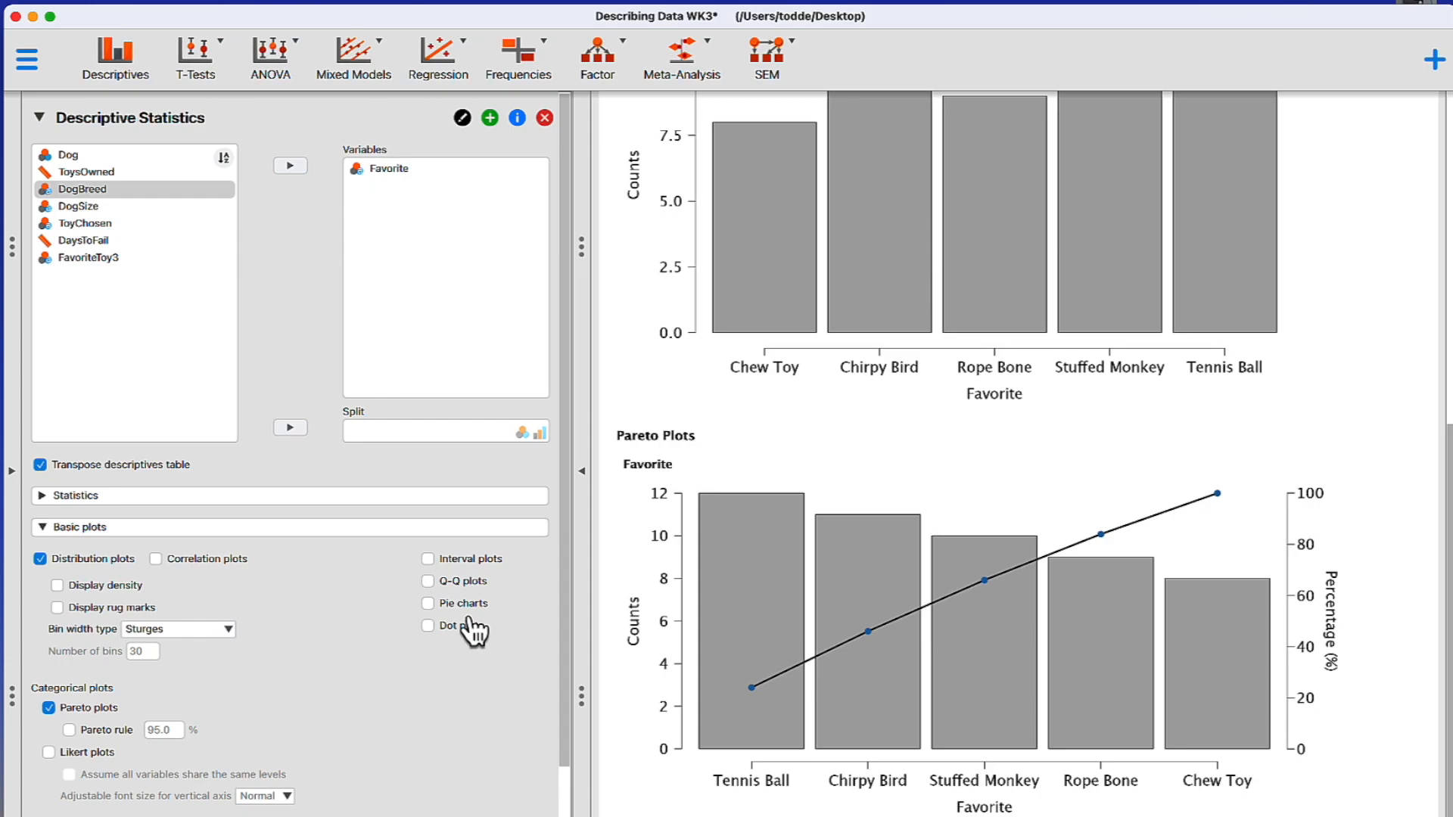
# Enable Pie charts under Basic plots and enlarge the Favorite pie chart by its resize corner.
pyautogui.click(427, 602)
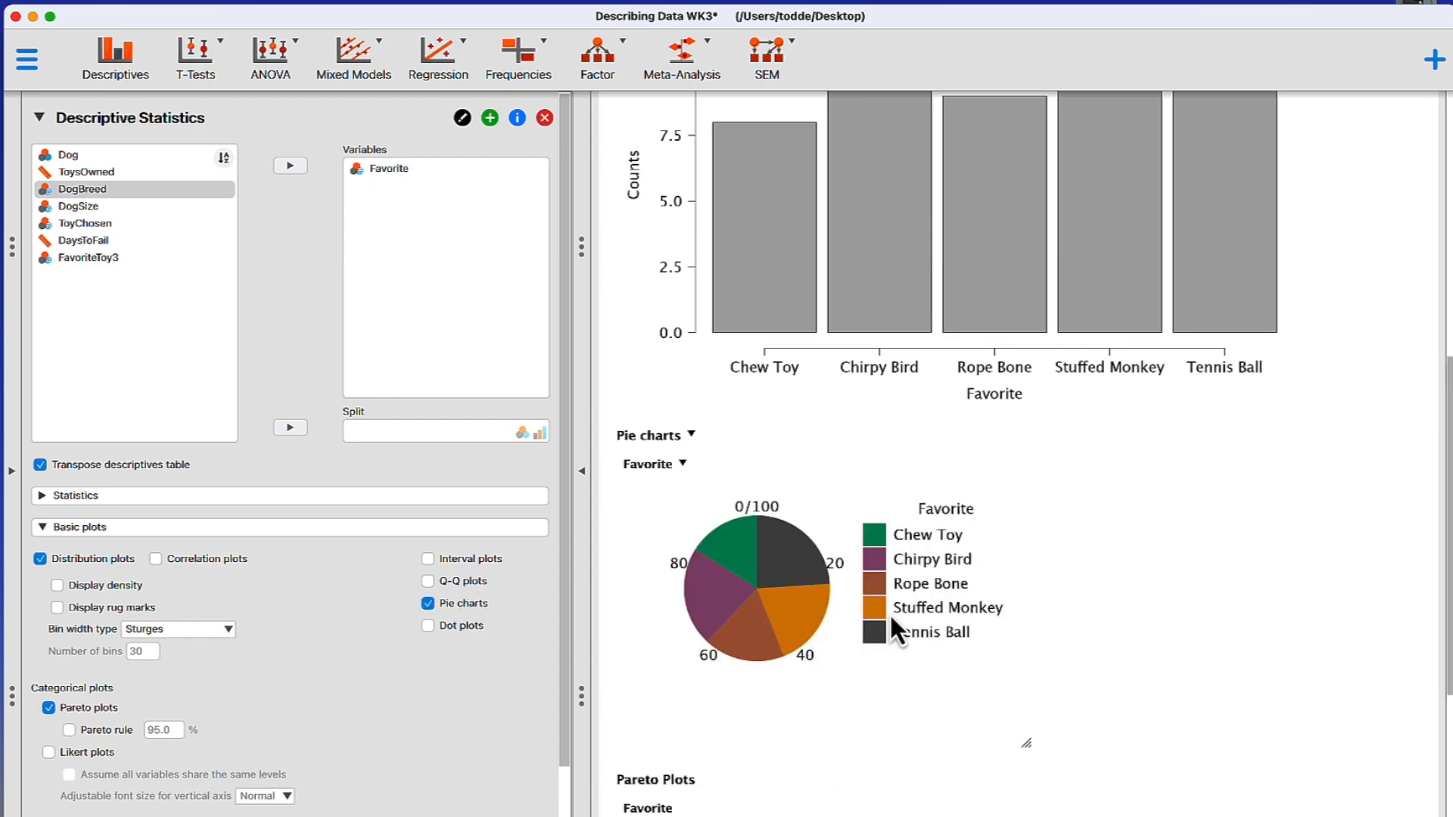
pyautogui.scroll(-3)
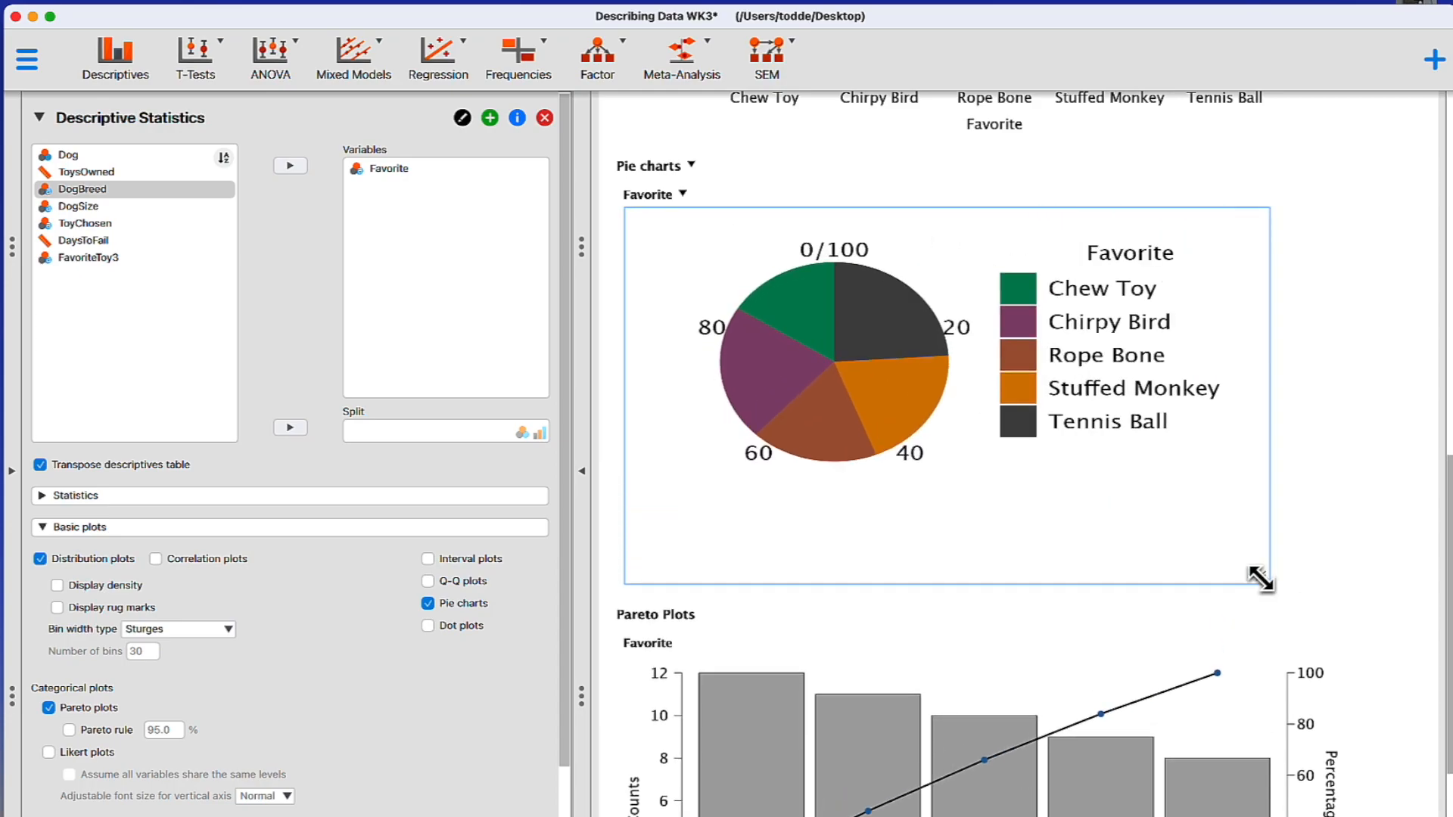
pyautogui.moveTo(1256, 577); pyautogui.dragTo(1283, 696)
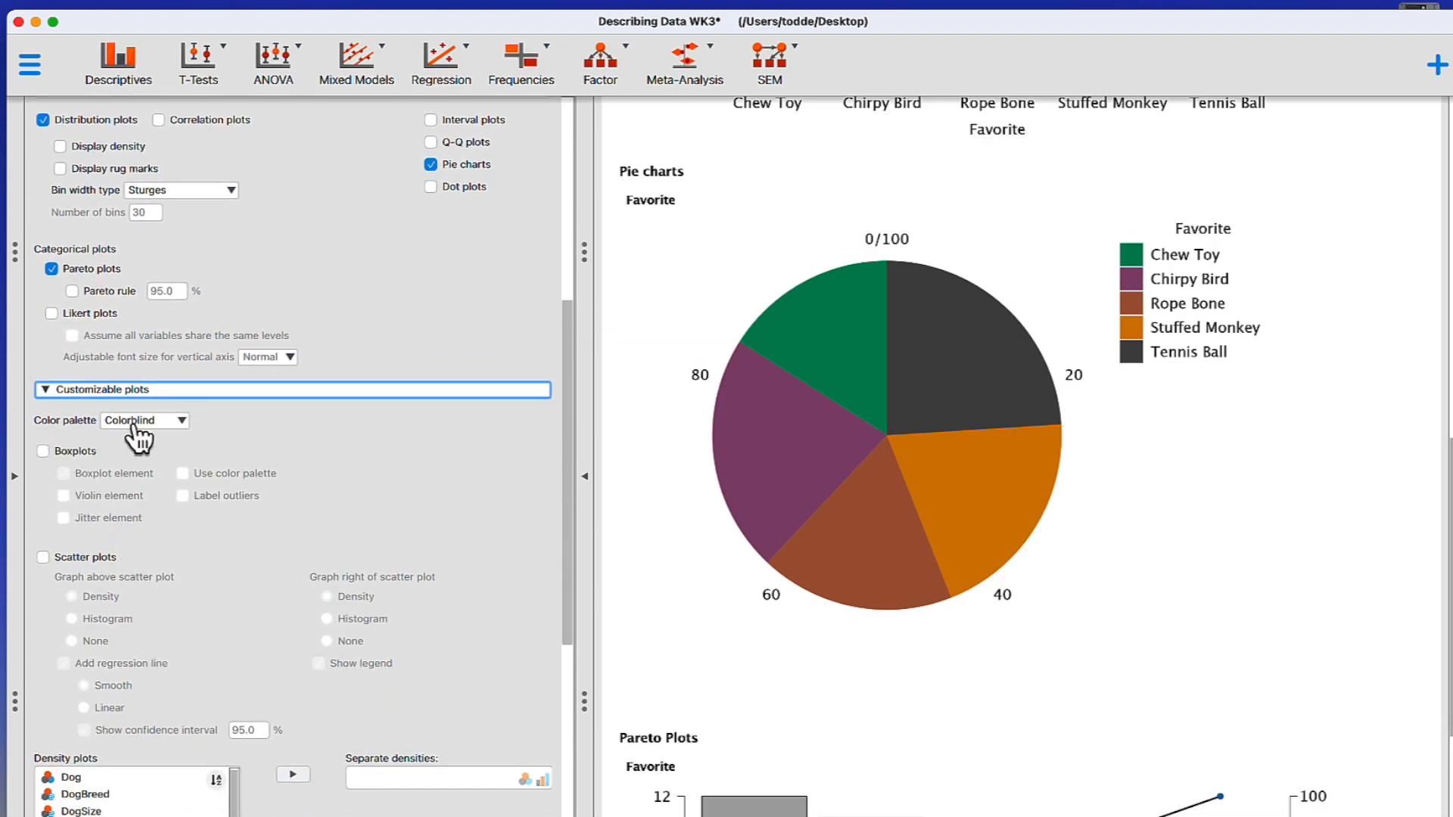
pyautogui.moveTo(186, 436)
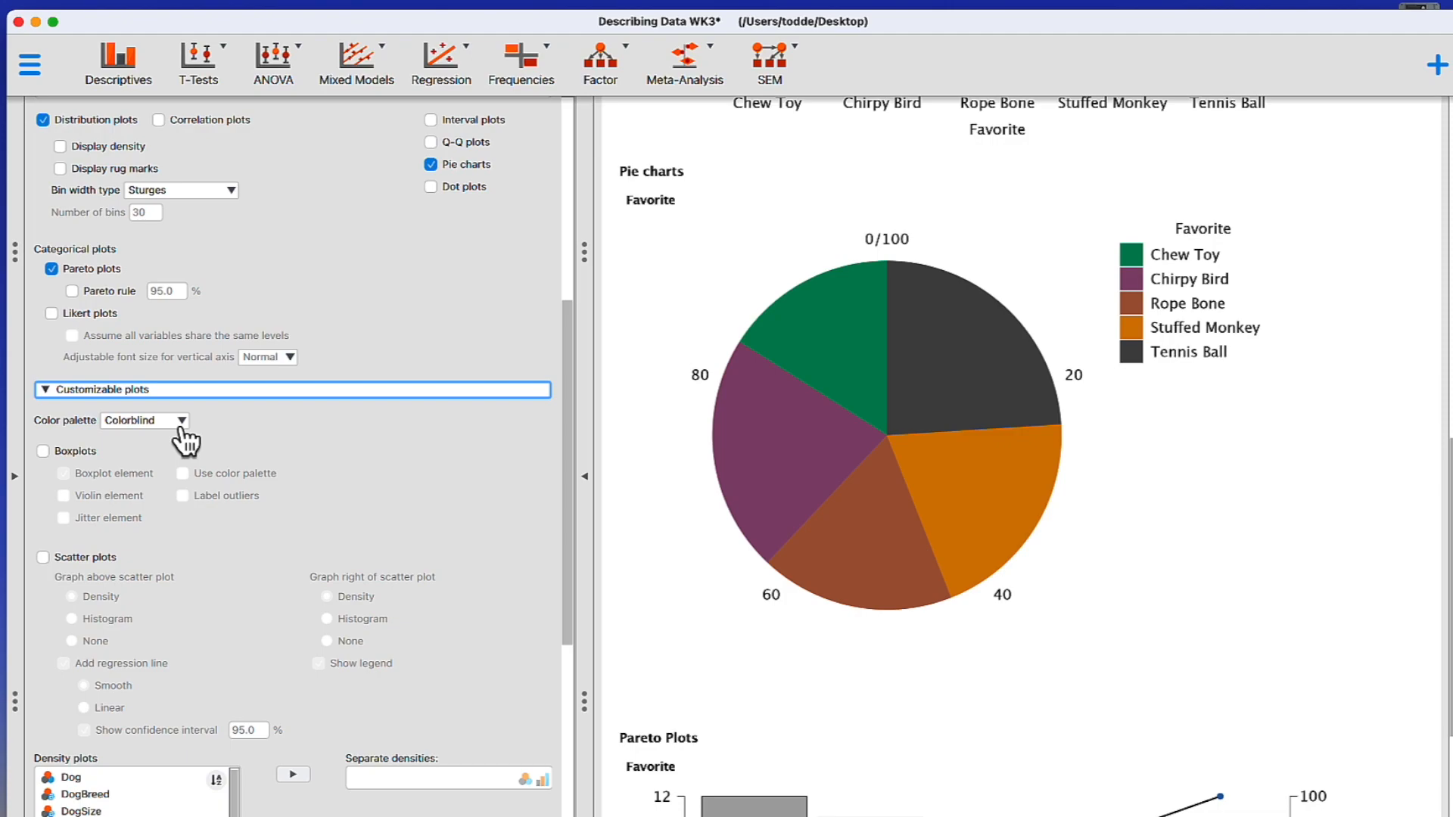
# Set the Color palette under Customizable plots to Gray so the Favorite pie chart is grayscale.
pyautogui.click(179, 421)
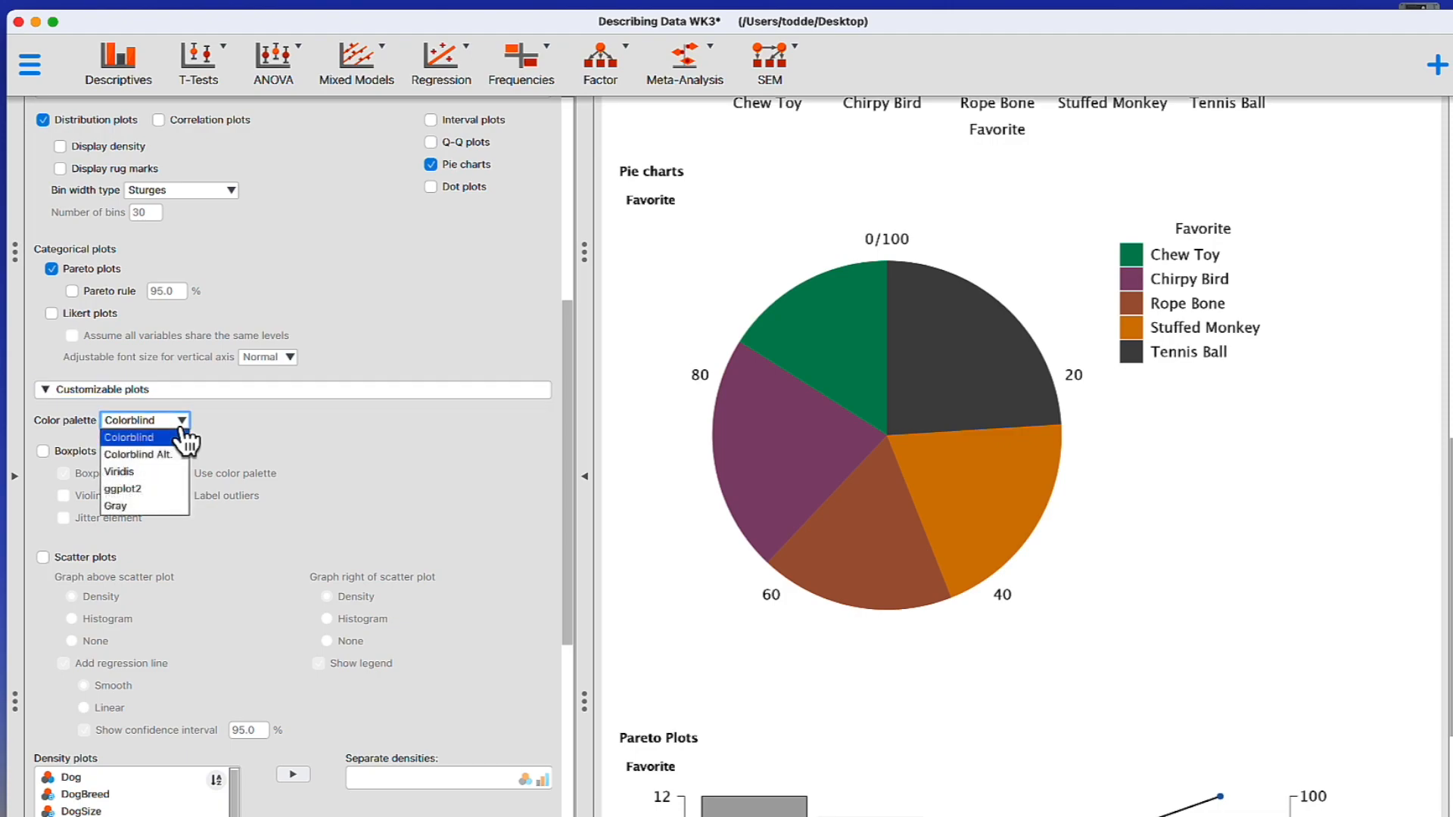
pyautogui.moveTo(116, 506)
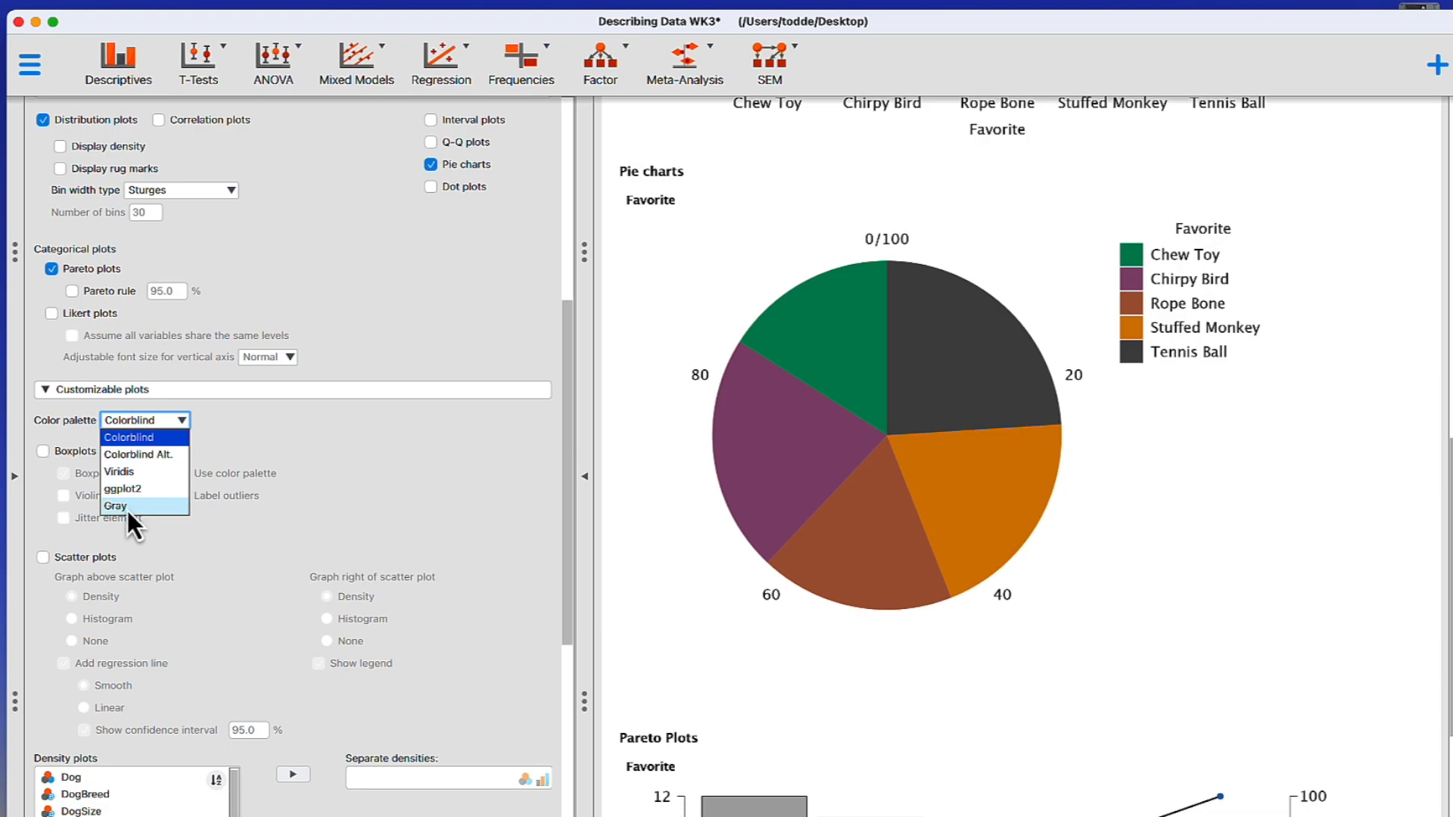
pyautogui.click(115, 505)
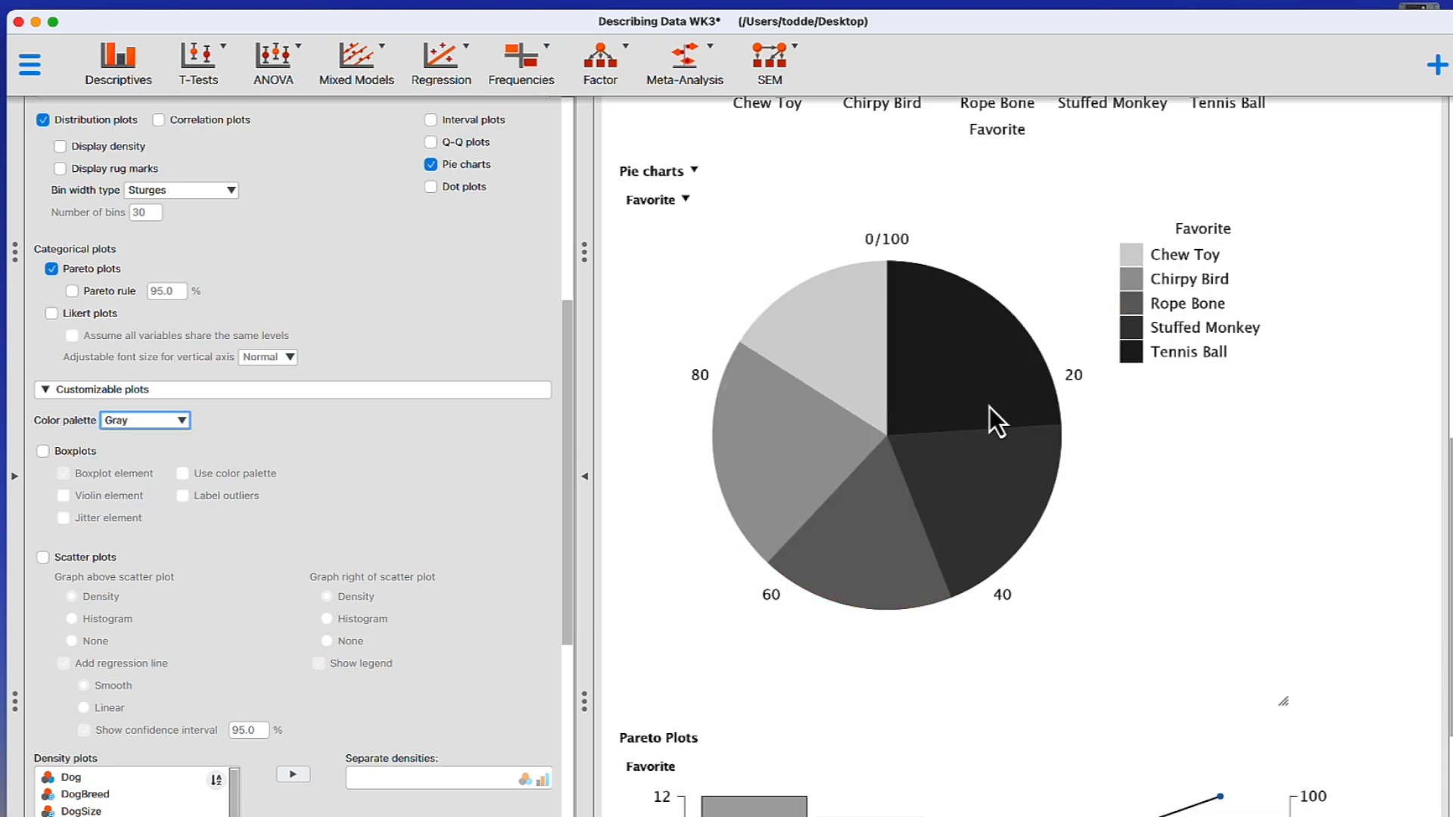
pyautogui.moveTo(935, 366)
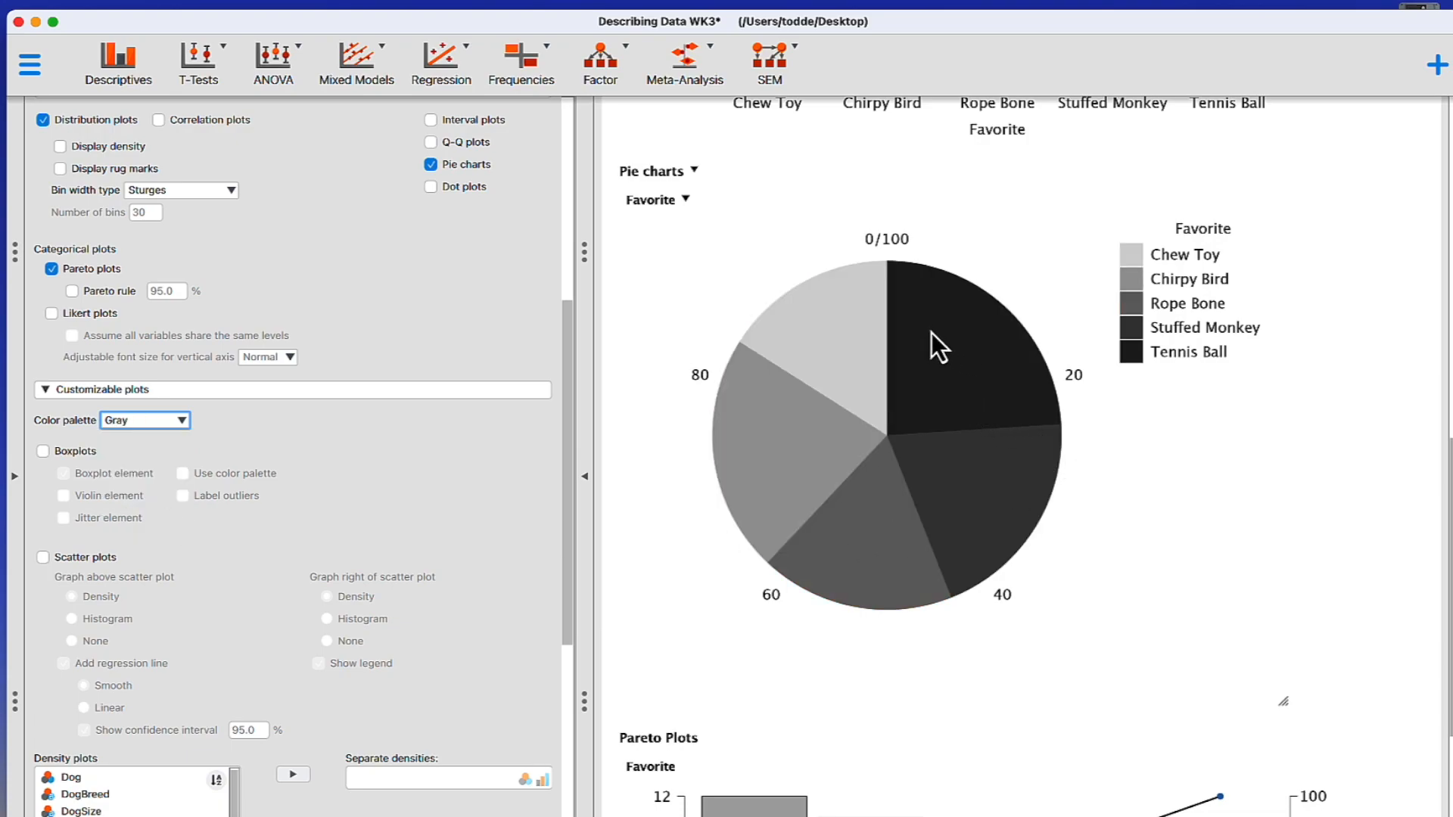
pyautogui.moveTo(938, 324)
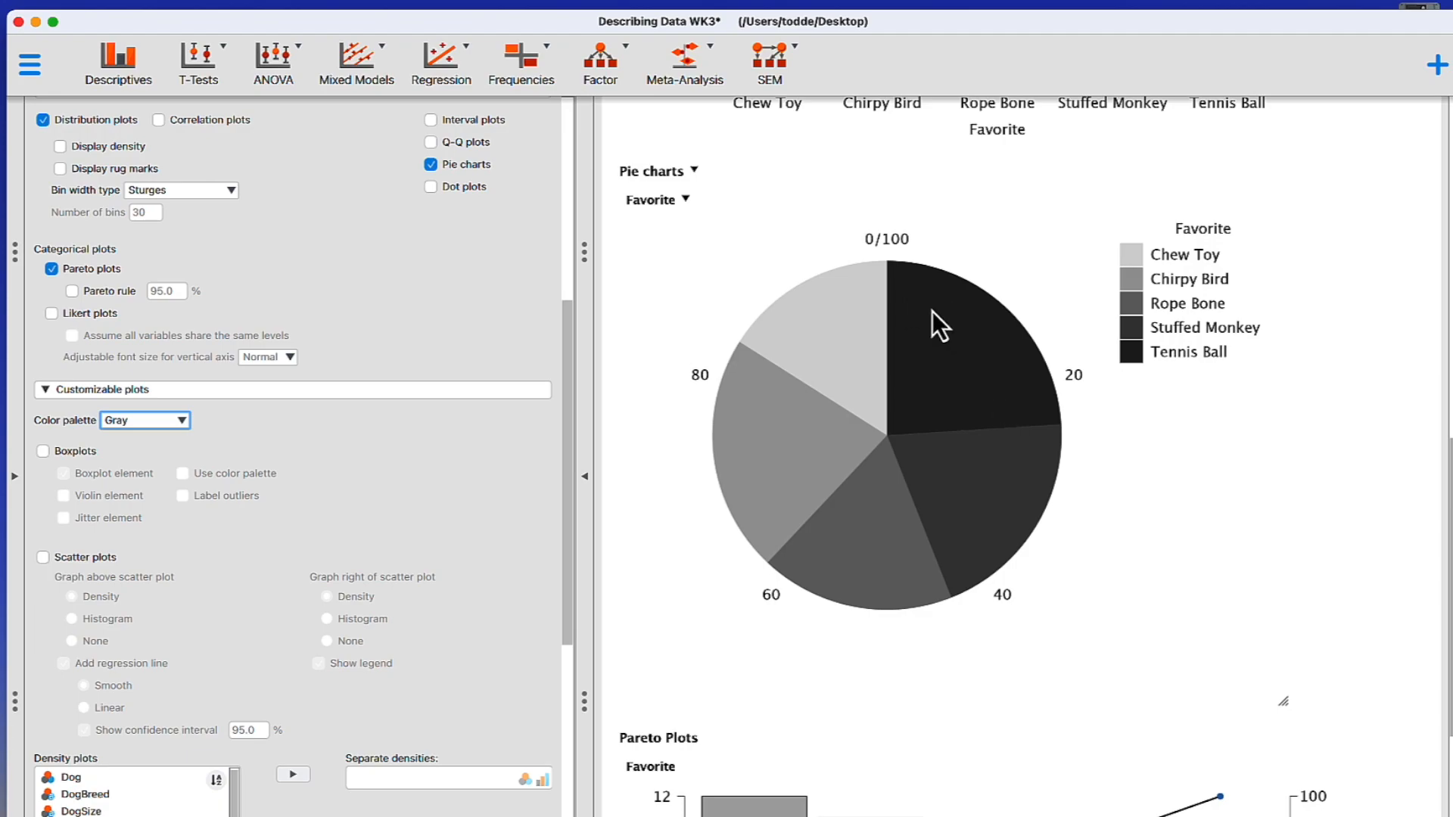
pyautogui.moveTo(998, 404)
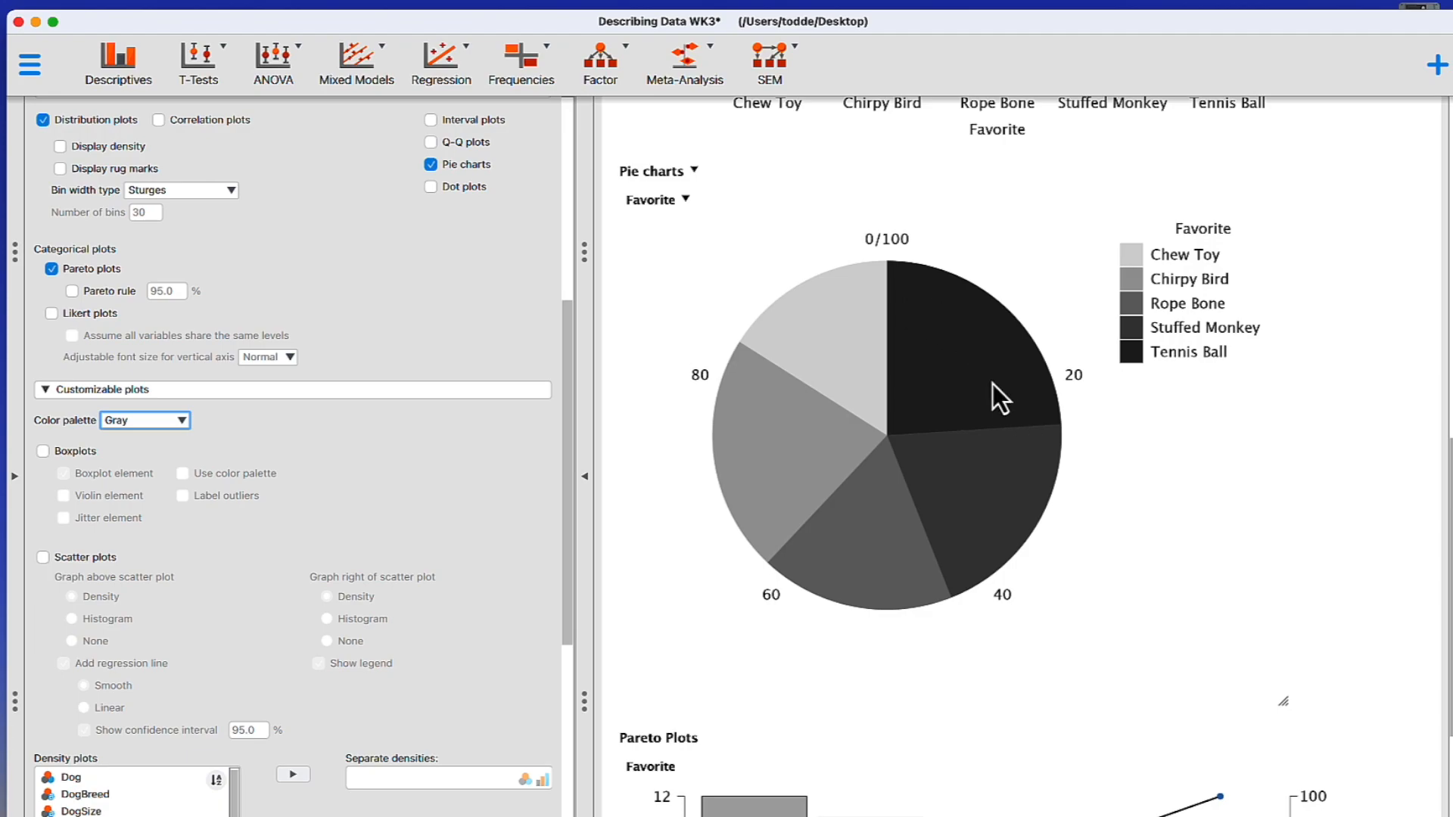
pyautogui.moveTo(805, 475)
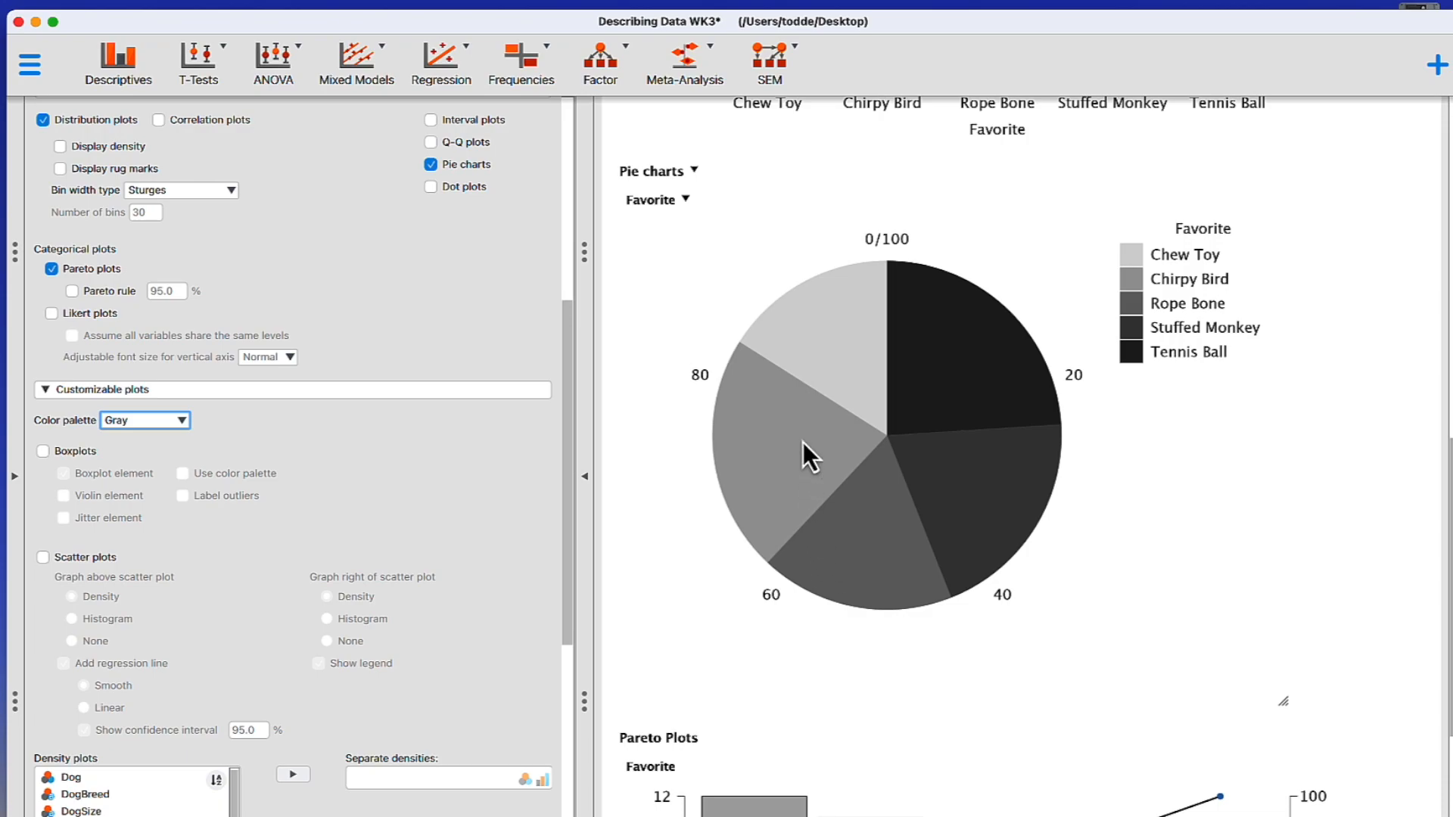
pyautogui.moveTo(851, 378)
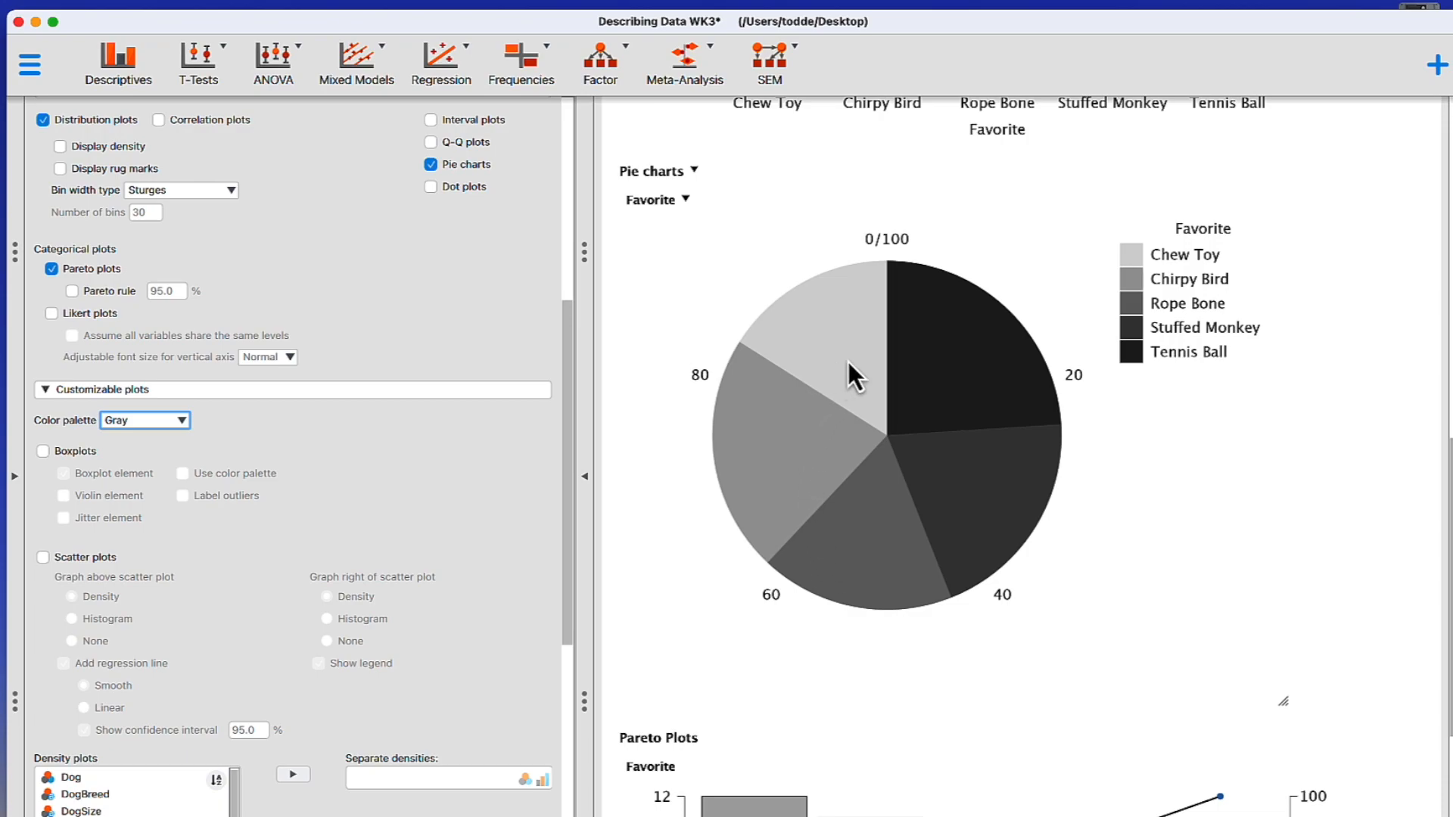
pyautogui.moveTo(765, 496)
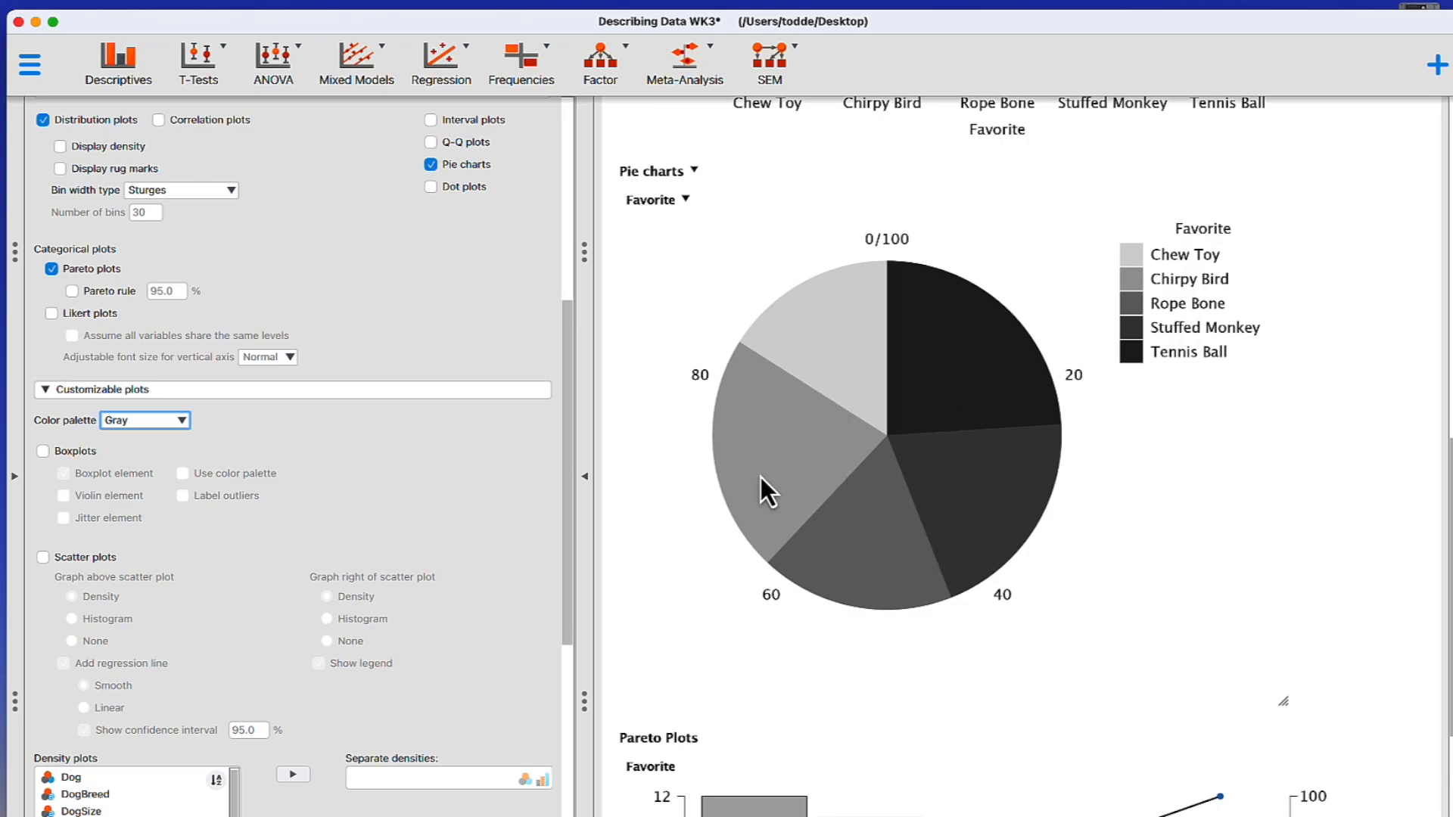
pyautogui.moveTo(812, 375)
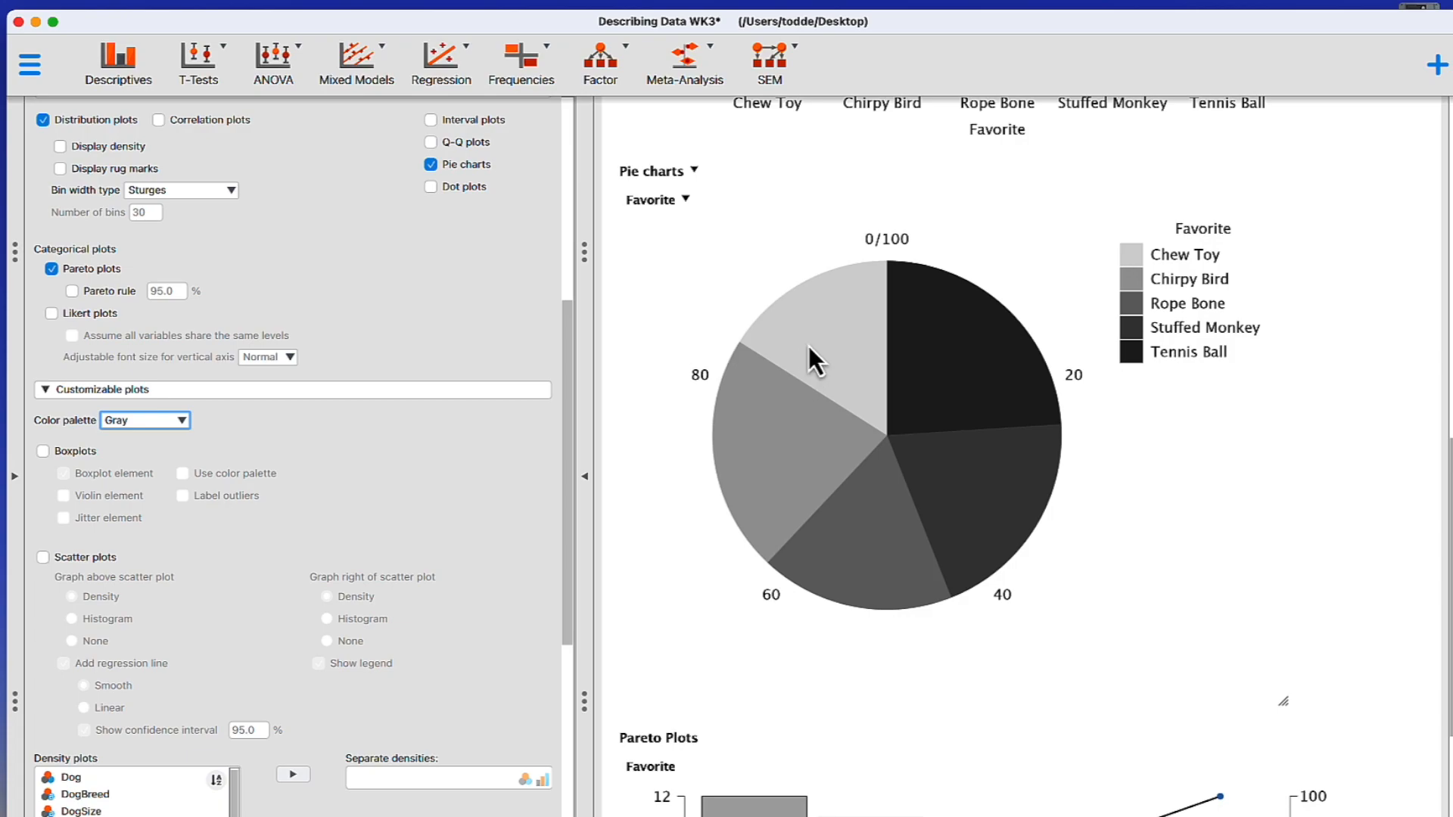
pyautogui.moveTo(1008, 412)
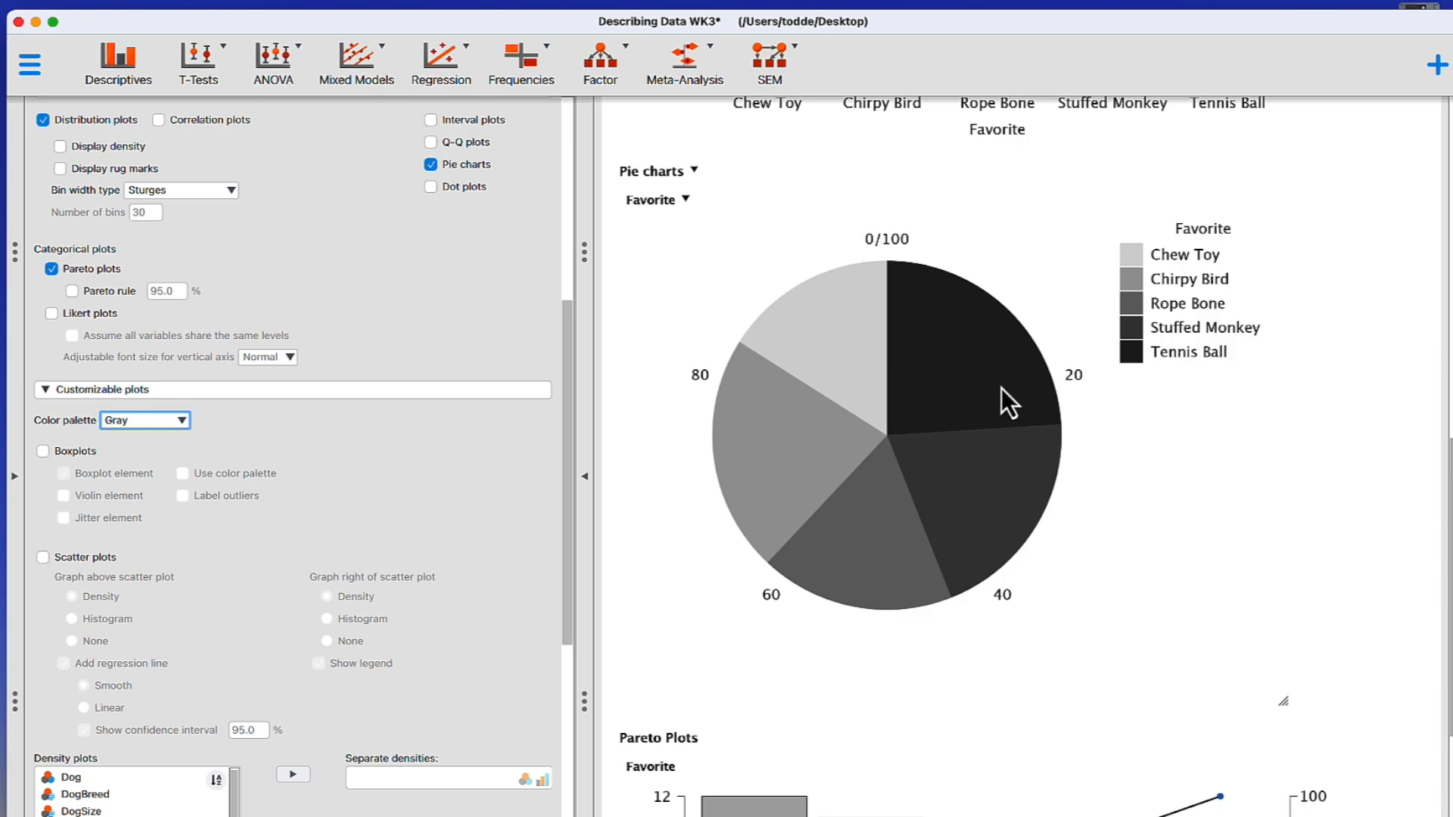
pyautogui.moveTo(996, 410)
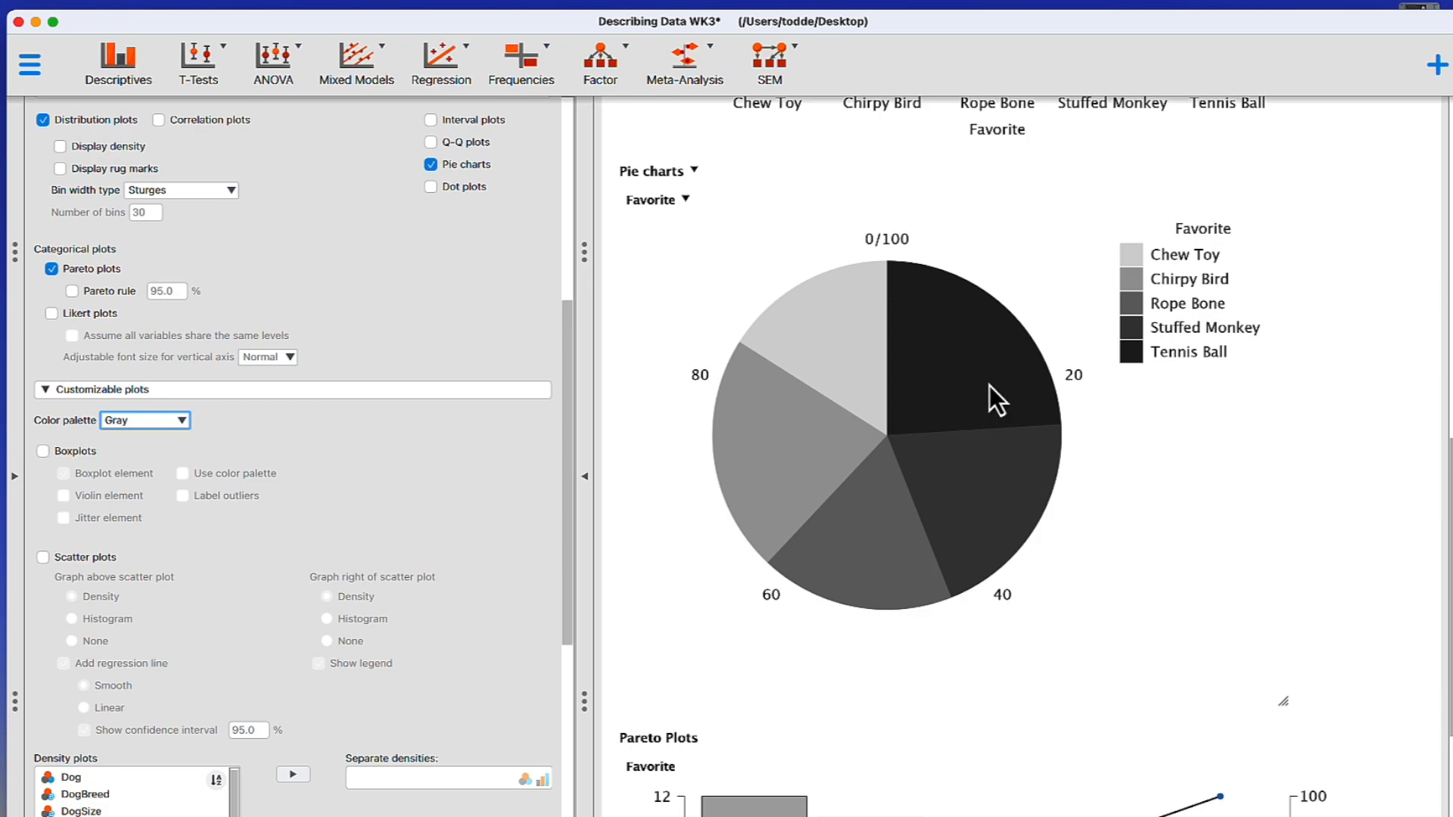
pyautogui.moveTo(990, 490)
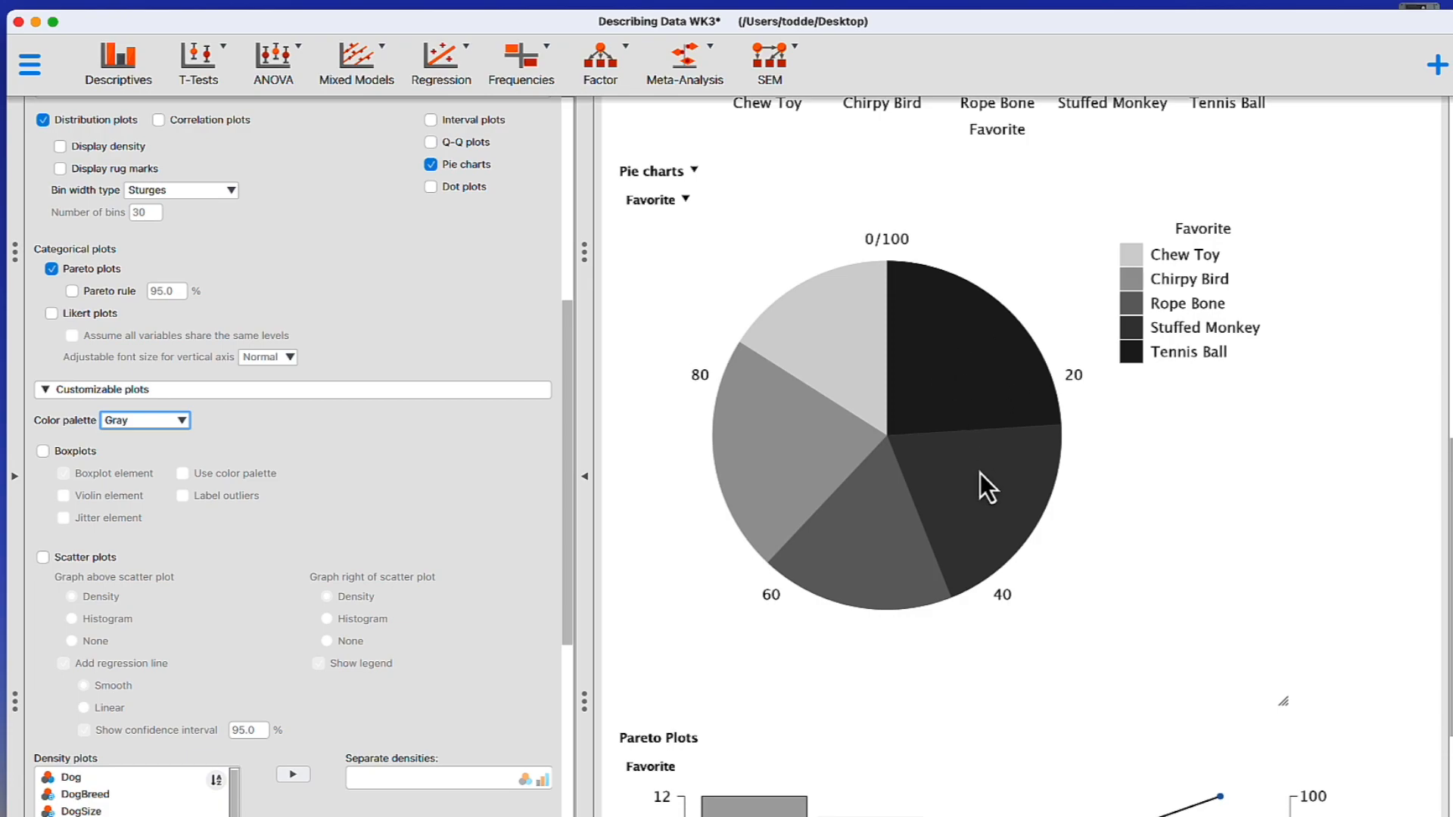
pyautogui.moveTo(890, 593)
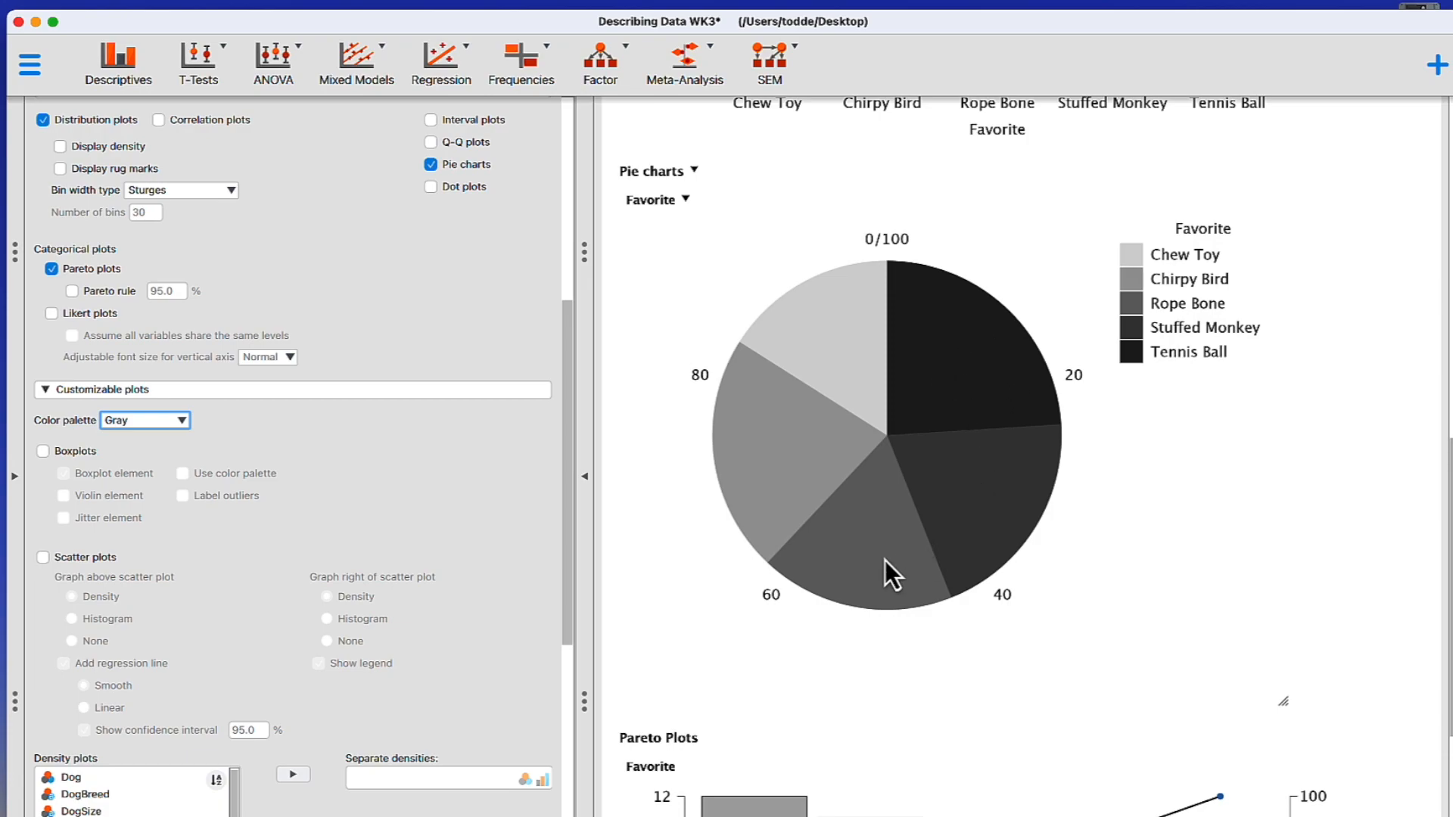
pyautogui.moveTo(844, 387)
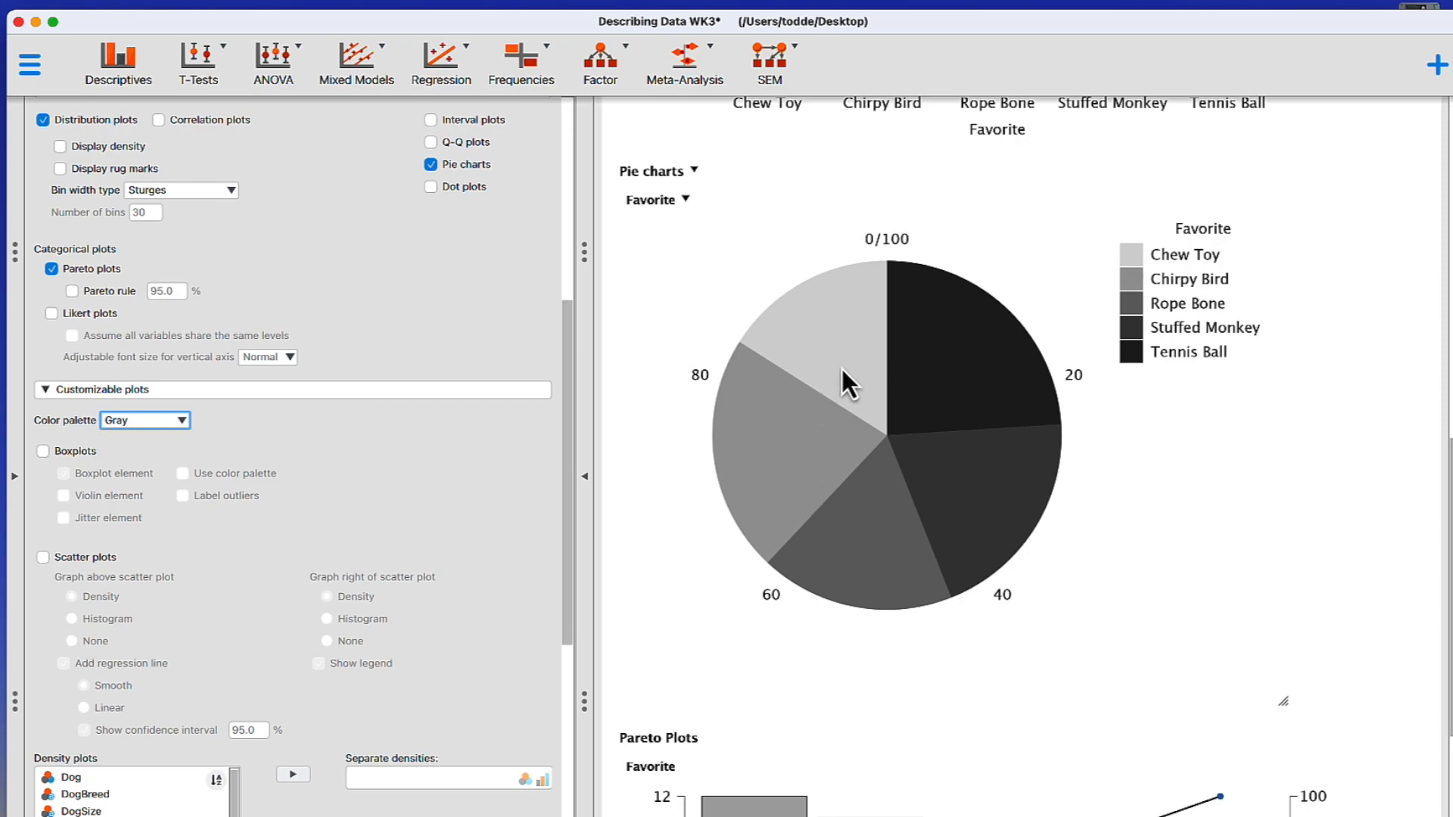
pyautogui.moveTo(916, 584)
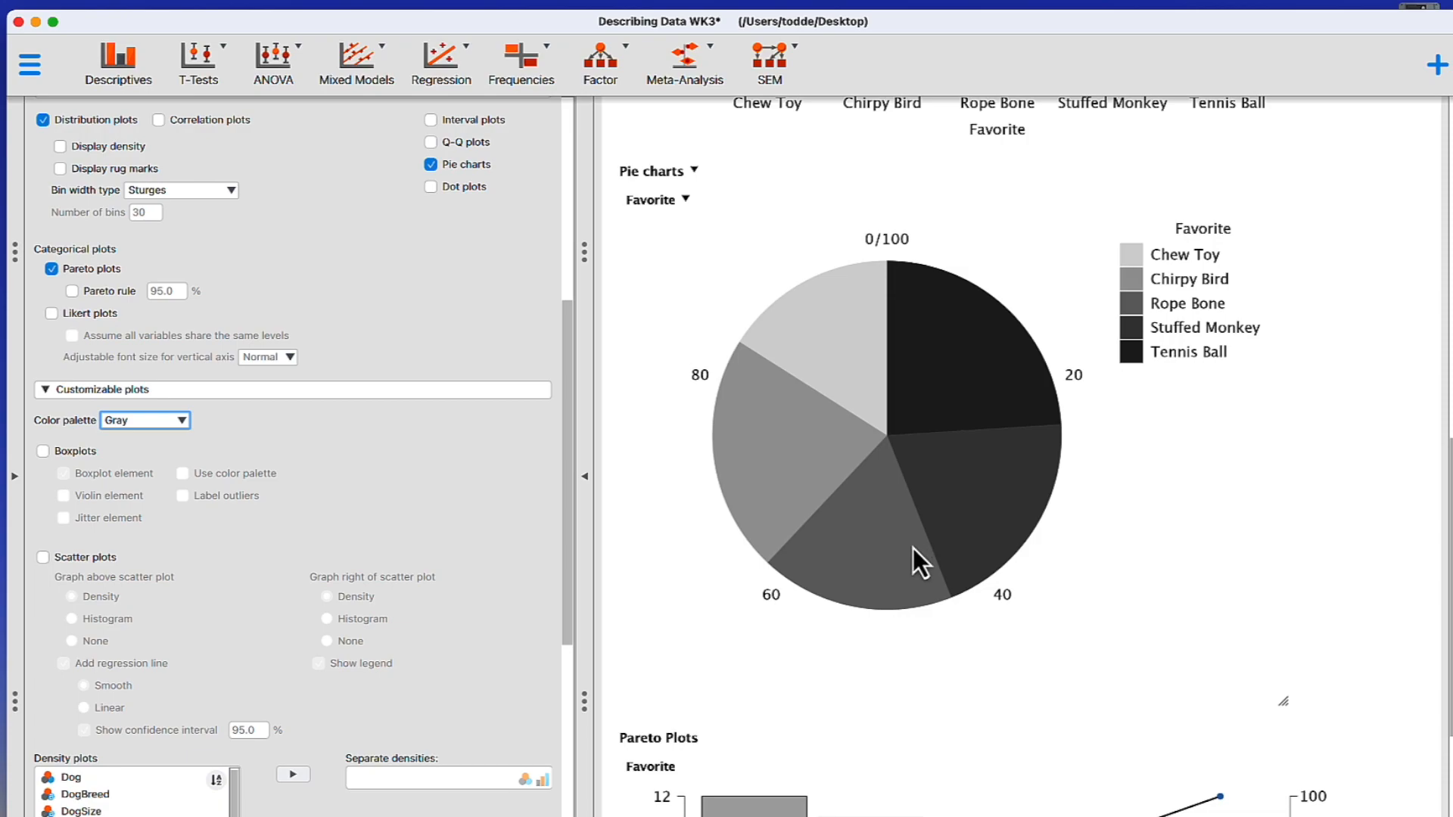
pyautogui.moveTo(833, 560)
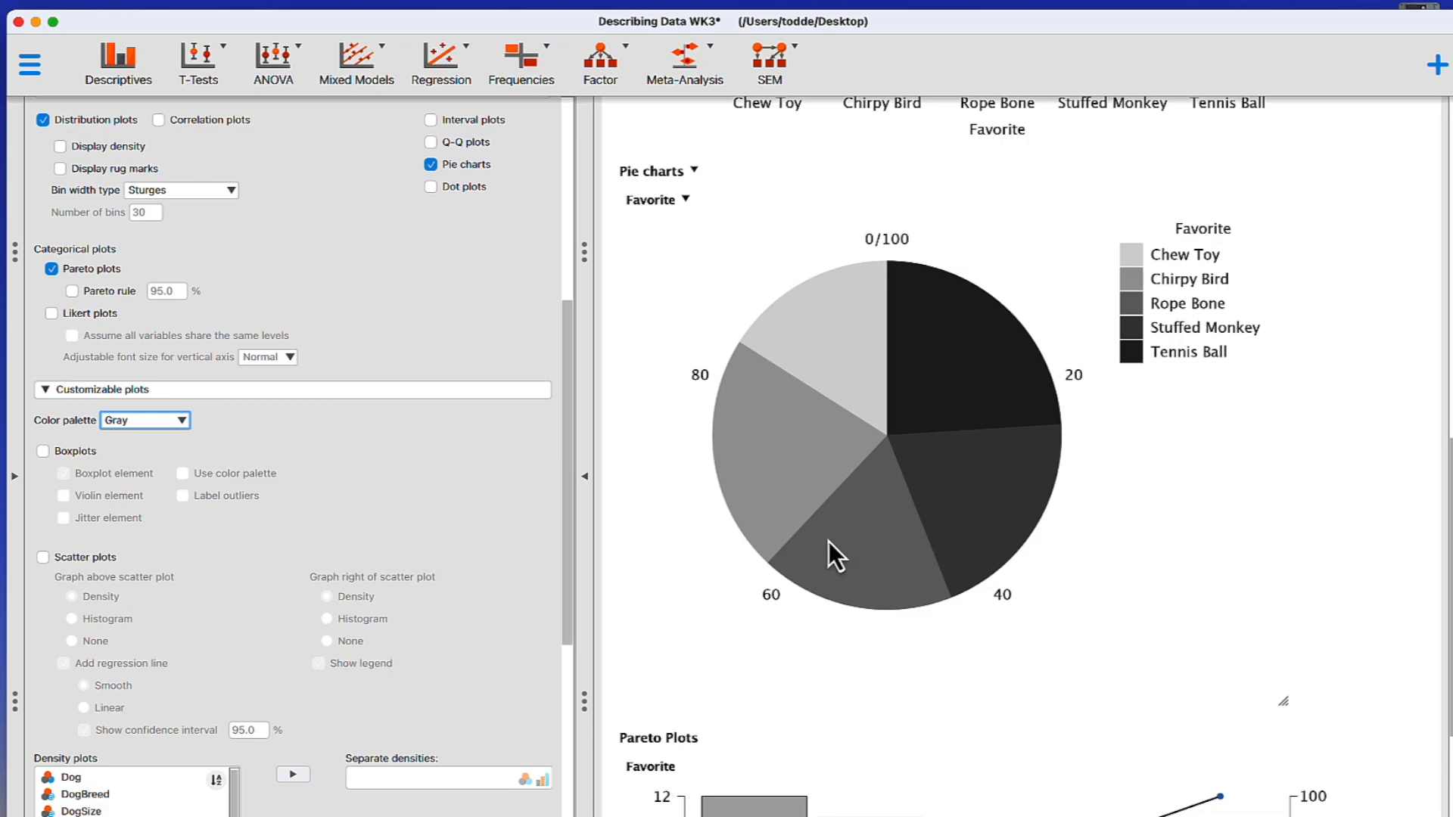
pyautogui.moveTo(756, 438)
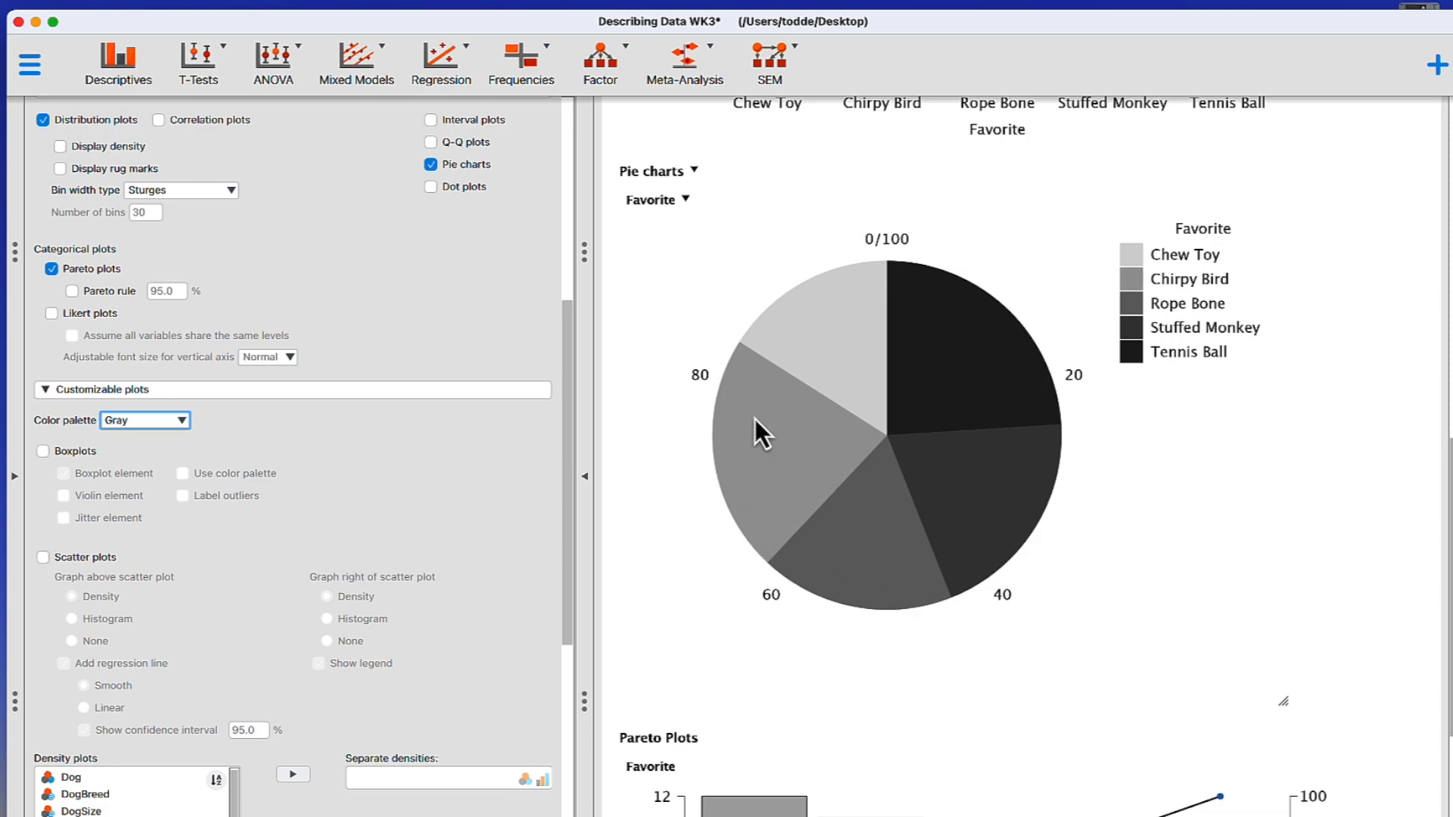
pyautogui.moveTo(762, 509)
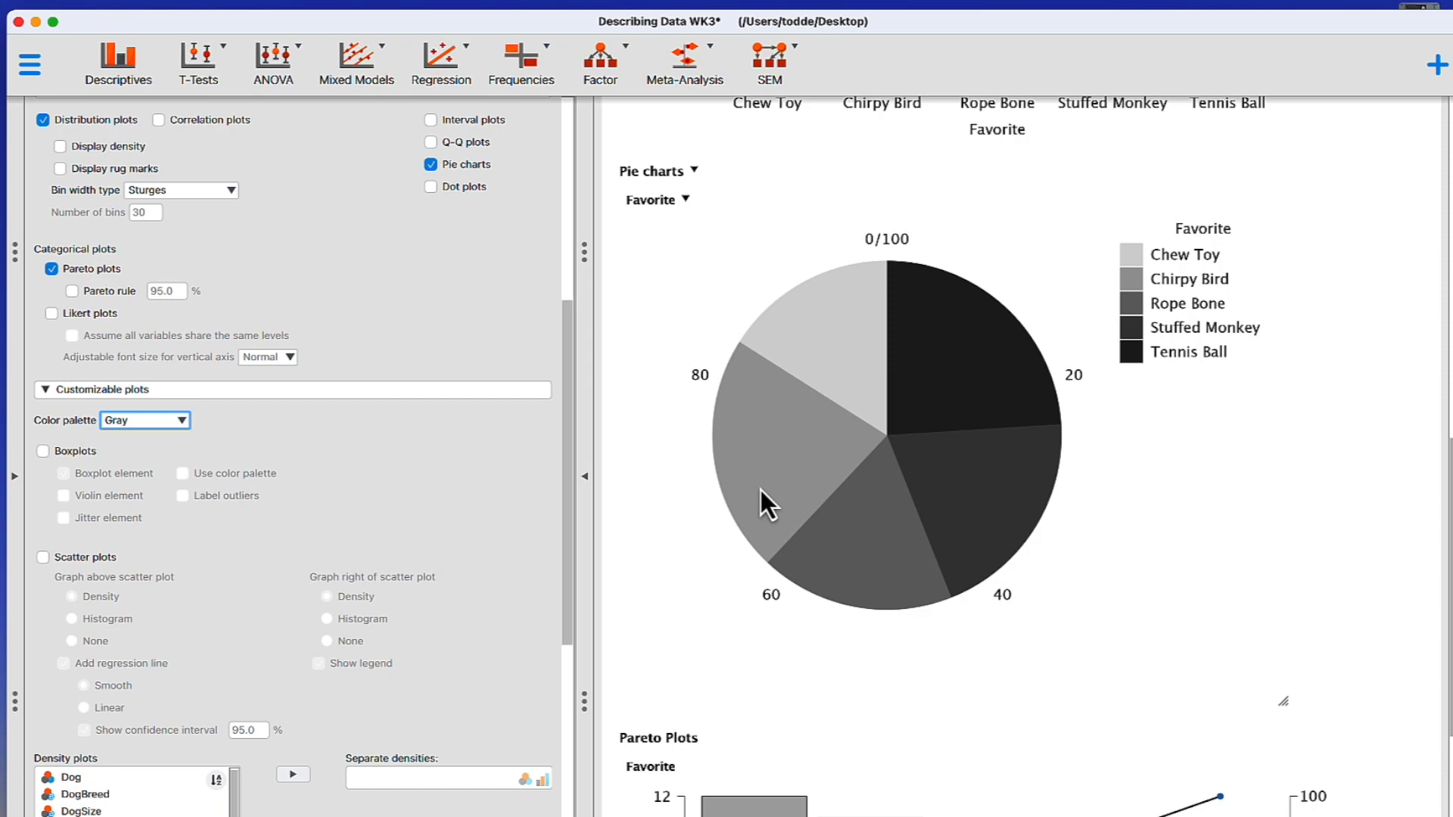
pyautogui.moveTo(809, 428)
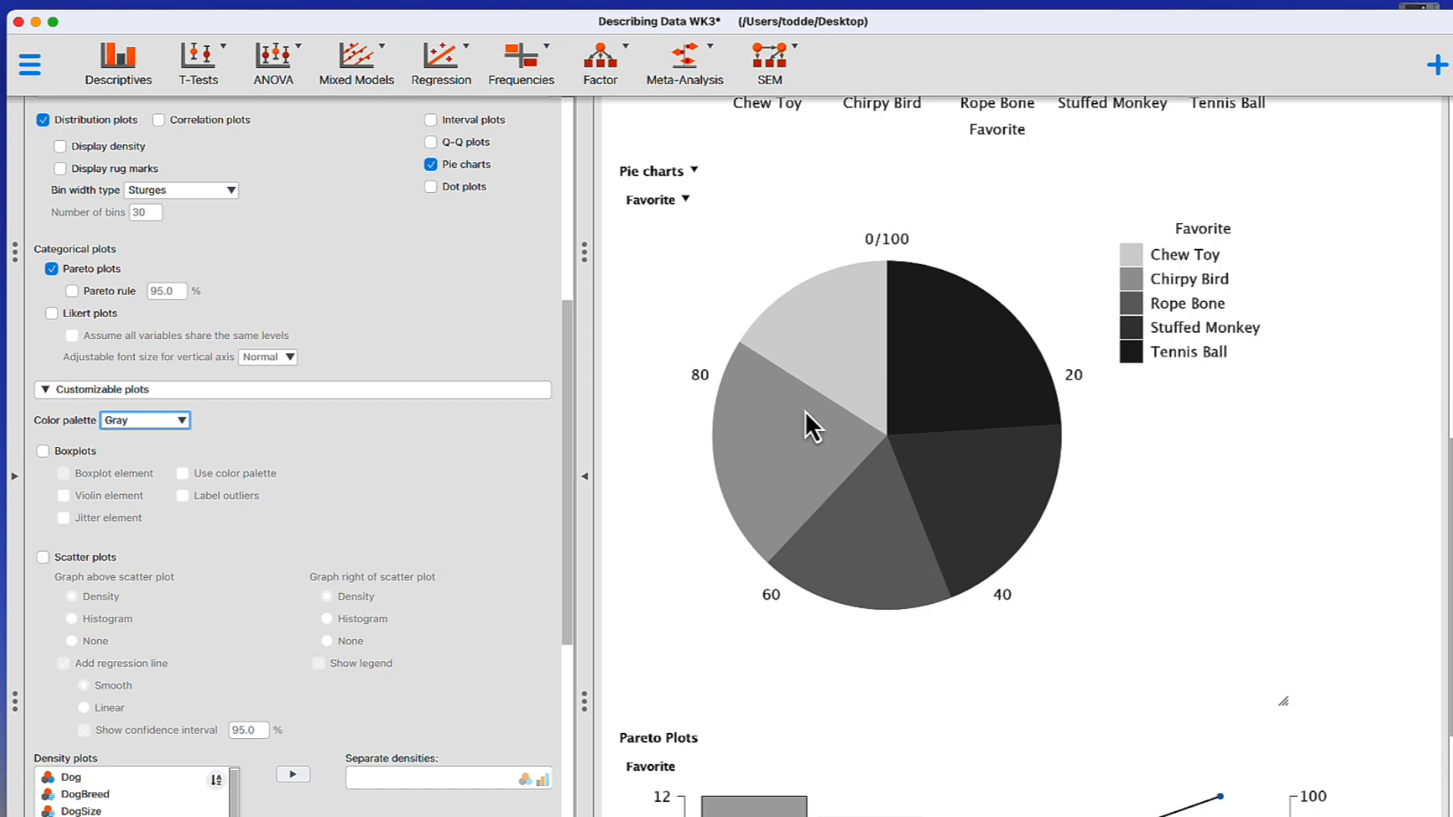
pyautogui.moveTo(825, 445)
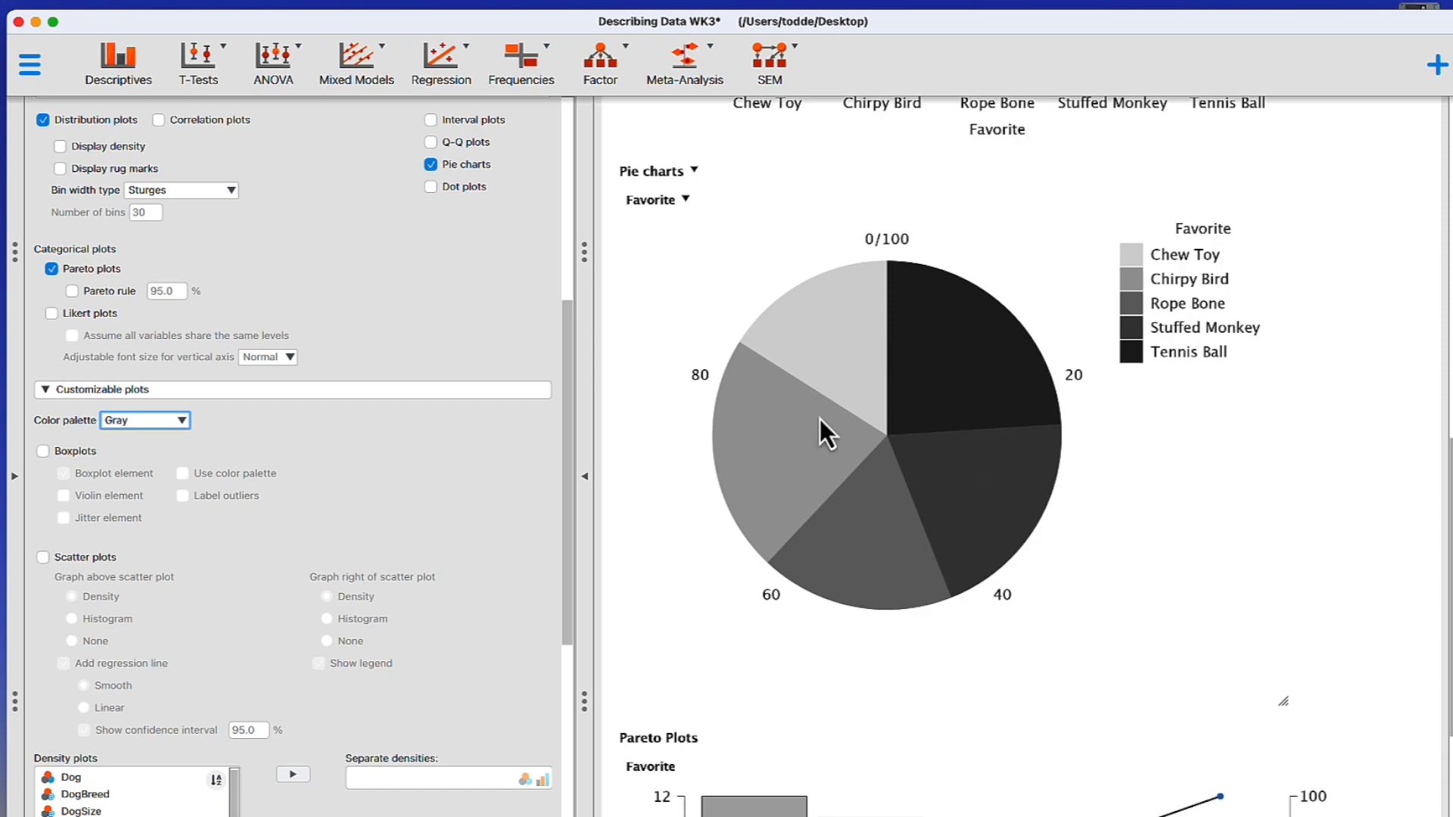
pyautogui.scroll(-3)
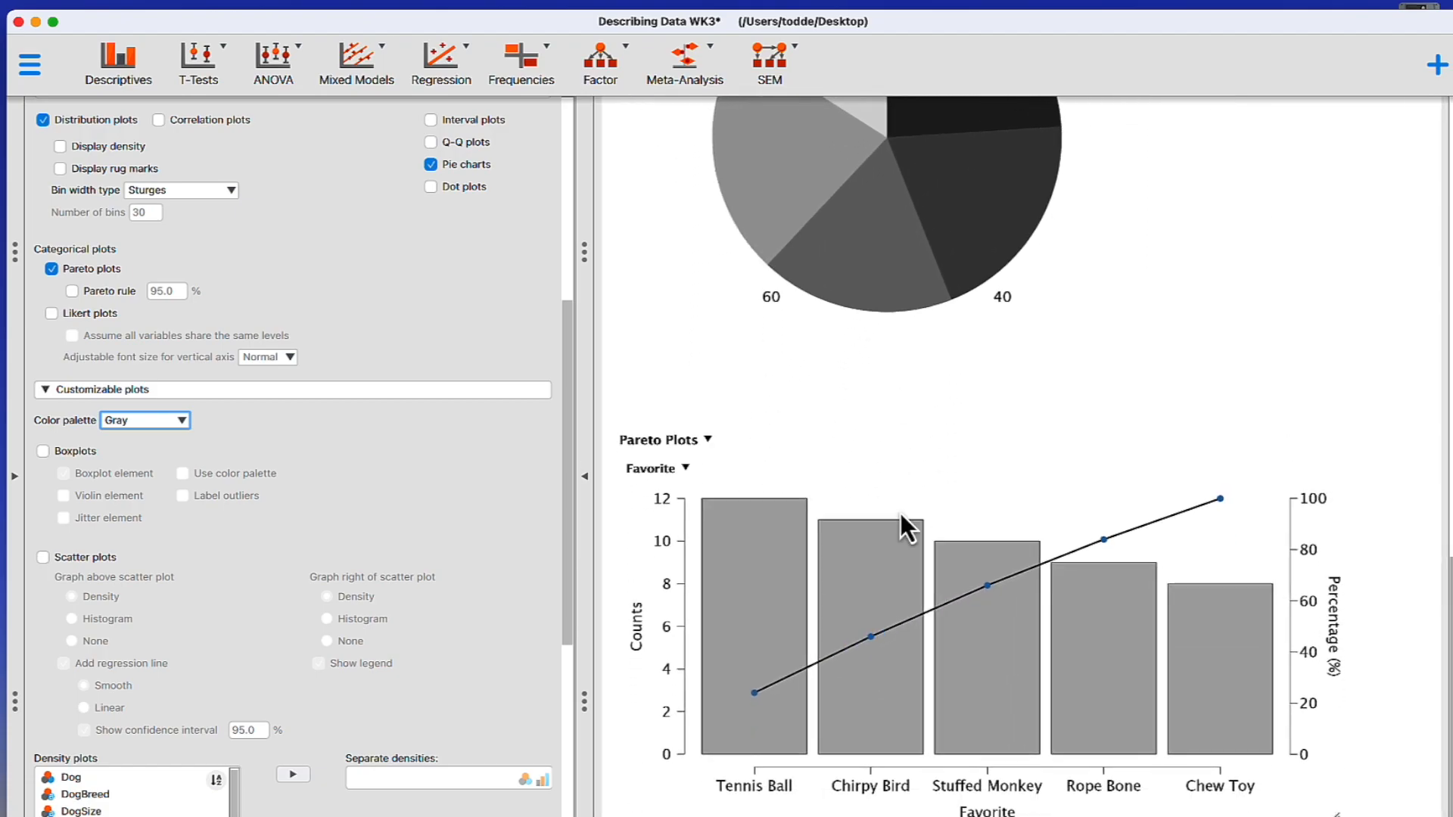
pyautogui.scroll(-3)
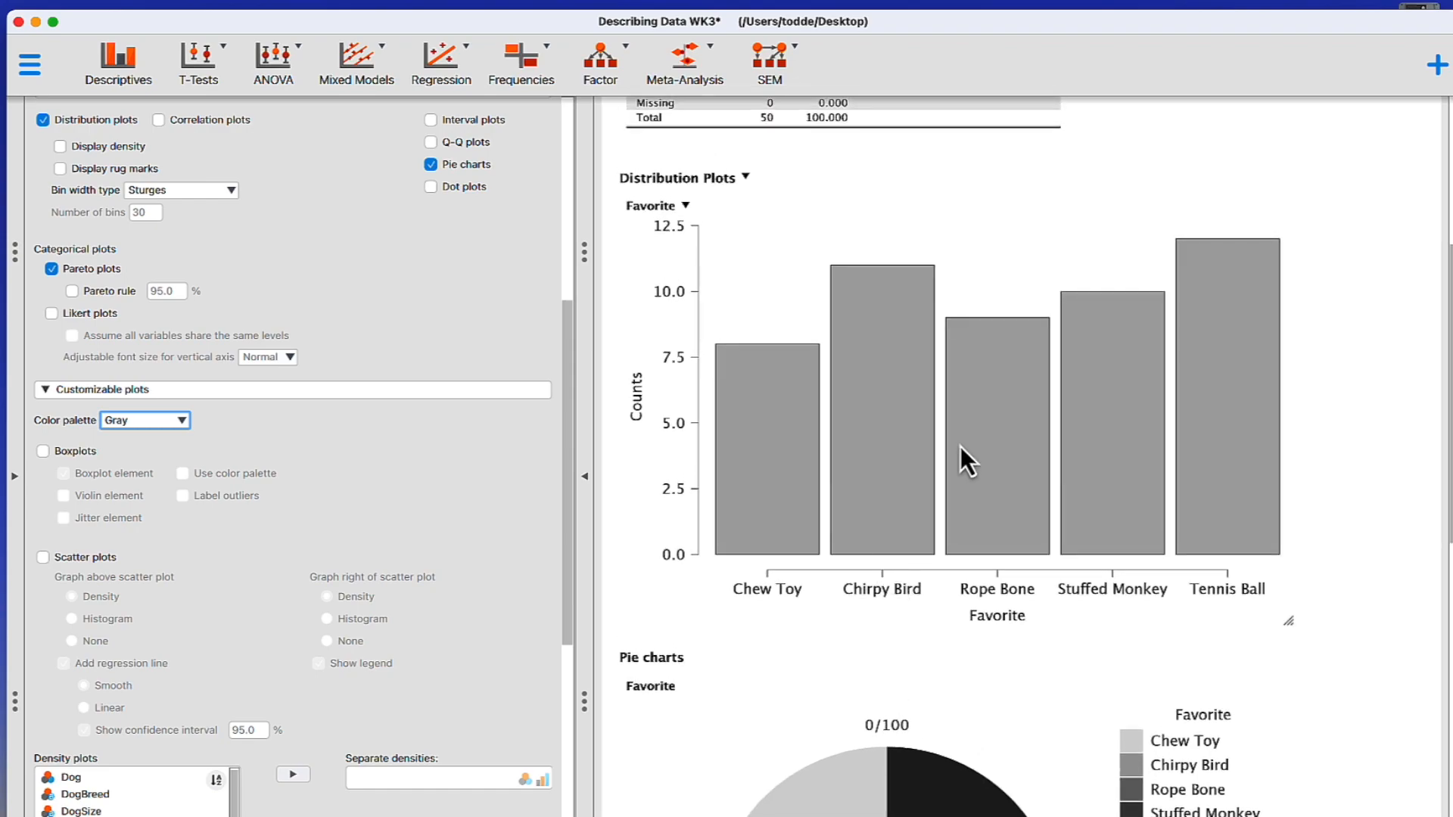
pyautogui.moveTo(1320, 511)
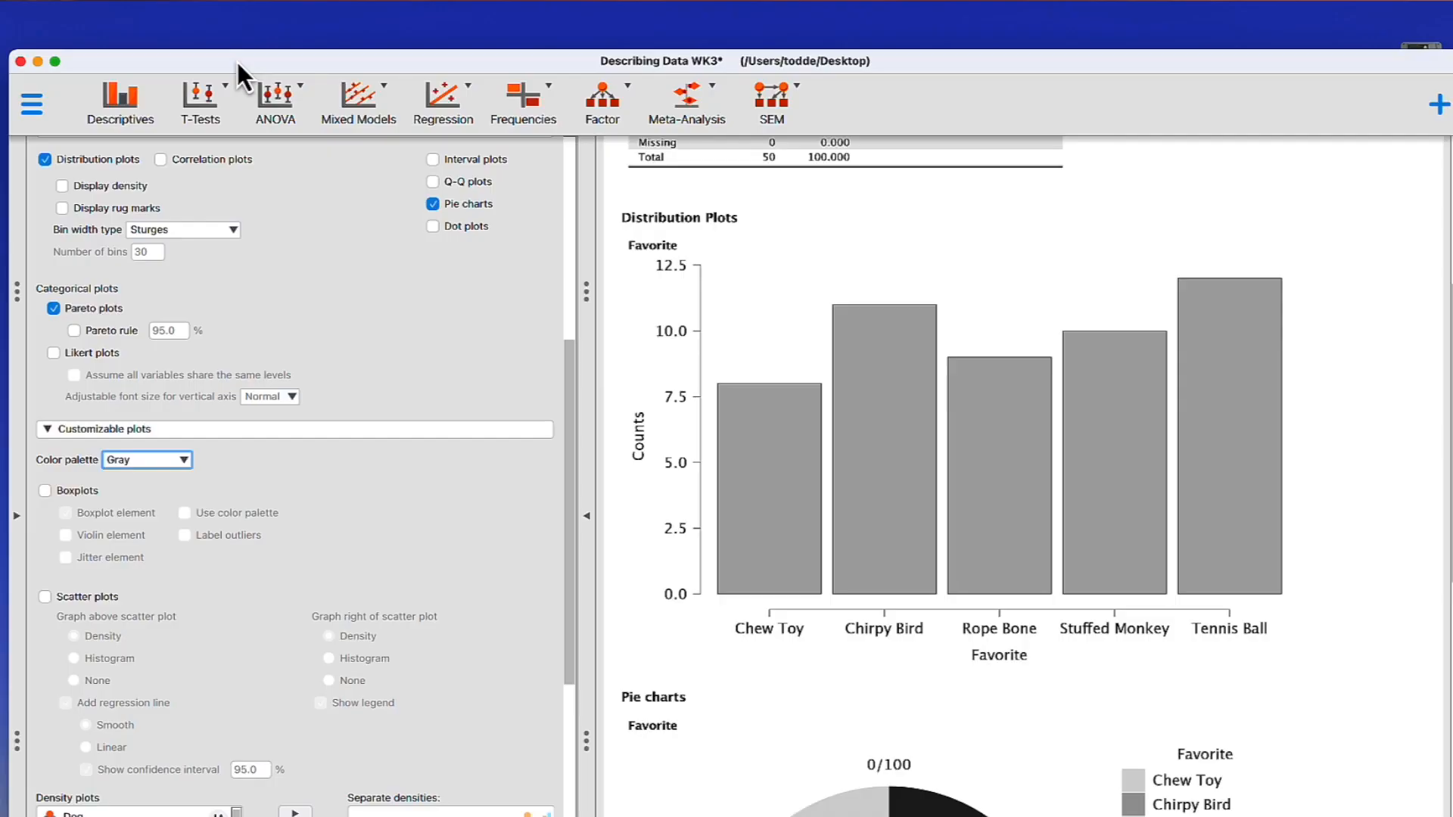
pyautogui.moveTo(33, 104)
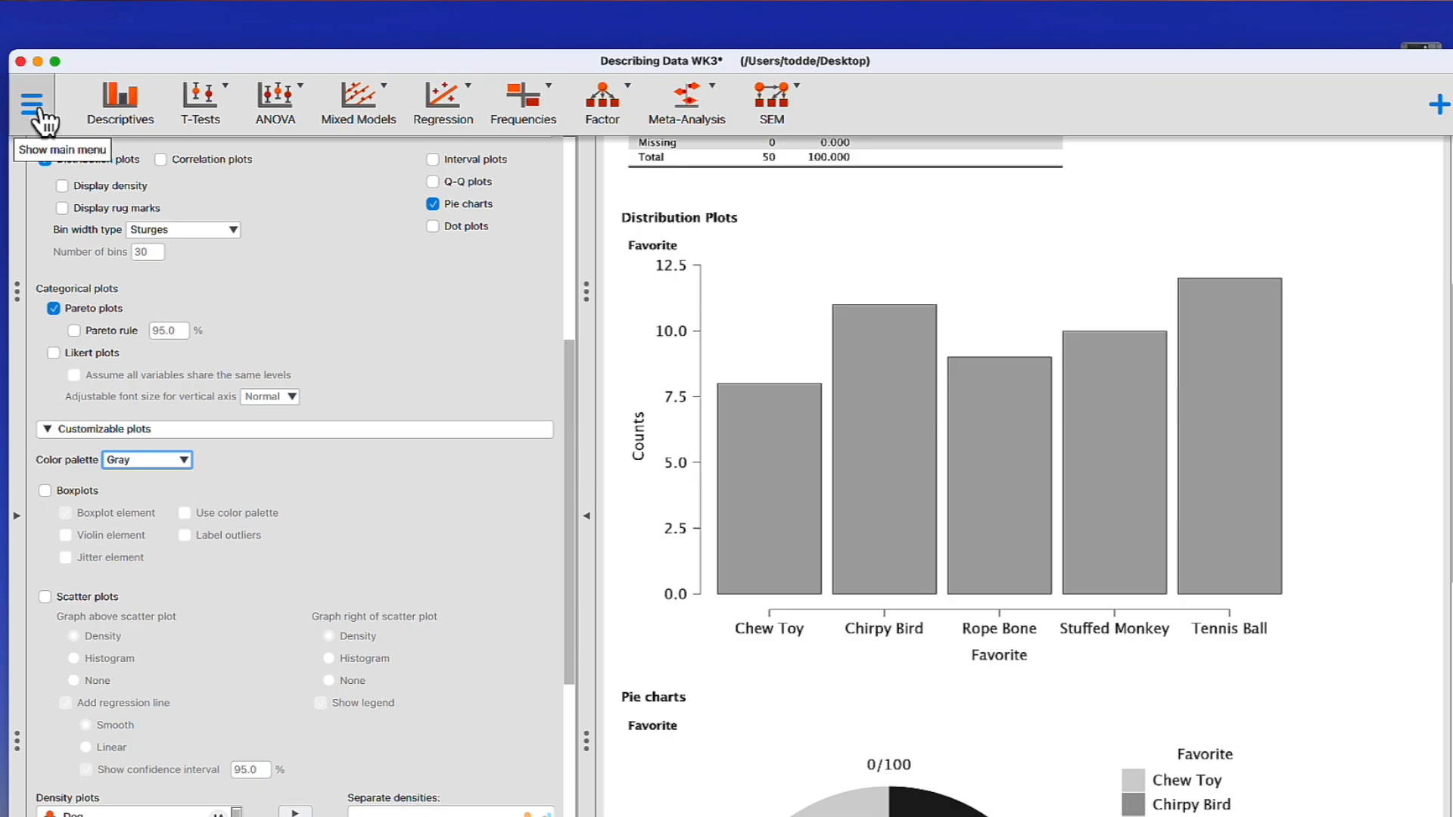
# Save the analysis via Save As > Computer > Desktop under the name 'Dog Toys'.
pyautogui.click(34, 103)
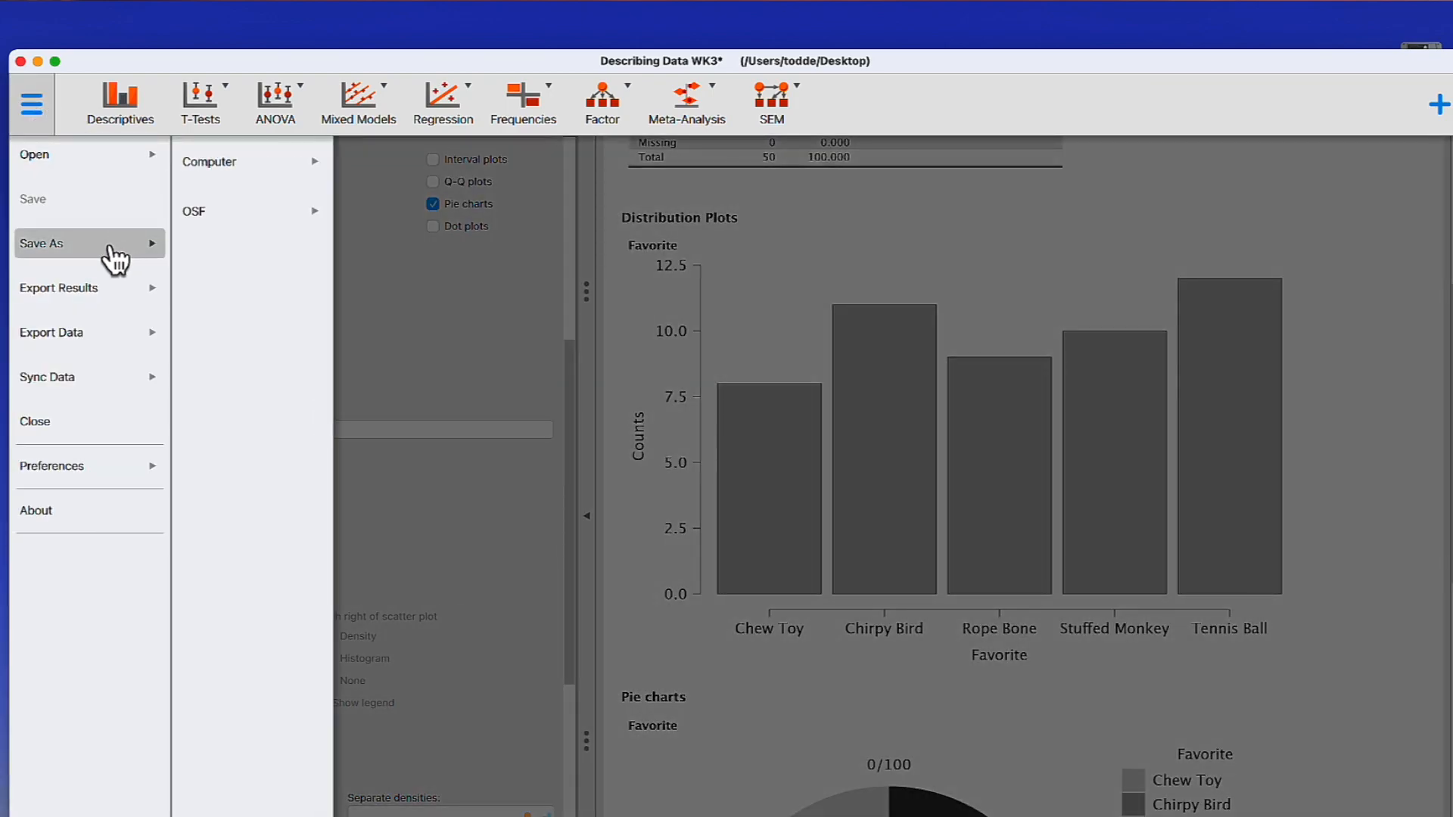
pyautogui.moveTo(230, 197)
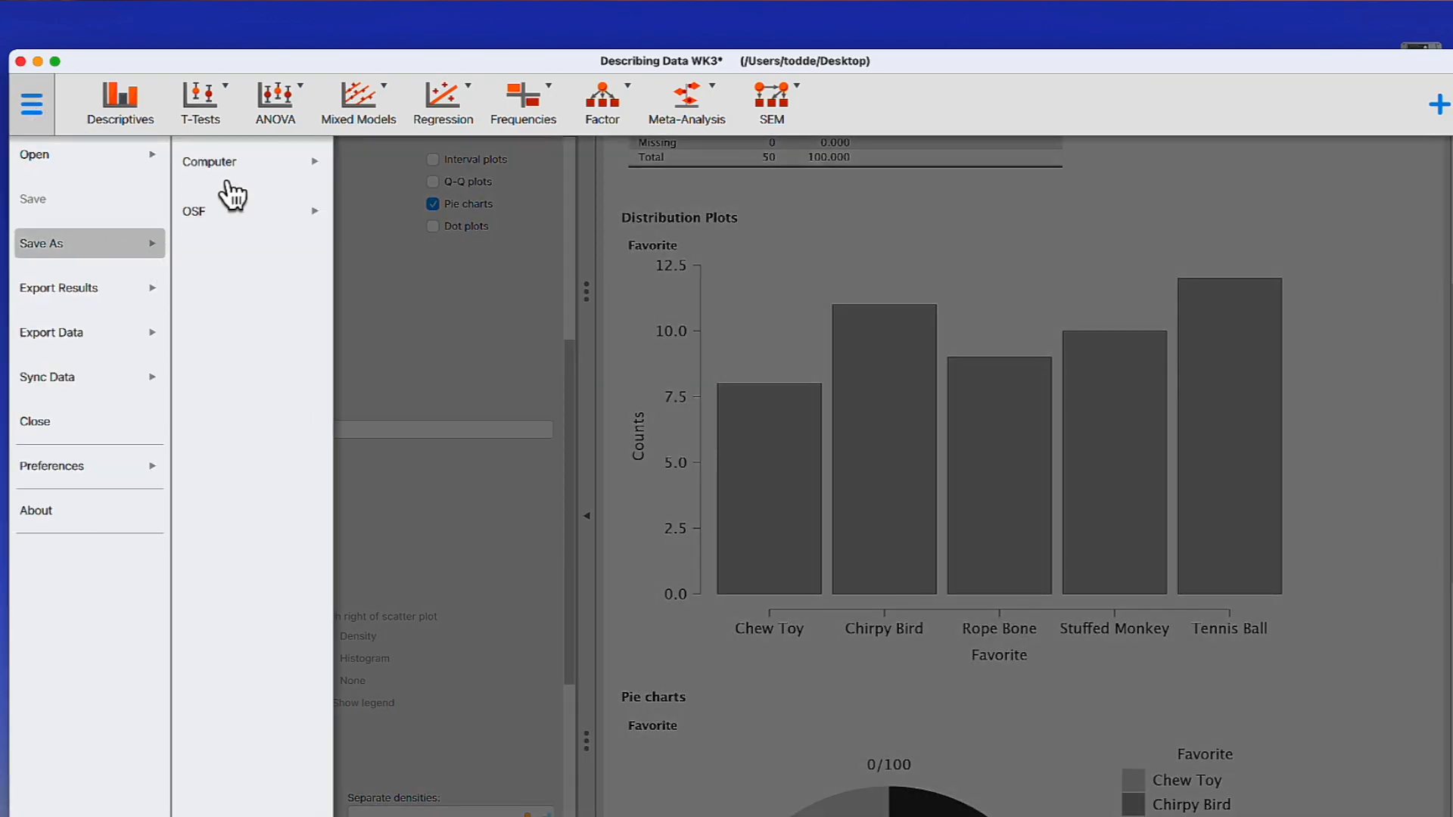
pyautogui.click(209, 160)
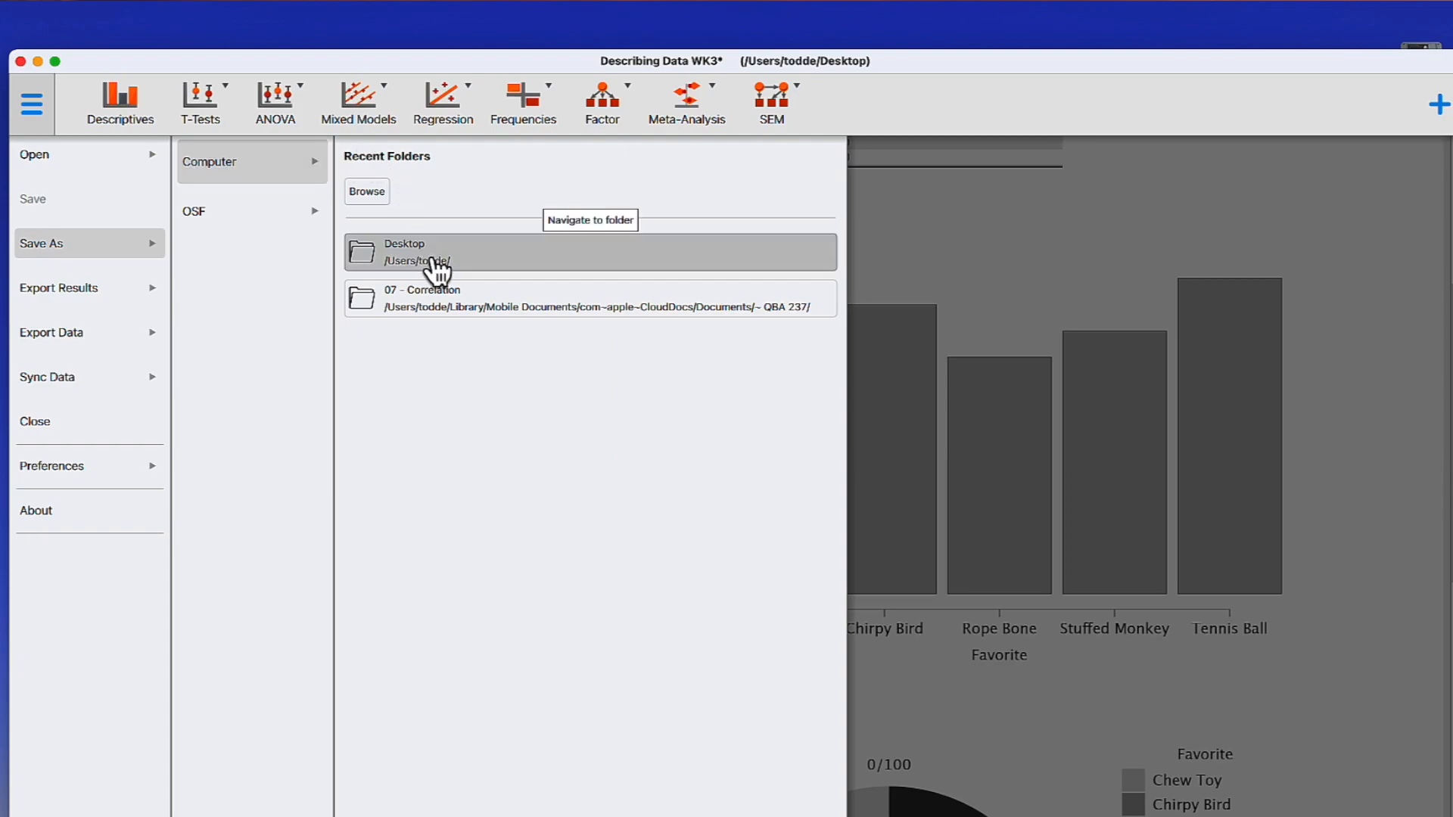
pyautogui.click(432, 252)
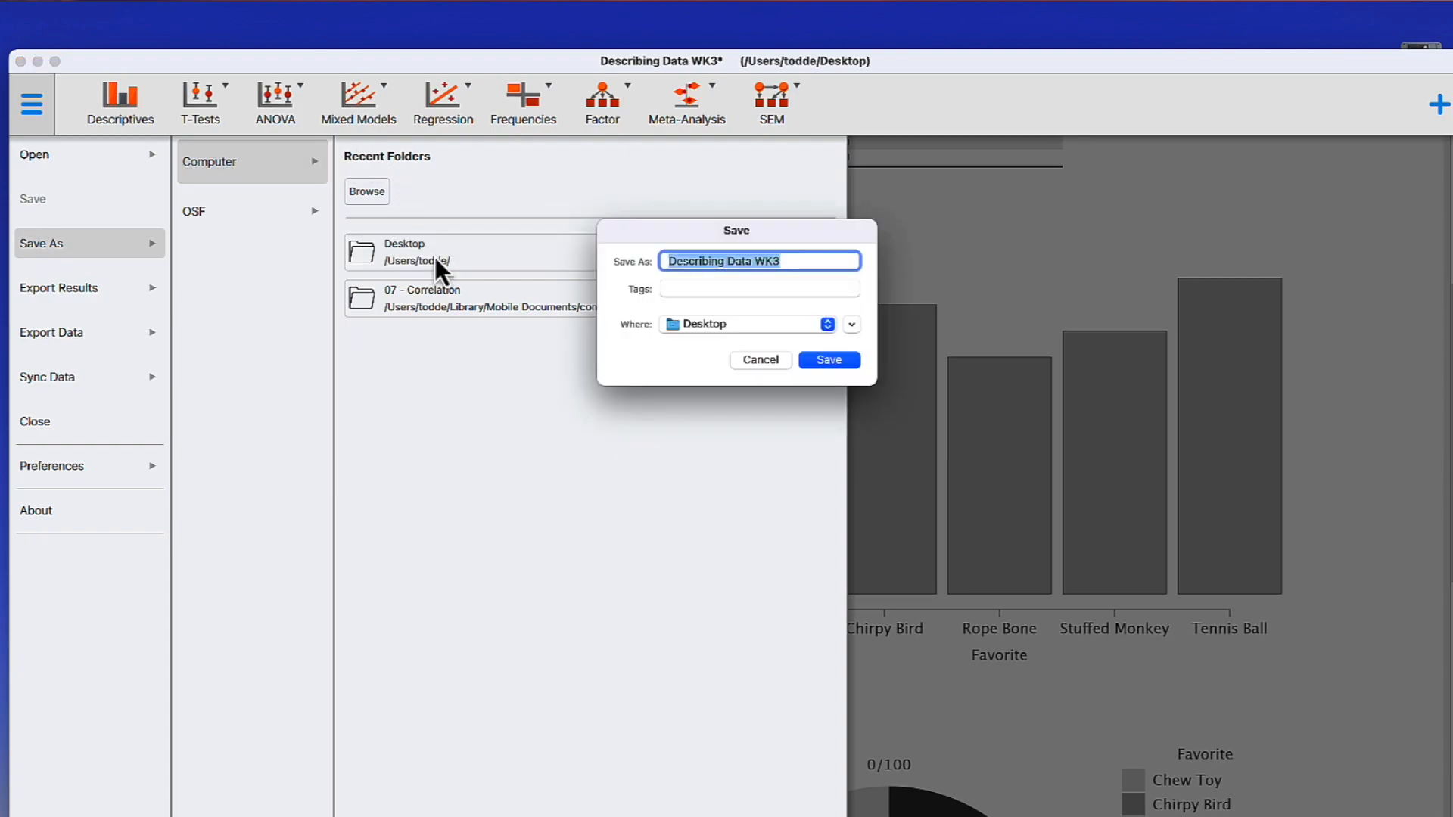
pyautogui.moveTo(814, 281)
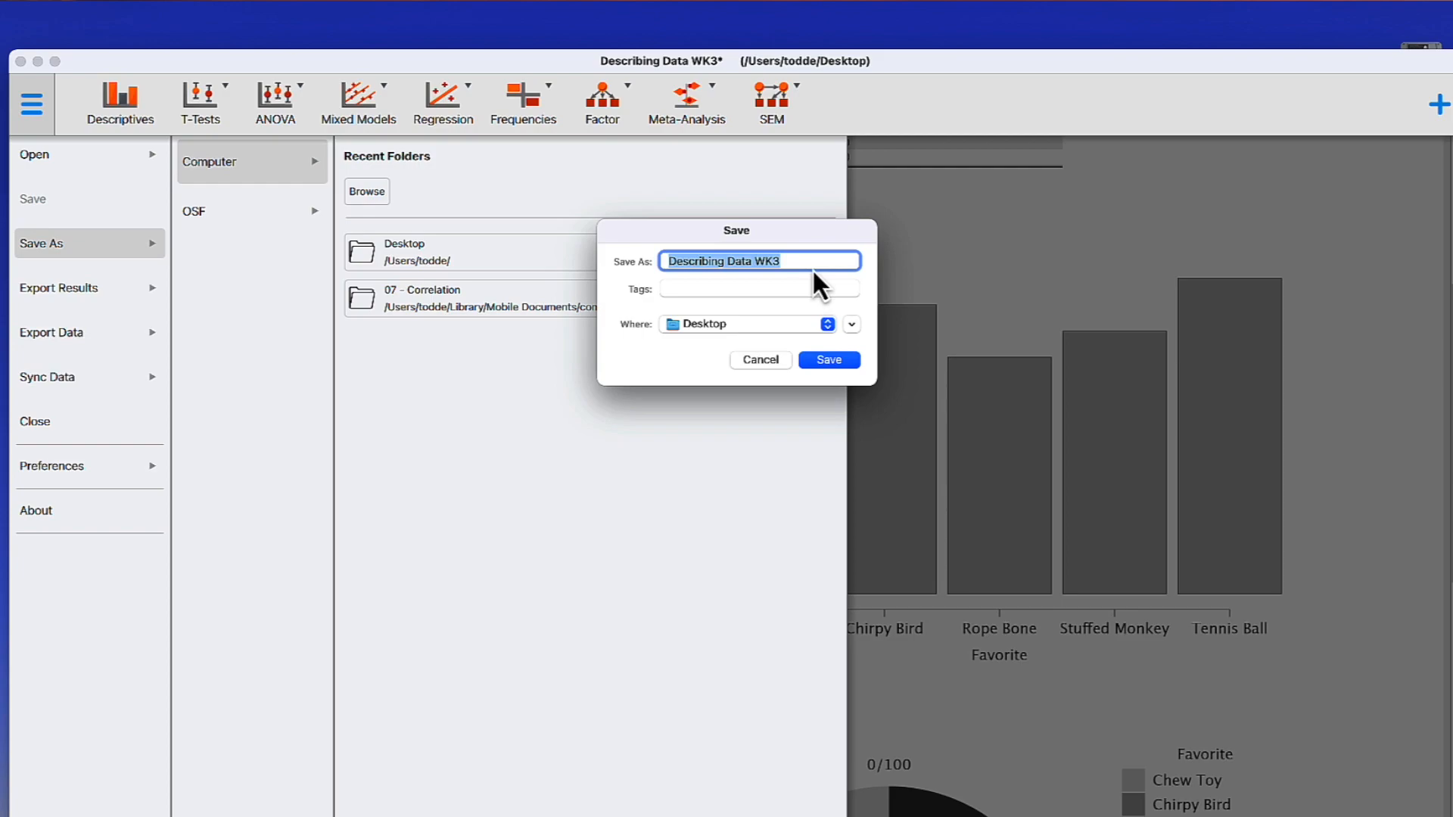
pyautogui.write('Dog Toy')
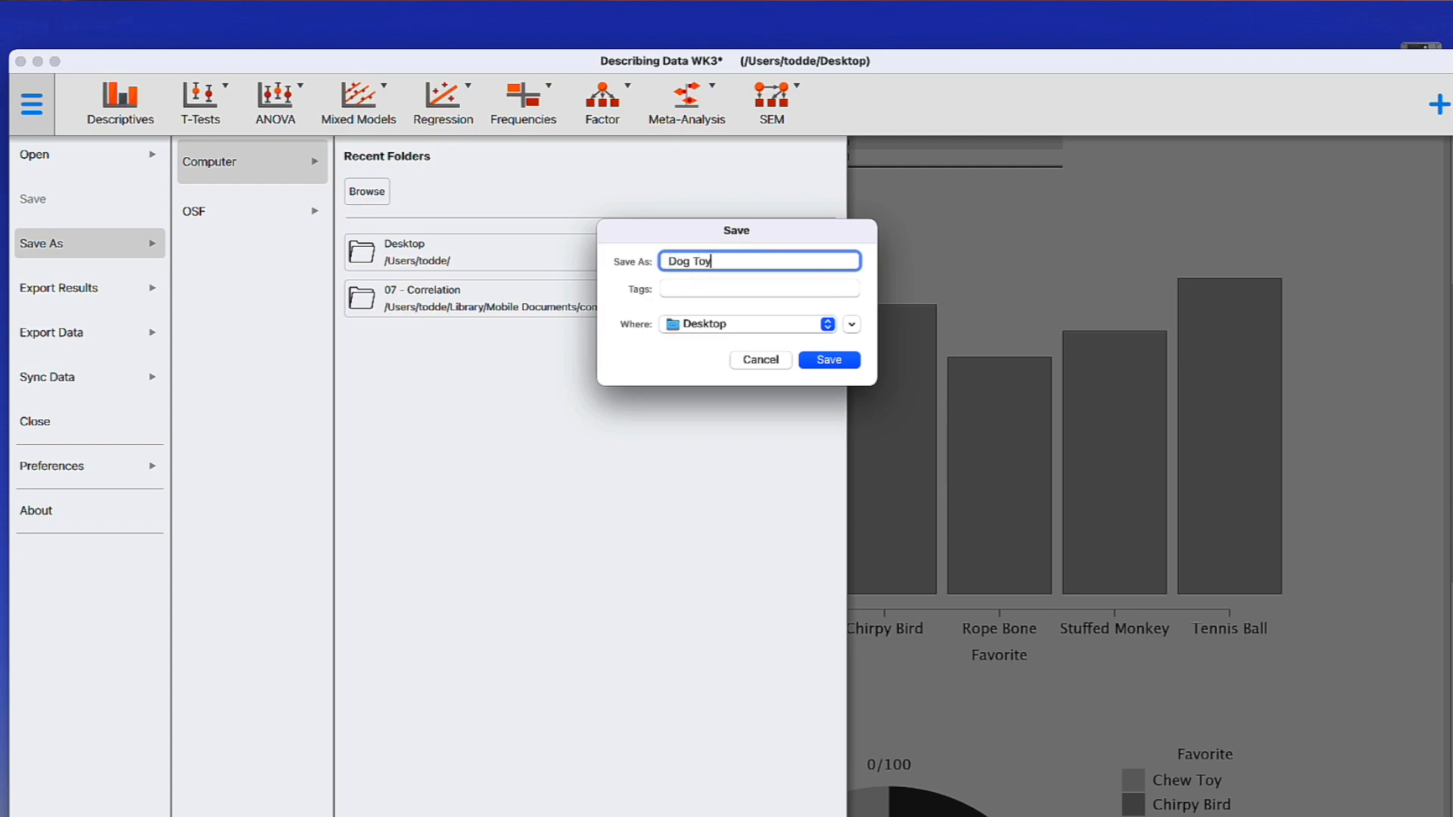
pyautogui.write('s')
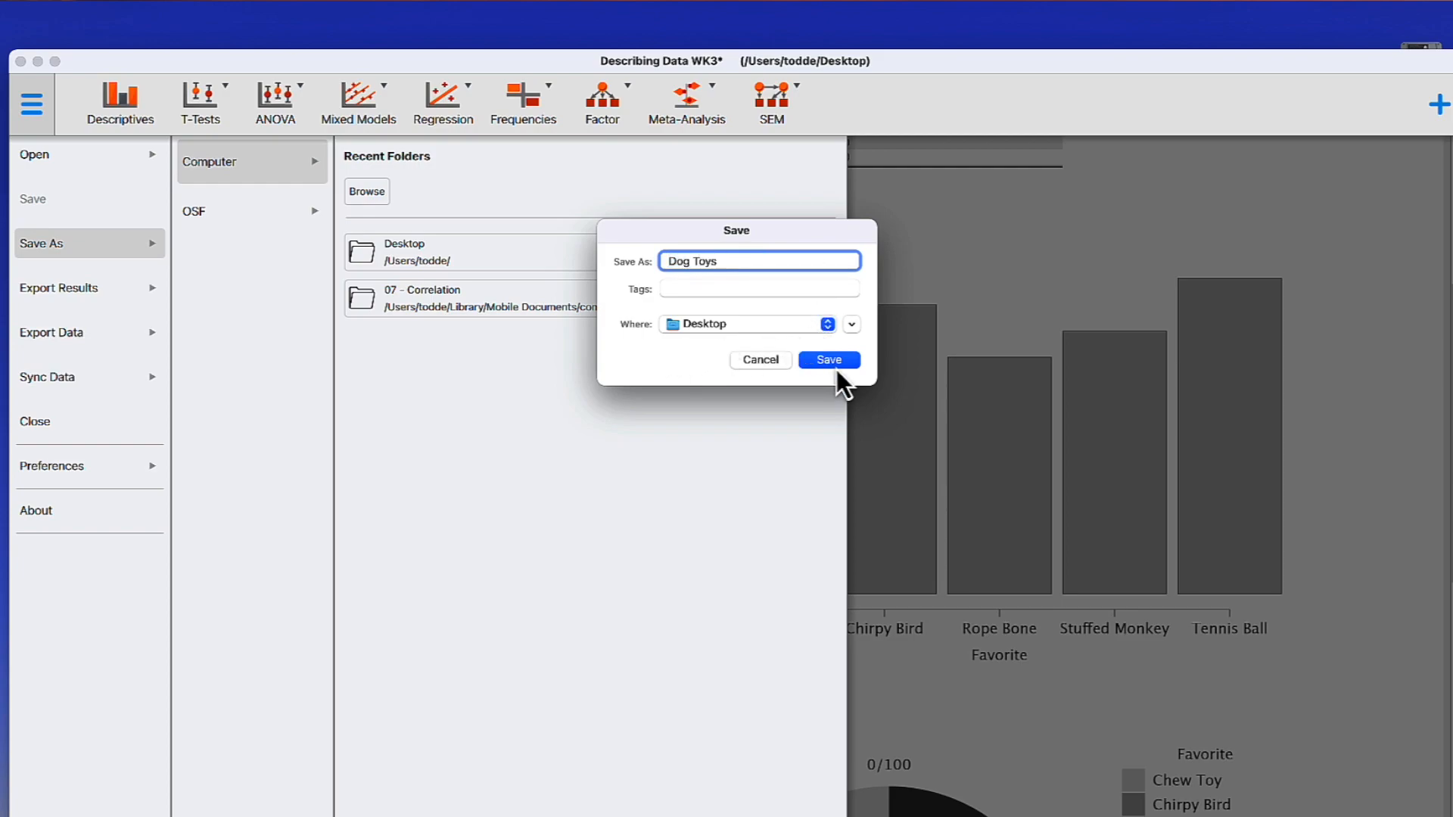
pyautogui.click(829, 360)
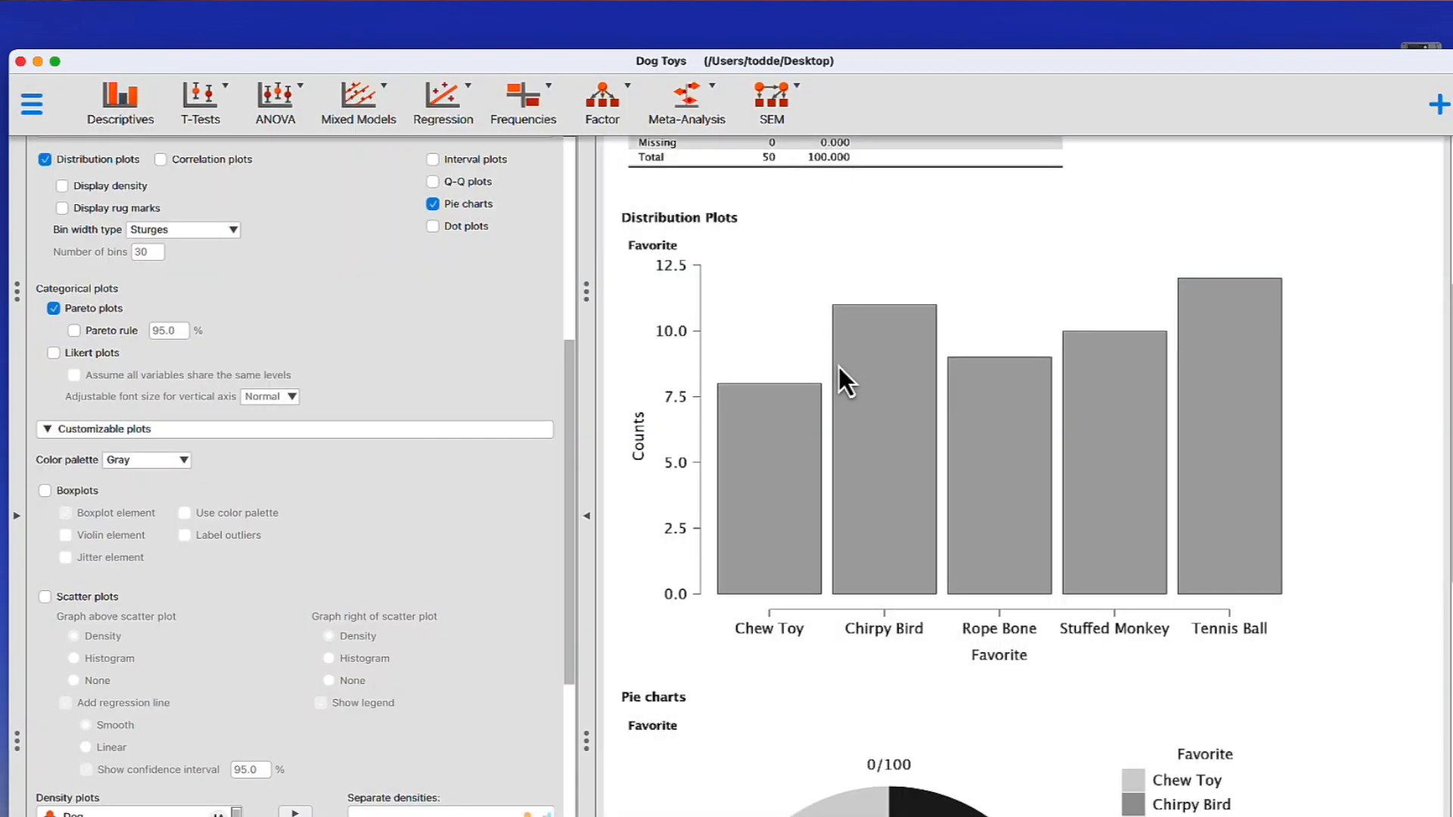
# Scroll through the Dog Toys results before quitting JASP.
pyautogui.scroll(-3)
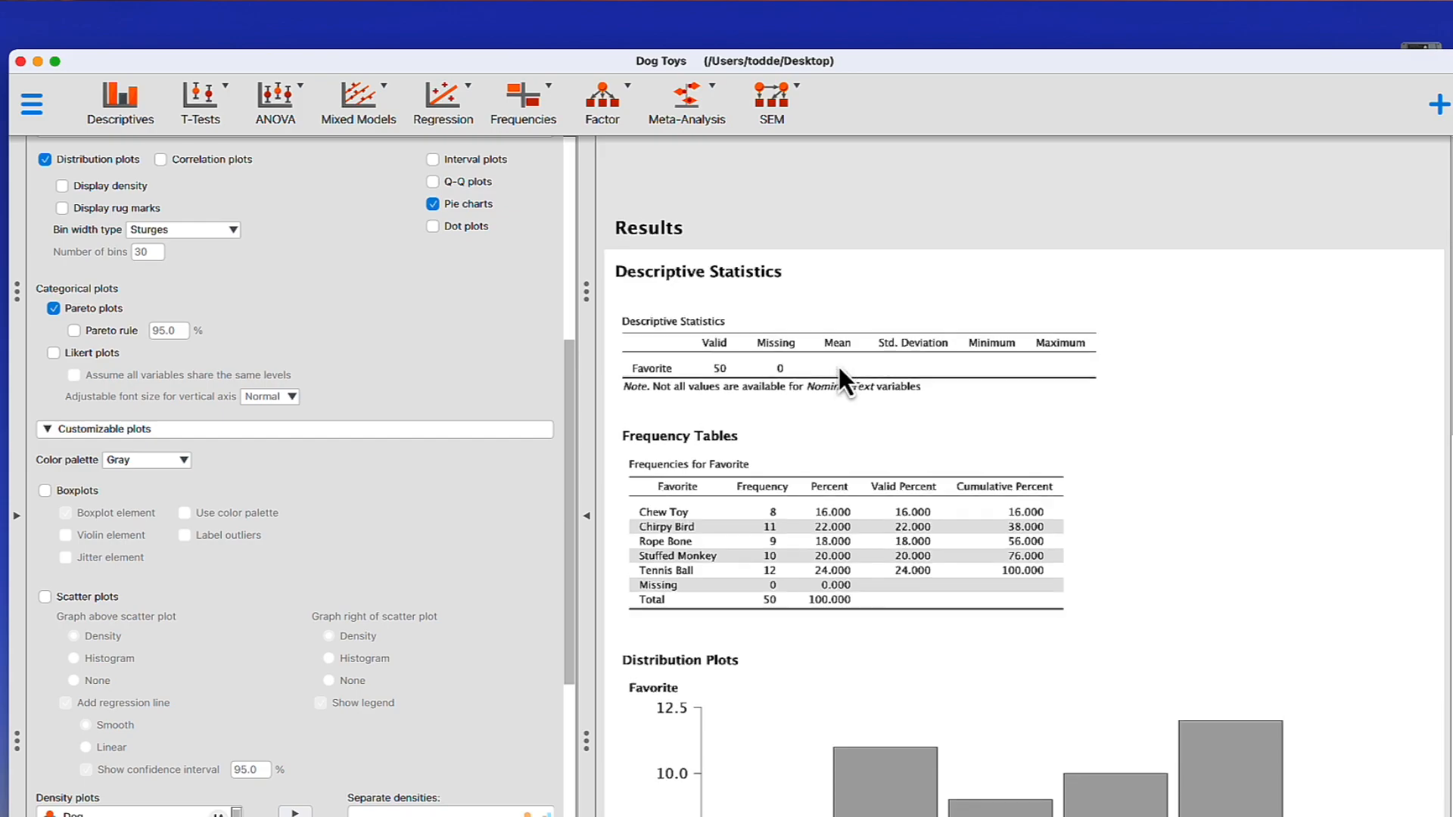
pyautogui.scroll(-3)
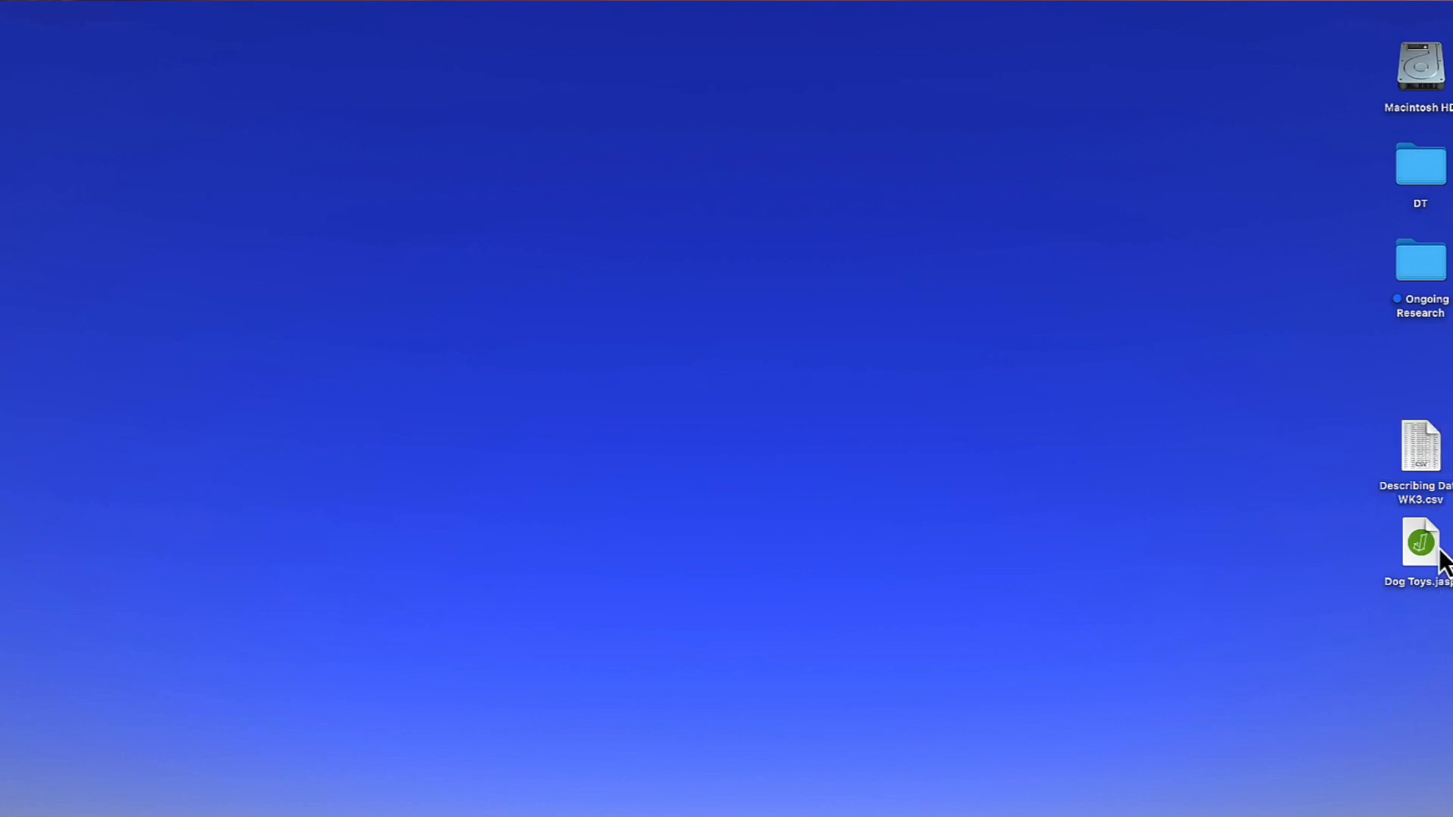
# Reopen Dog Toys.jasp from the desktop to restore the Favorite descriptives and plots.
pyautogui.click(1420, 542)
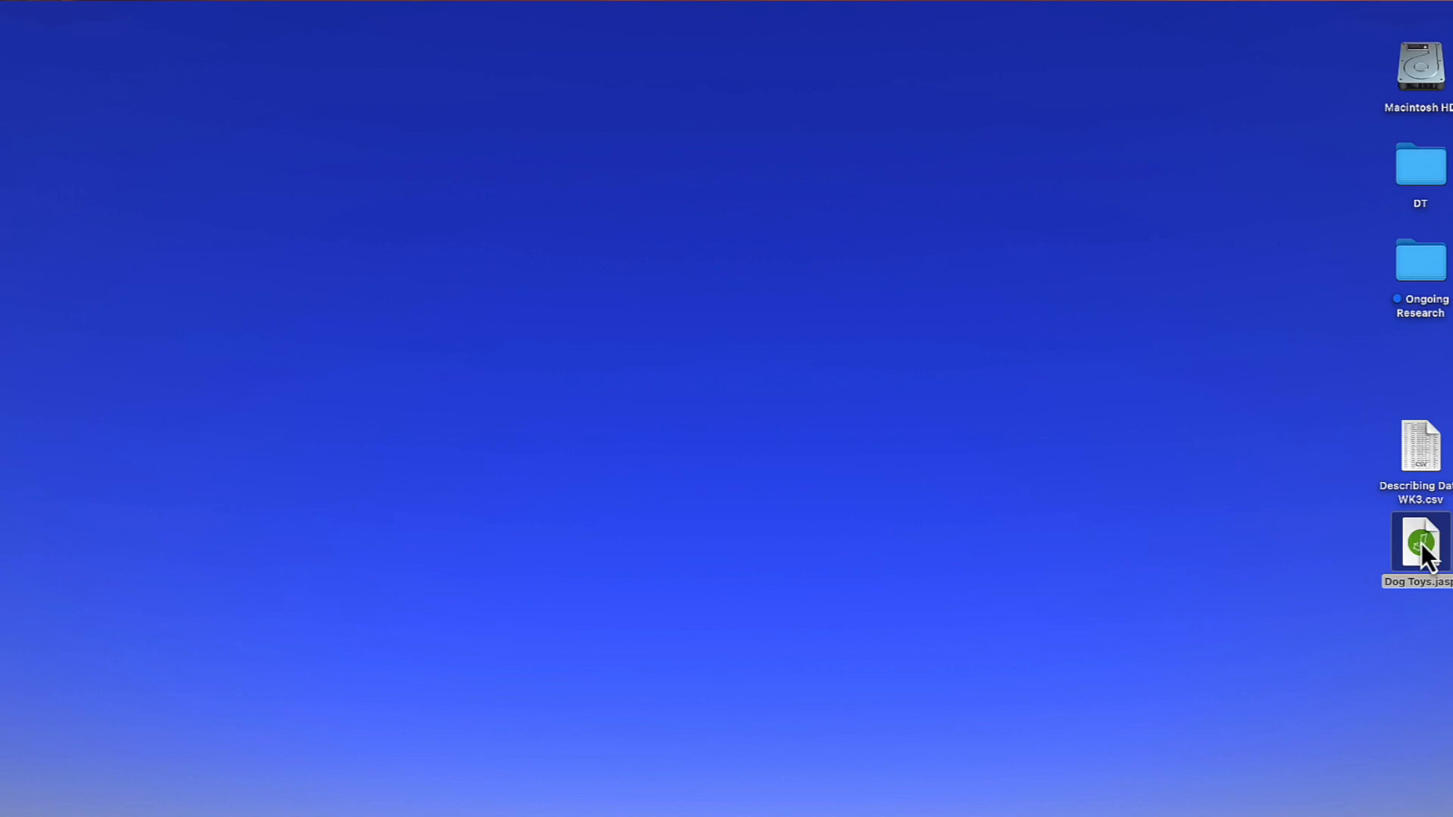
pyautogui.doubleClick(1420, 541)
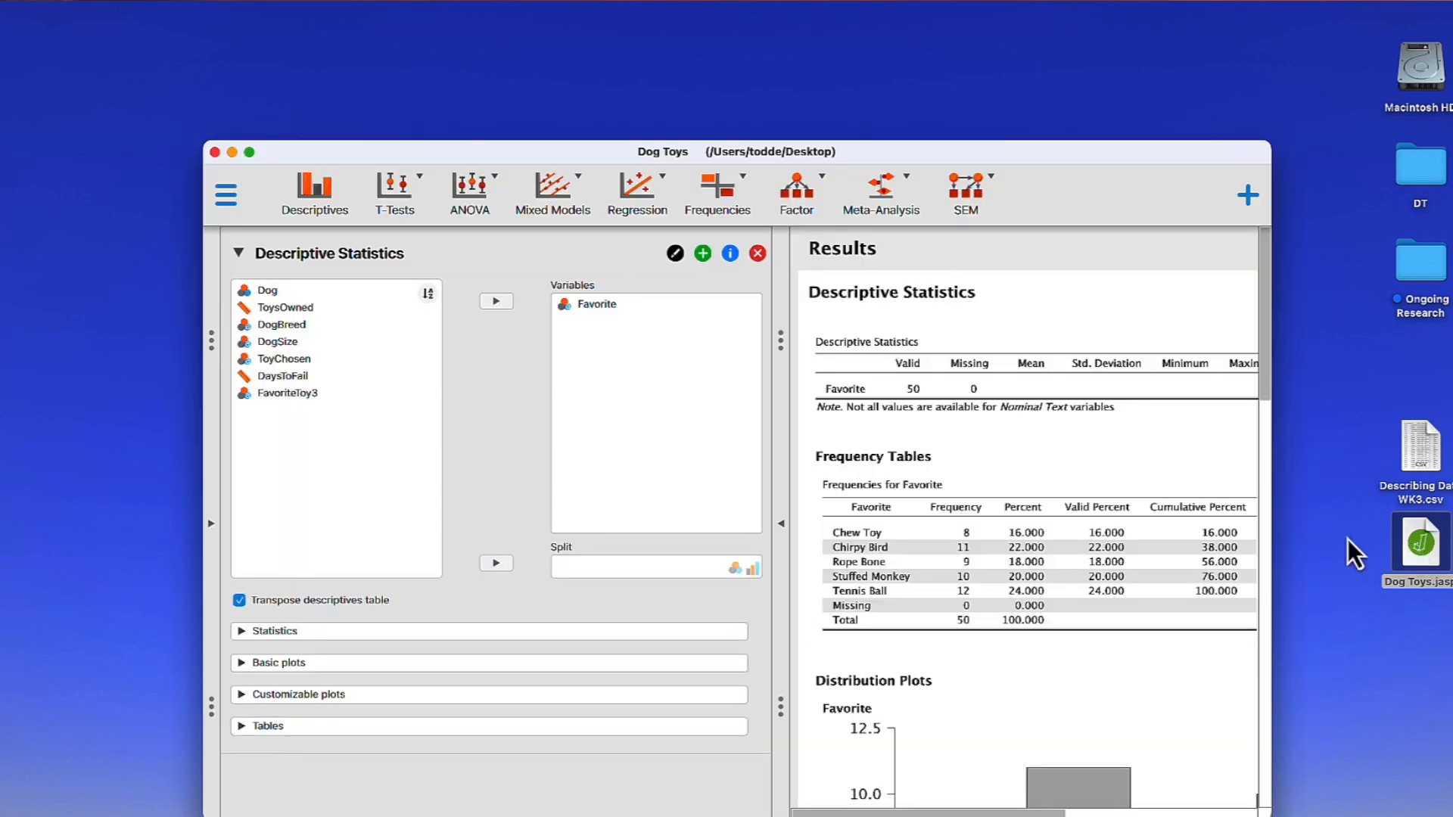